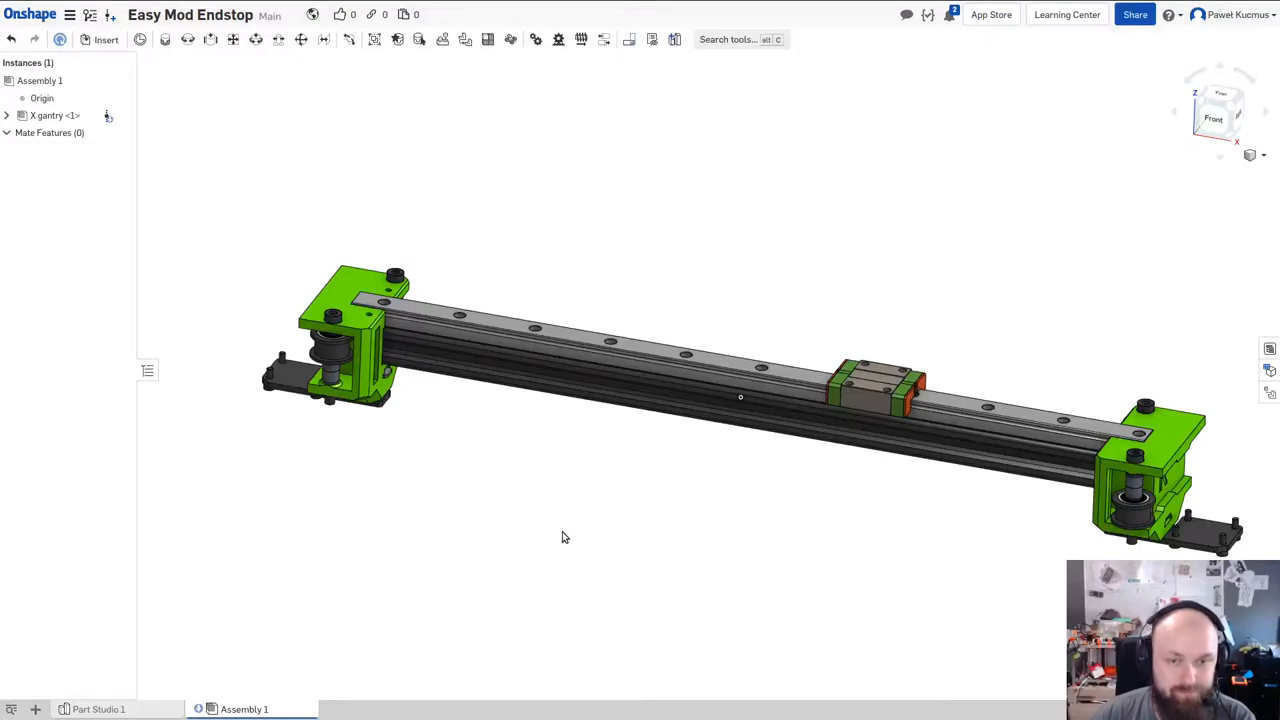
pyautogui.moveTo(545, 467)
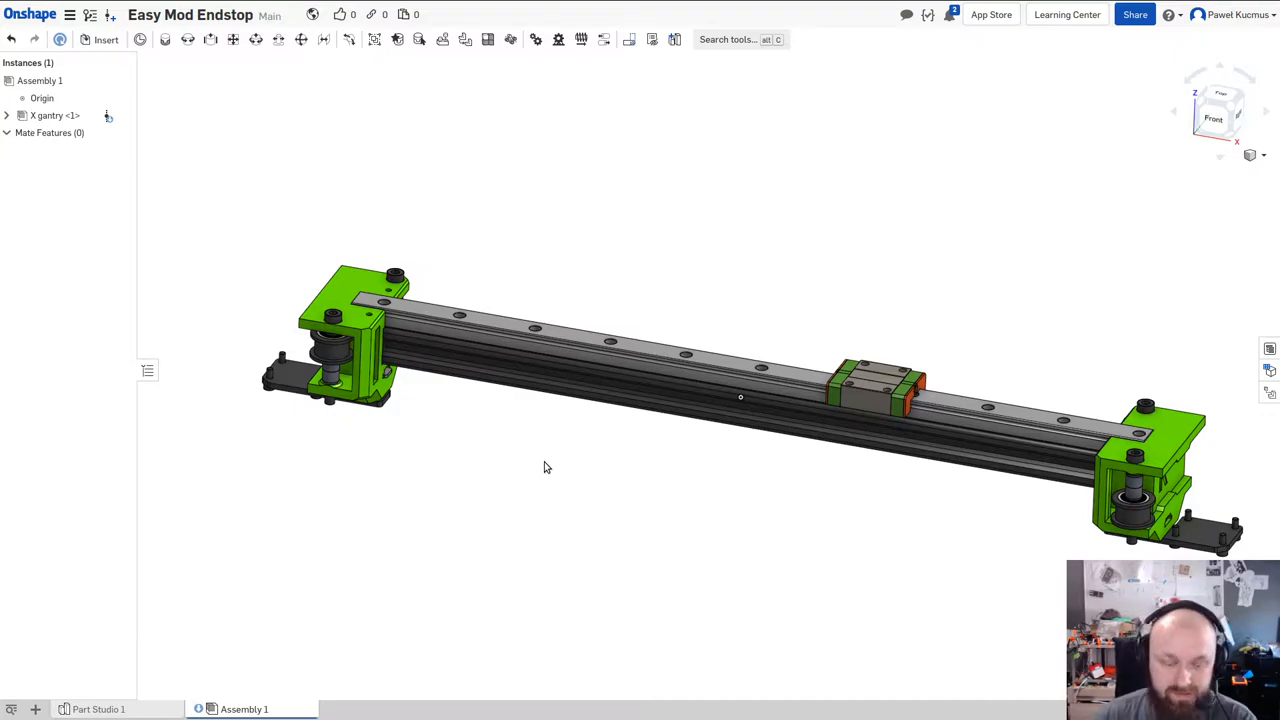
pyautogui.moveTo(658, 515)
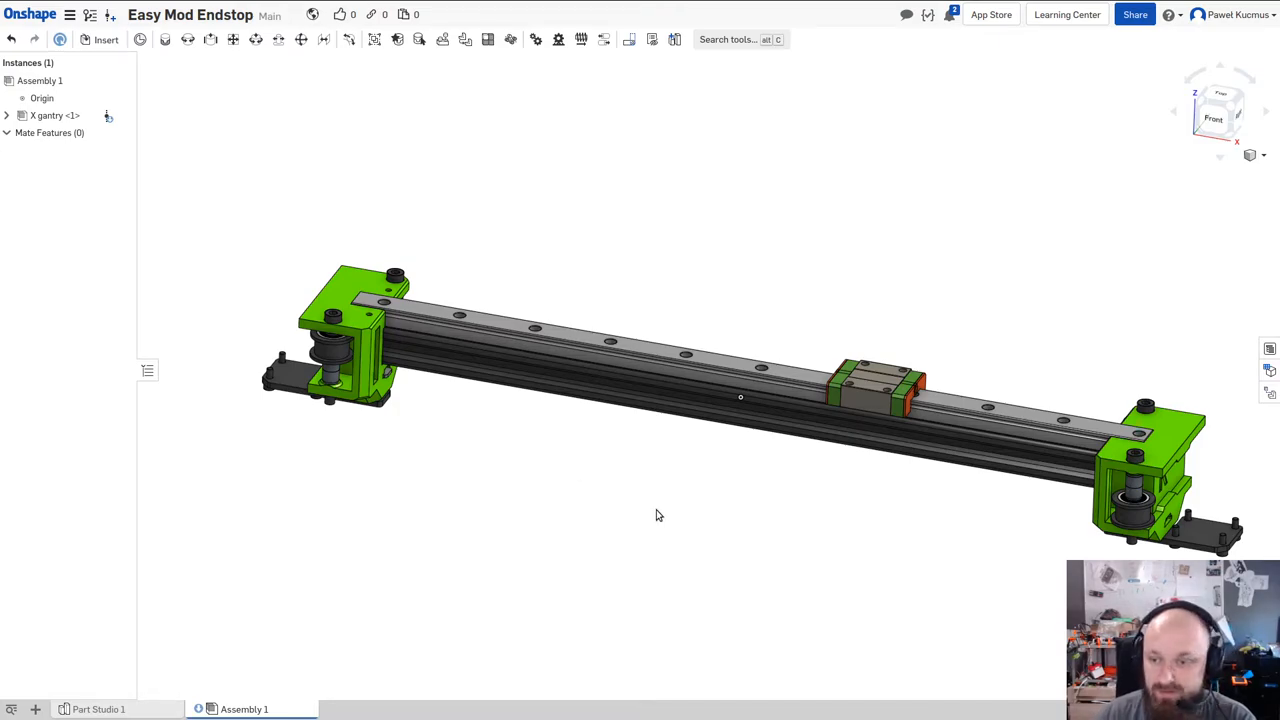
pyautogui.moveTo(618, 456)
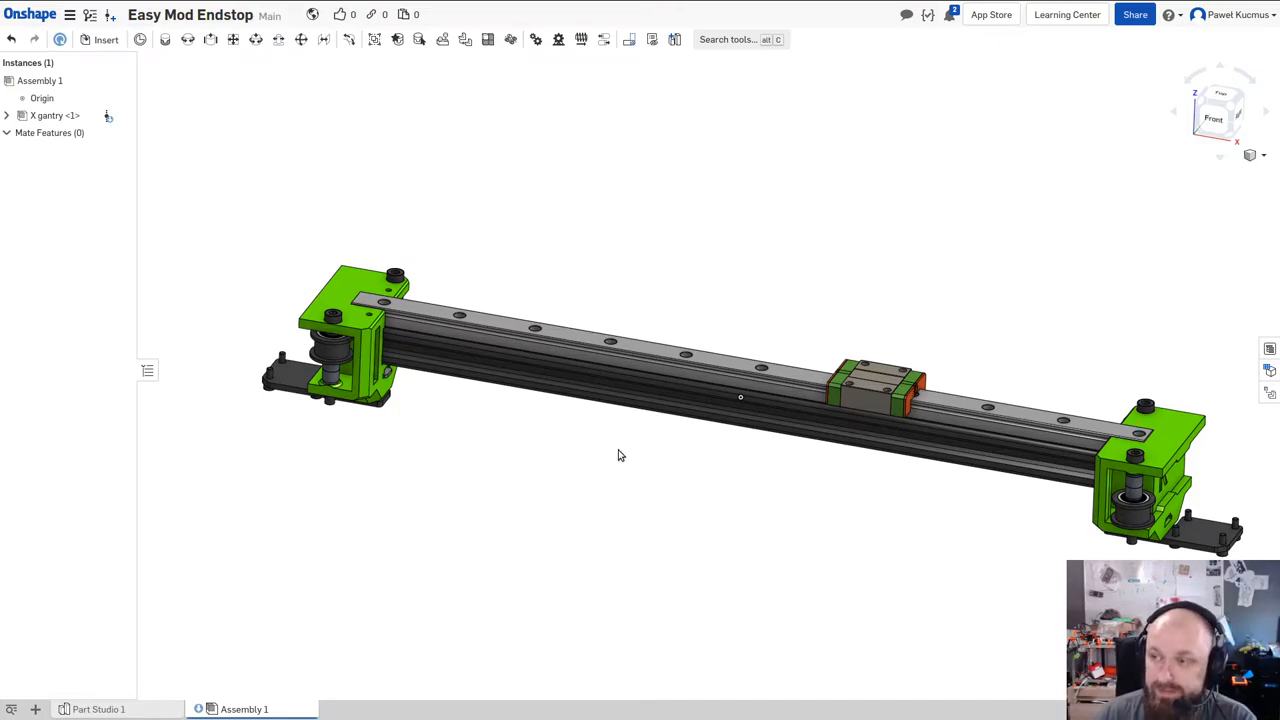
pyautogui.moveTo(503, 216)
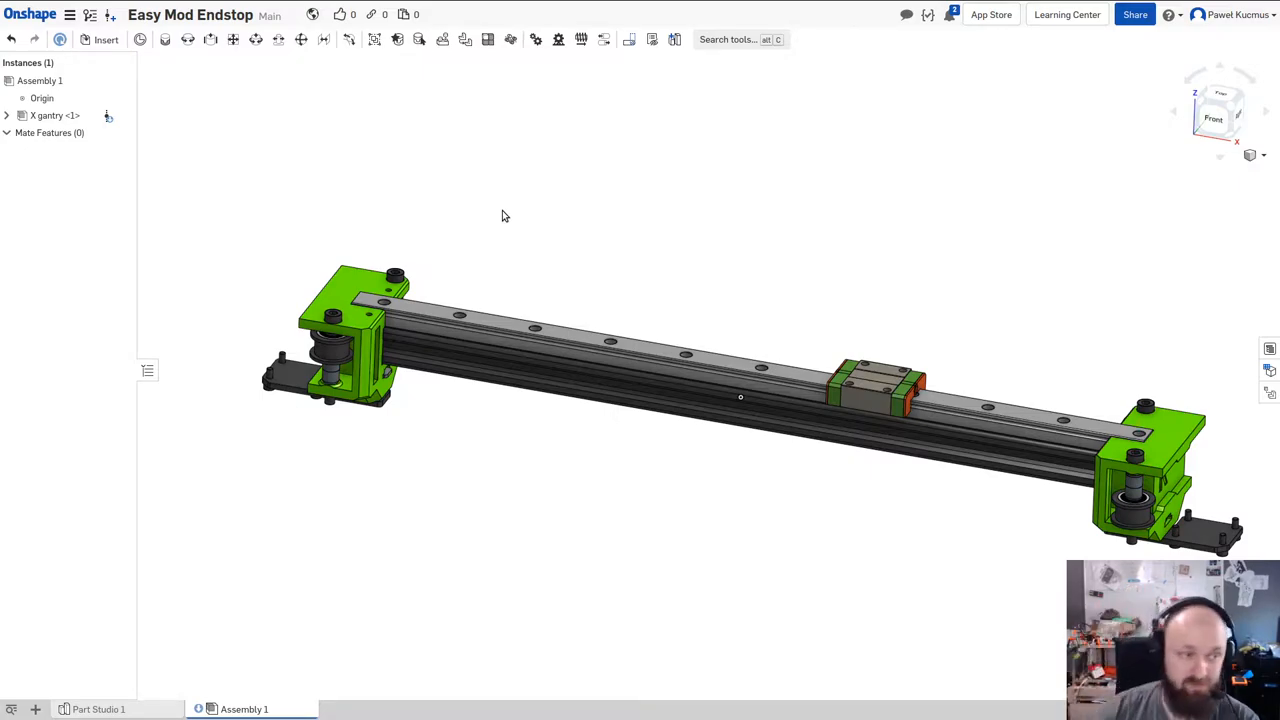
pyautogui.moveTo(504, 170)
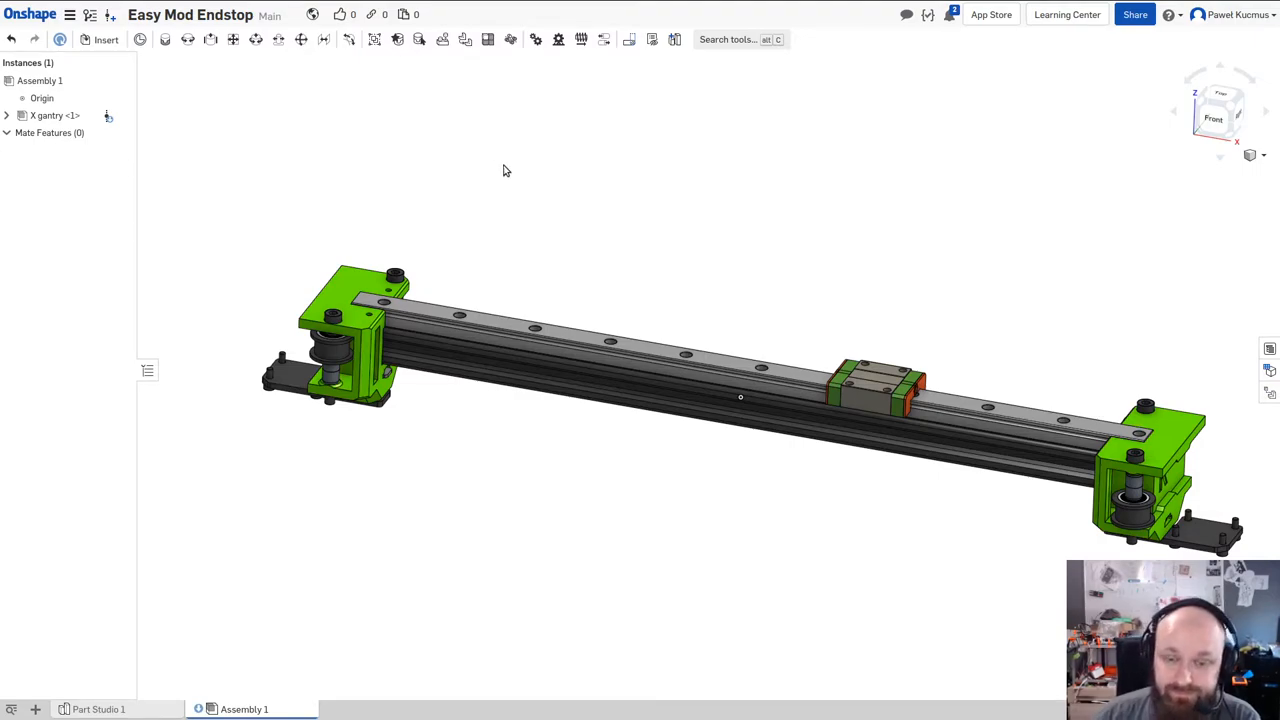
pyautogui.moveTo(532, 219)
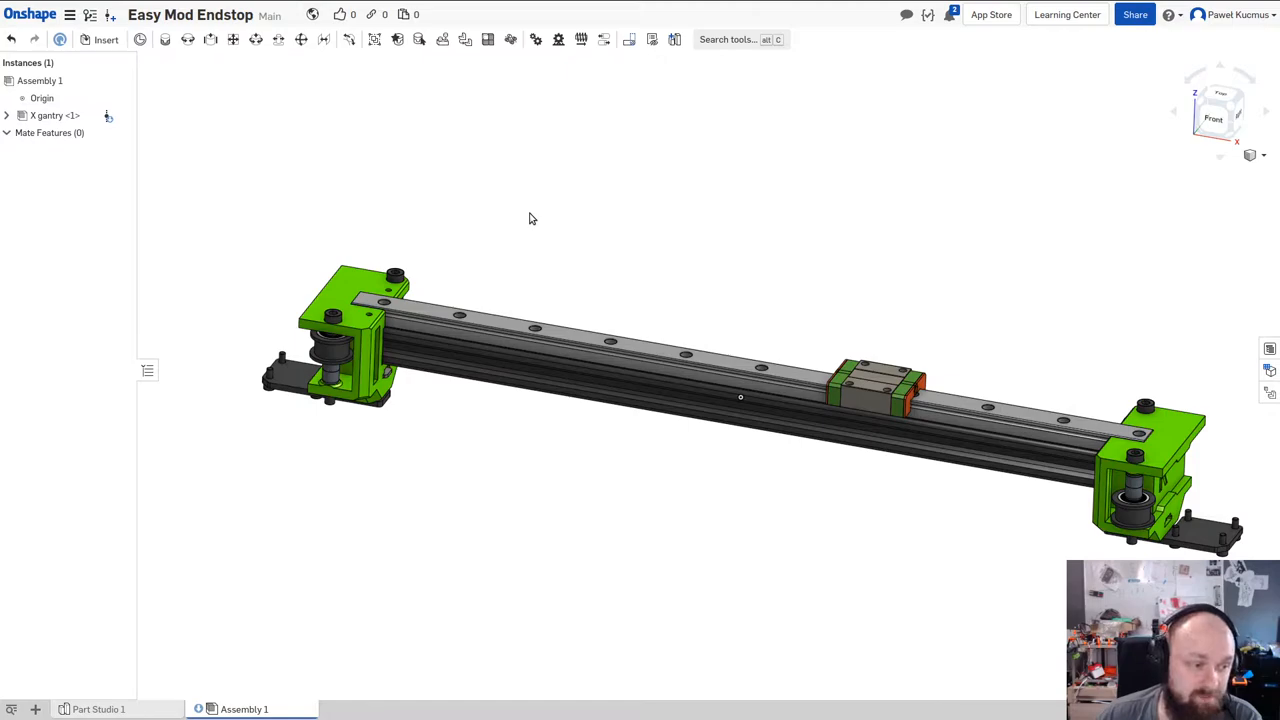
pyautogui.moveTo(660, 270)
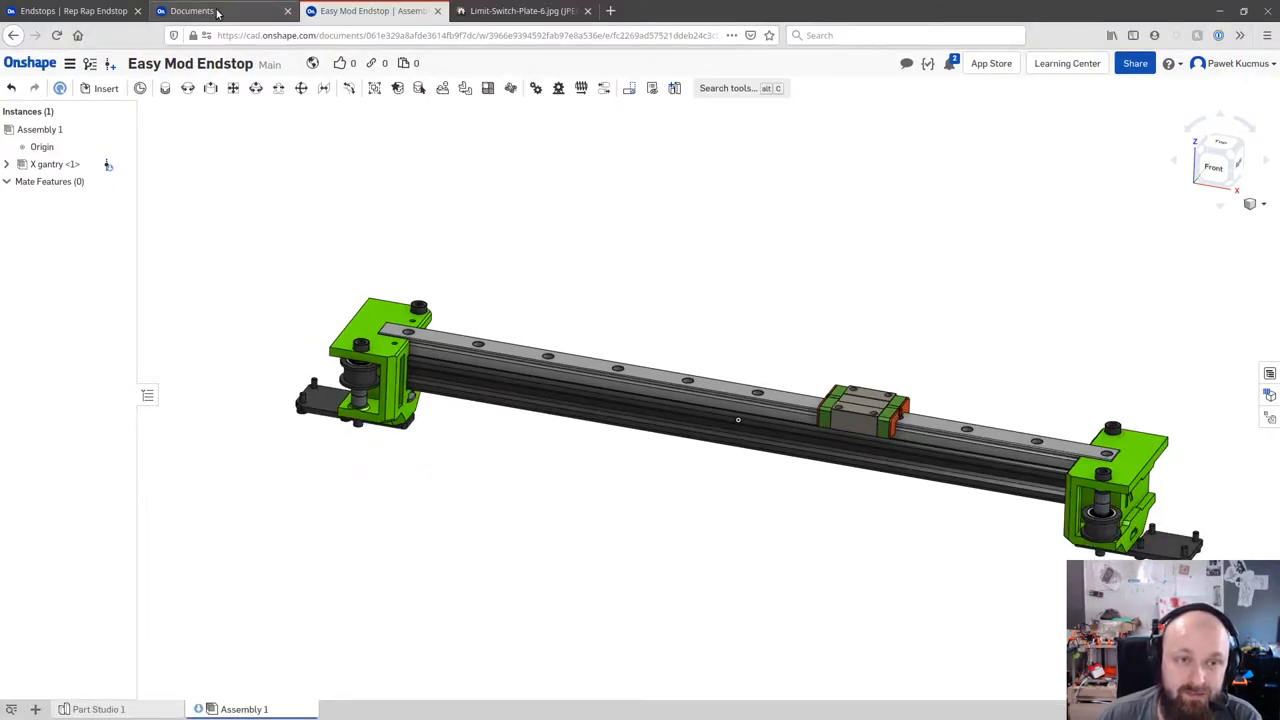
pyautogui.moveTo(192, 11)
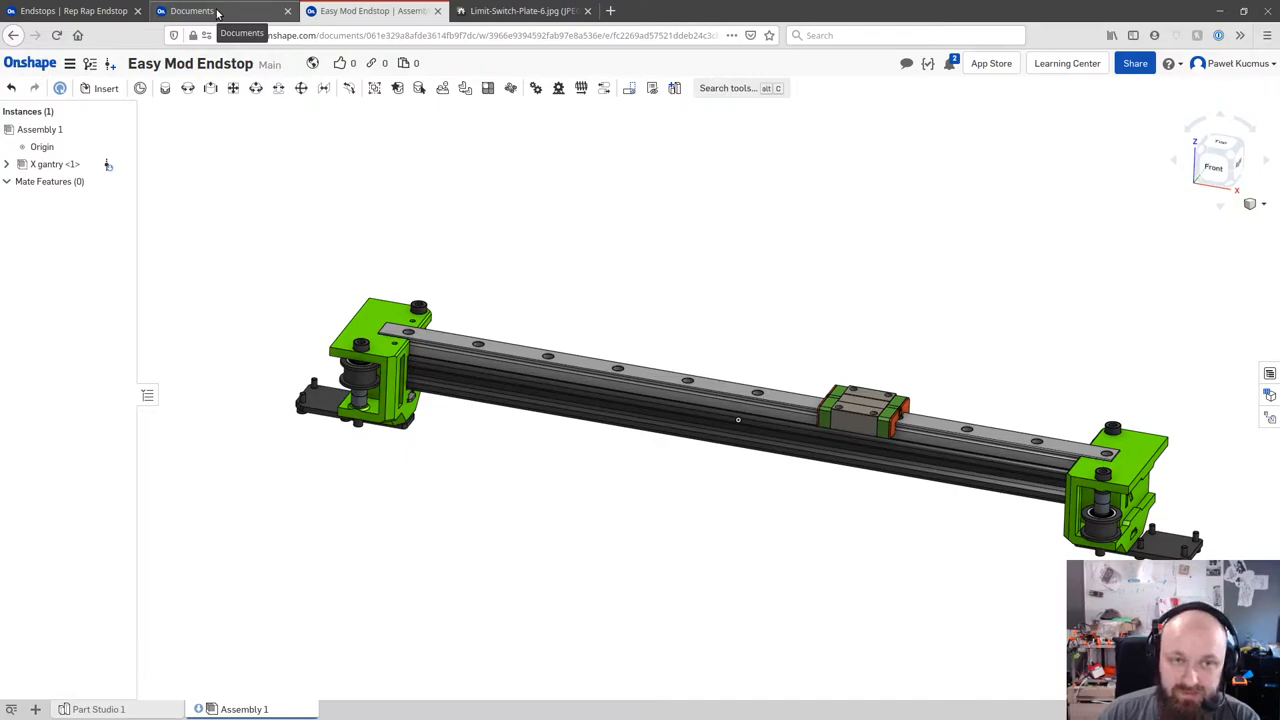
# Step: View the Limit-Switch-Plate-6 drawing in its browser tab
pyautogui.click(523, 11)
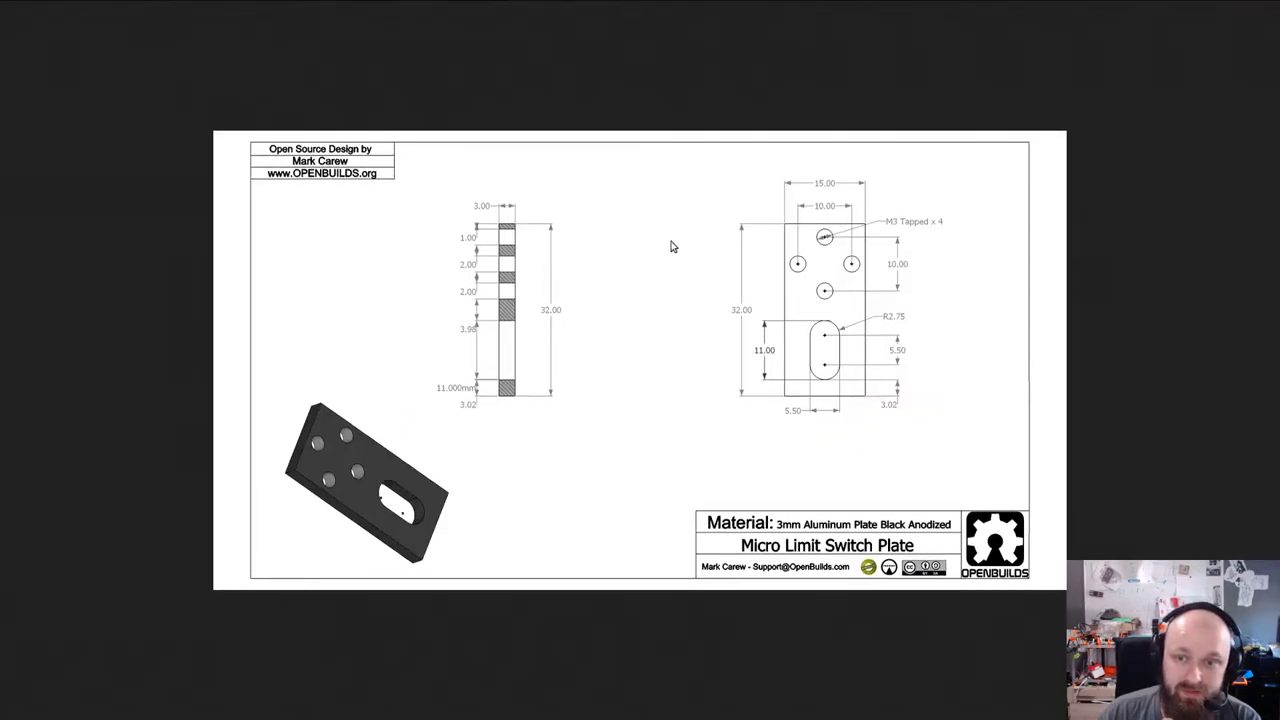
pyautogui.moveTo(975, 458)
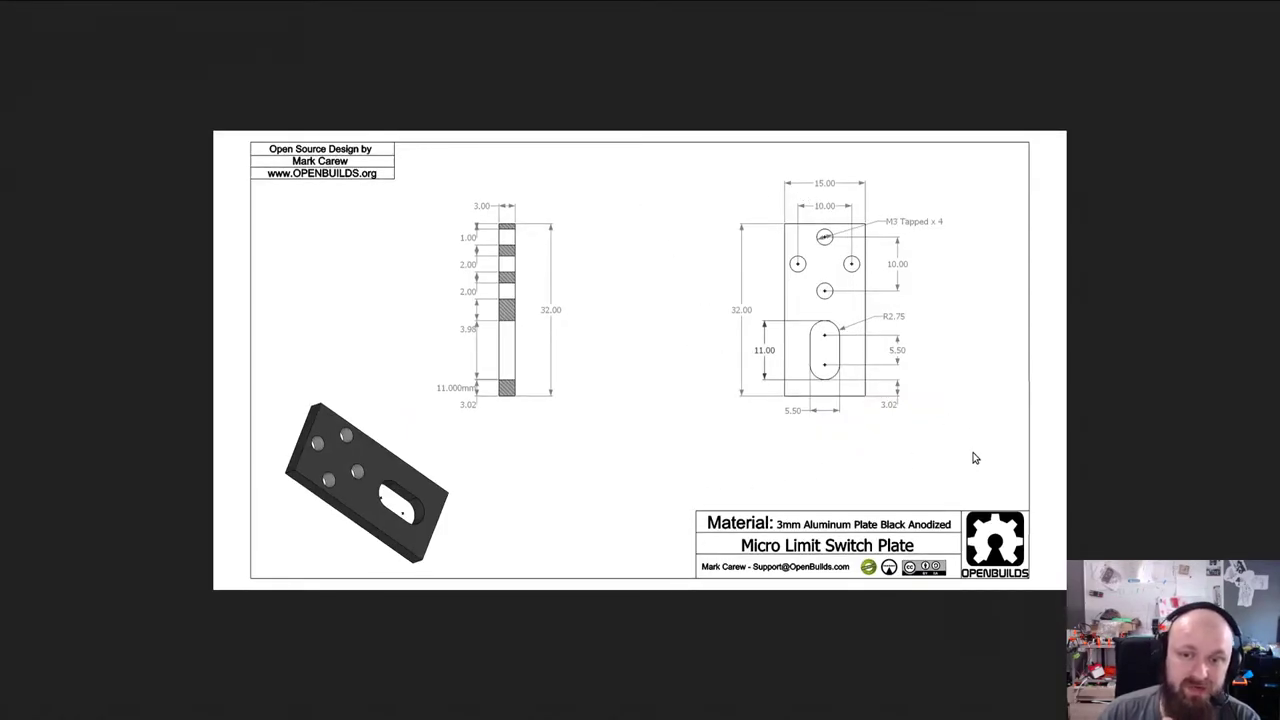
pyautogui.moveTo(721, 171)
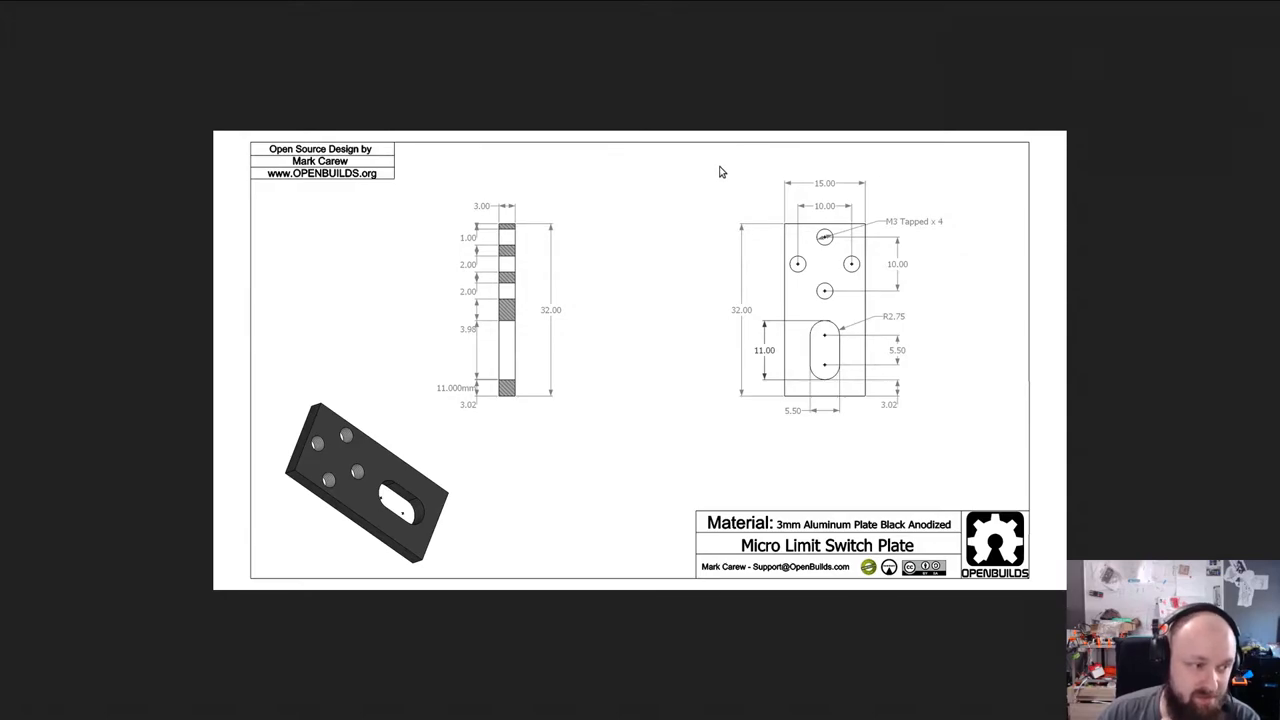
pyautogui.moveTo(793, 240)
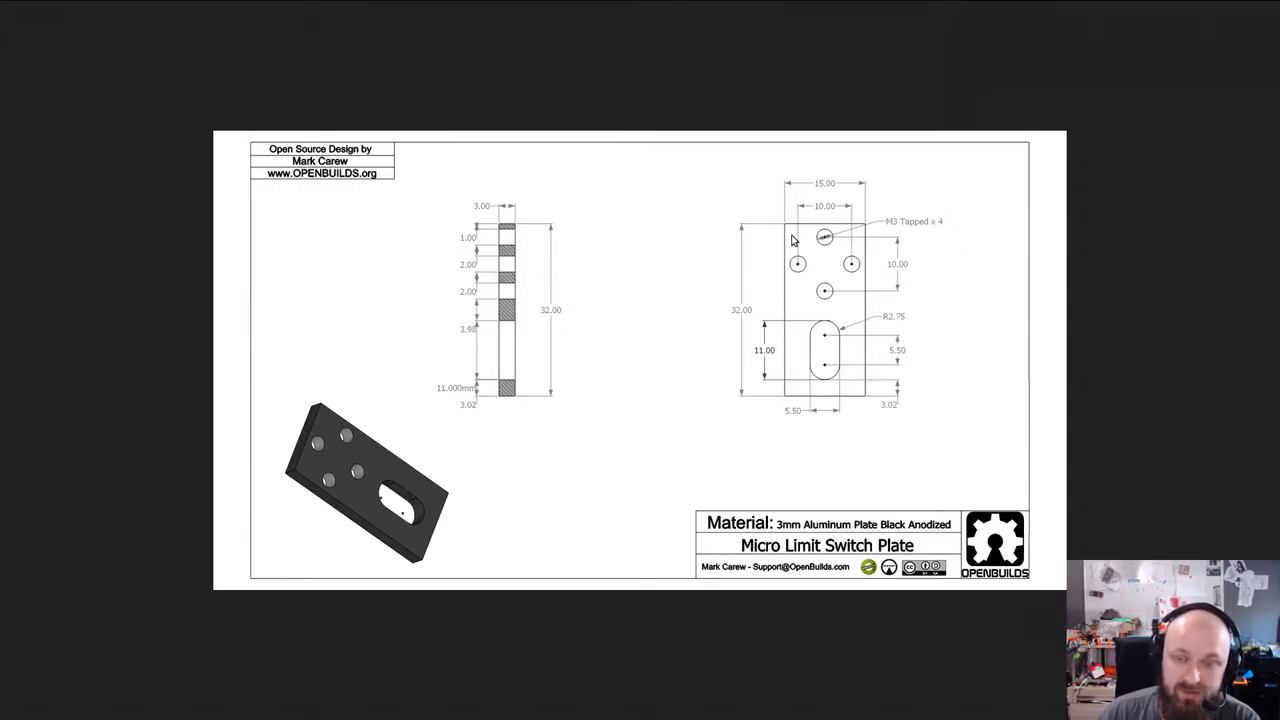
pyautogui.moveTo(835, 555)
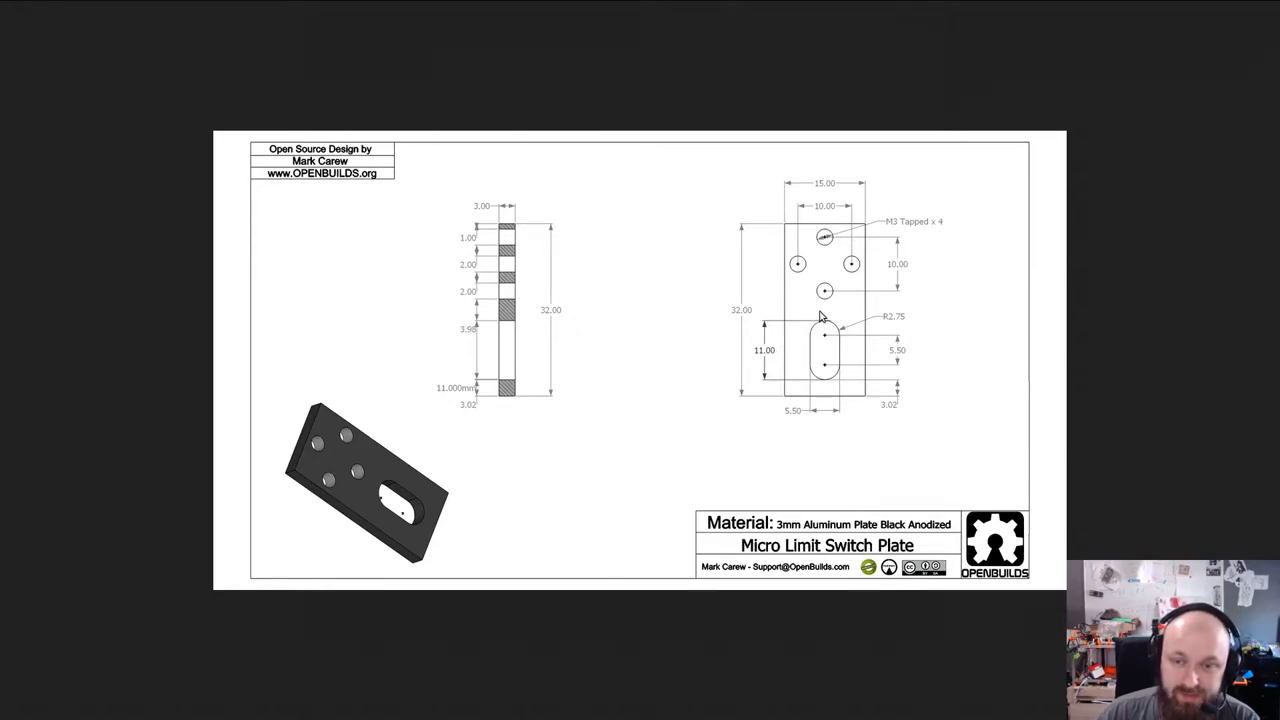
pyautogui.moveTo(933, 389)
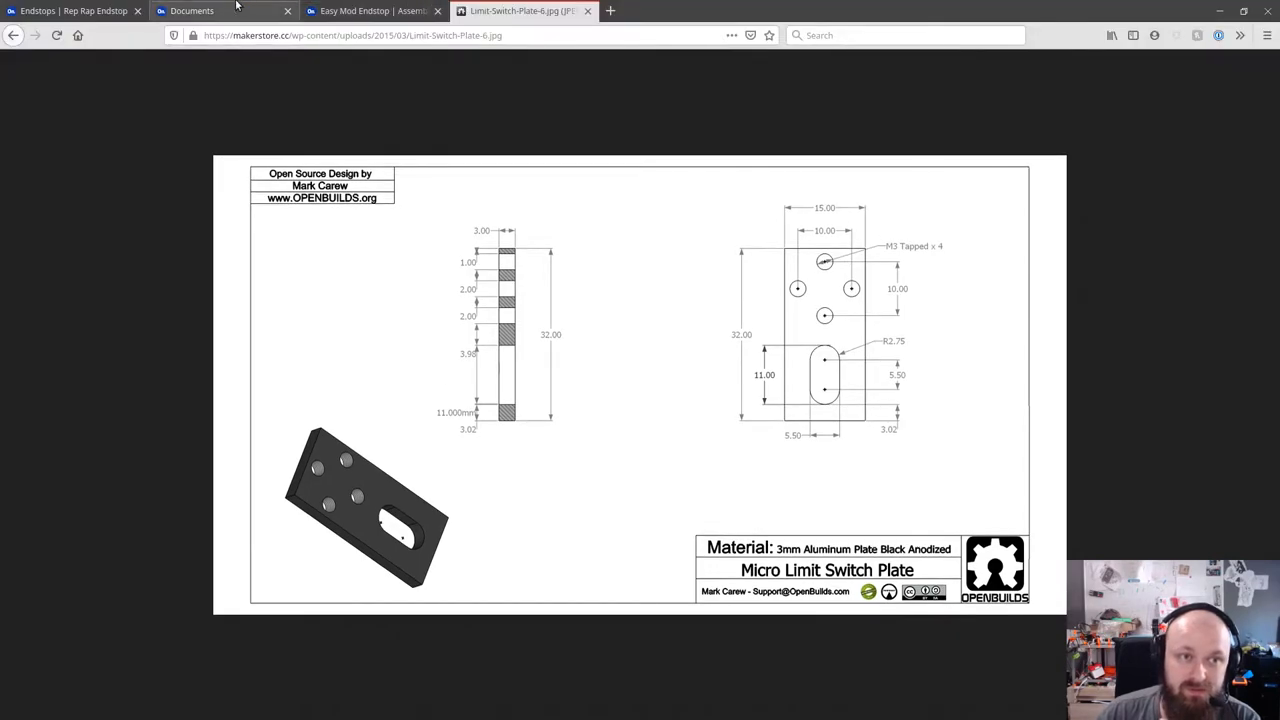
# Step: Create a new public Onshape document named 'Openbuilds'
pyautogui.click(191, 11)
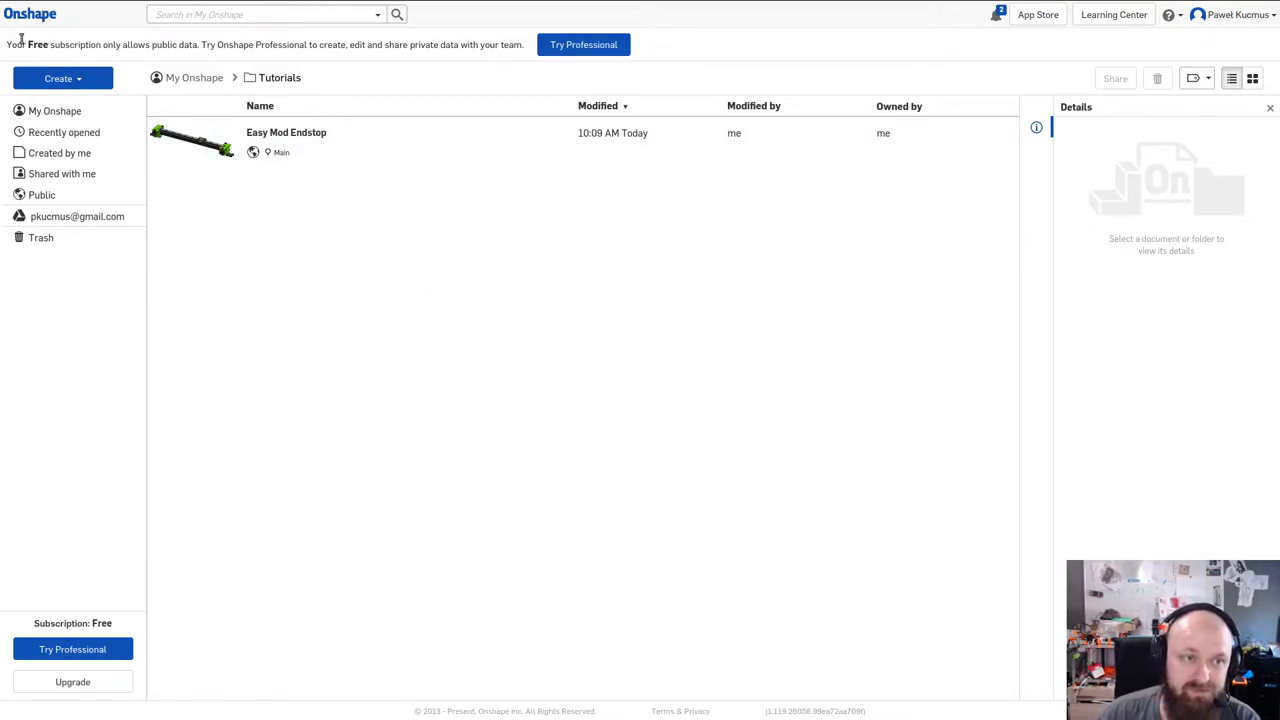
pyautogui.moveTo(375, 313)
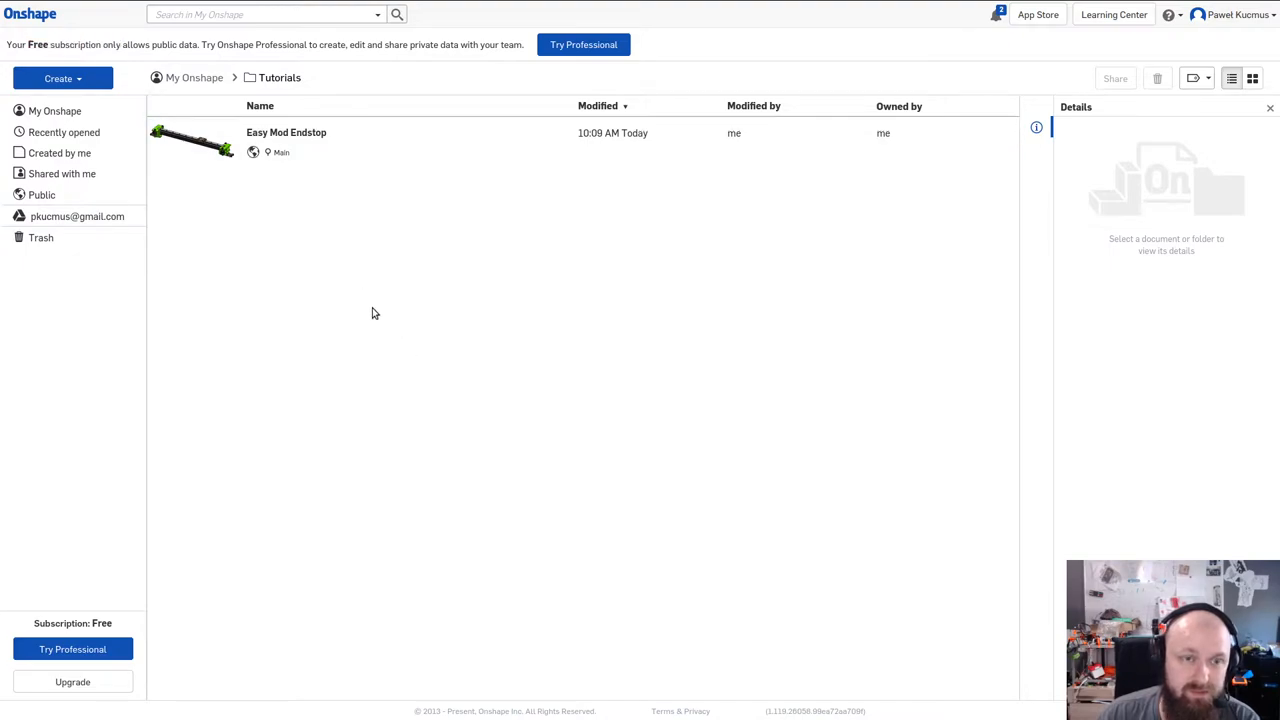
pyautogui.click(58, 78)
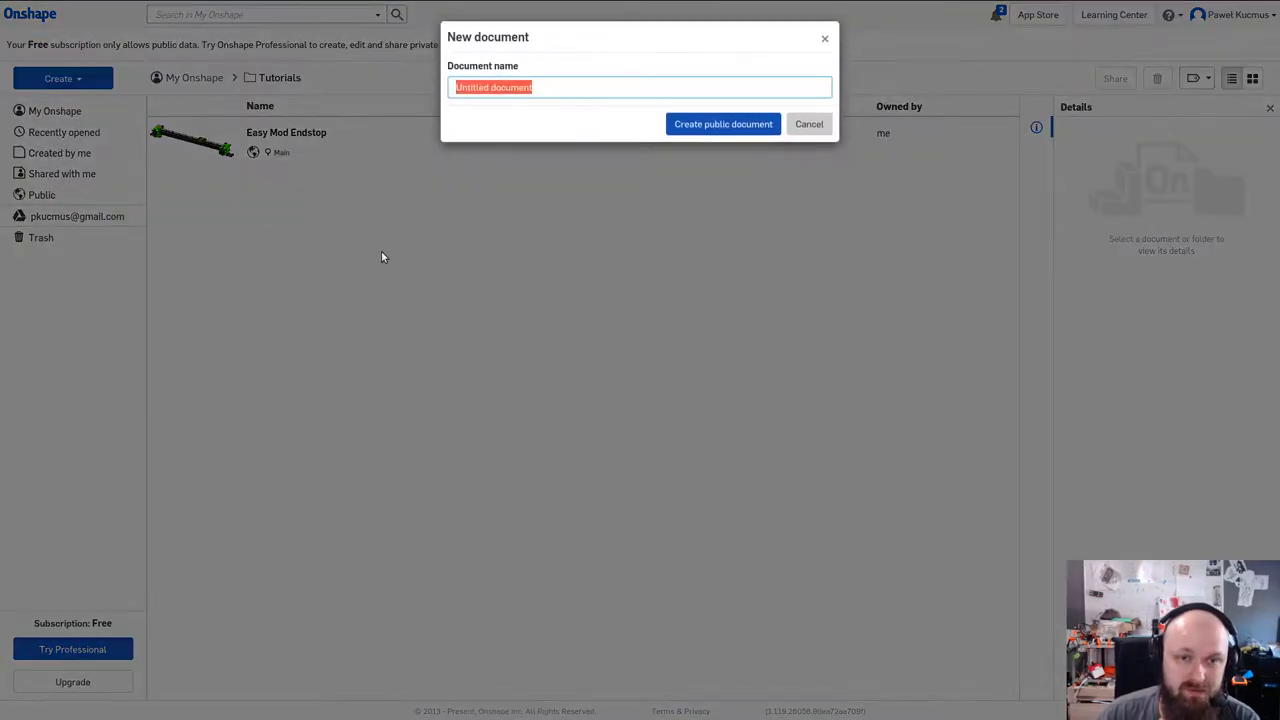
pyautogui.write('O')
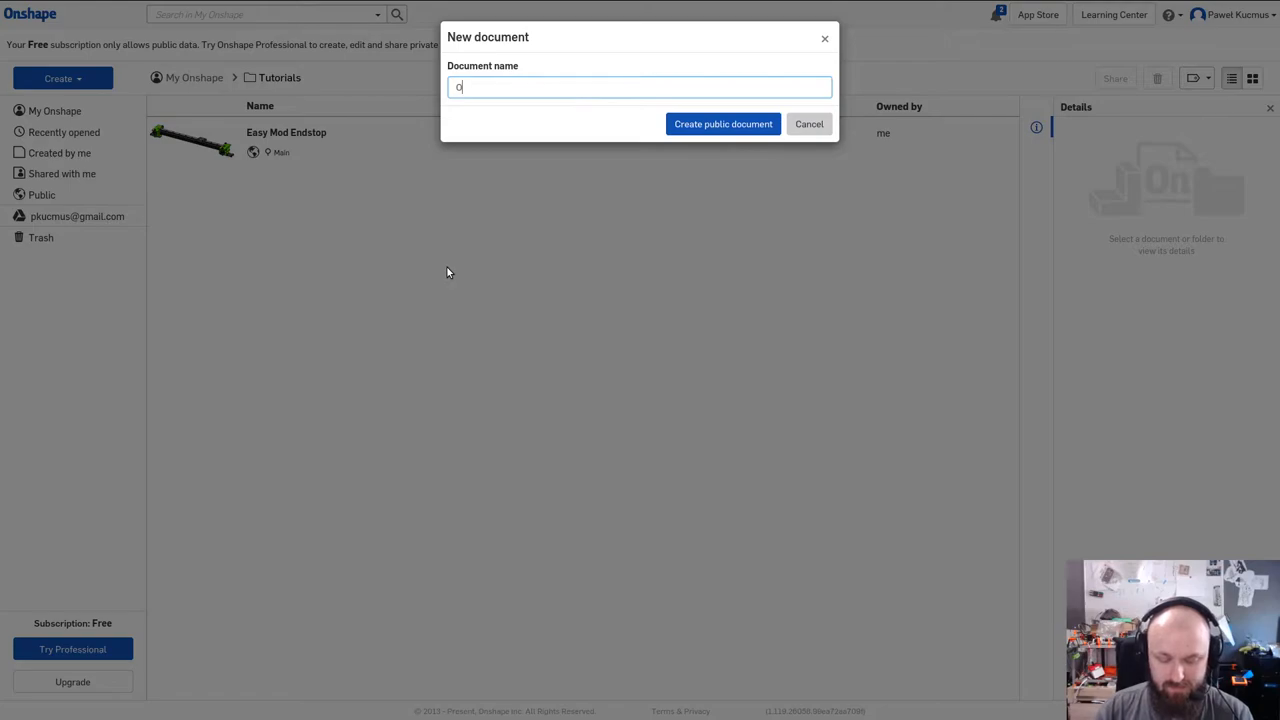
pyautogui.write('penbuilds')
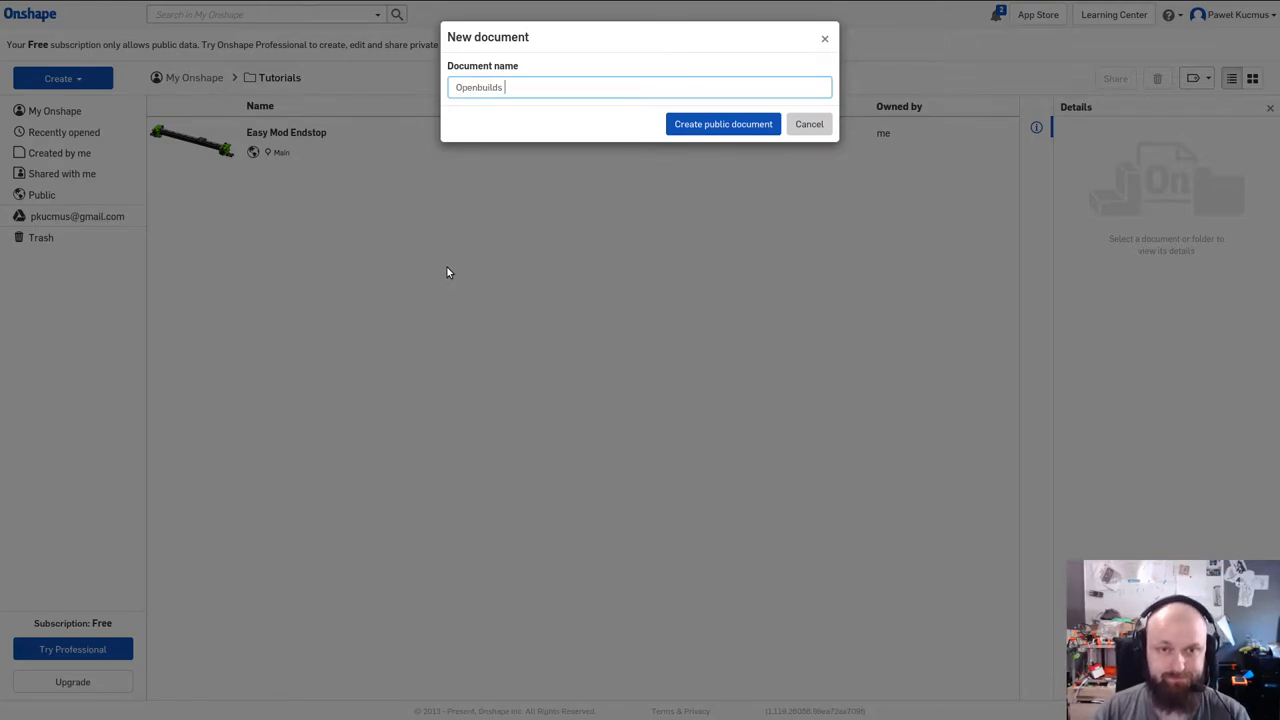
pyautogui.click(808, 123)
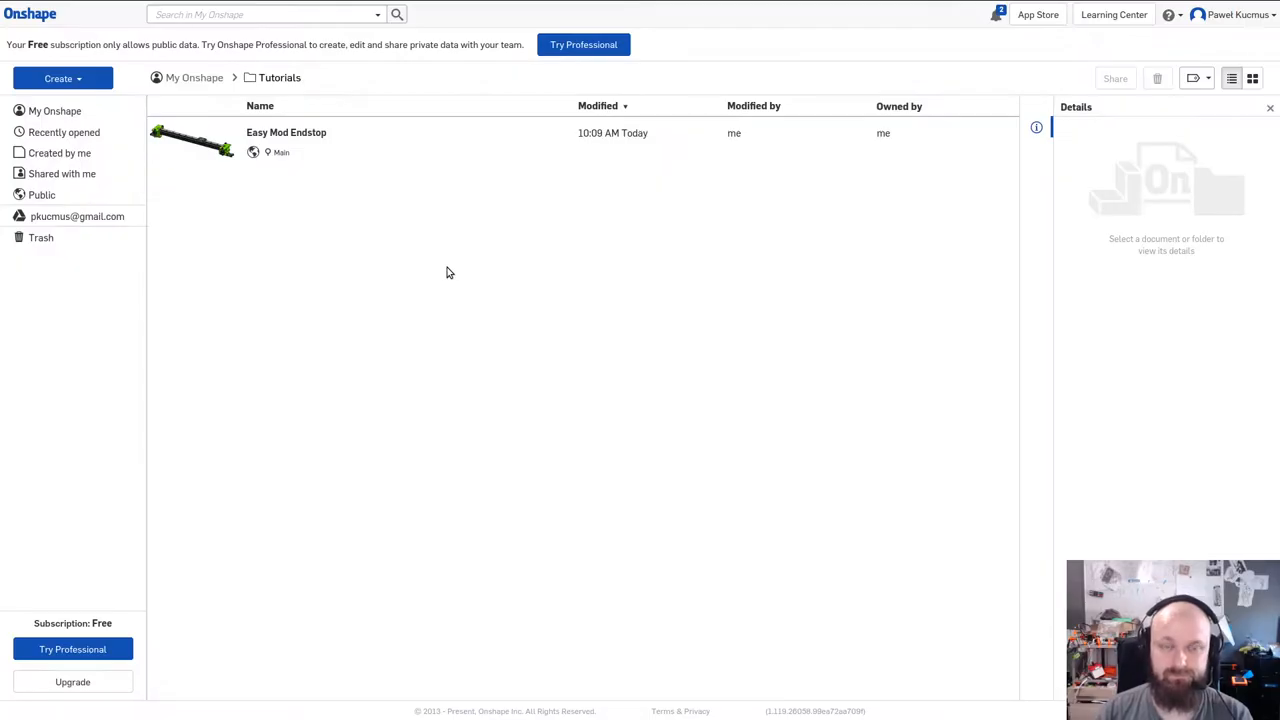
pyautogui.moveTo(391, 257)
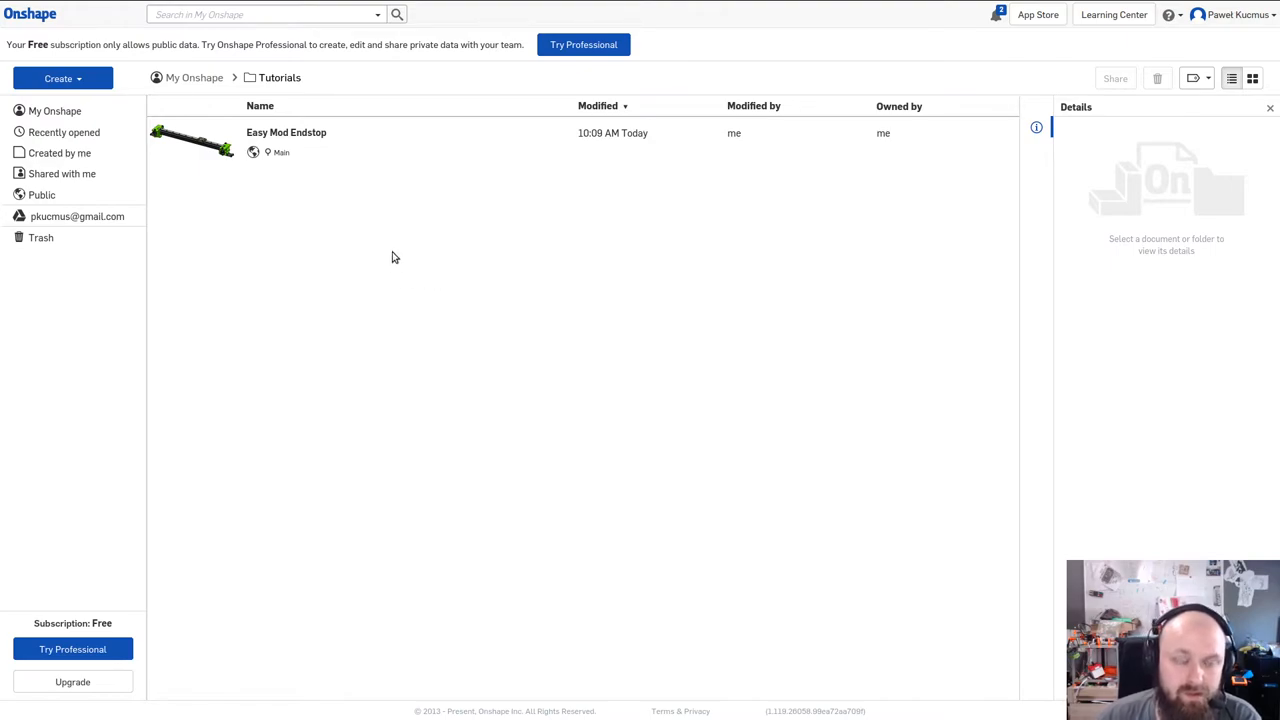
# Step: Open the Openbuilds plate document and select its Top plane
pyautogui.doubleClick(286, 132)
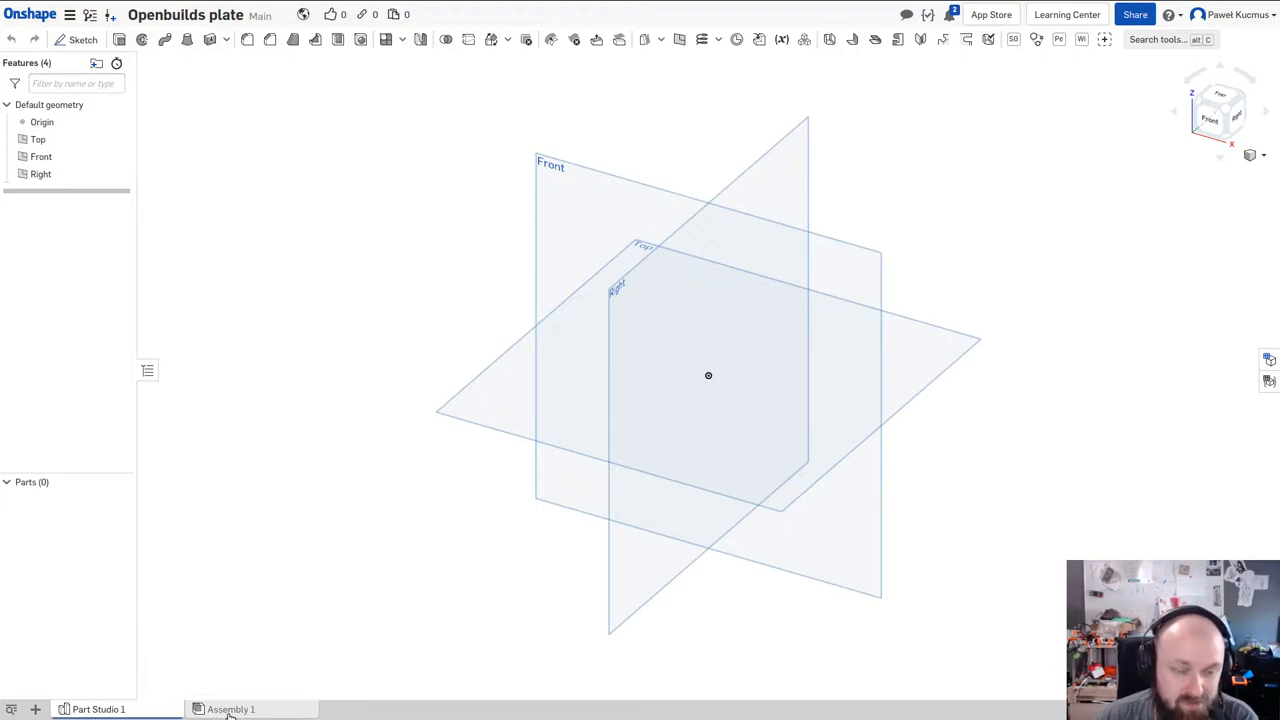
pyautogui.moveTo(340, 633)
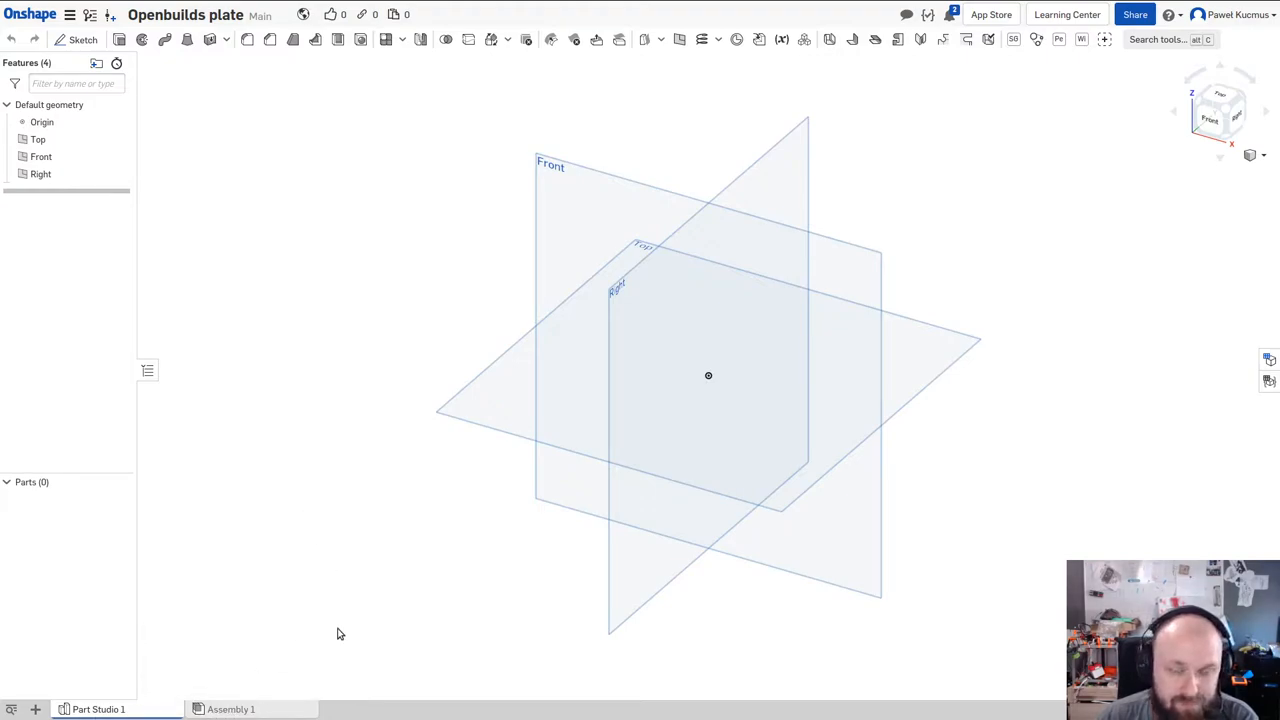
pyautogui.moveTo(256, 420)
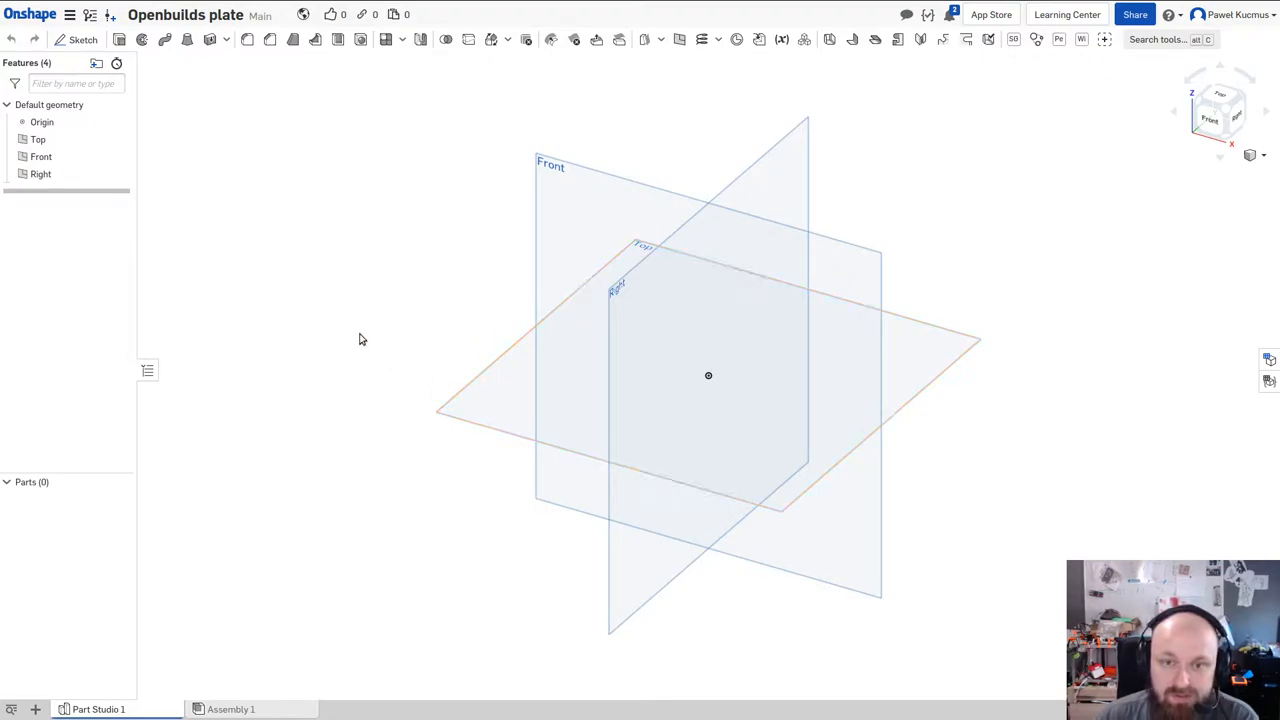
pyautogui.click(41, 157)
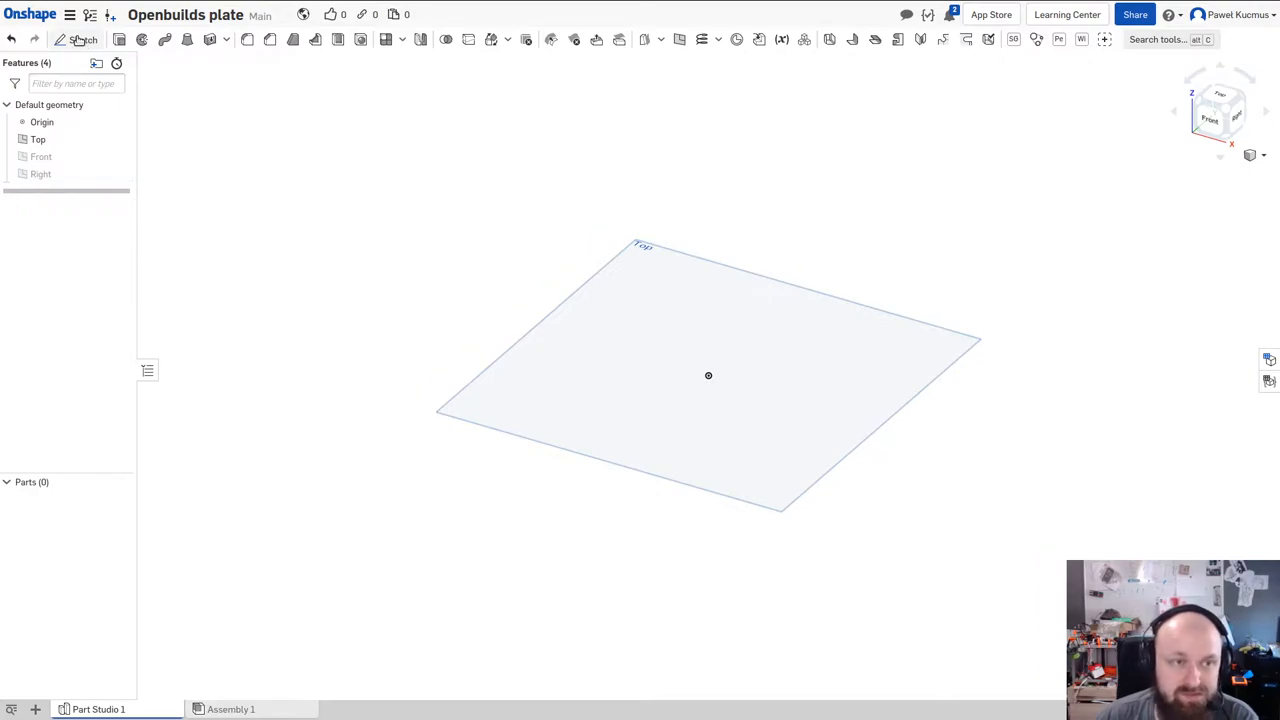
# Step: Start Sketch 1 on the Top plane, viewed head-on
pyautogui.click(81, 39)
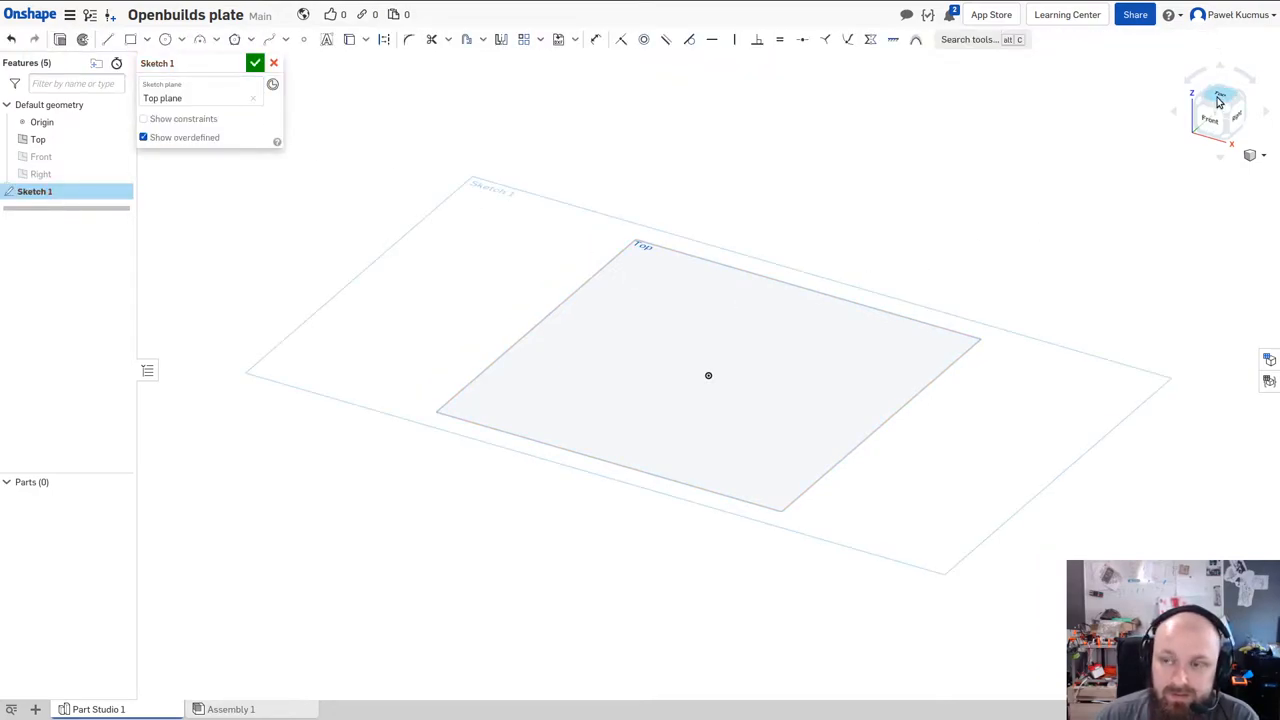
pyautogui.click(1219, 110)
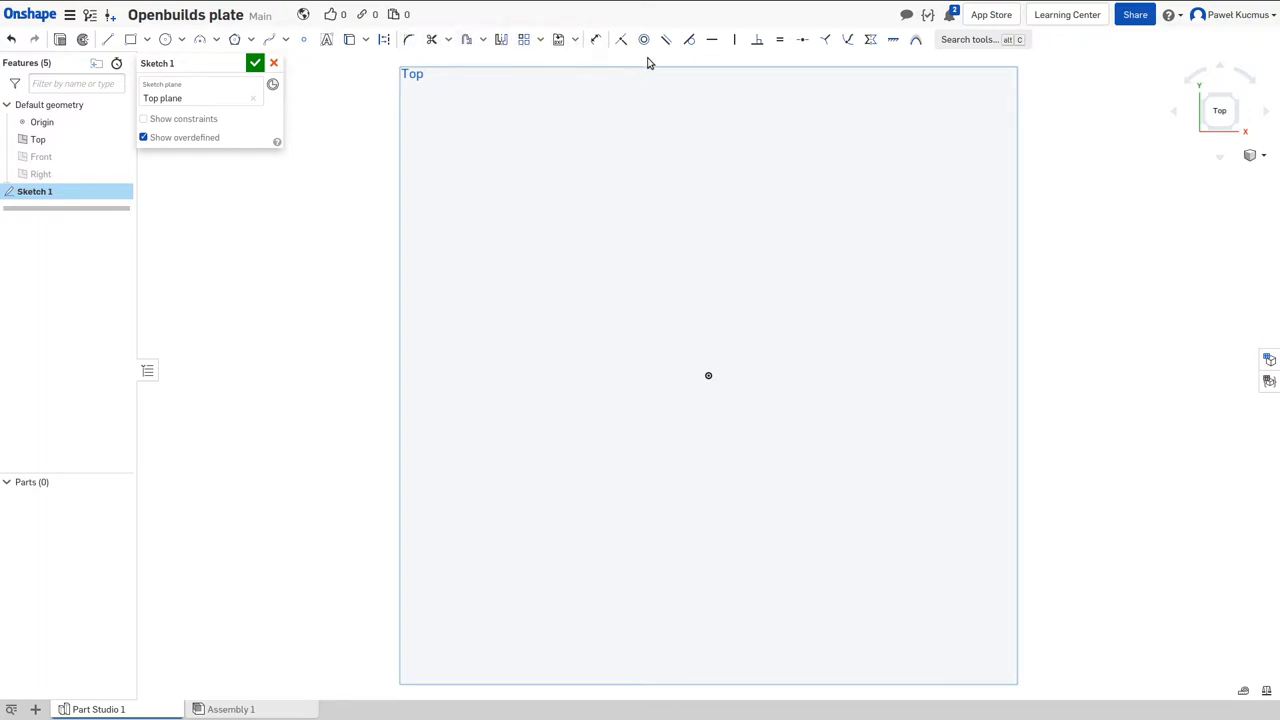
pyautogui.moveTo(834, 48)
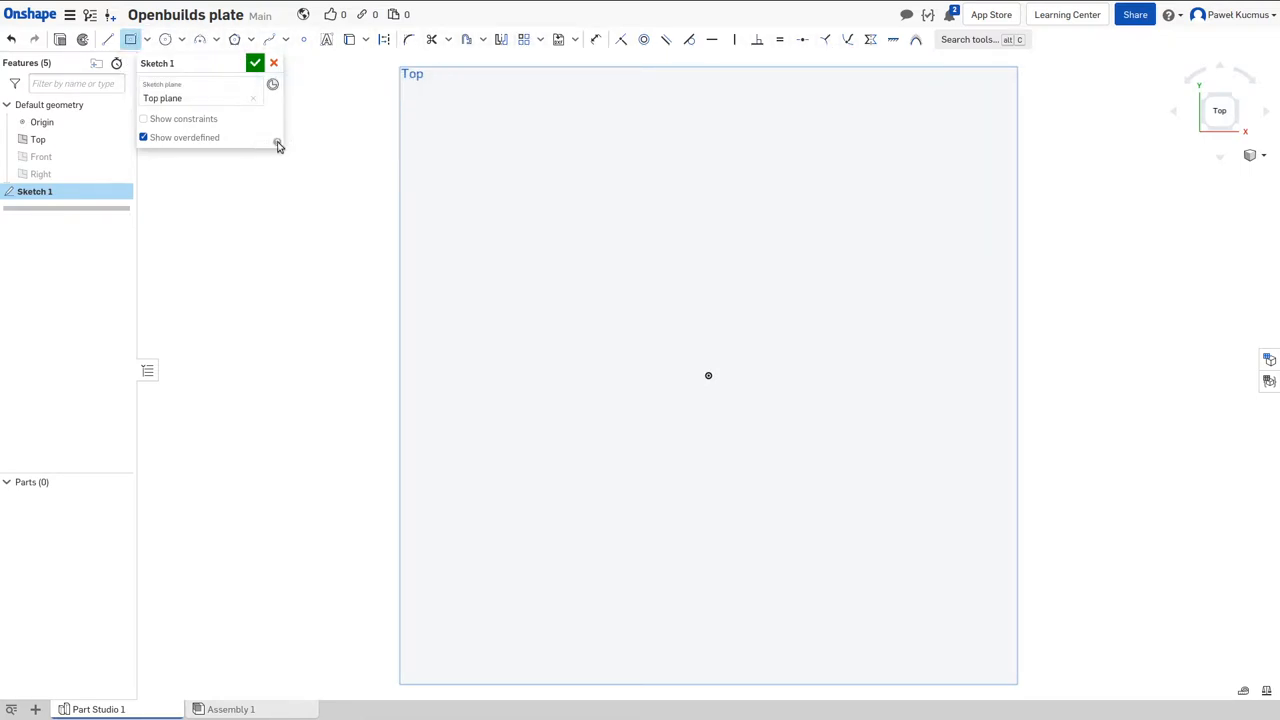
# Step: Draw a 32 by 15 rectangle around the origin, checking the drawing
pyautogui.moveTo(660, 275); pyautogui.dragTo(758, 472)
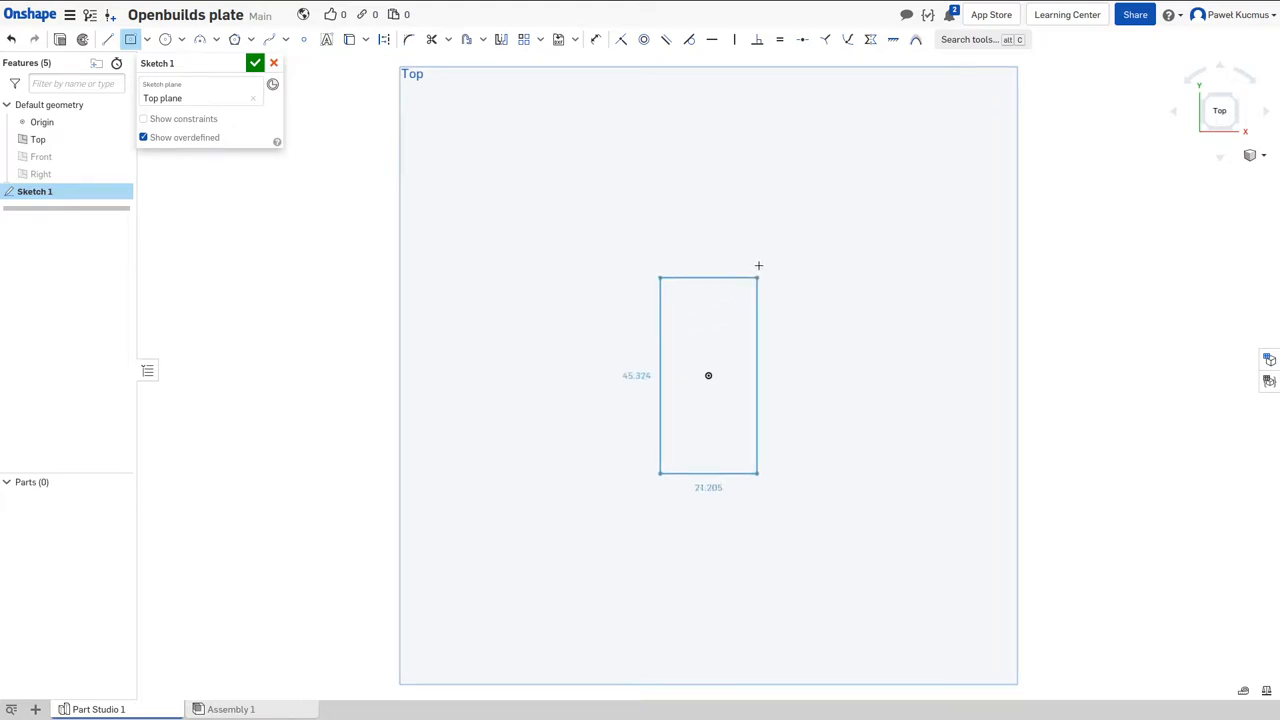
pyautogui.click(520, 11)
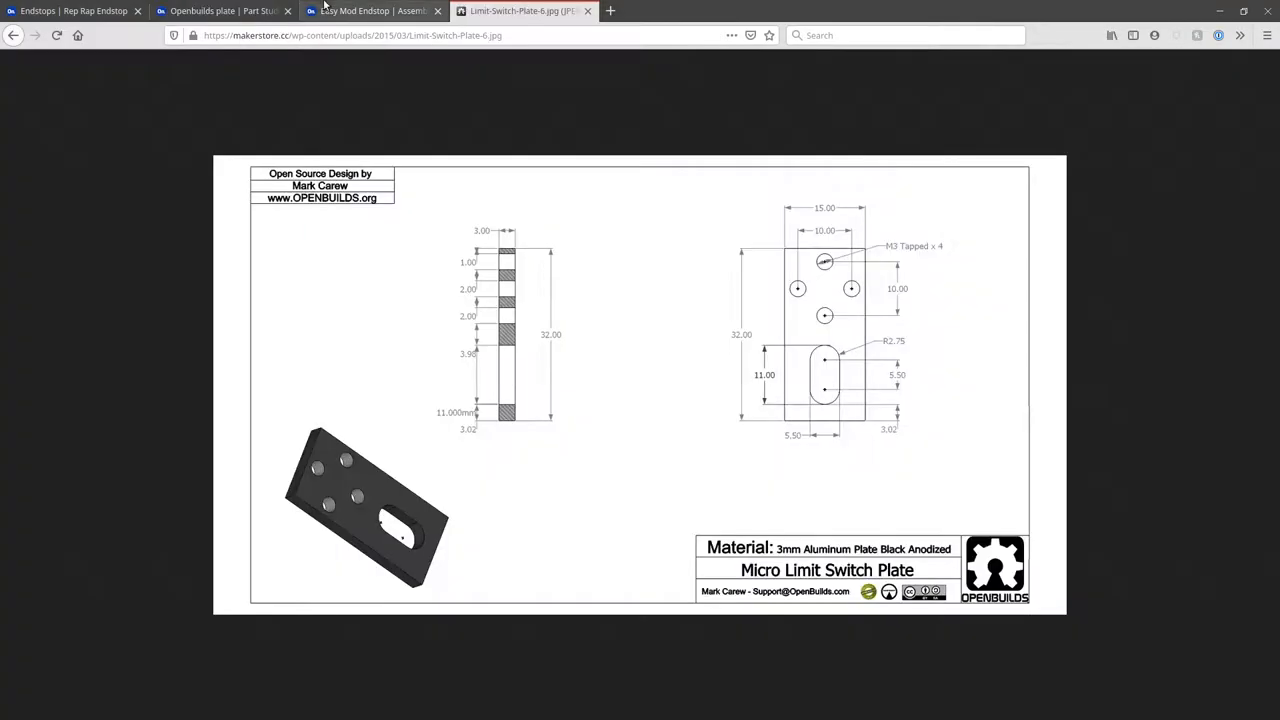
pyautogui.click(220, 11)
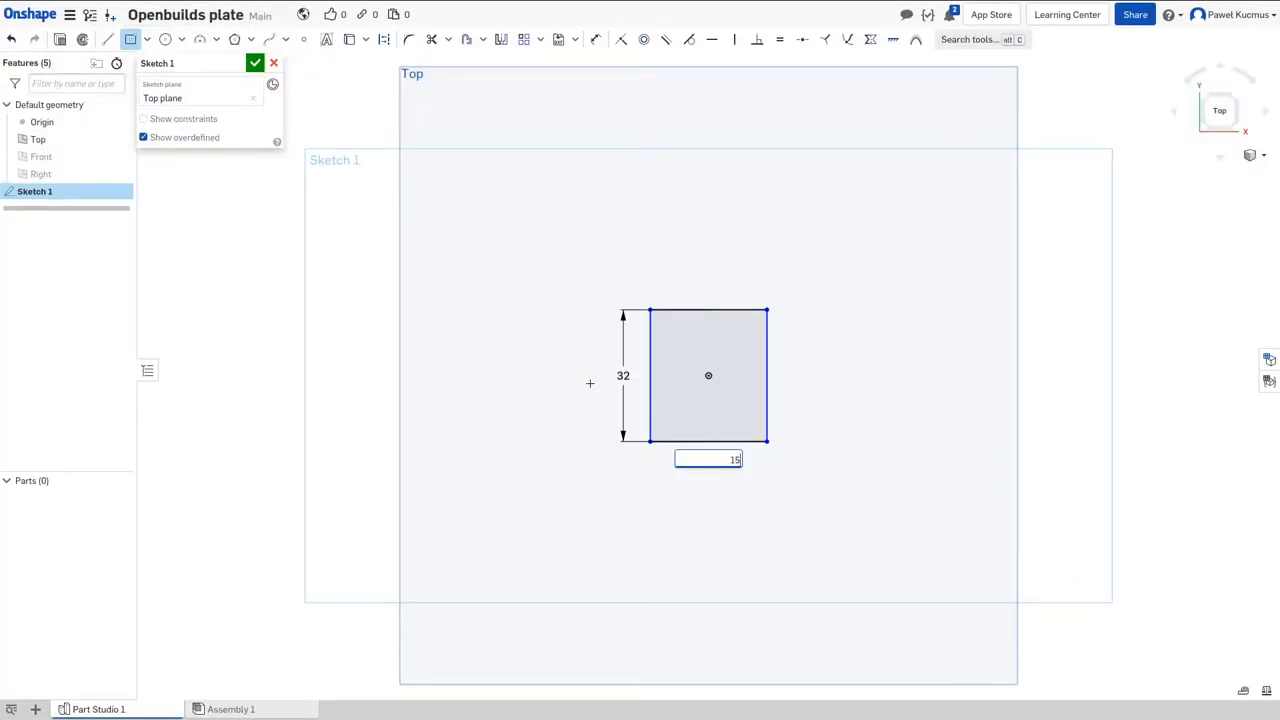
pyautogui.press('Return')
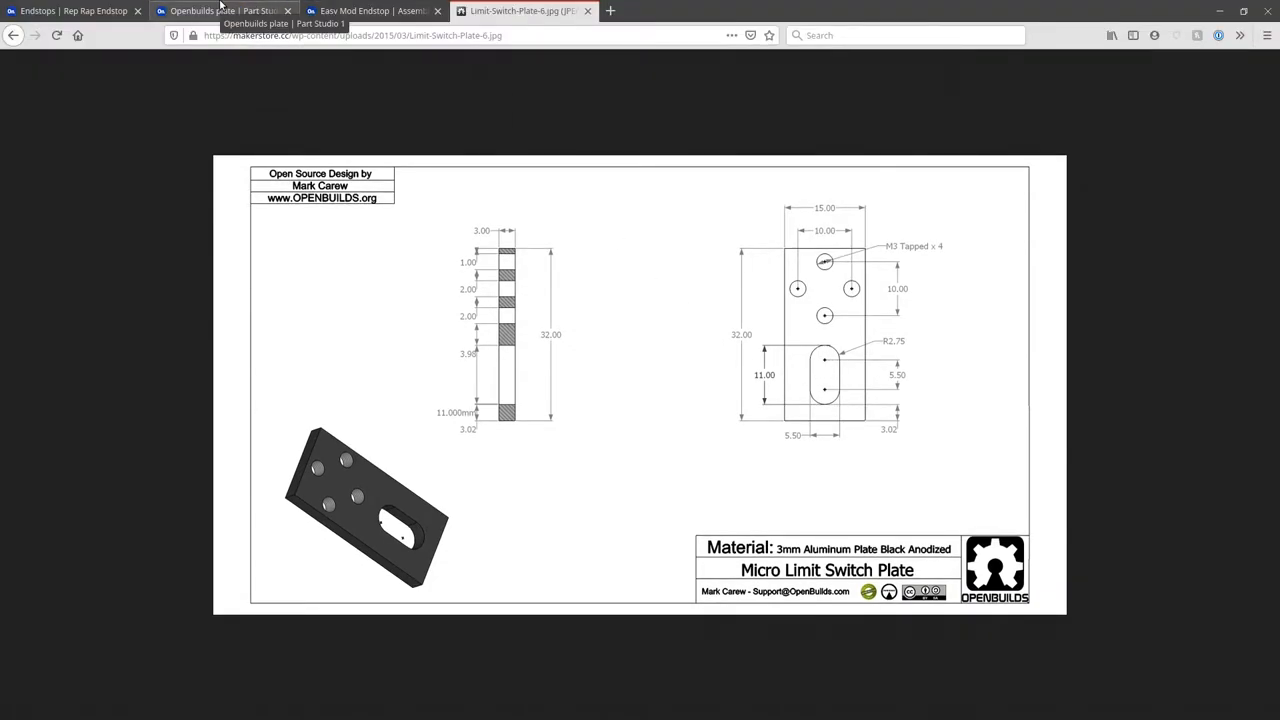
pyautogui.click(220, 11)
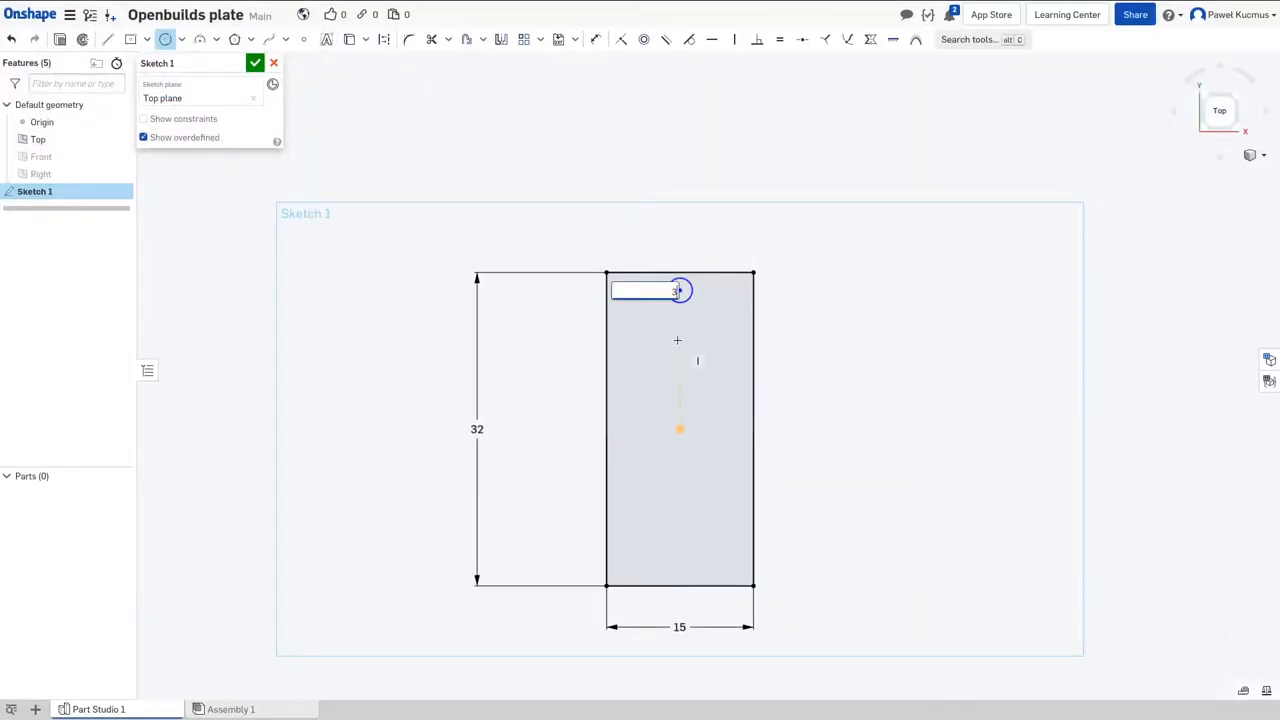
# Step: Set the first hole circle's diameter to 3 mm
pyautogui.write('3')
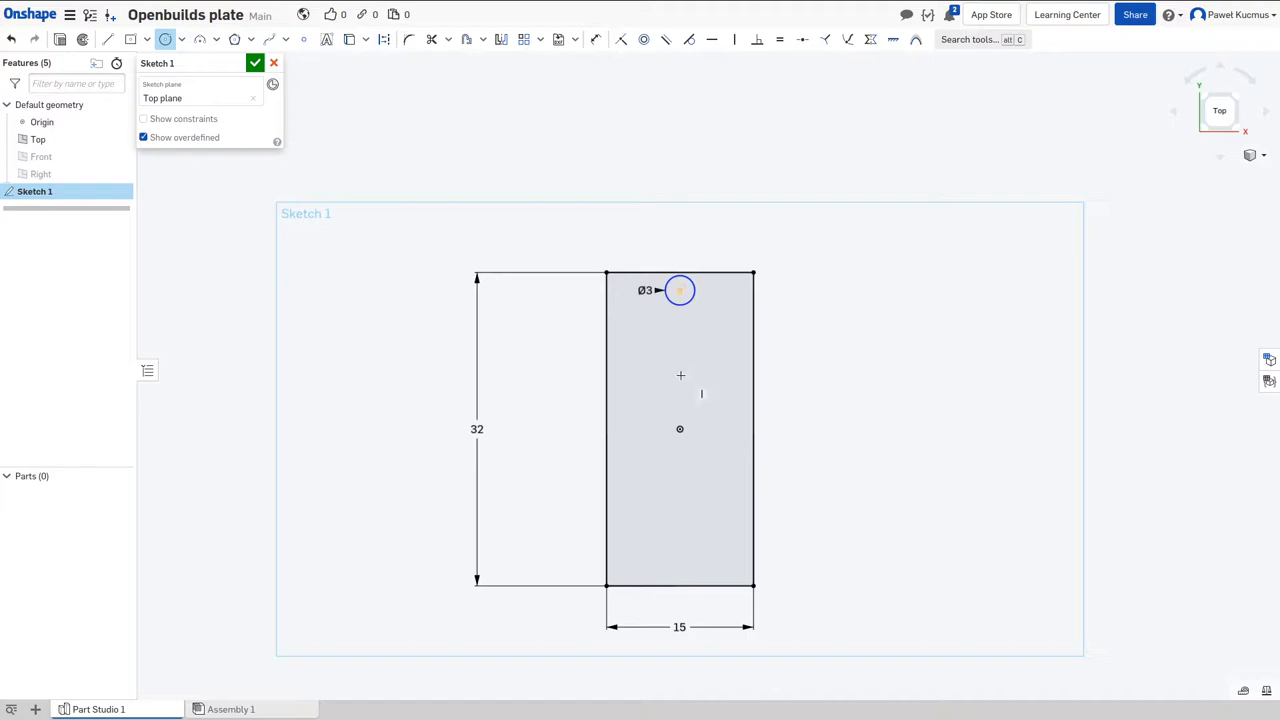
pyautogui.click(680, 377)
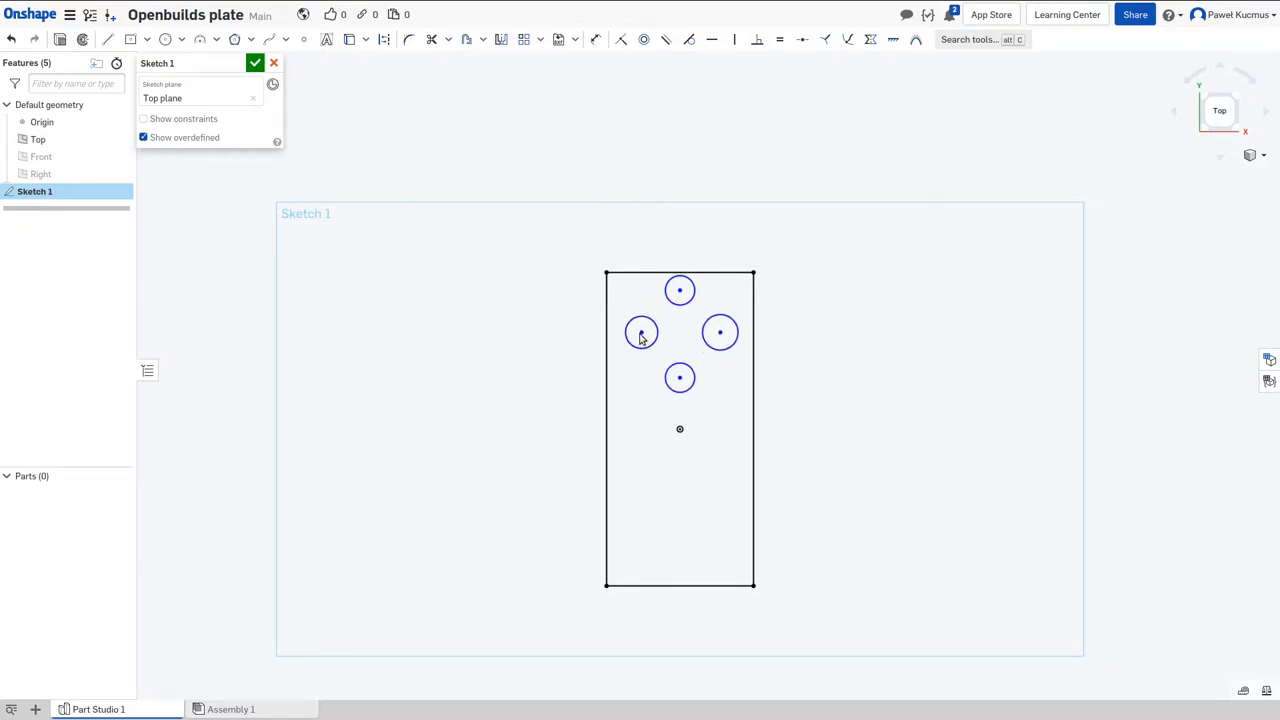
pyautogui.moveTo(604, 324)
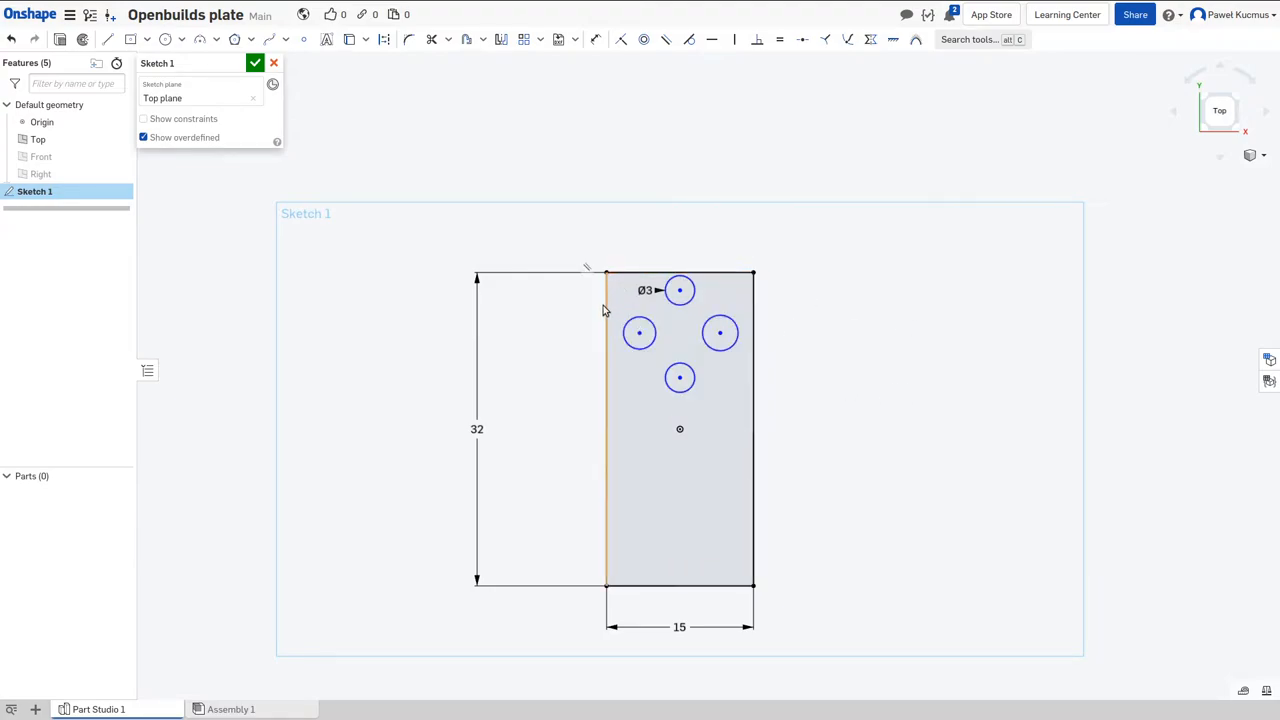
pyautogui.moveTo(816, 465)
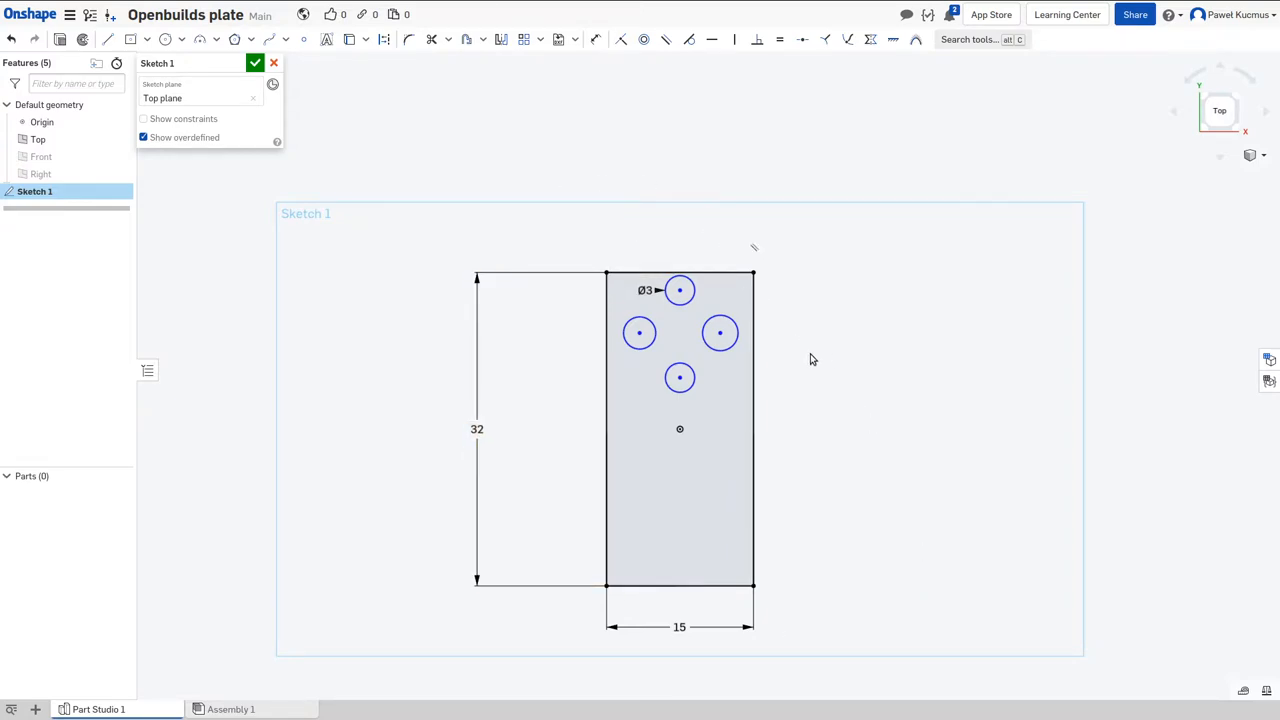
pyautogui.moveTo(784, 390)
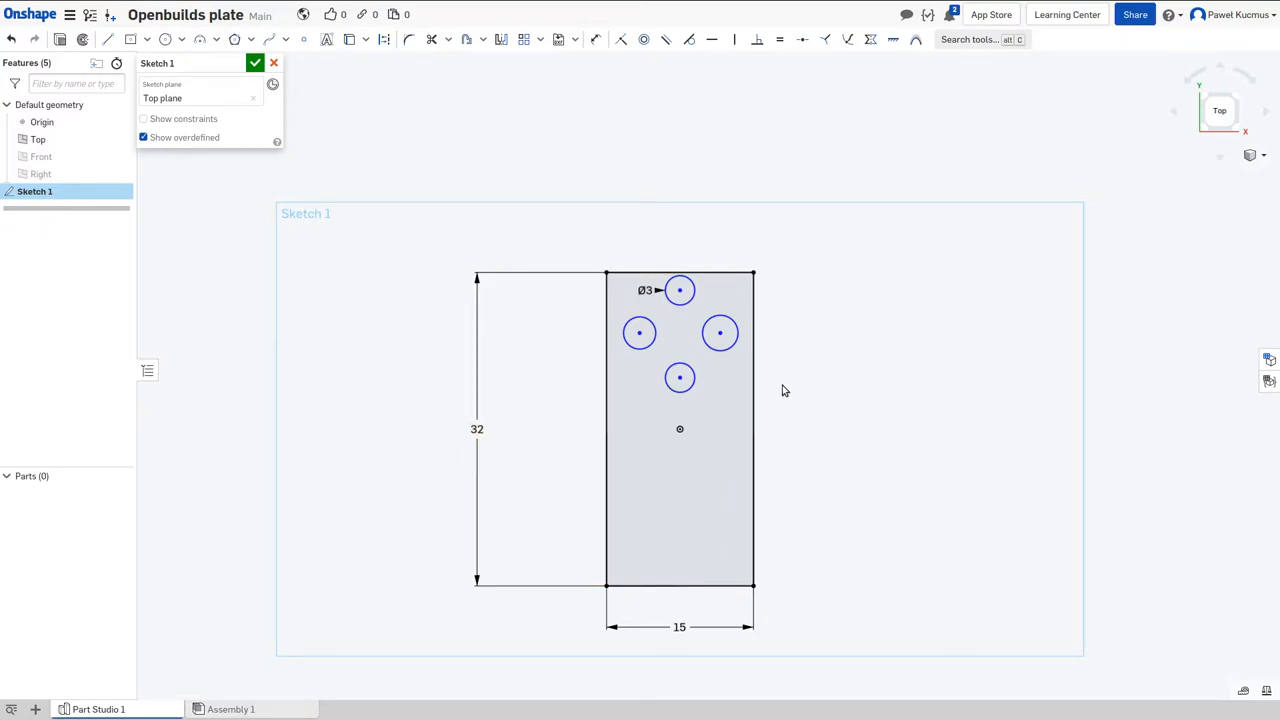
# Step: Make all four hole circles equal to the Ø3 hole
pyautogui.click(720, 332)
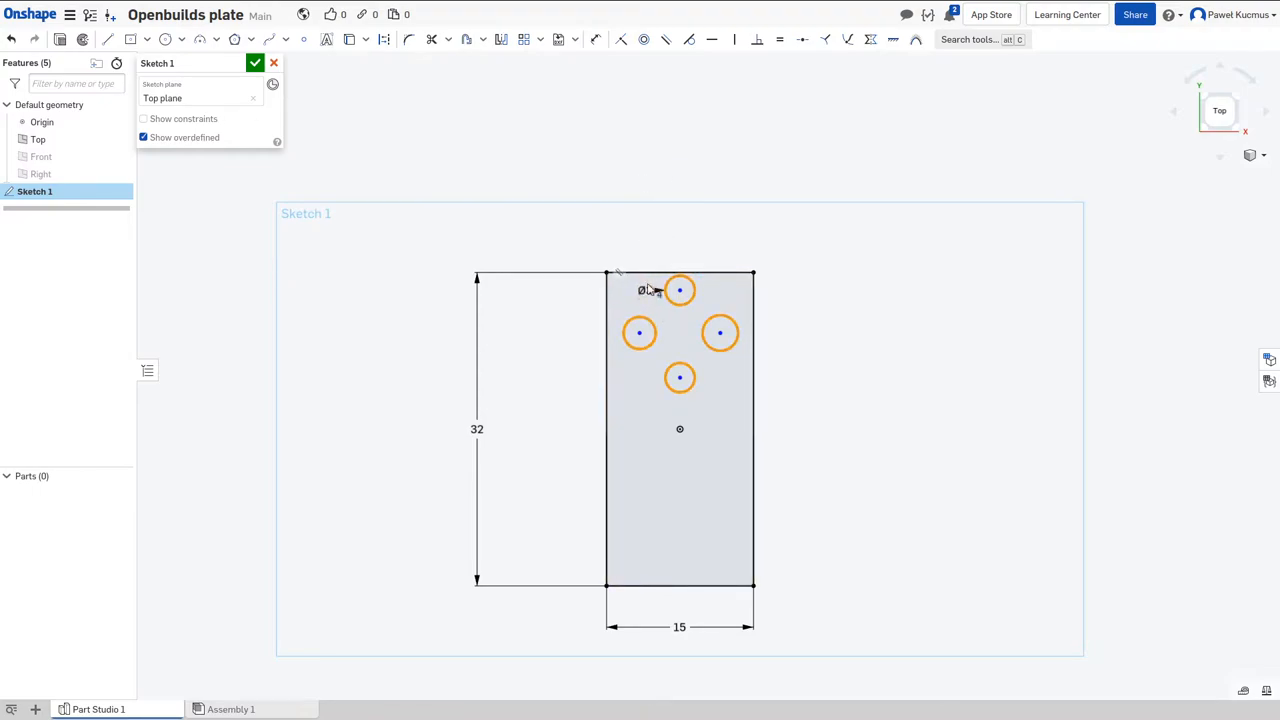
pyautogui.moveTo(673, 228)
pyautogui.write('3')
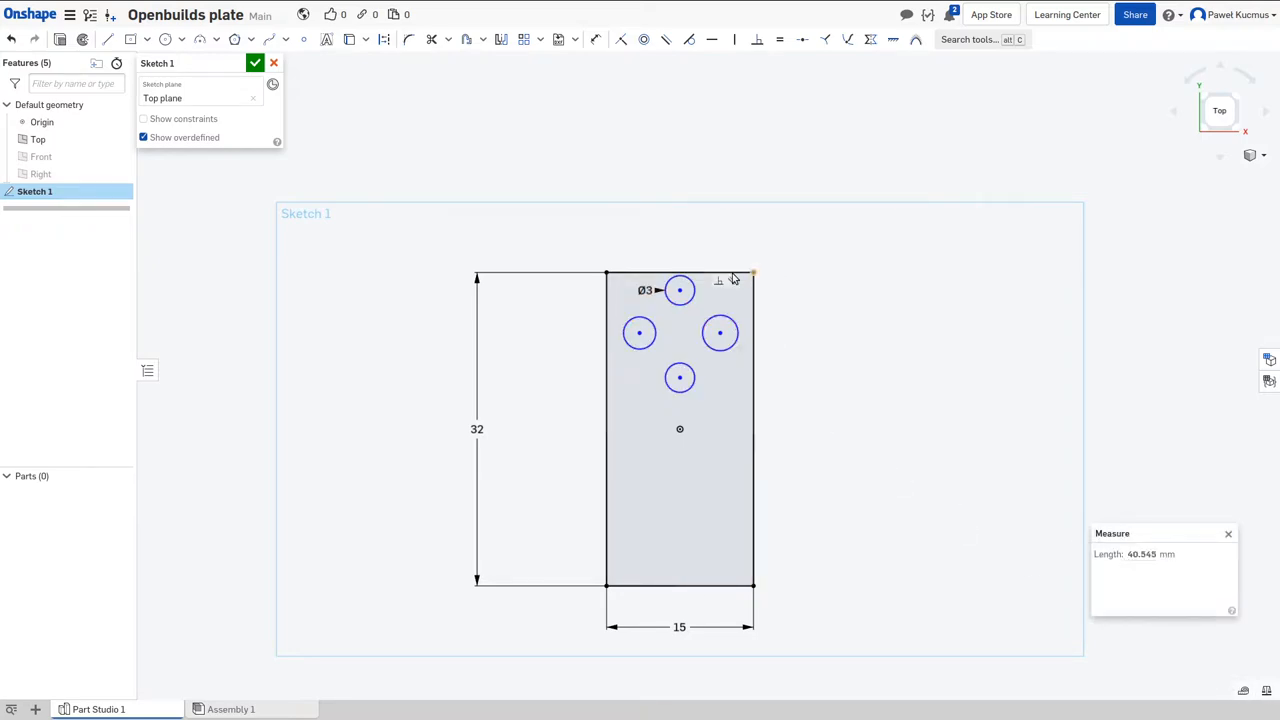
pyautogui.click(680, 290)
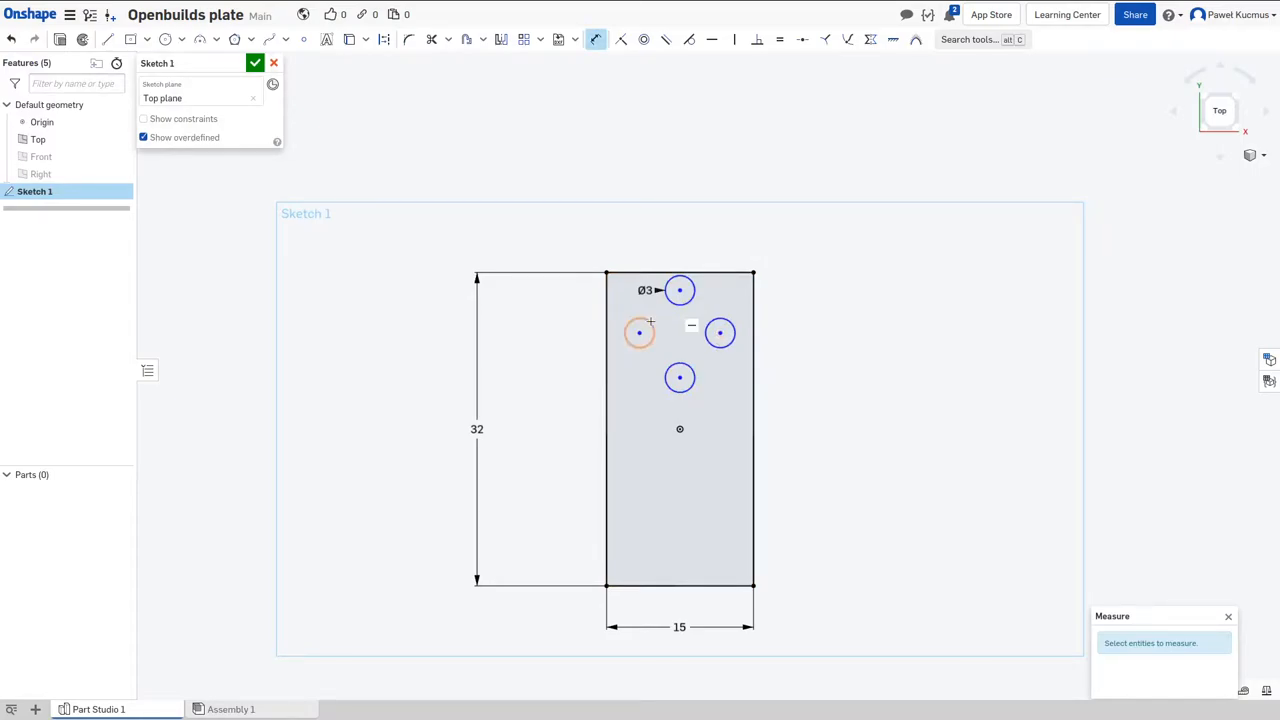
# Step: Dimension the hole spacings to 10 mm horizontally and vertically
pyautogui.click(640, 333)
pyautogui.write('10')
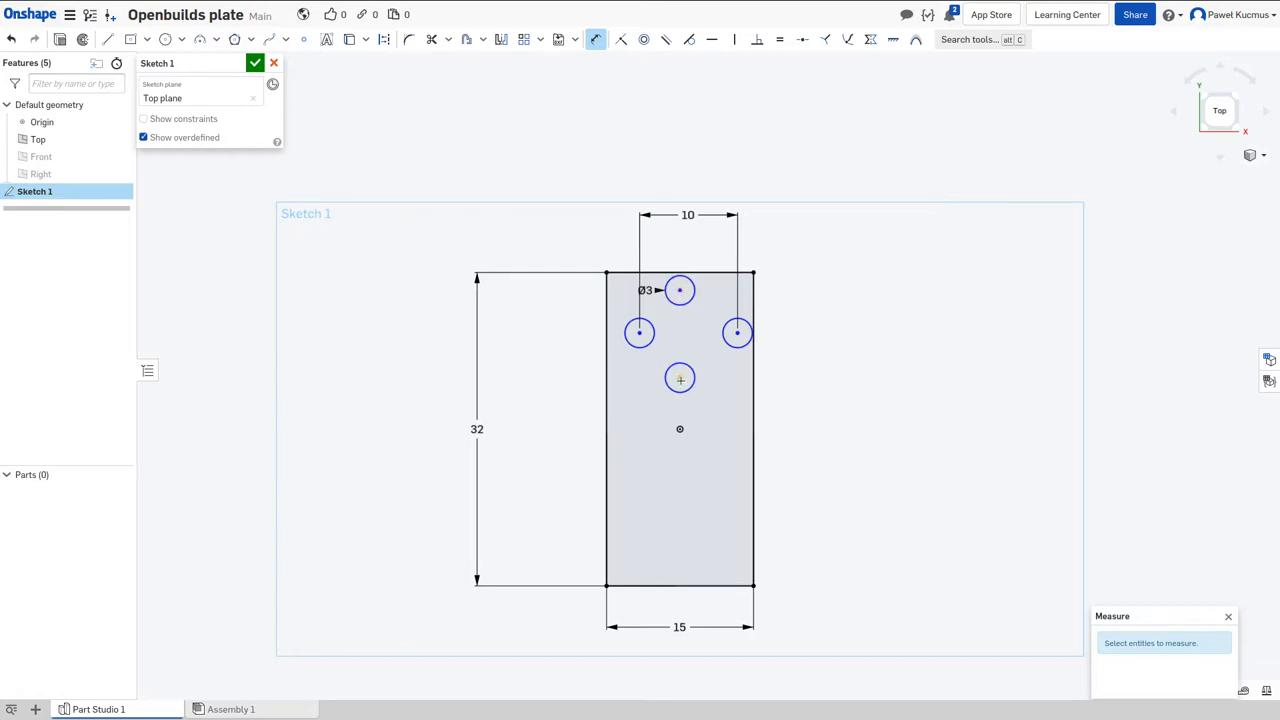
pyautogui.click(680, 378)
pyautogui.write('10')
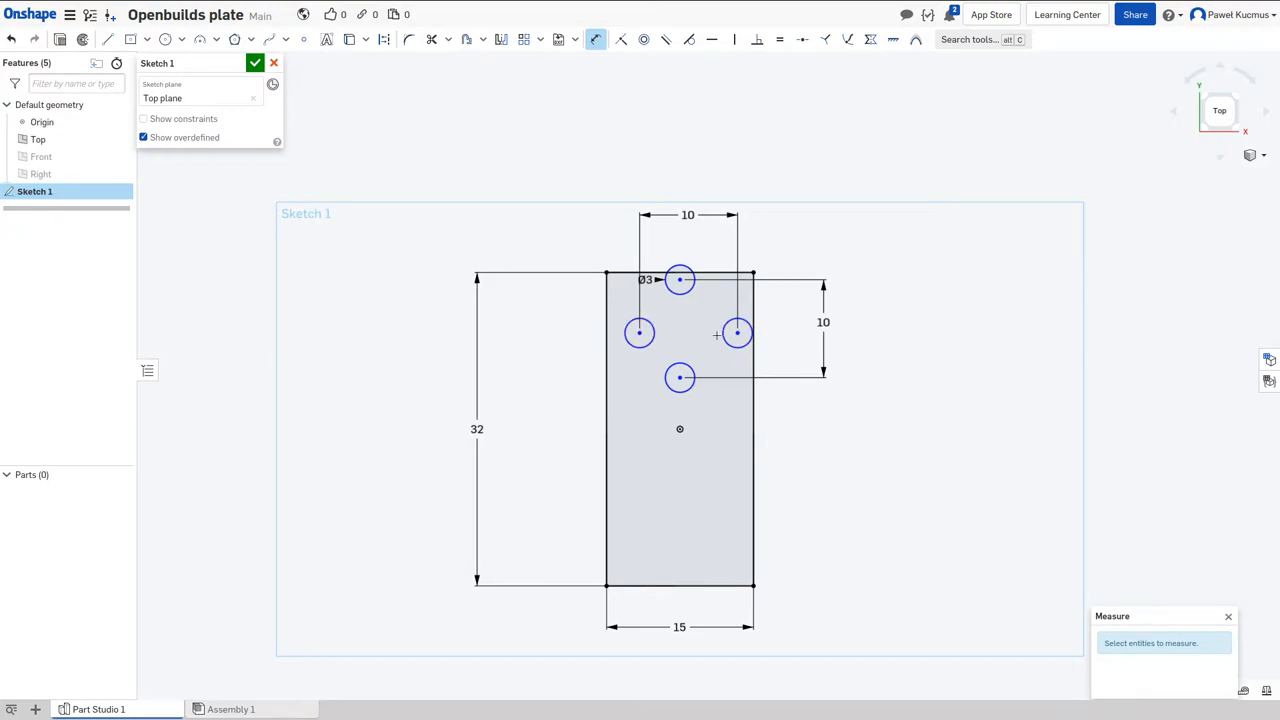
pyautogui.click(823, 322)
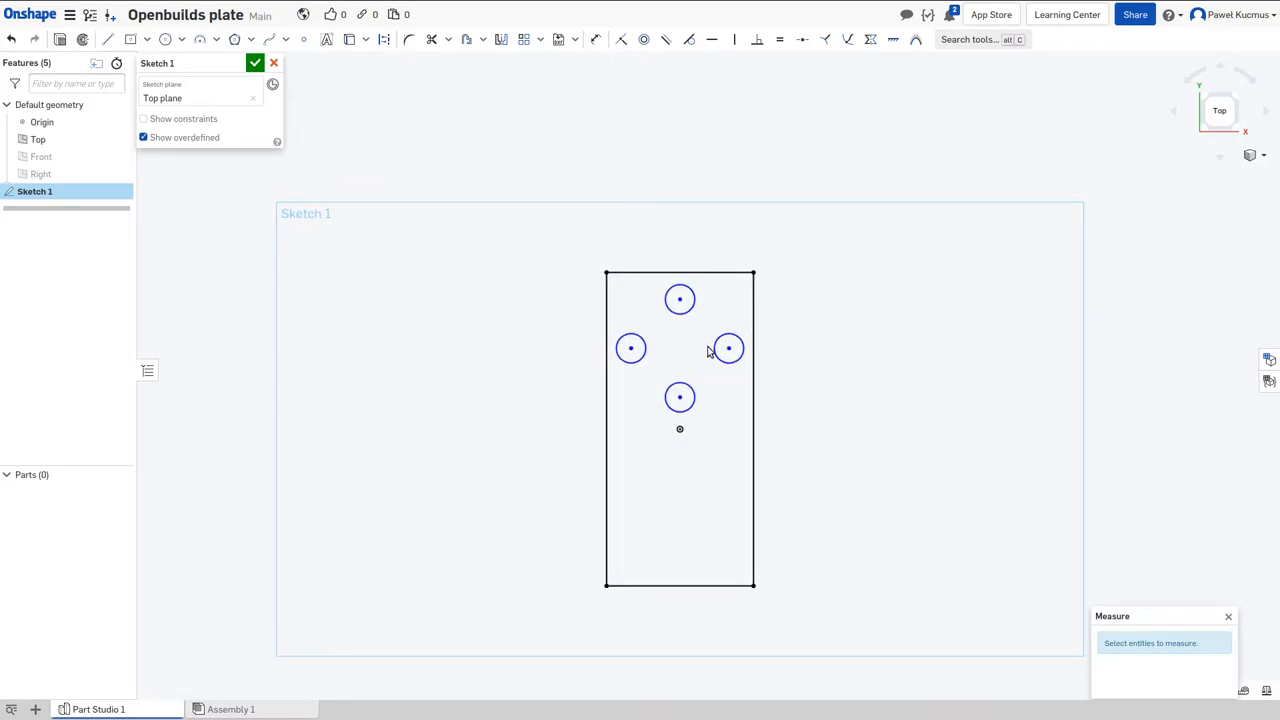
# Step: Add the 5 mm half-spacing offsets and the top-edge hole distance
pyautogui.click(520, 11)
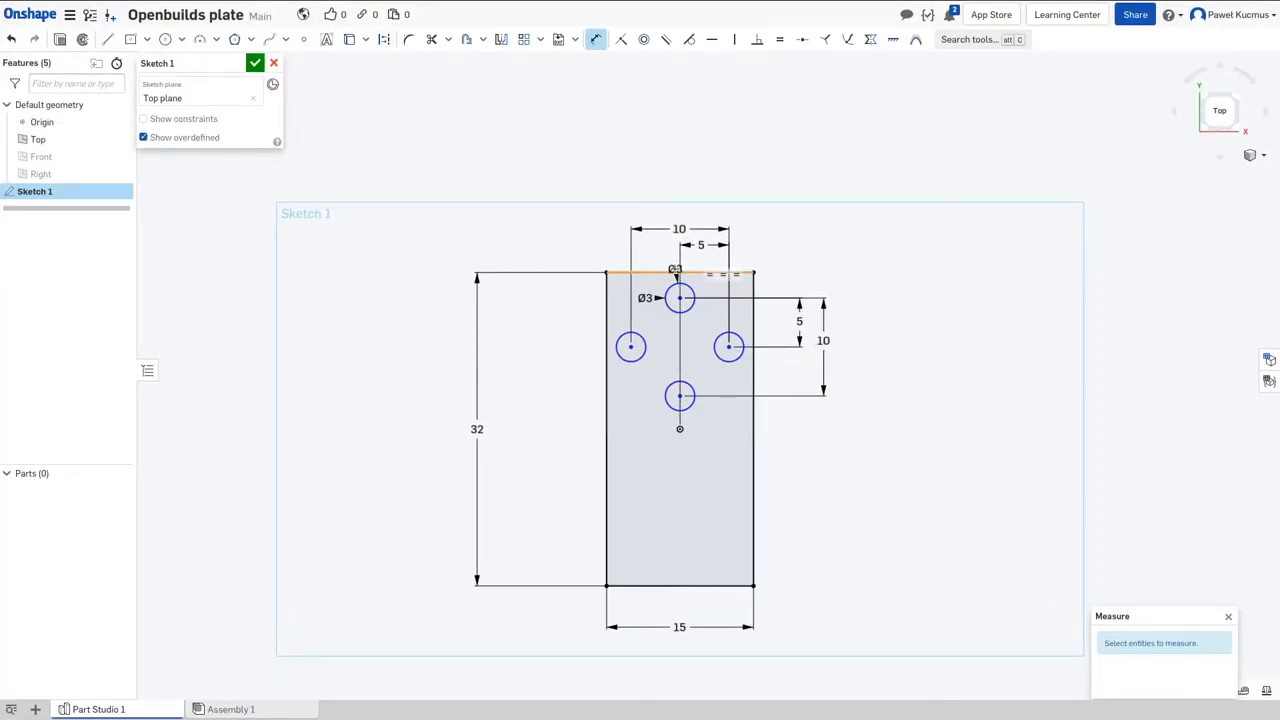
pyautogui.click(680, 273)
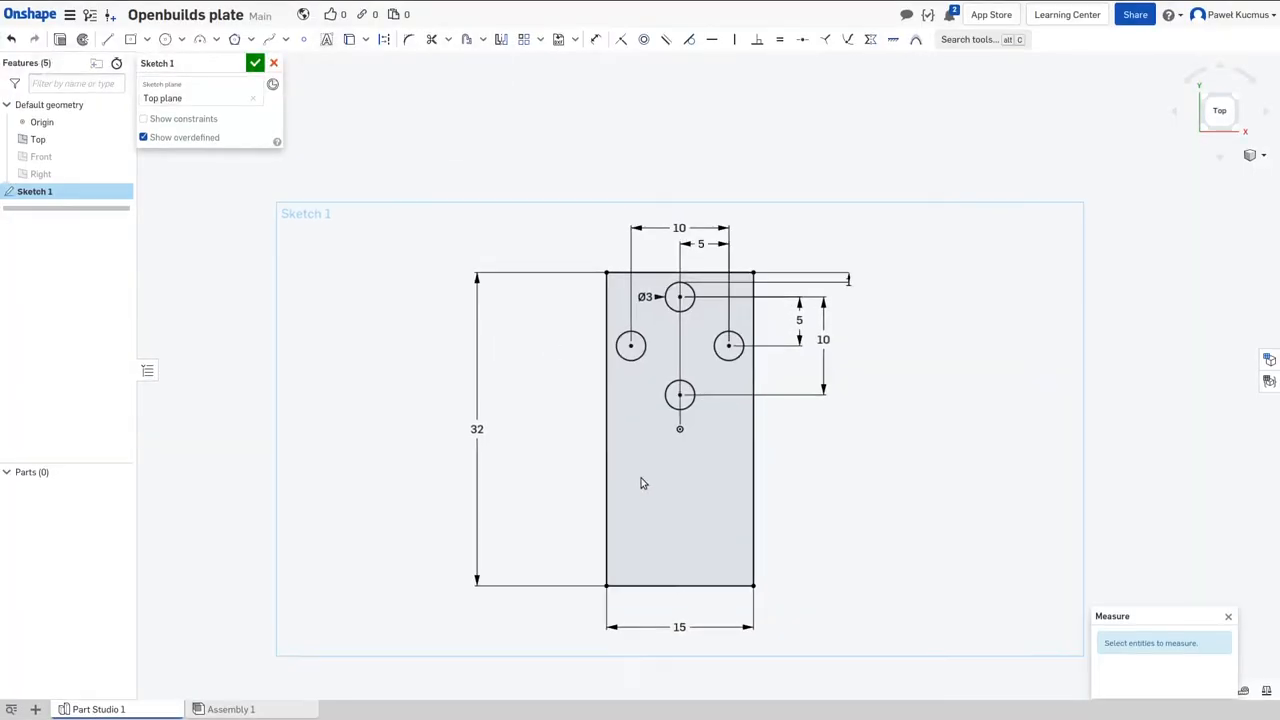
pyautogui.click(165, 39)
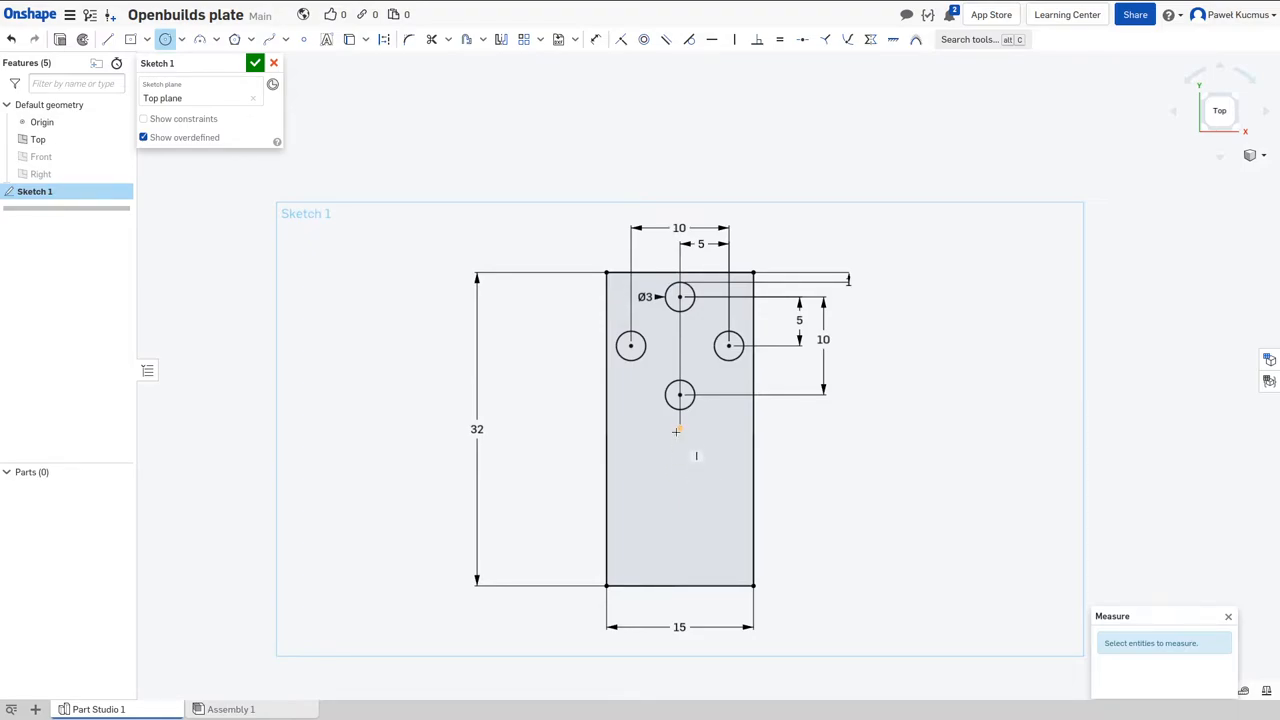
pyautogui.moveTo(685, 440)
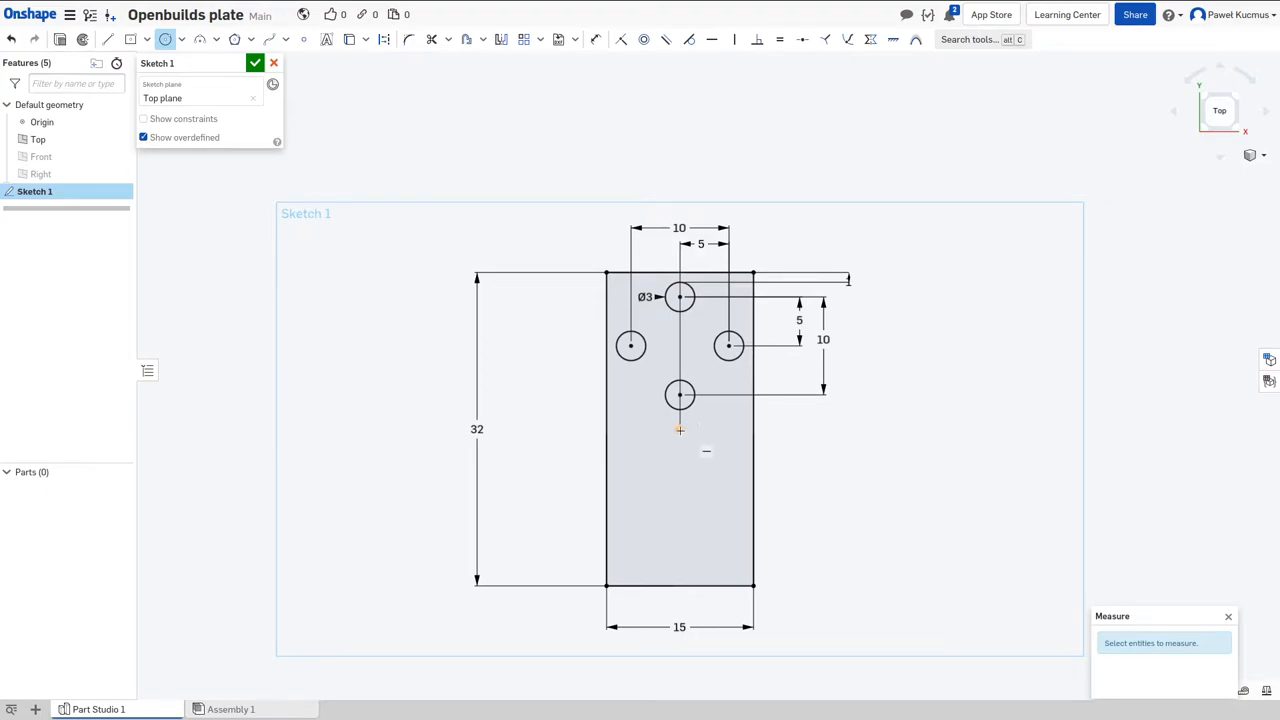
pyautogui.moveTo(700, 448)
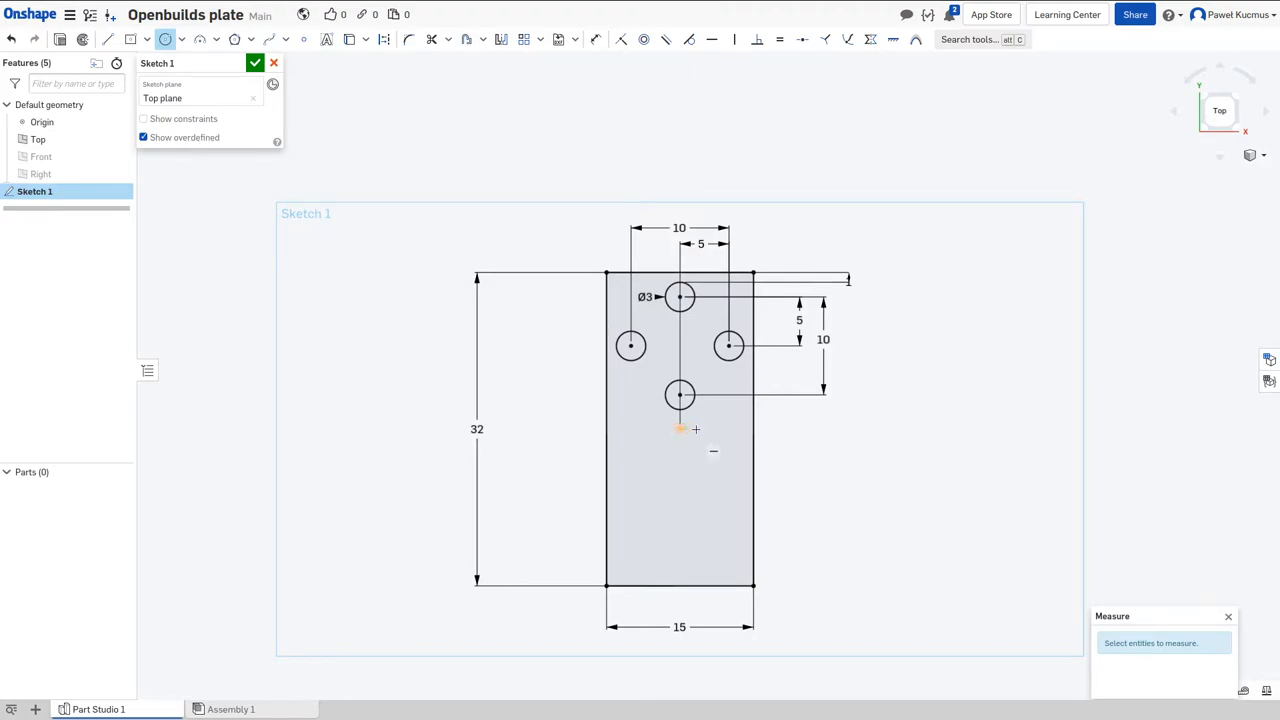
pyautogui.moveTo(656, 430)
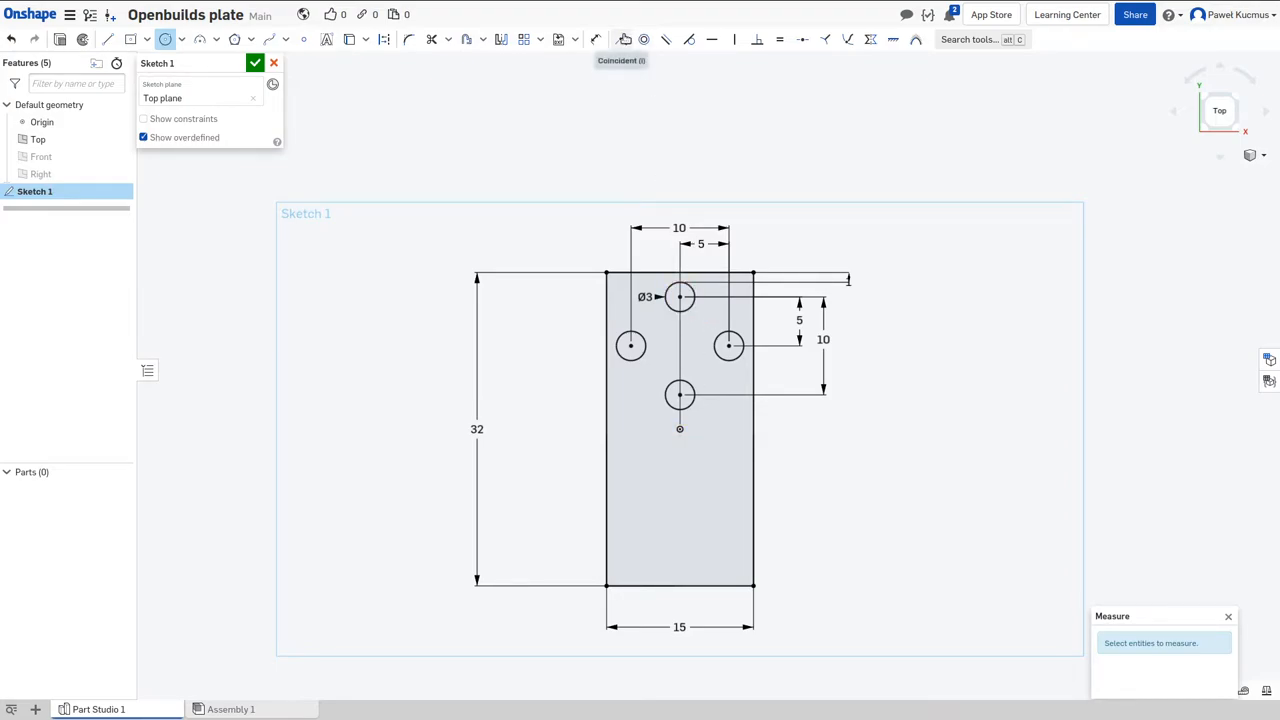
pyautogui.moveTo(624, 39)
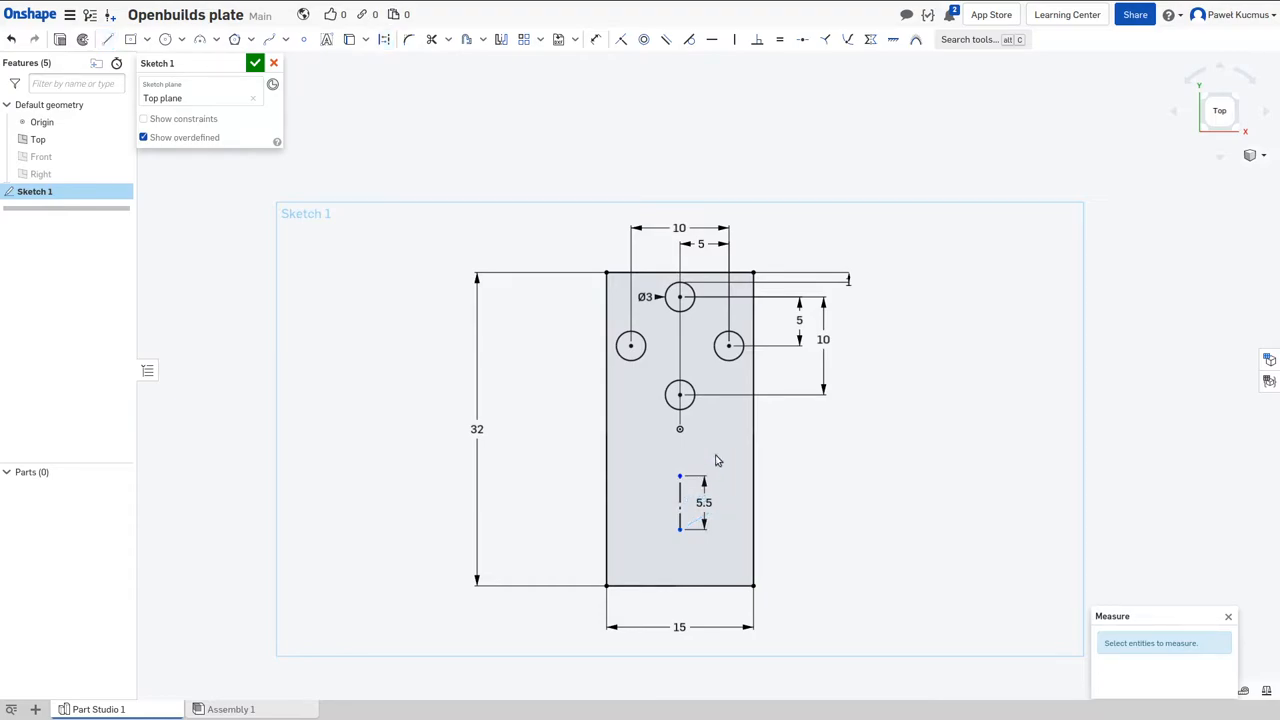
# Step: Begin a slot along the 5.5 mm vertical centre line
pyautogui.click(465, 39)
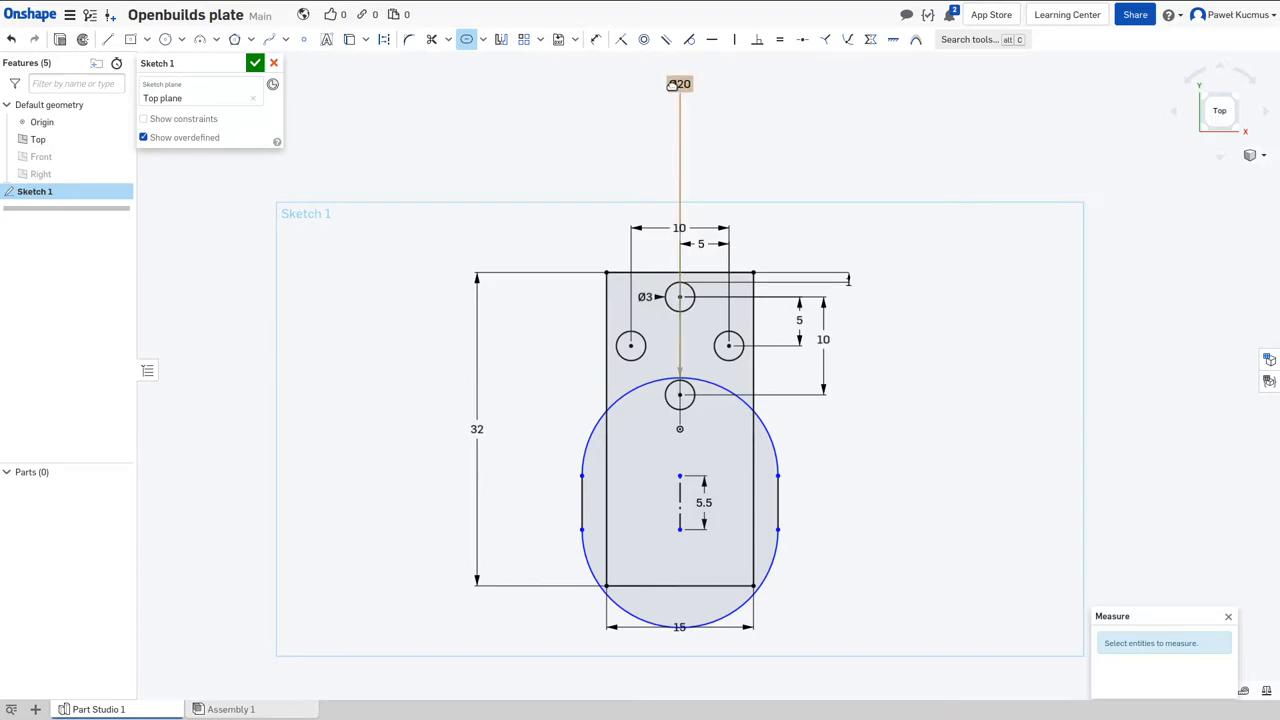
# Step: Set the slot width dimension to 2.75, giving Ø5.5
pyautogui.doubleClick(679, 83)
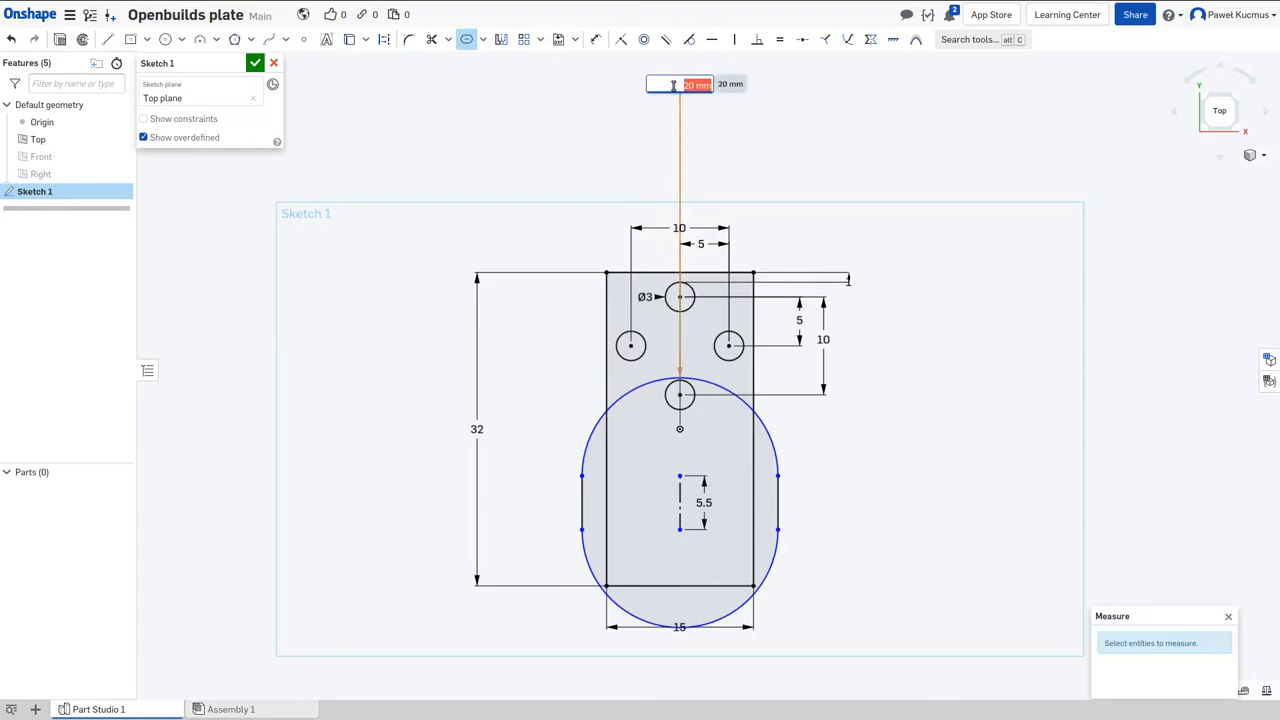
pyautogui.write('2.75')
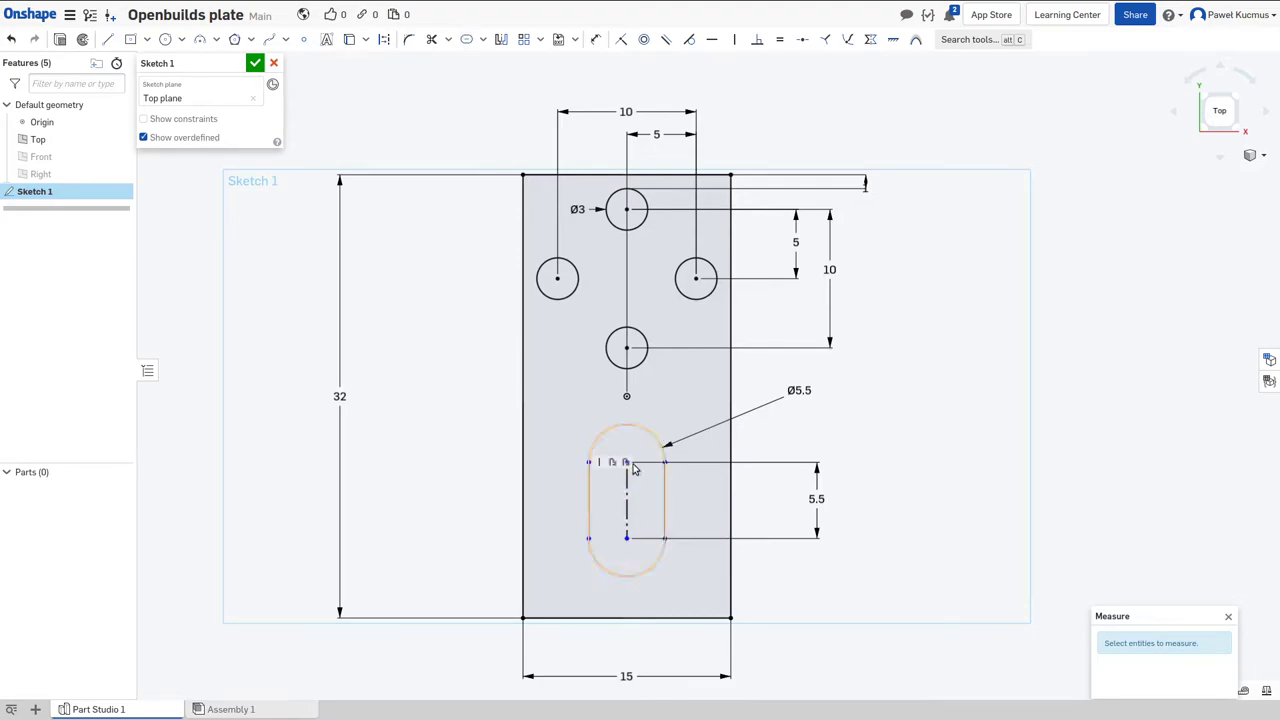
# Step: Add a 3.02 mm dimension from the slot's lower end to the plate's bottom edge
pyautogui.click(626, 500)
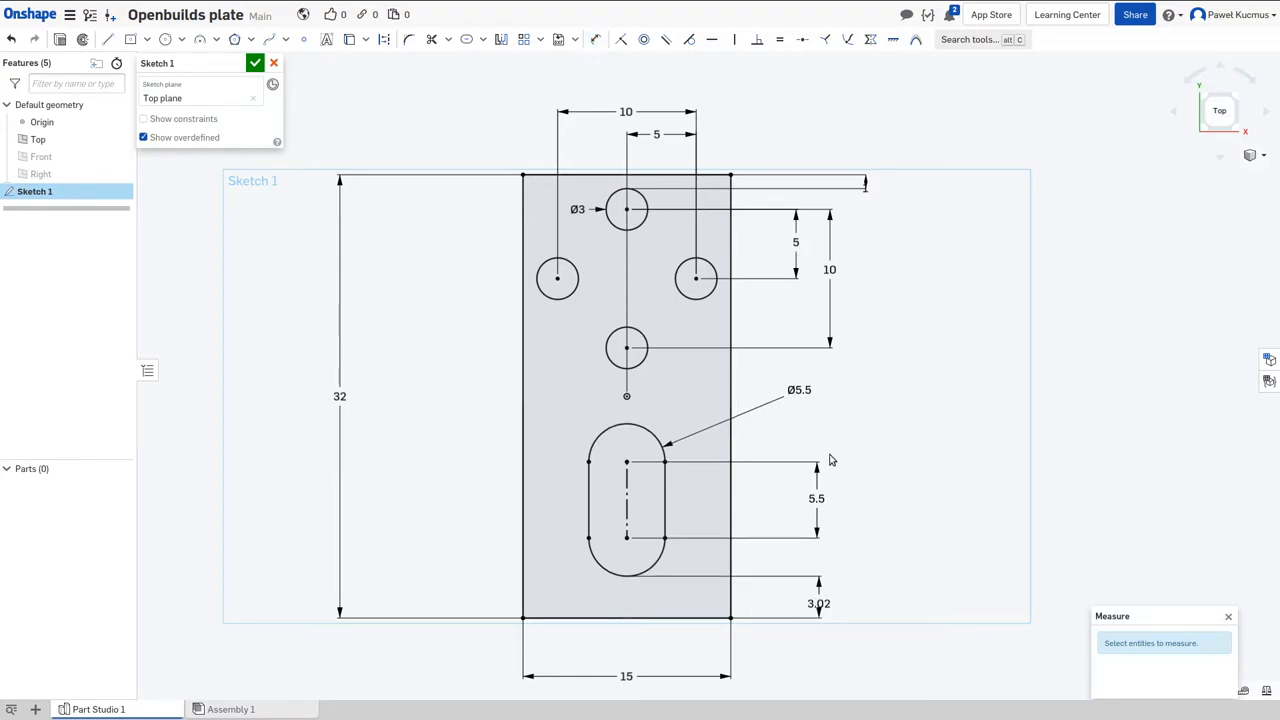
pyautogui.moveTo(485, 150)
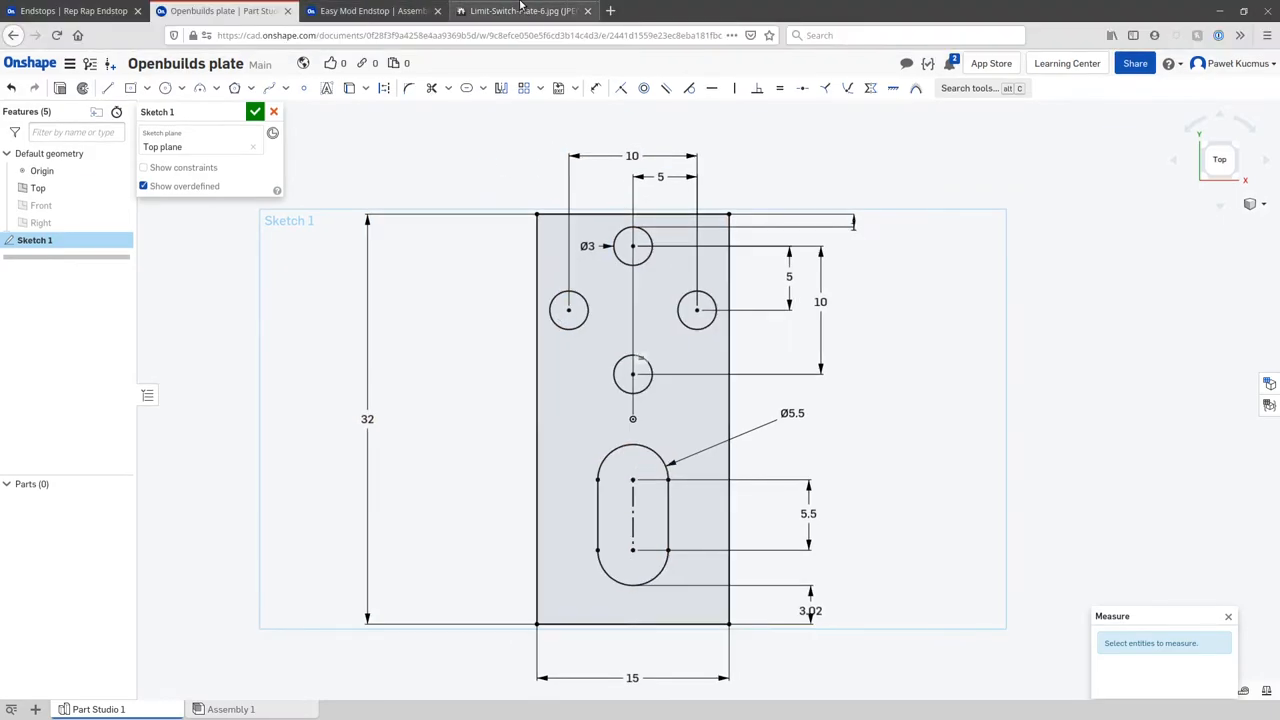
pyautogui.click(520, 11)
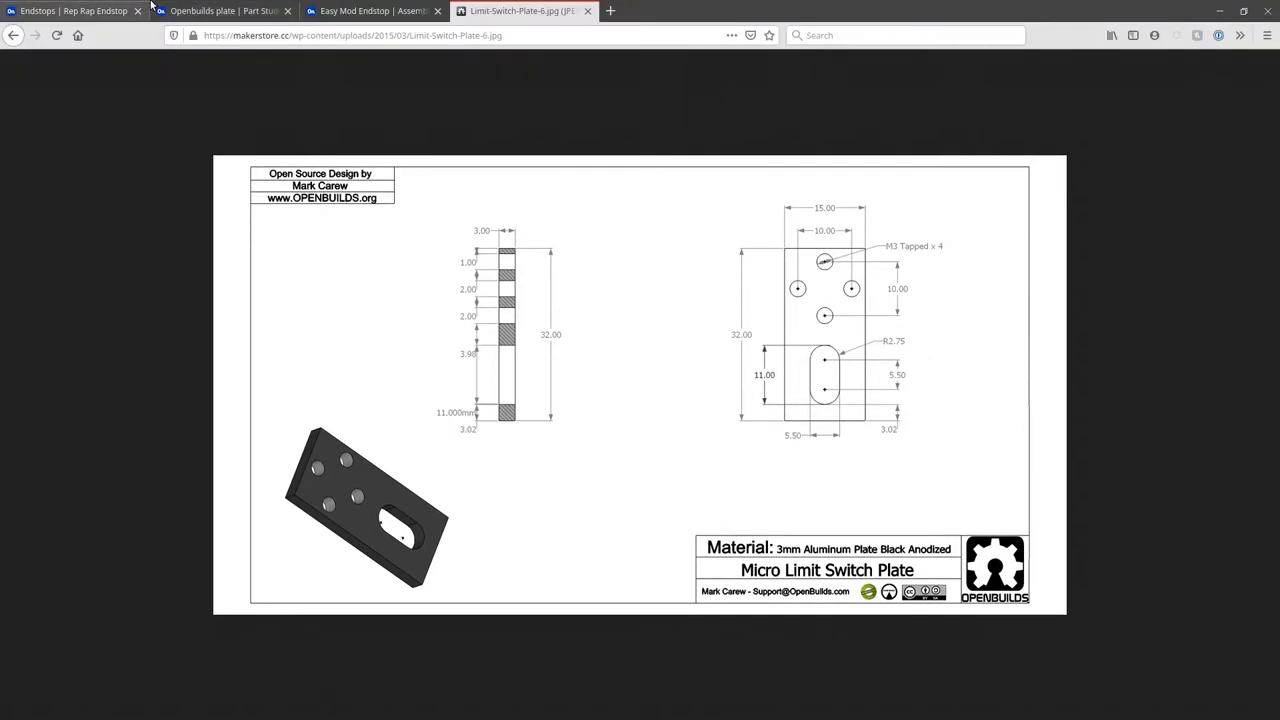
pyautogui.click(224, 10)
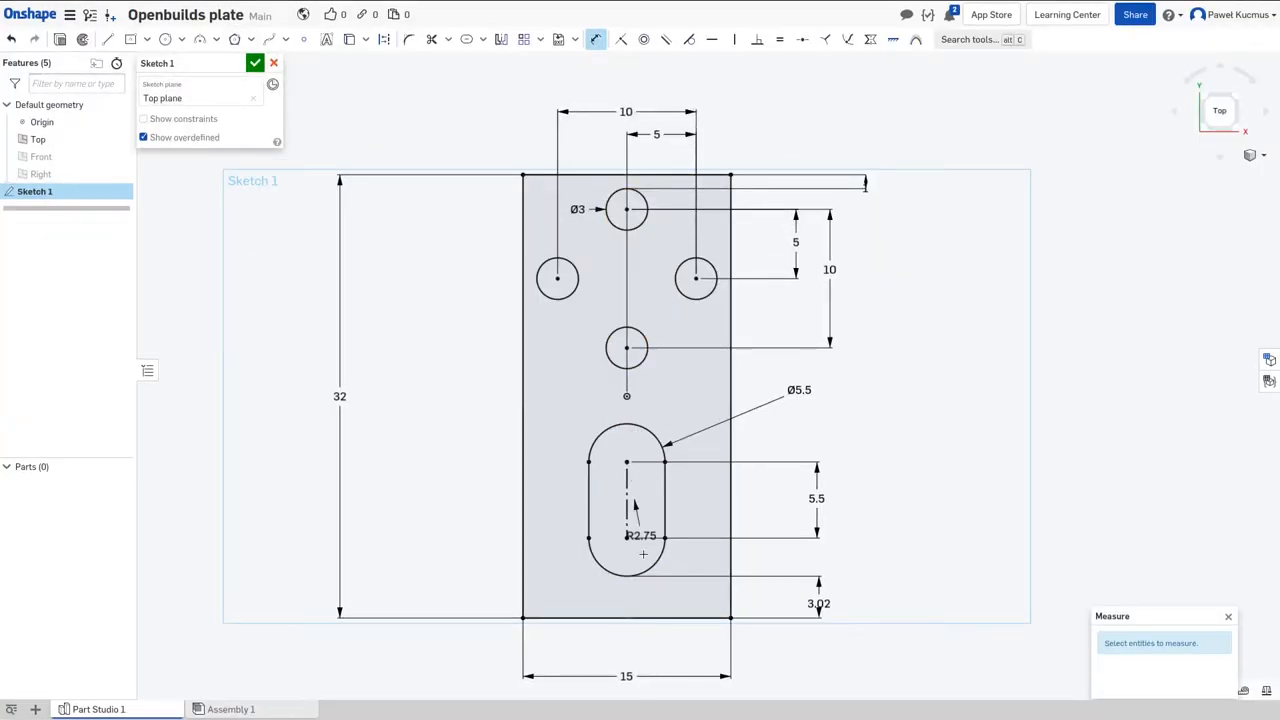
pyautogui.click(550, 501)
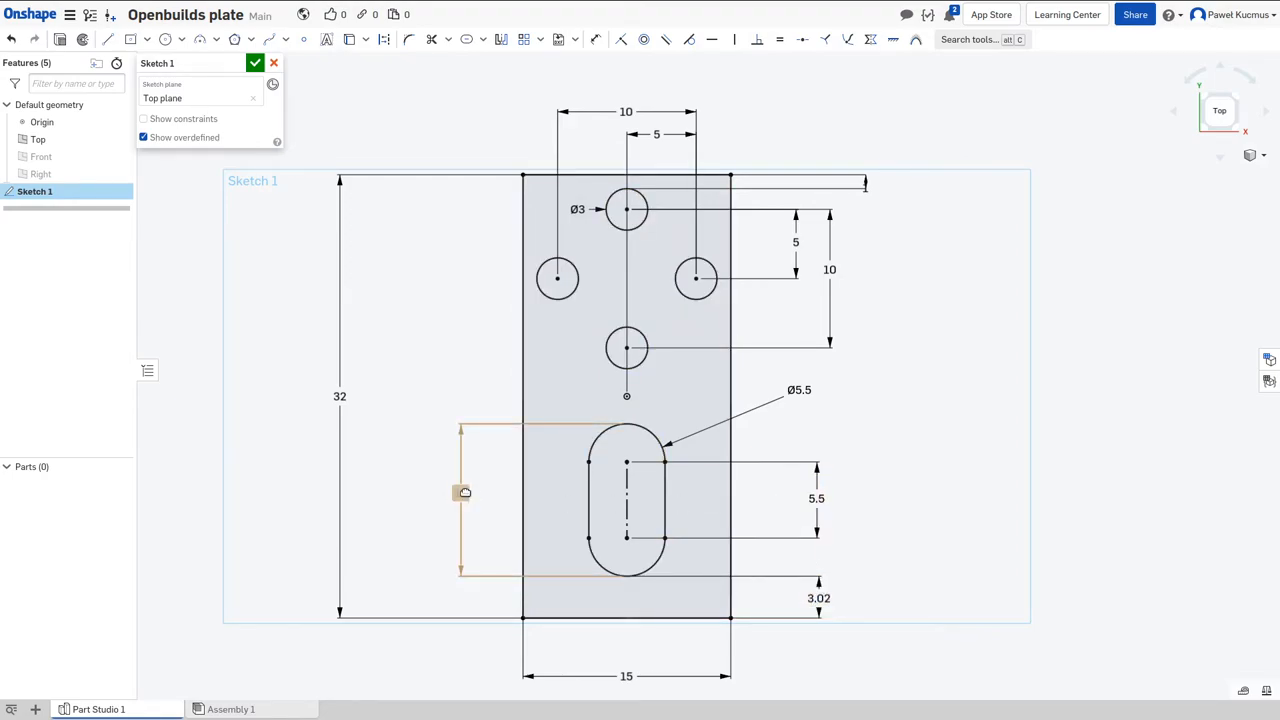
pyautogui.click(587, 505)
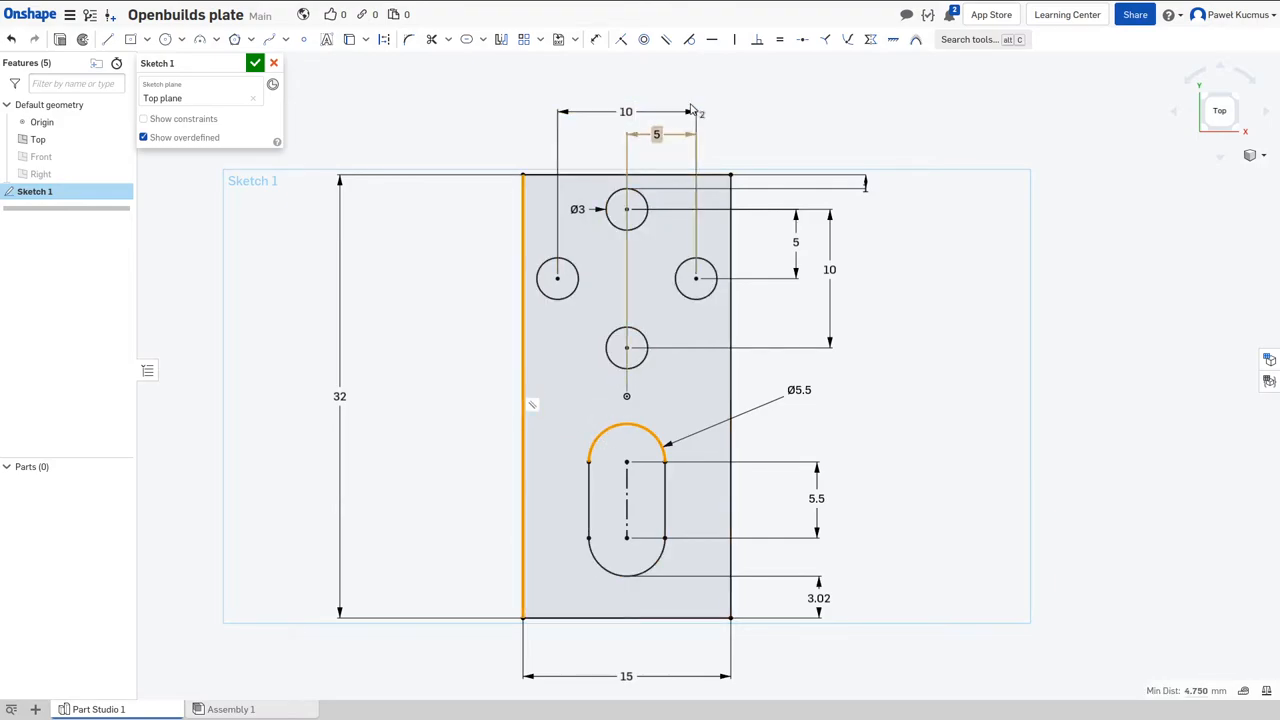
pyautogui.moveTo(689, 39)
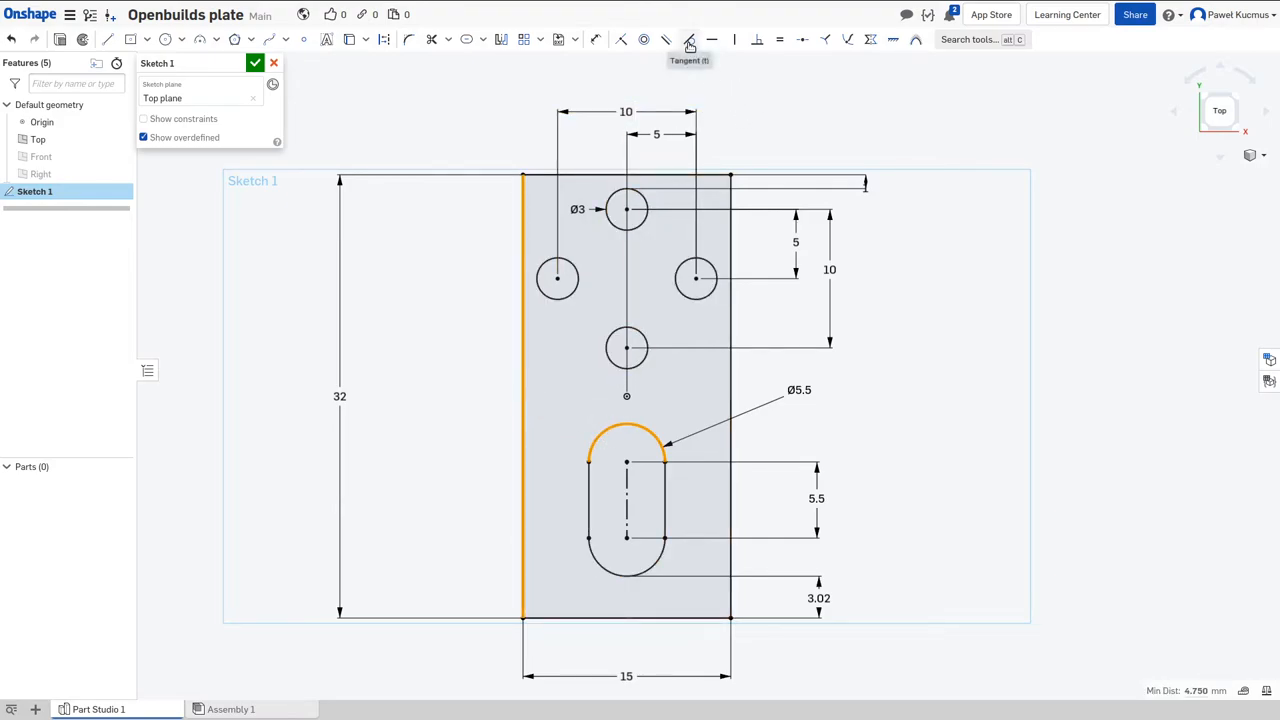
# Step: Constrain the Ø5.5 slot arc against the plate edge in Sketch 1
pyautogui.click(689, 39)
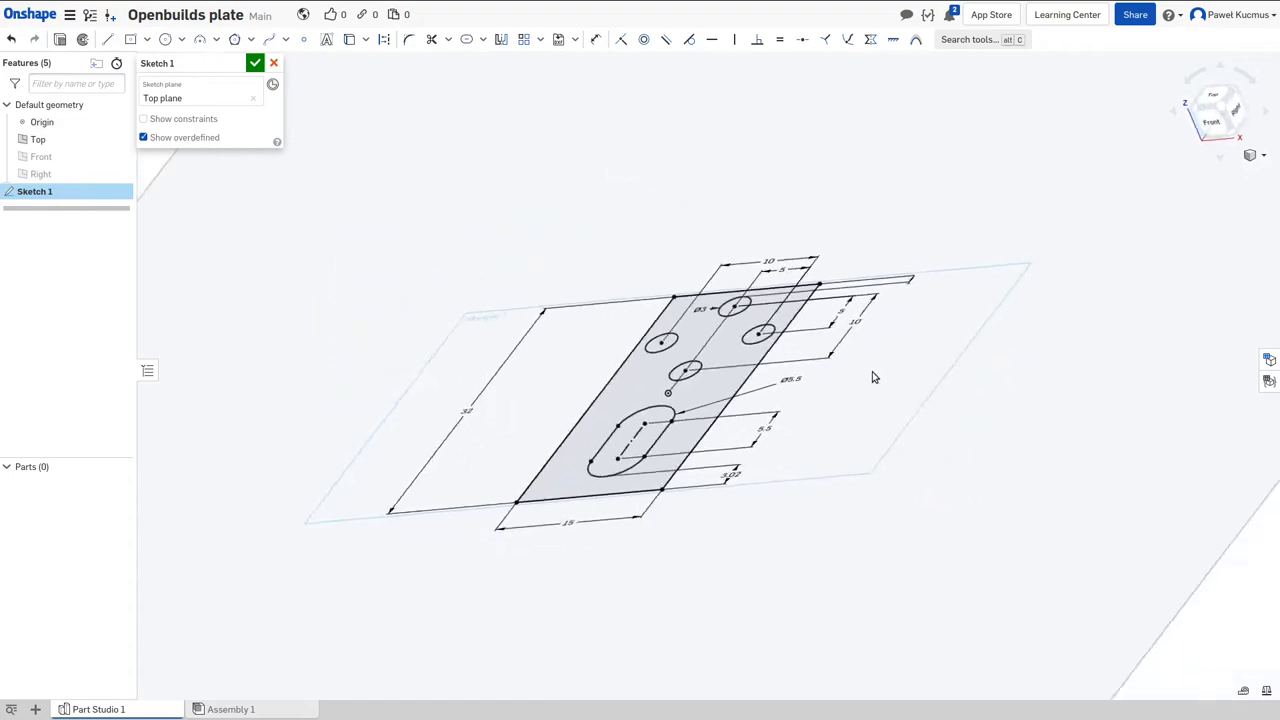
# Step: Scroll the view over the dimensioned 15 by 32 plate sketch
pyautogui.scroll(-3)
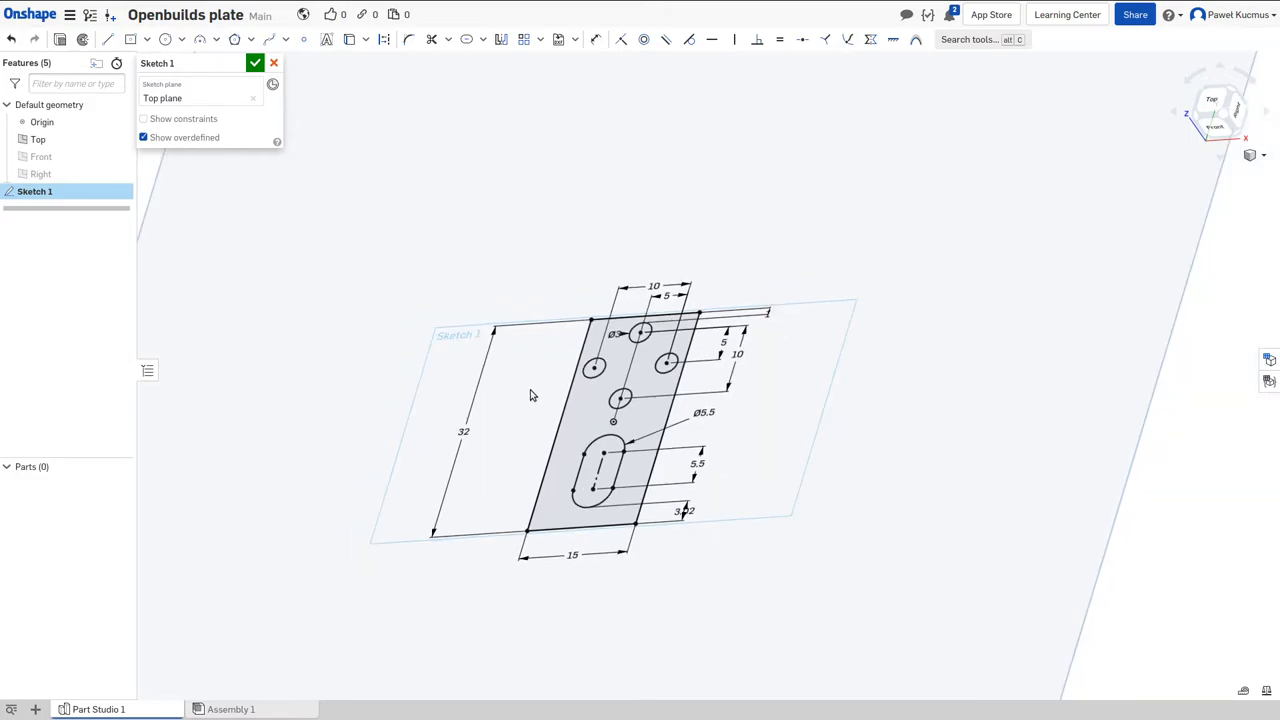
pyautogui.moveTo(452, 555)
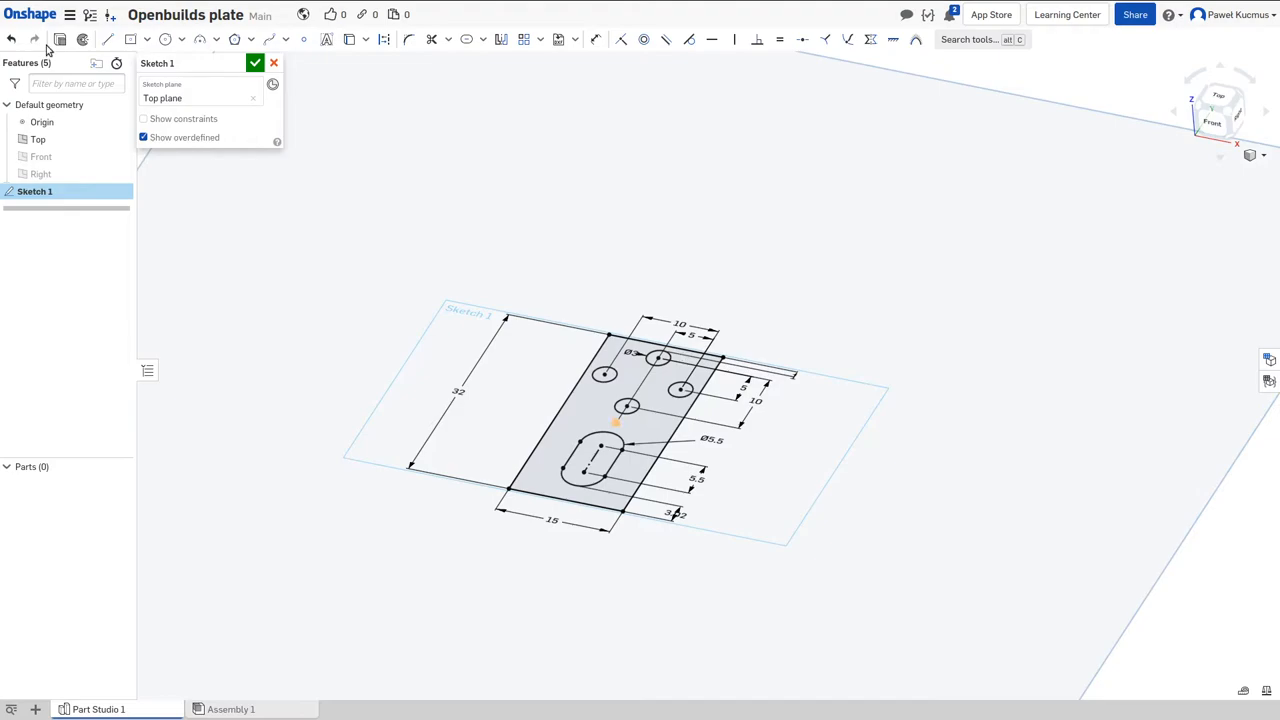
pyautogui.moveTo(59, 39)
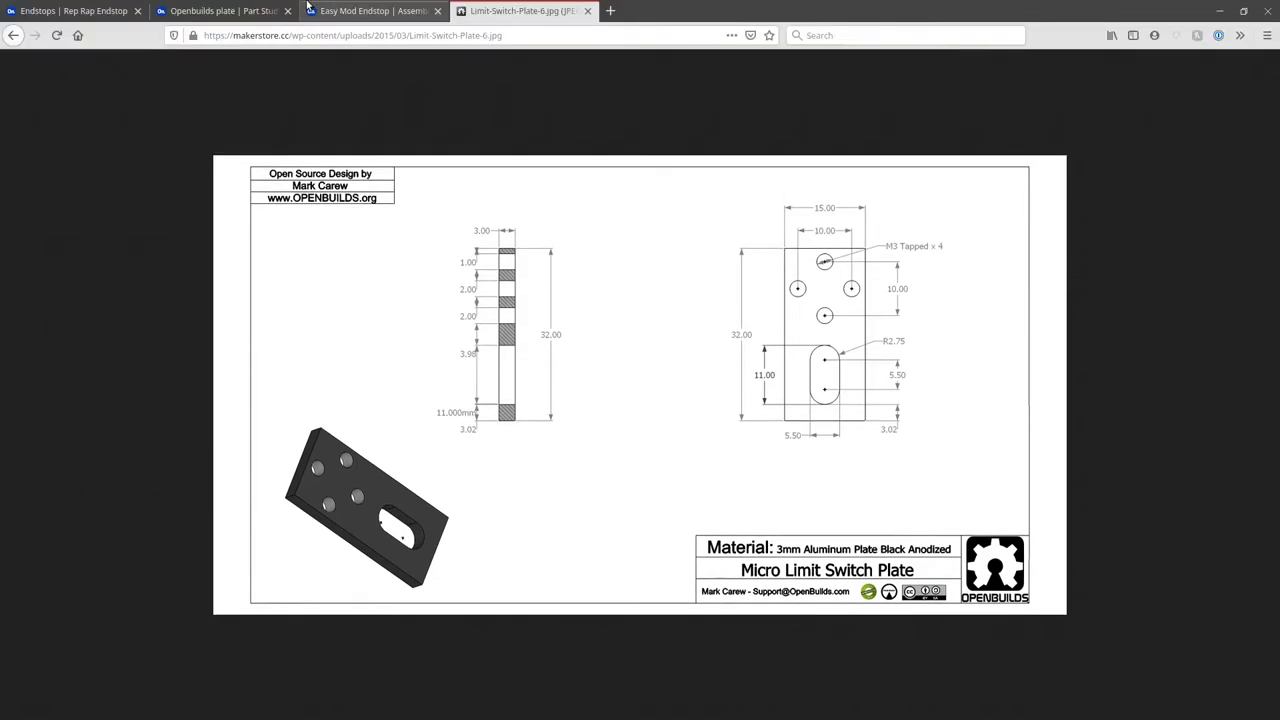
# Step: Extrude Sketch 1 as a new solid 3 mm deep, creating Part 1
pyautogui.click(225, 11)
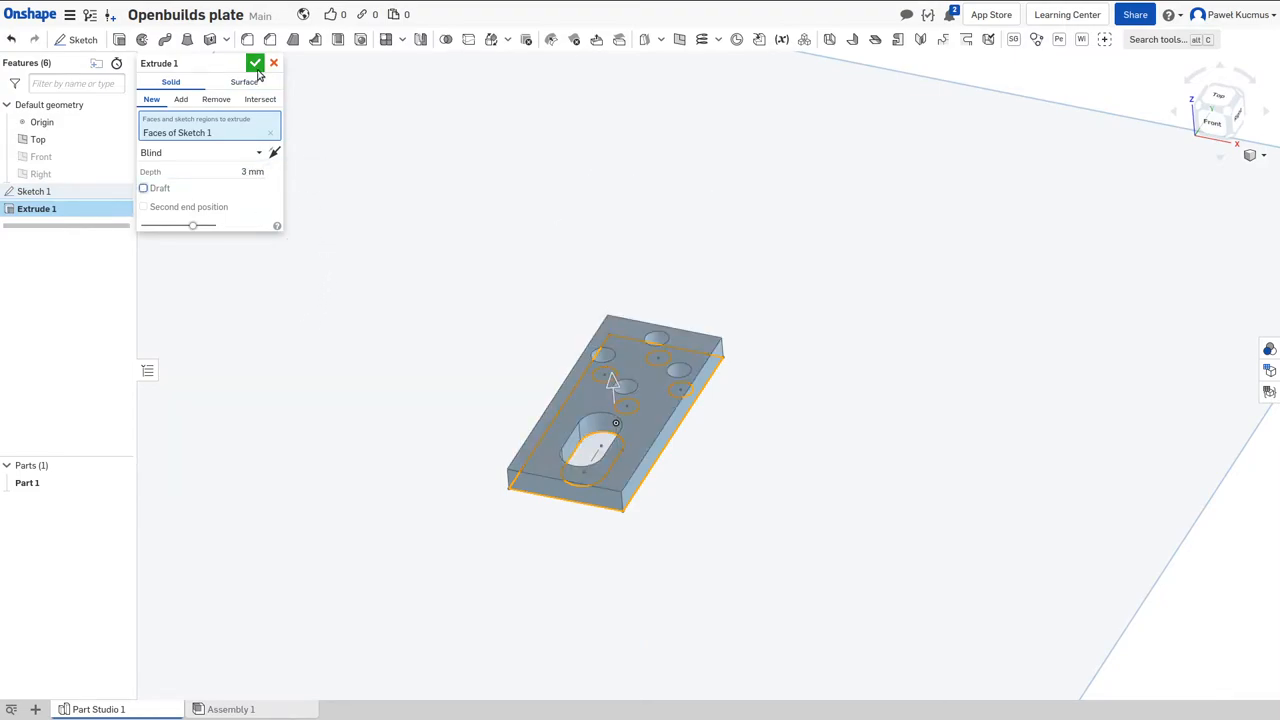
pyautogui.click(256, 63)
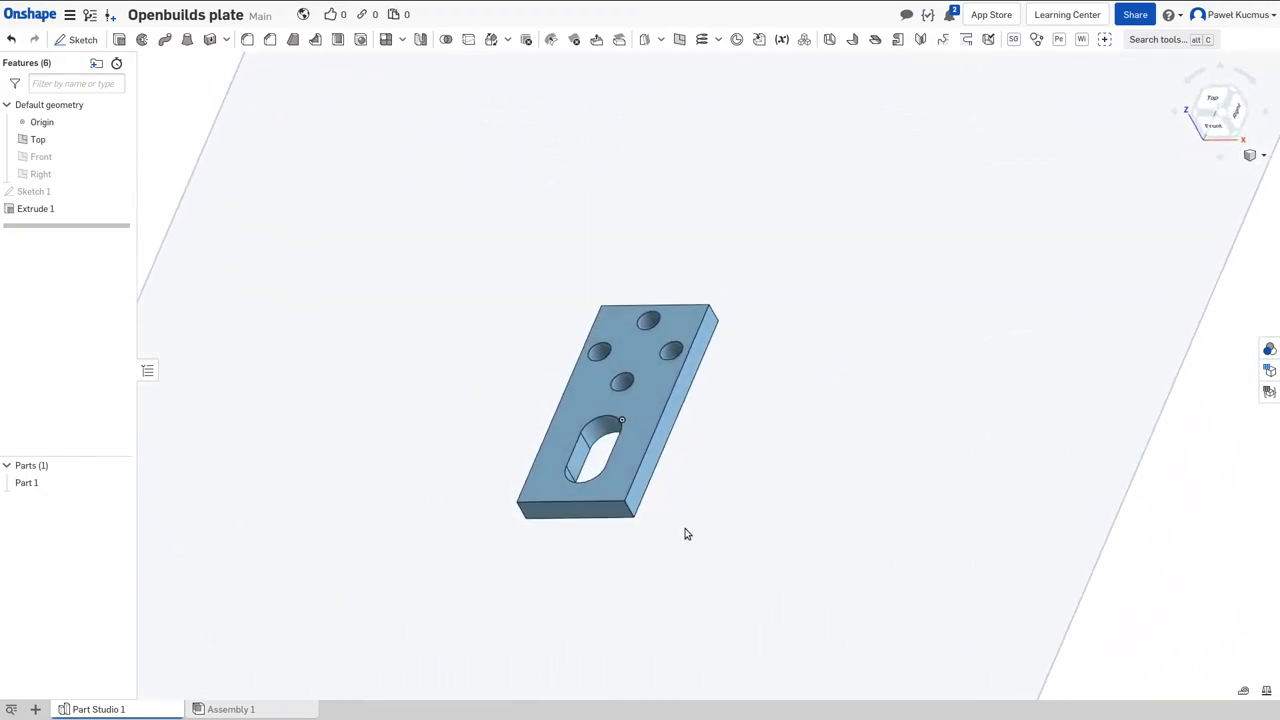
pyautogui.rightClick(26, 482)
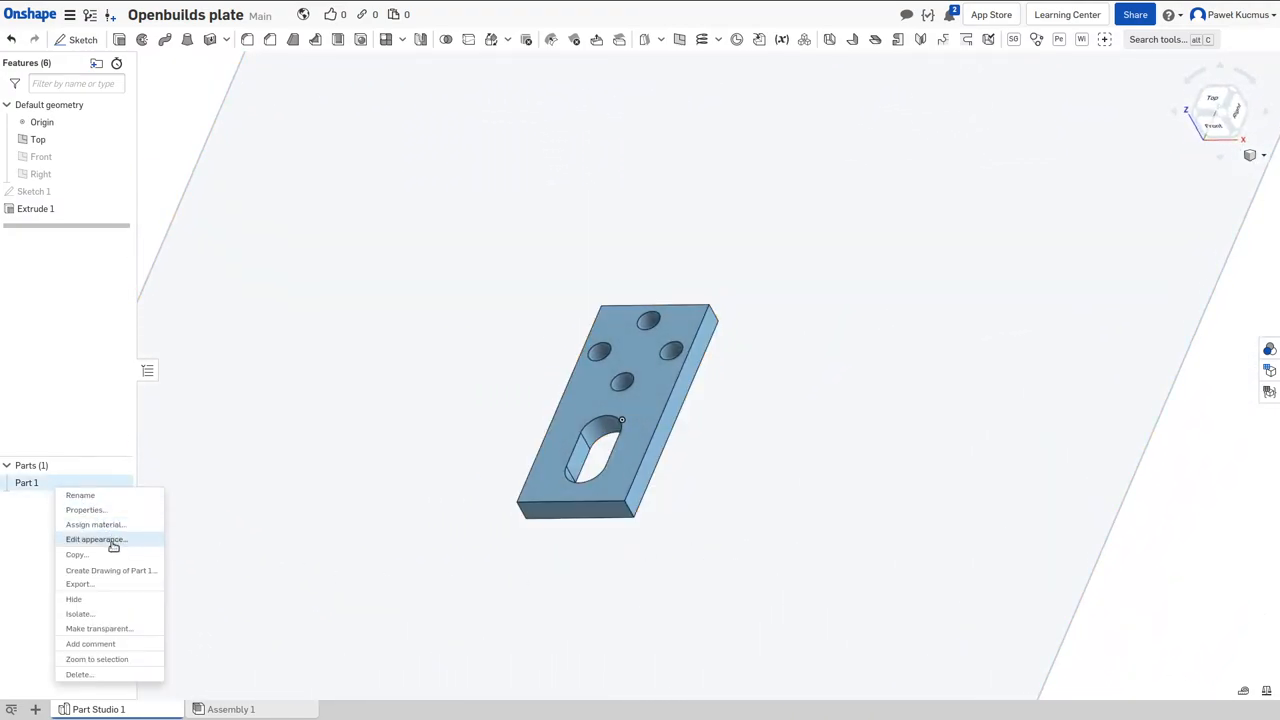
# Step: Set Part 1's appearance to dark grey 4D4D4D, then open and cancel Export
pyautogui.click(96, 539)
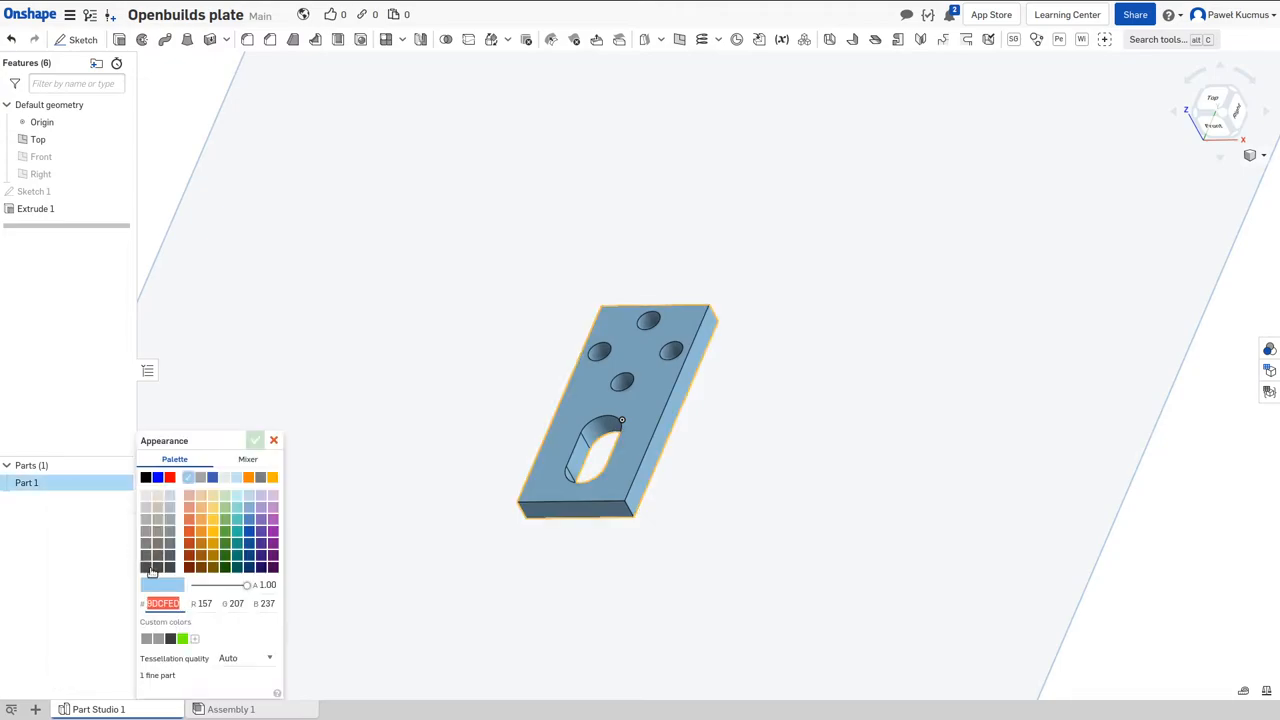
pyautogui.click(145, 567)
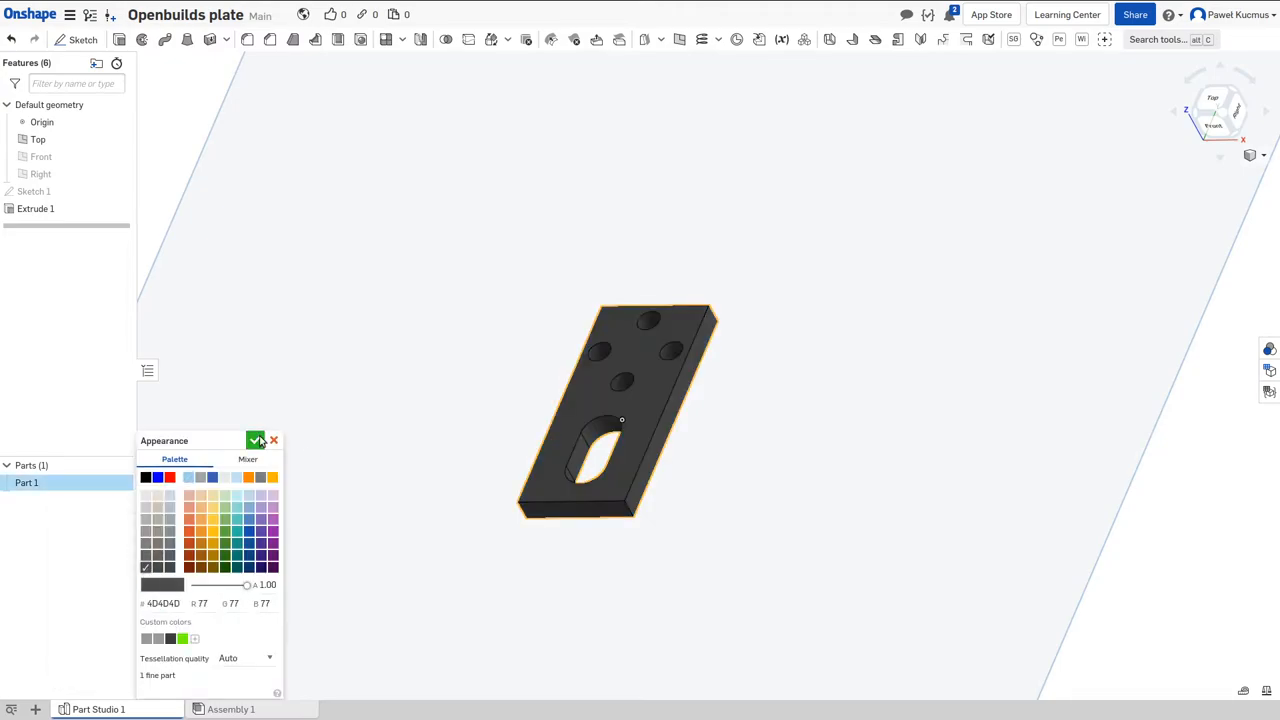
pyautogui.click(256, 440)
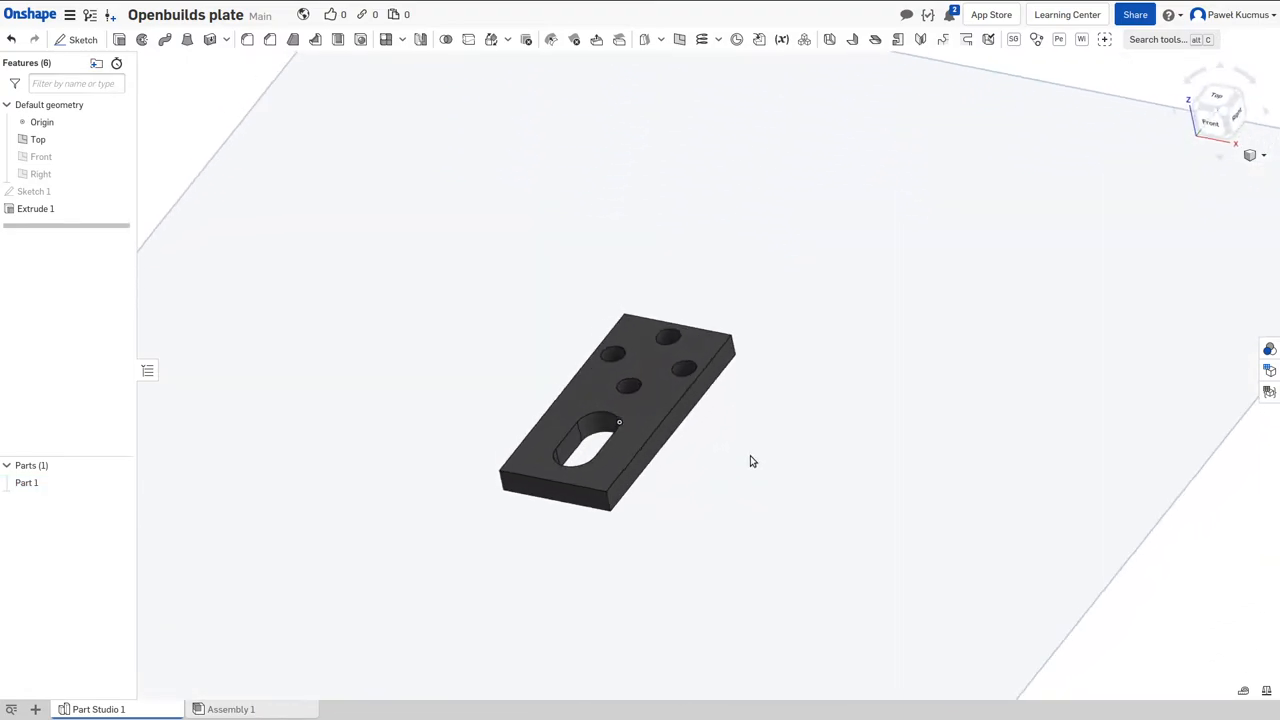
pyautogui.click(27, 483)
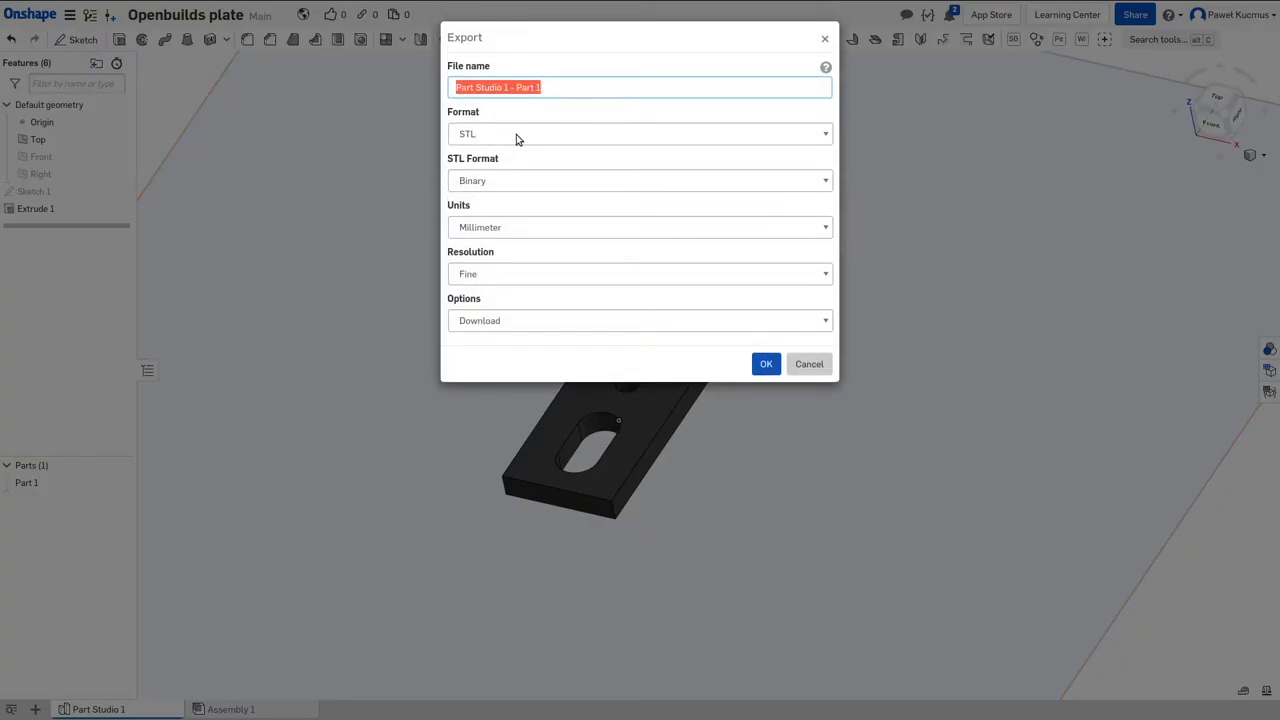
pyautogui.moveTo(809, 363)
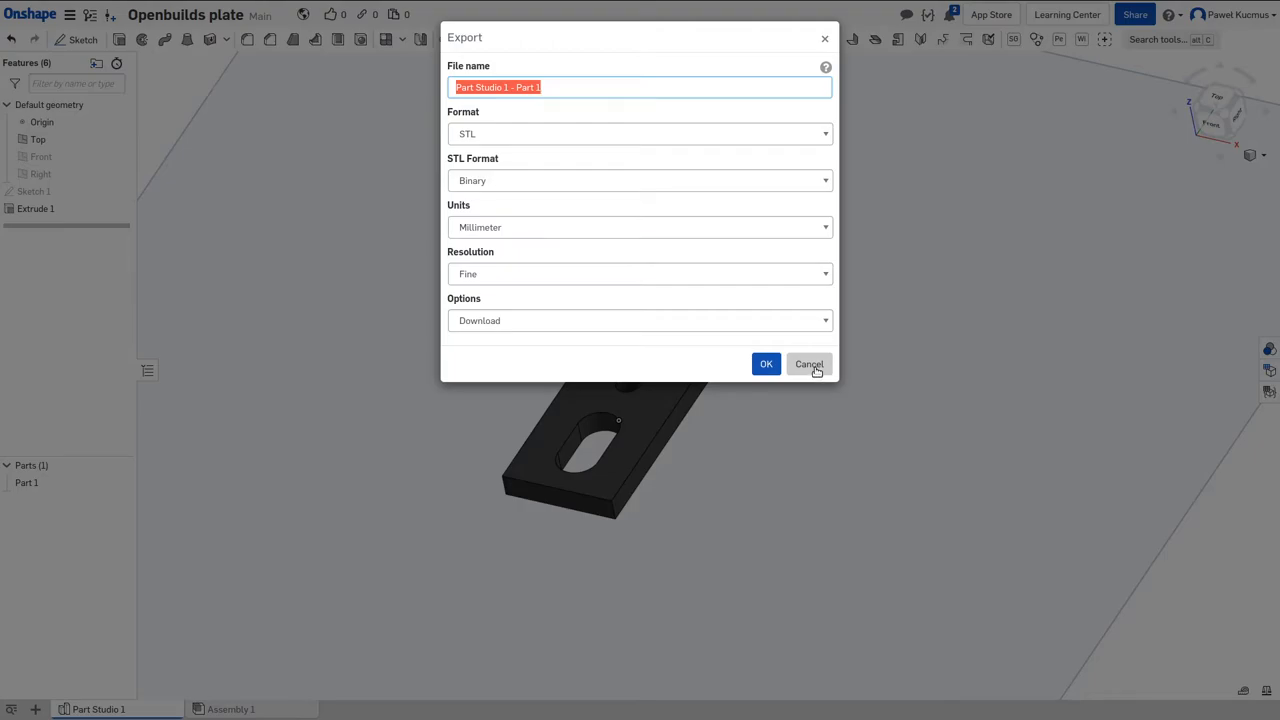
pyautogui.click(808, 363)
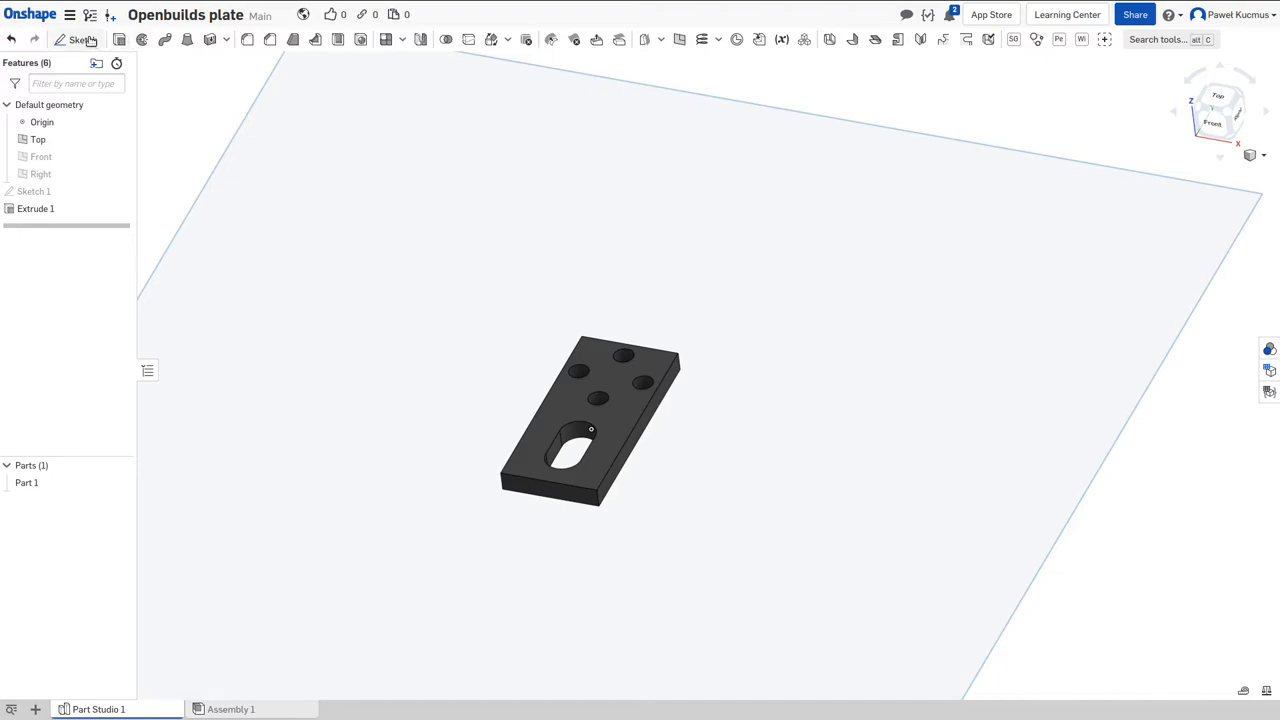
# Step: Sketch 2 on the plate face, extruded 25 mm with Add into an upright wall
pyautogui.click(78, 39)
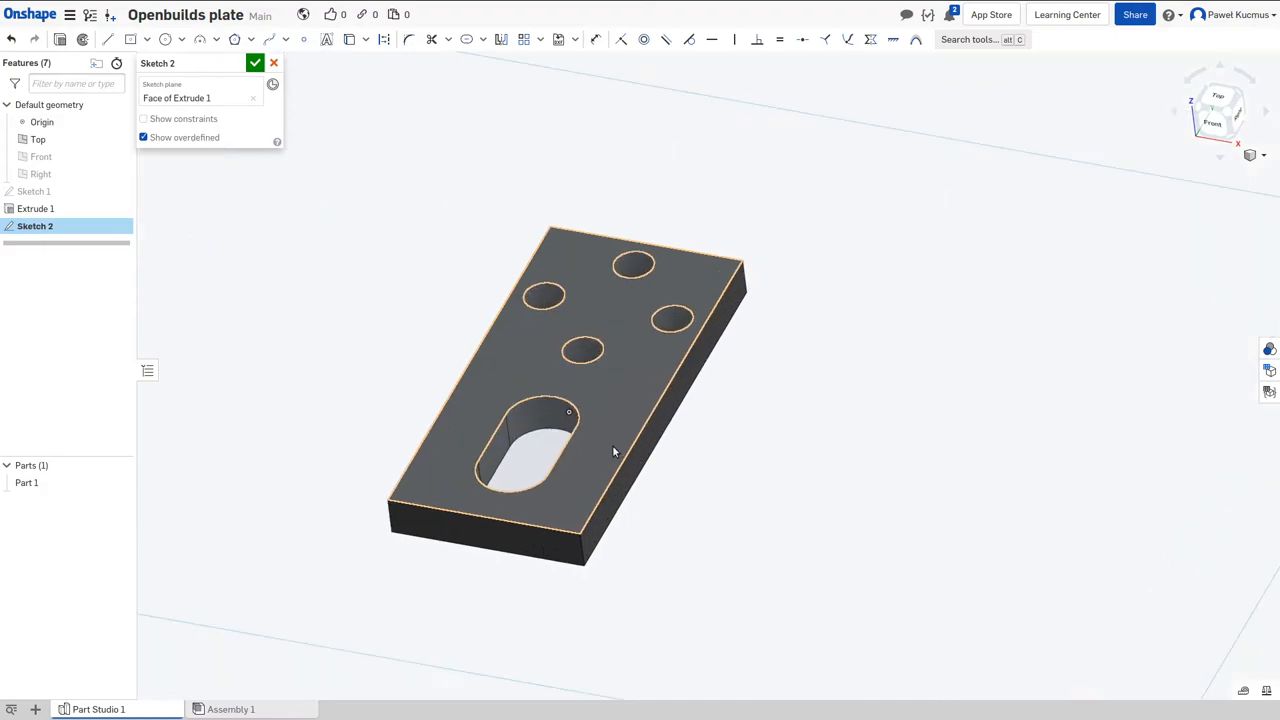
pyautogui.moveTo(614, 452); pyautogui.dragTo(605, 465)
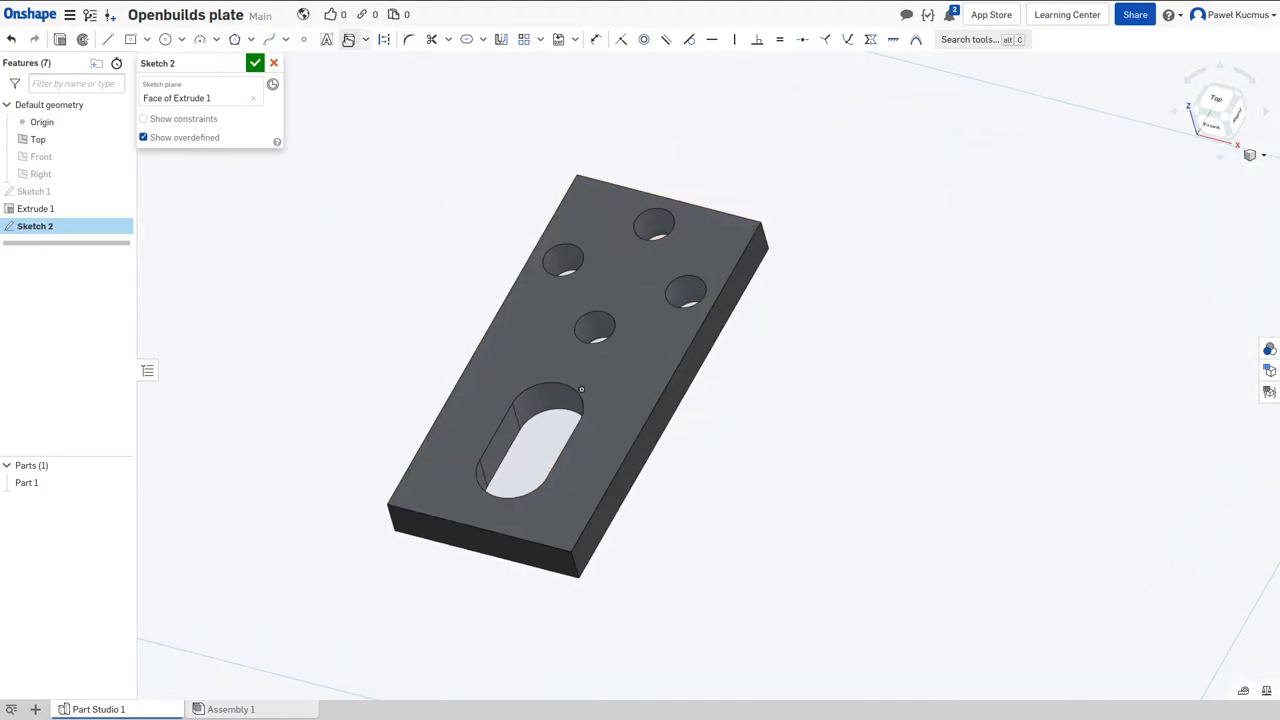
pyautogui.moveTo(348, 39)
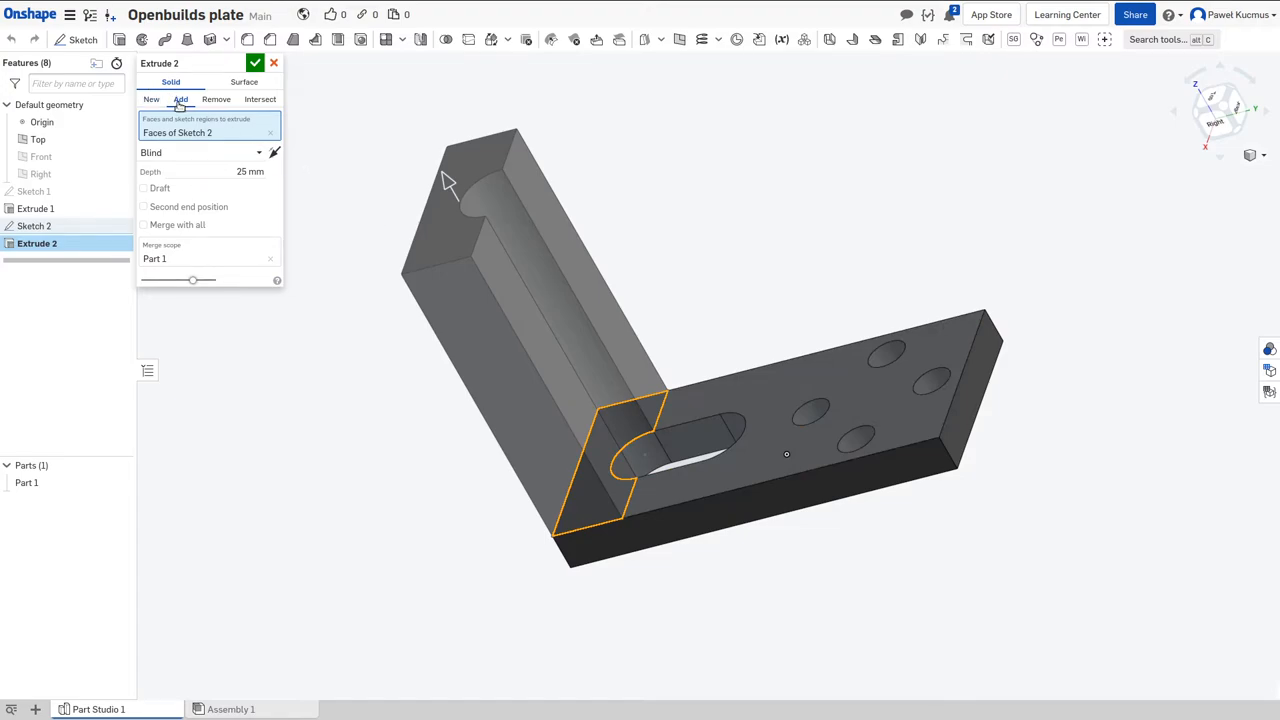
pyautogui.click(255, 63)
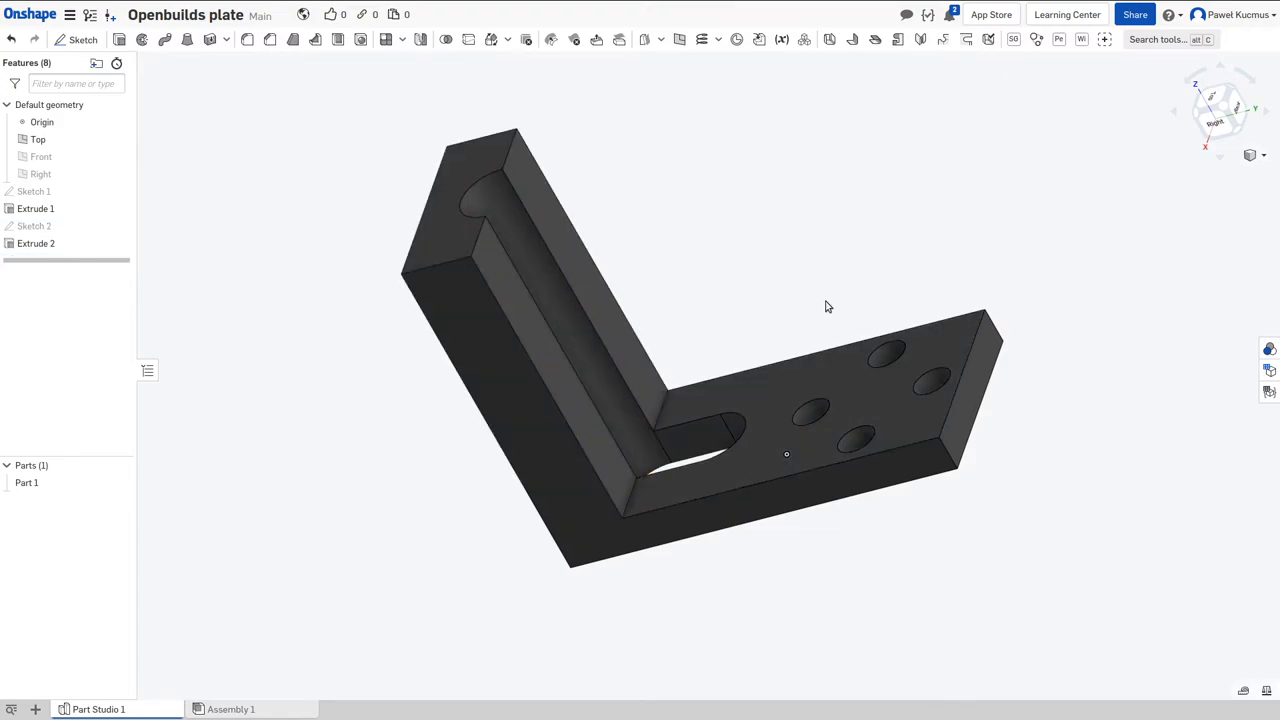
pyautogui.moveTo(827, 307); pyautogui.dragTo(817, 321)
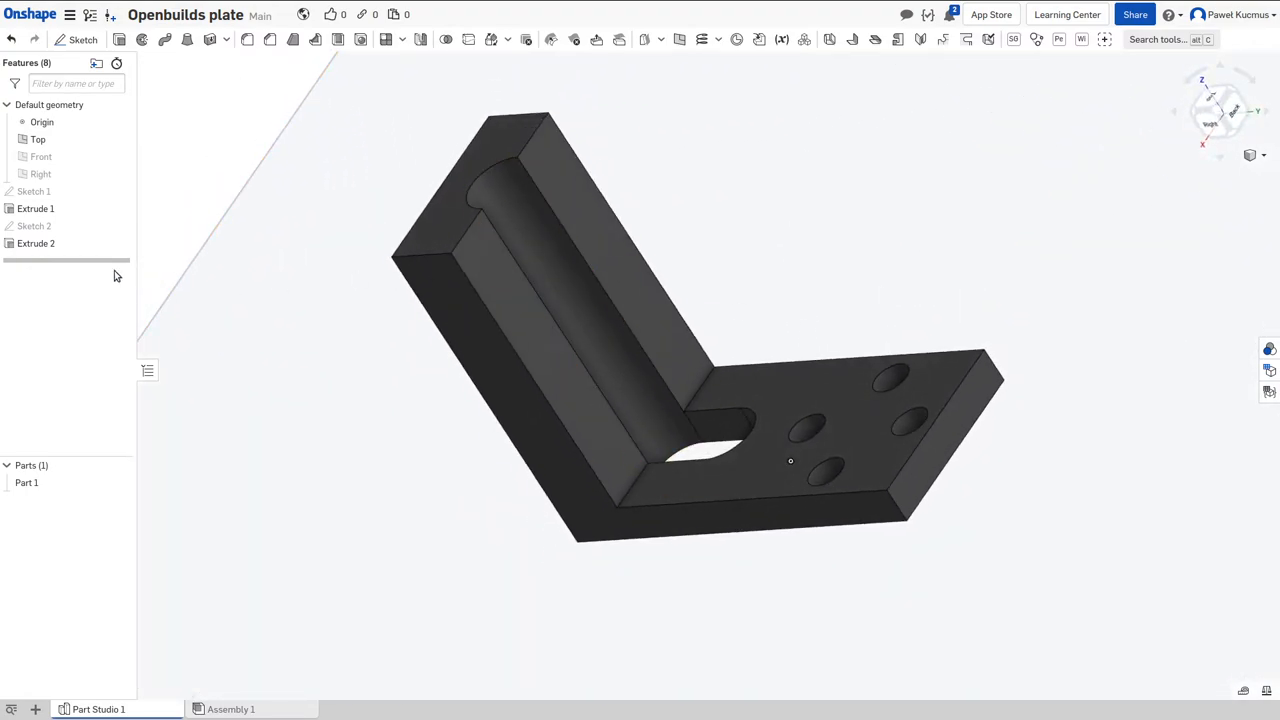
pyautogui.doubleClick(36, 243)
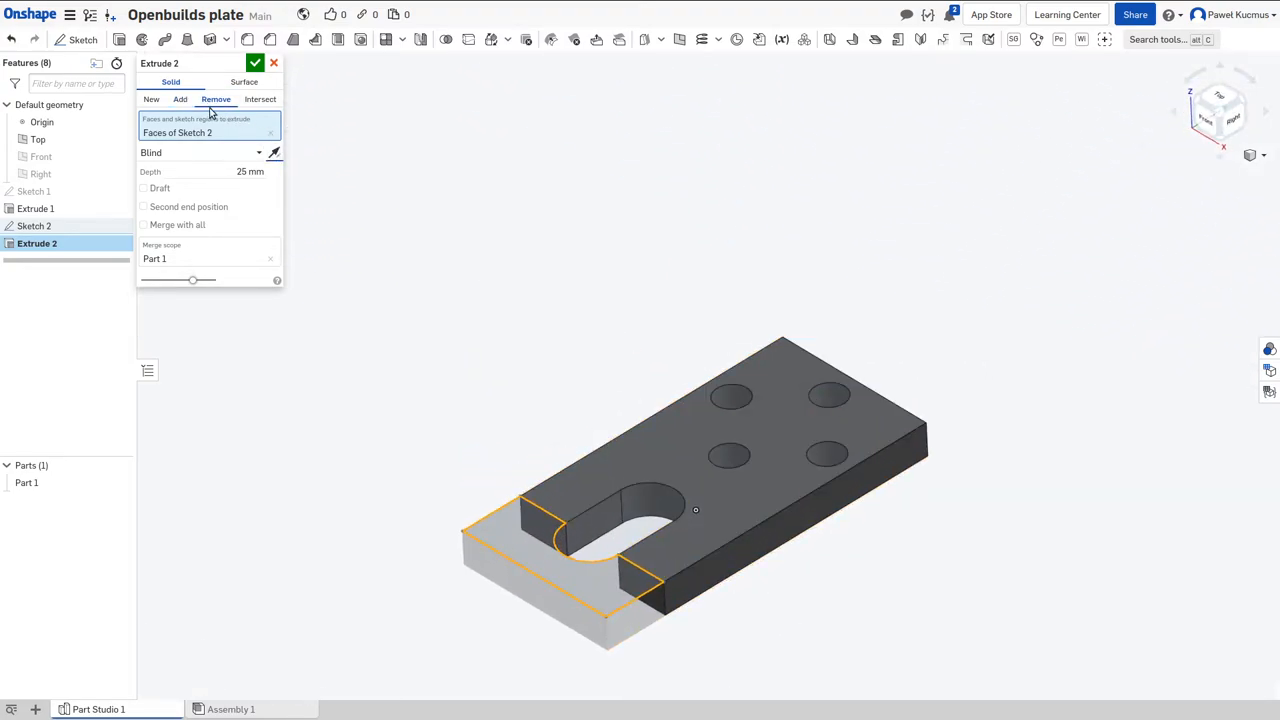
# Step: Switch Extrude 2 to New as Part 2, inspect it, then delete it with Sketch 2
pyautogui.click(151, 99)
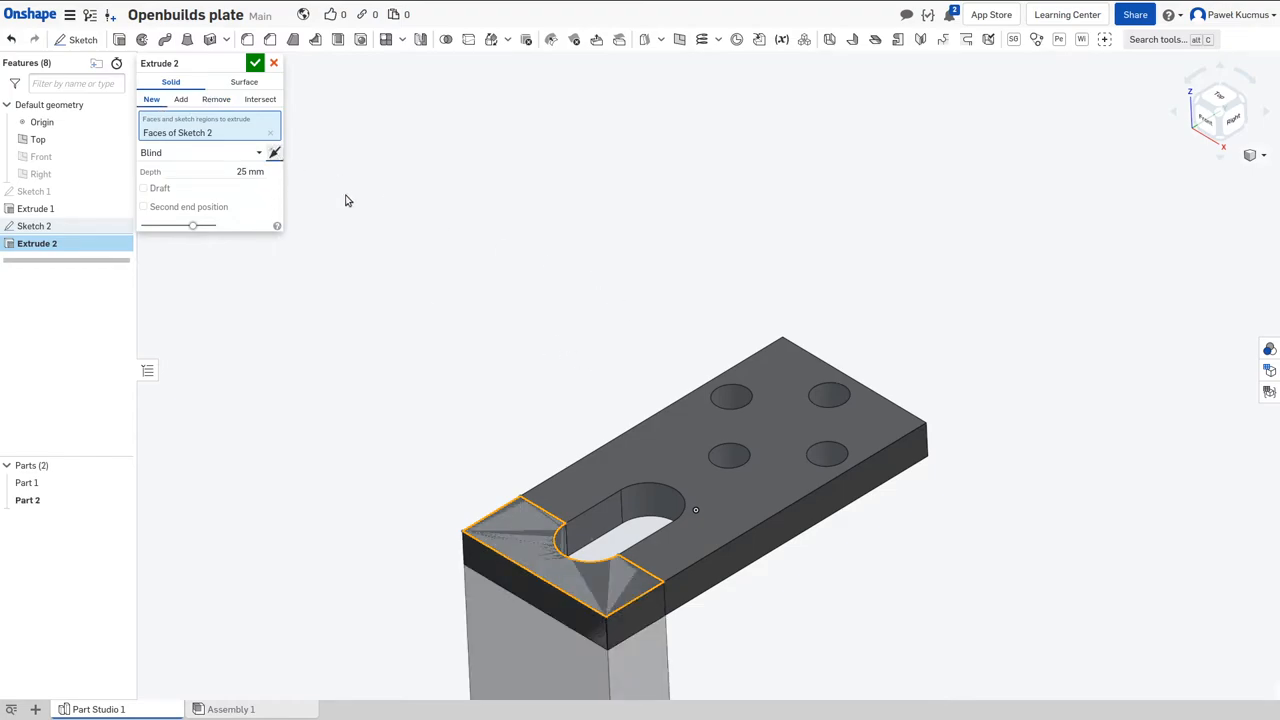
pyautogui.click(255, 63)
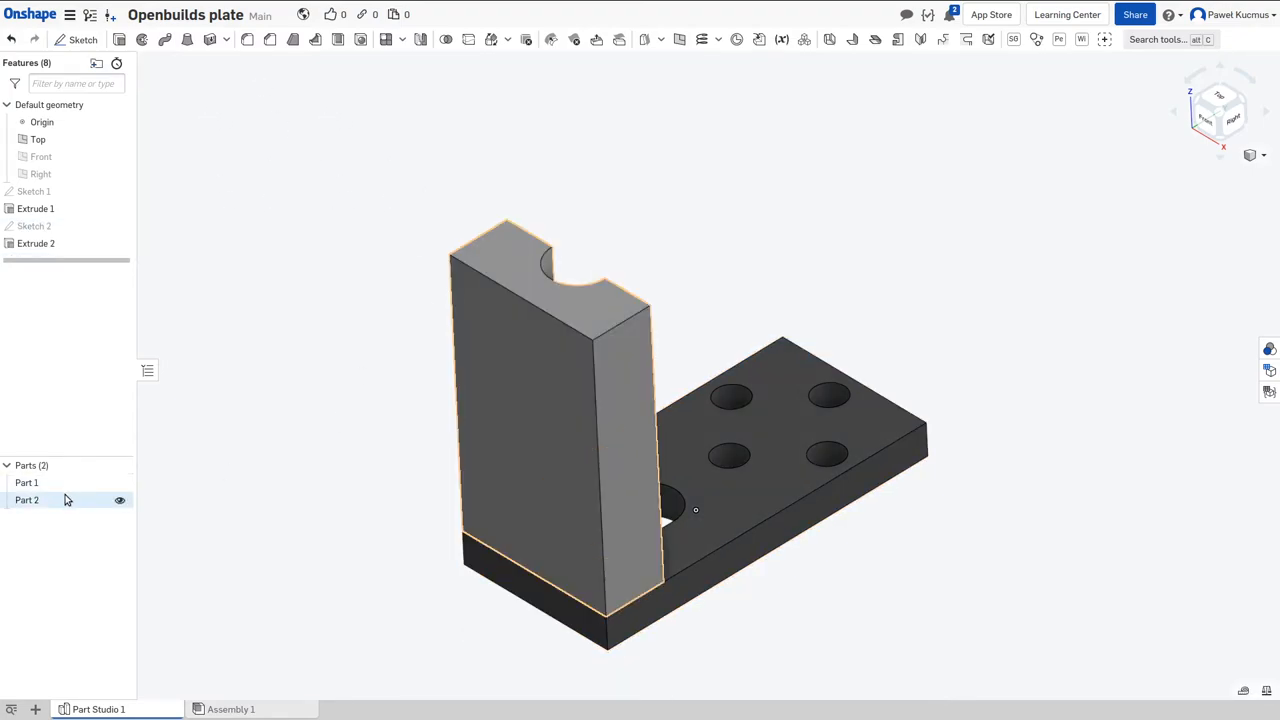
pyautogui.click(119, 500)
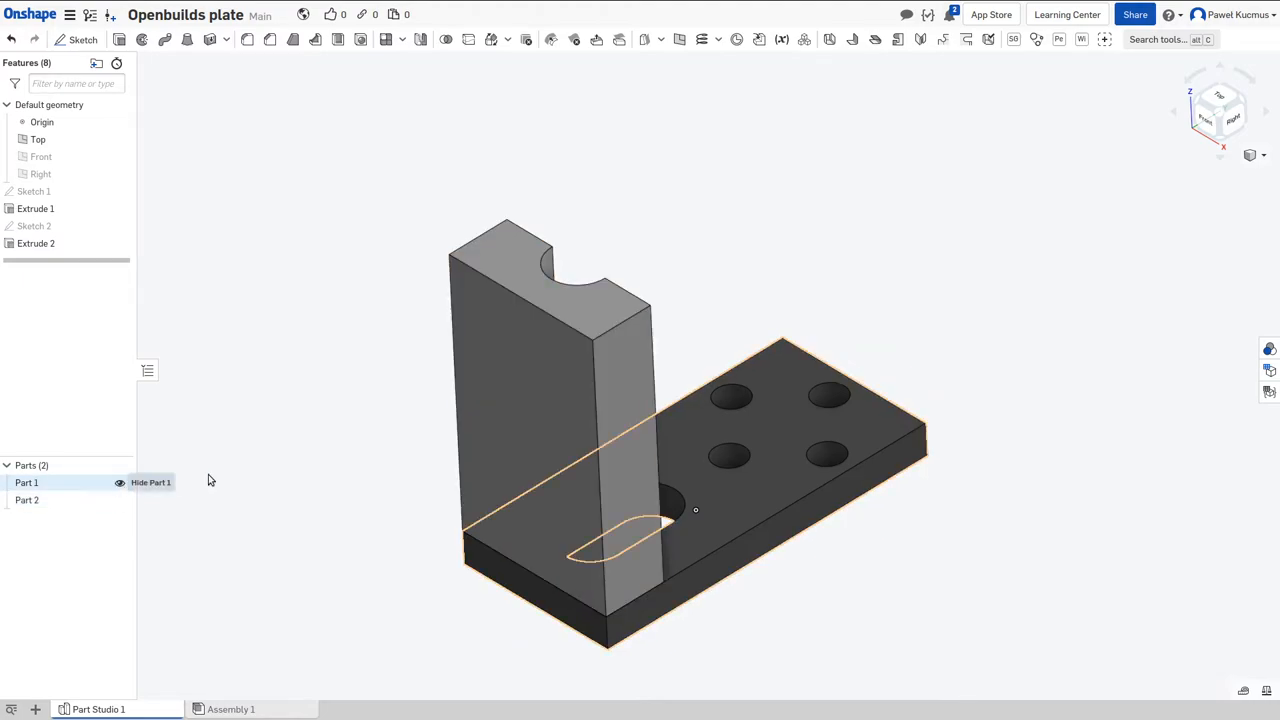
pyautogui.click(34, 226)
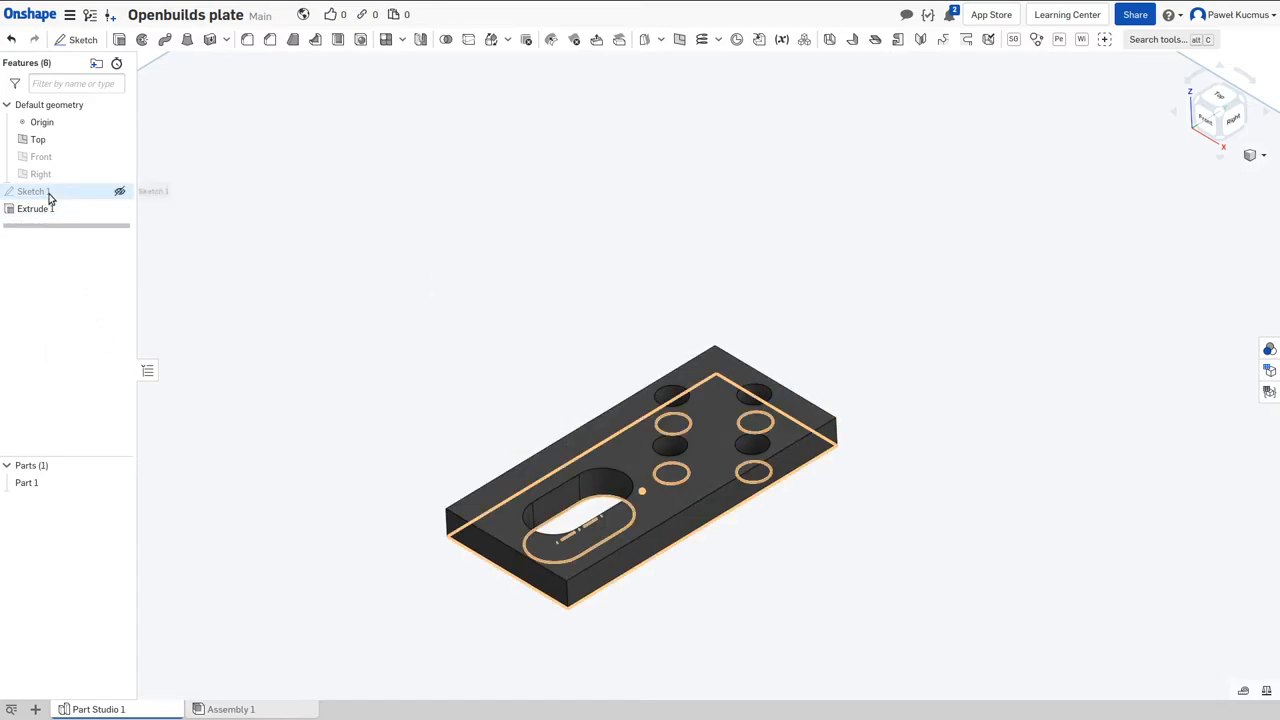
# Step: Add lengthwise construction lines 20 mm apart alongside the plate in Sketch 1
pyautogui.doubleClick(31, 191)
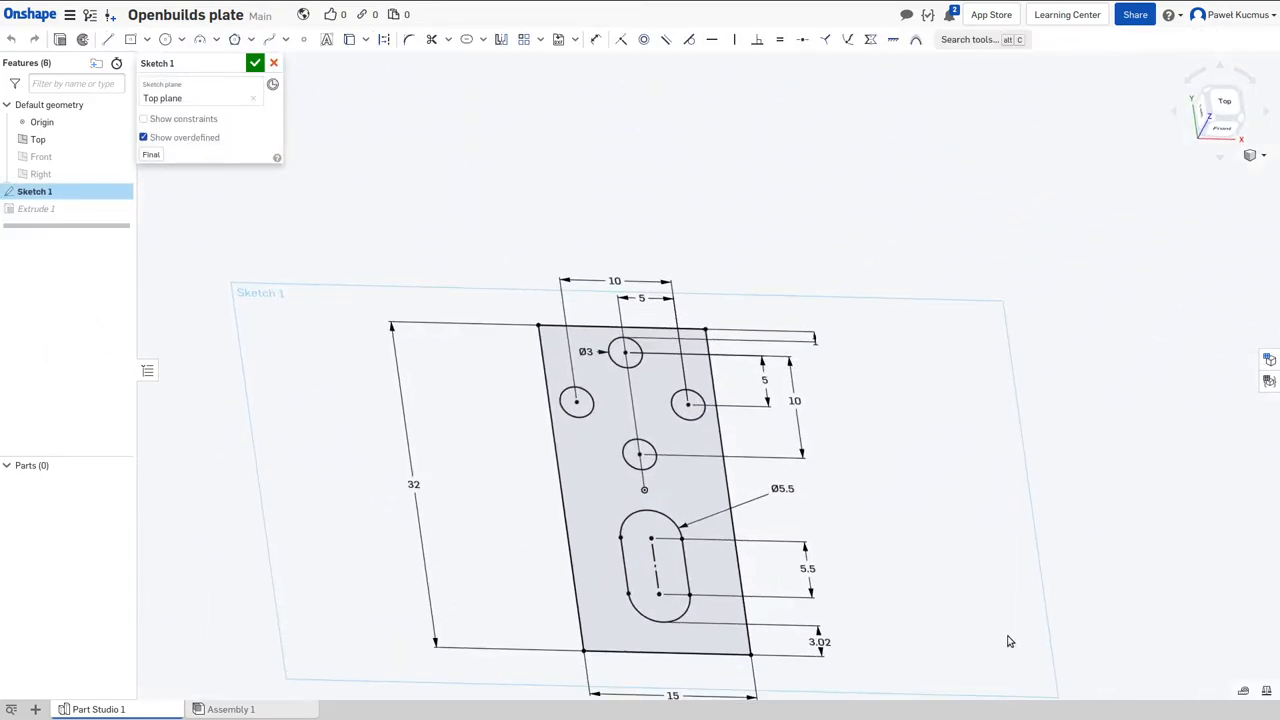
pyautogui.scroll(3)
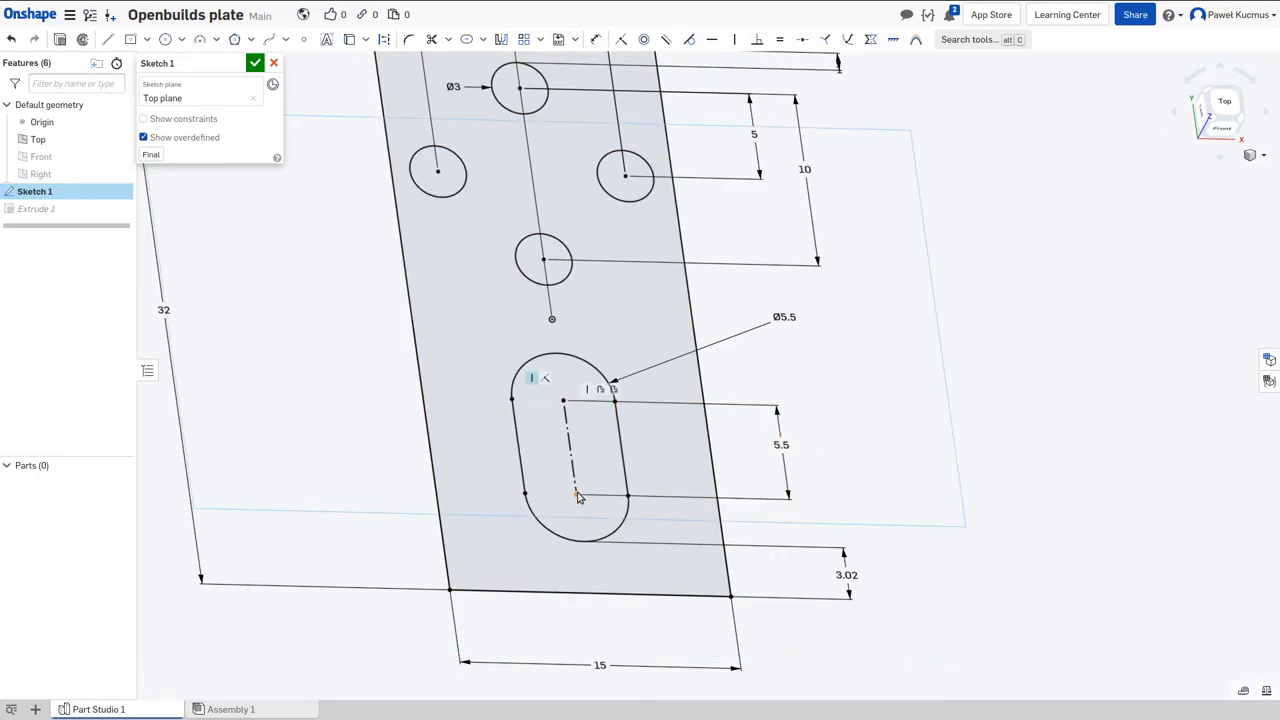
pyautogui.click(578, 493)
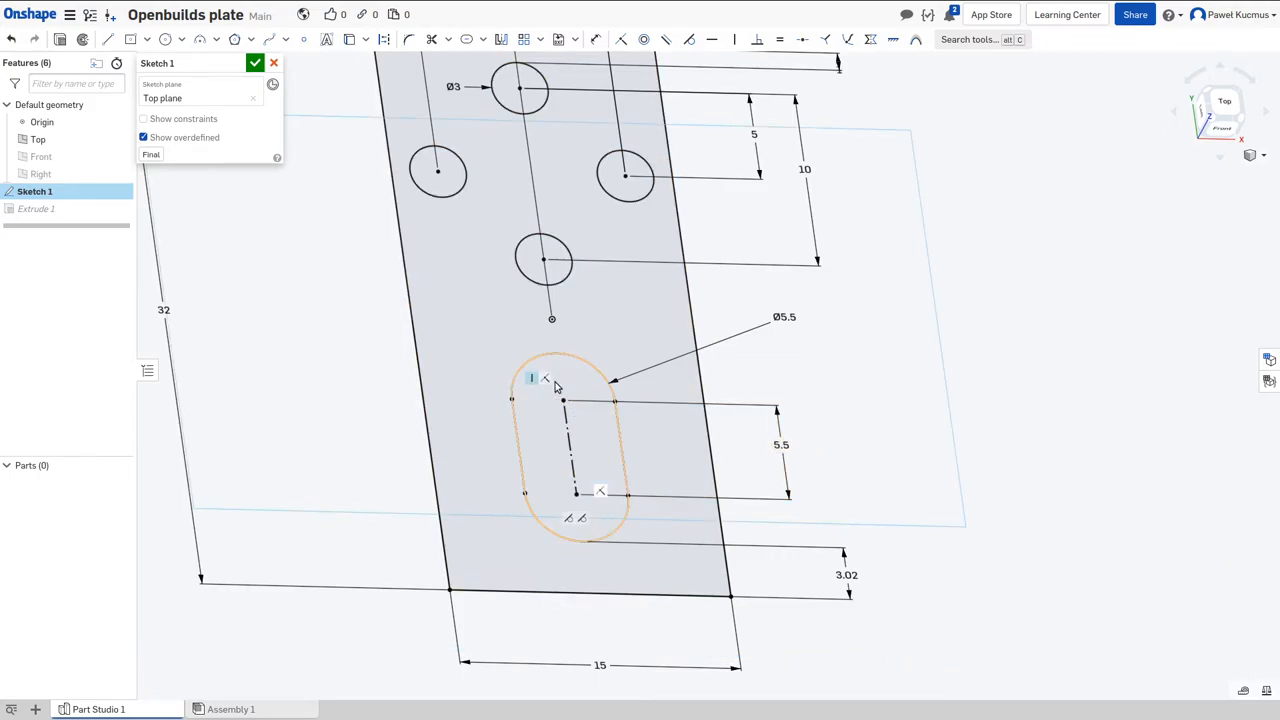
pyautogui.click(910, 459)
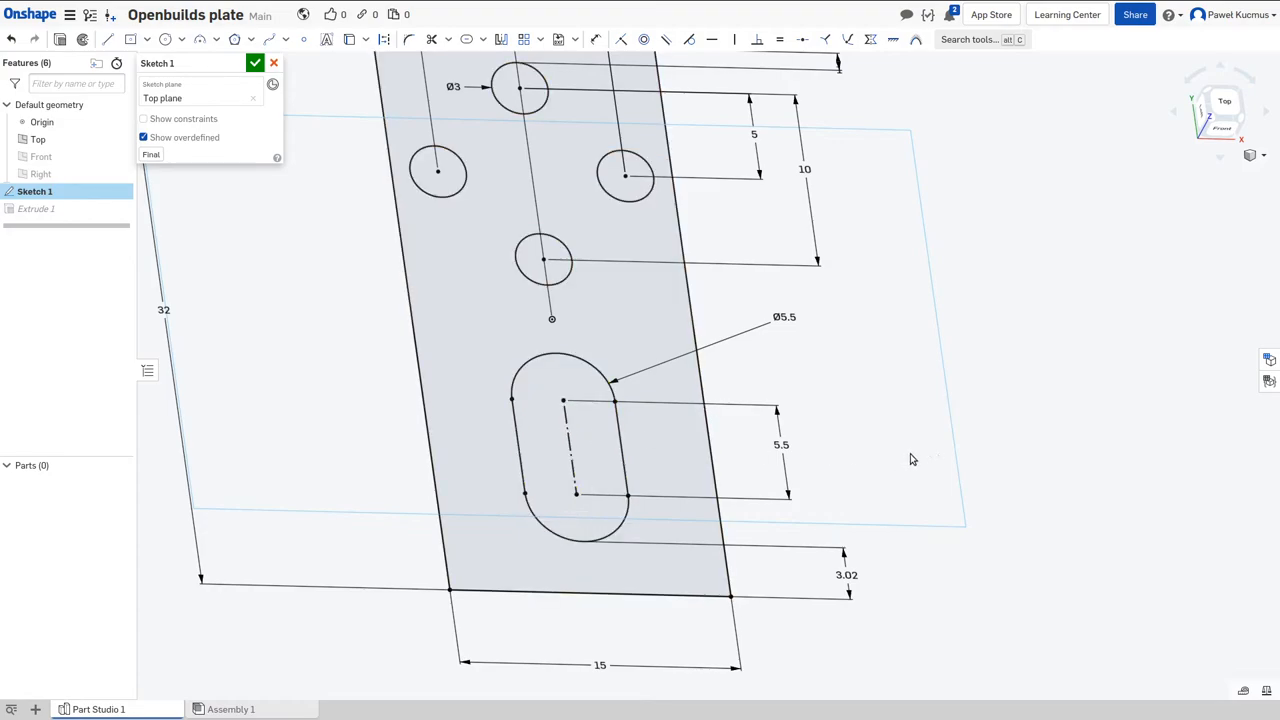
pyautogui.click(255, 63)
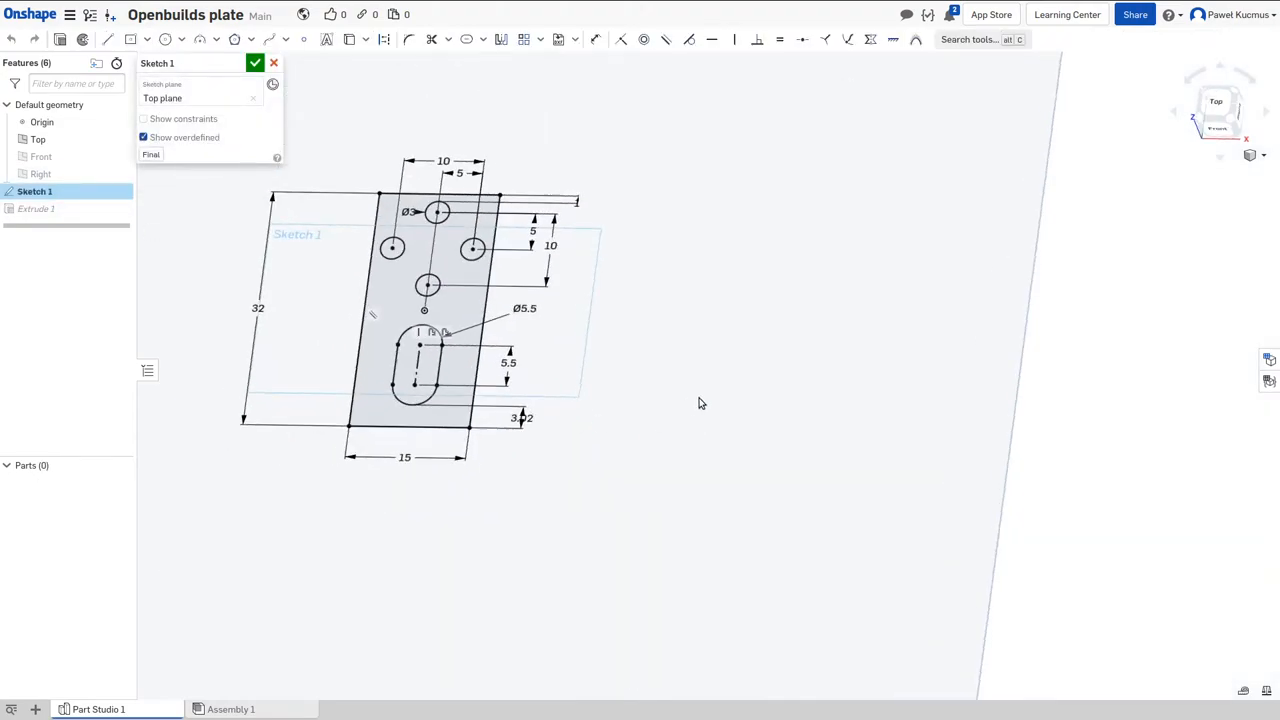
pyautogui.click(1215, 107)
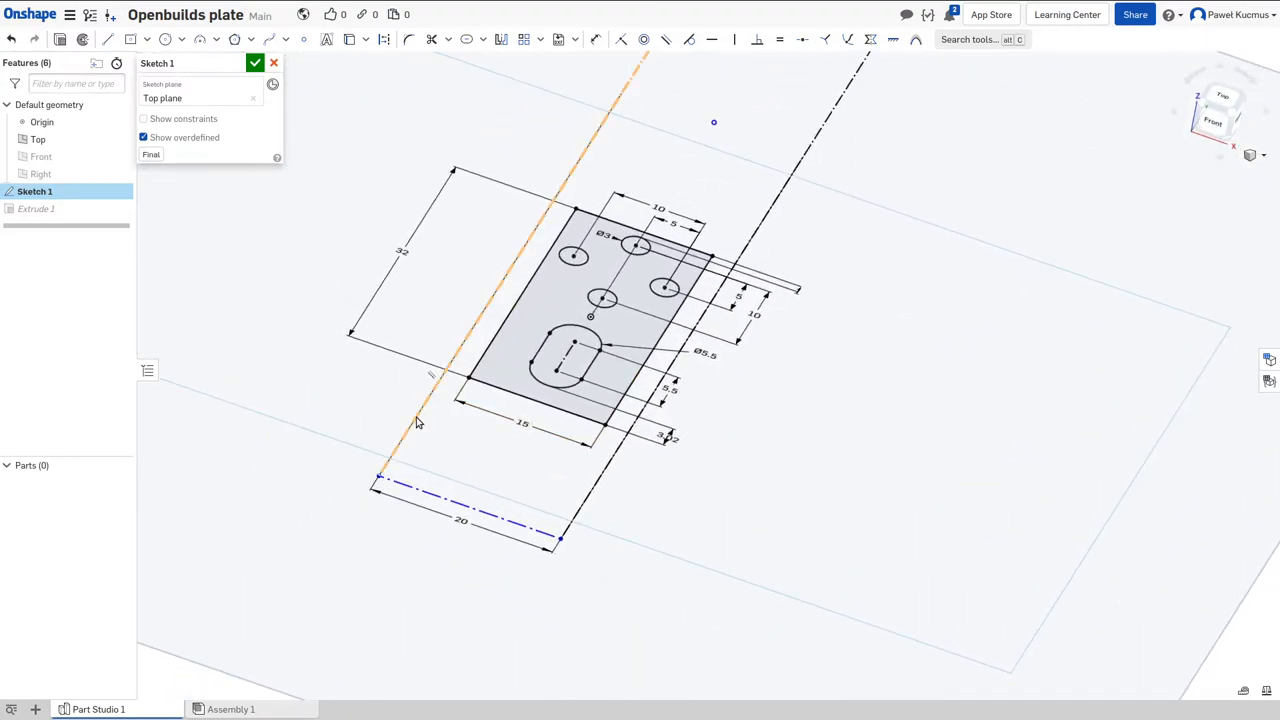
pyautogui.click(515, 527)
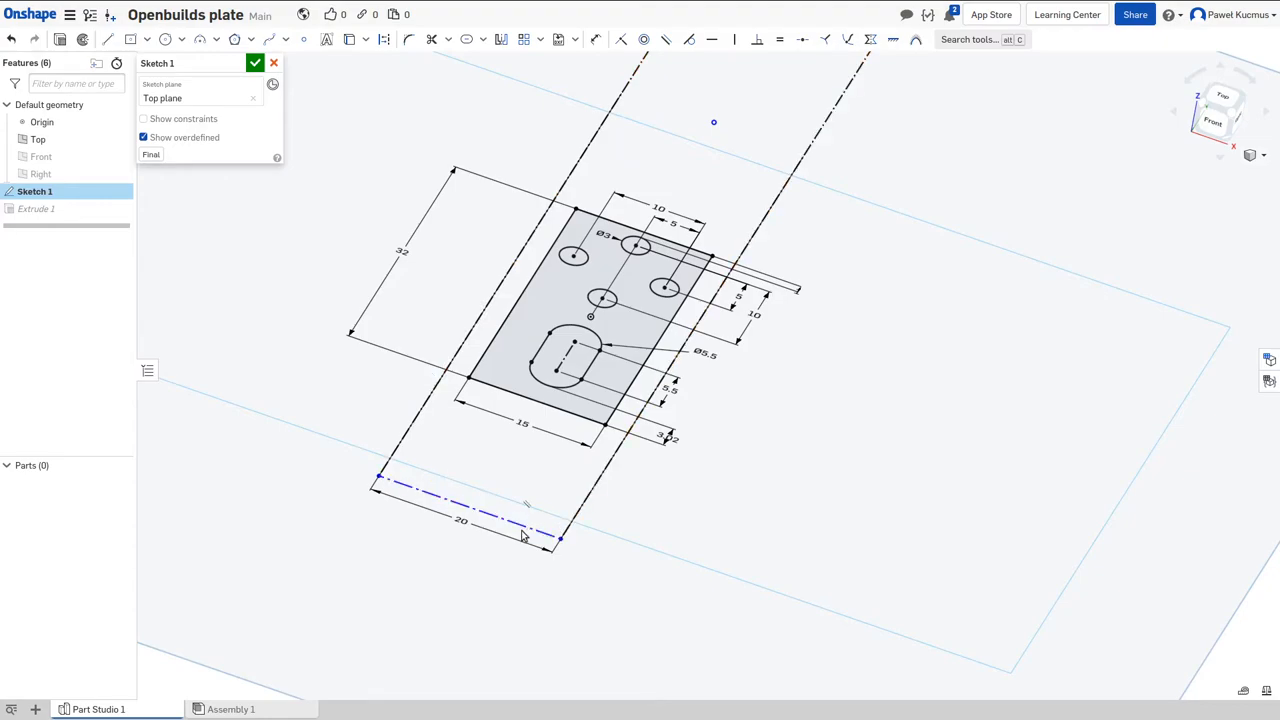
pyautogui.moveTo(337, 160)
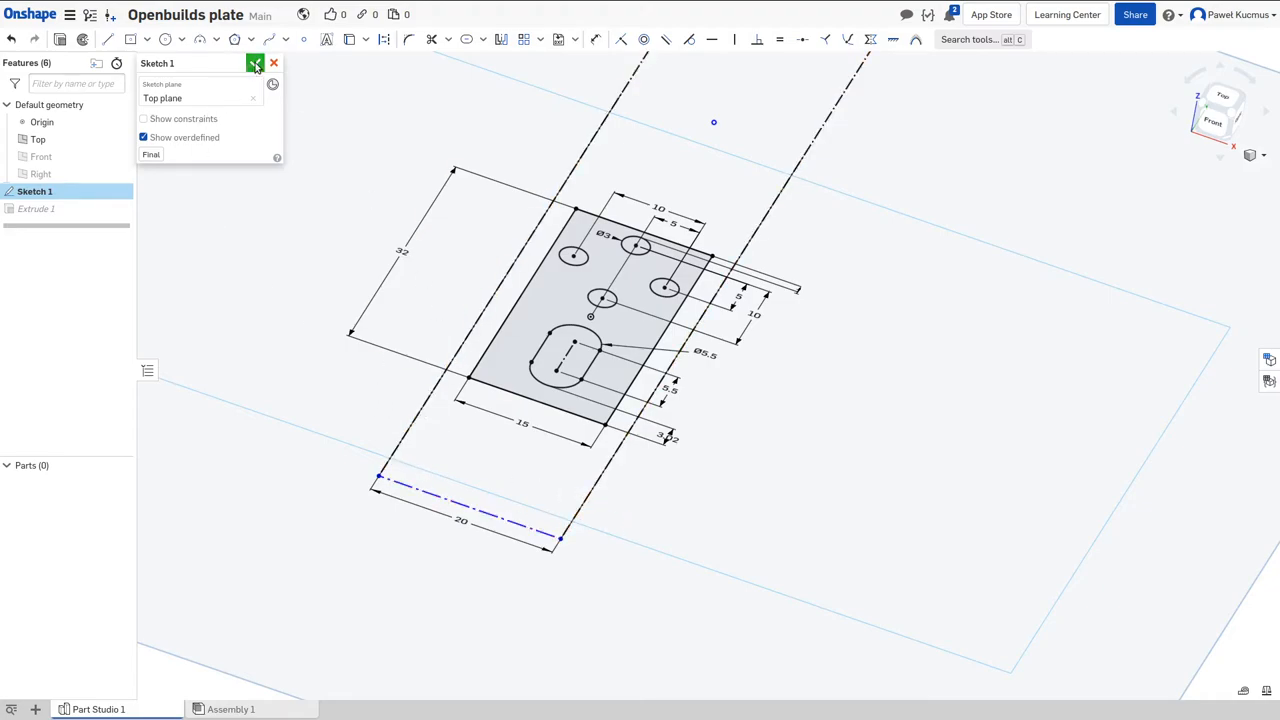
pyautogui.click(256, 63)
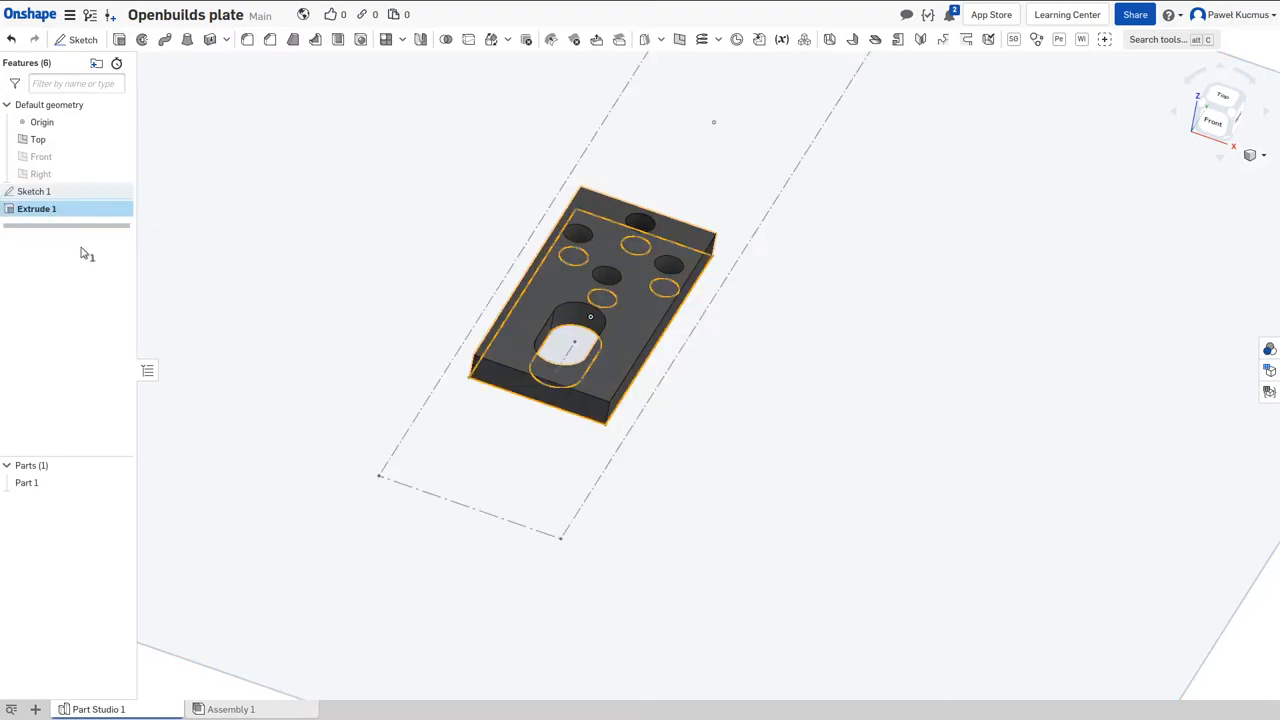
# Step: Re-accept the 3 mm plate extrusion and switch to the empty Assembly 1
pyautogui.doubleClick(37, 208)
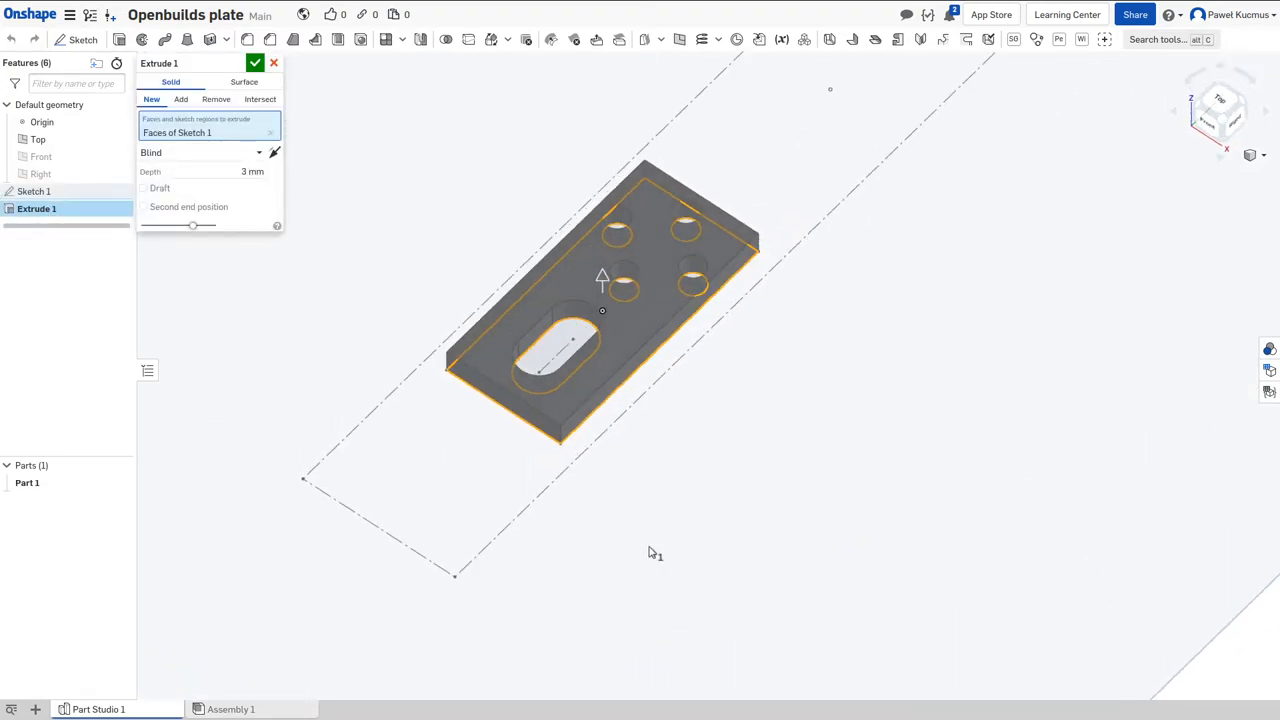
pyautogui.click(255, 63)
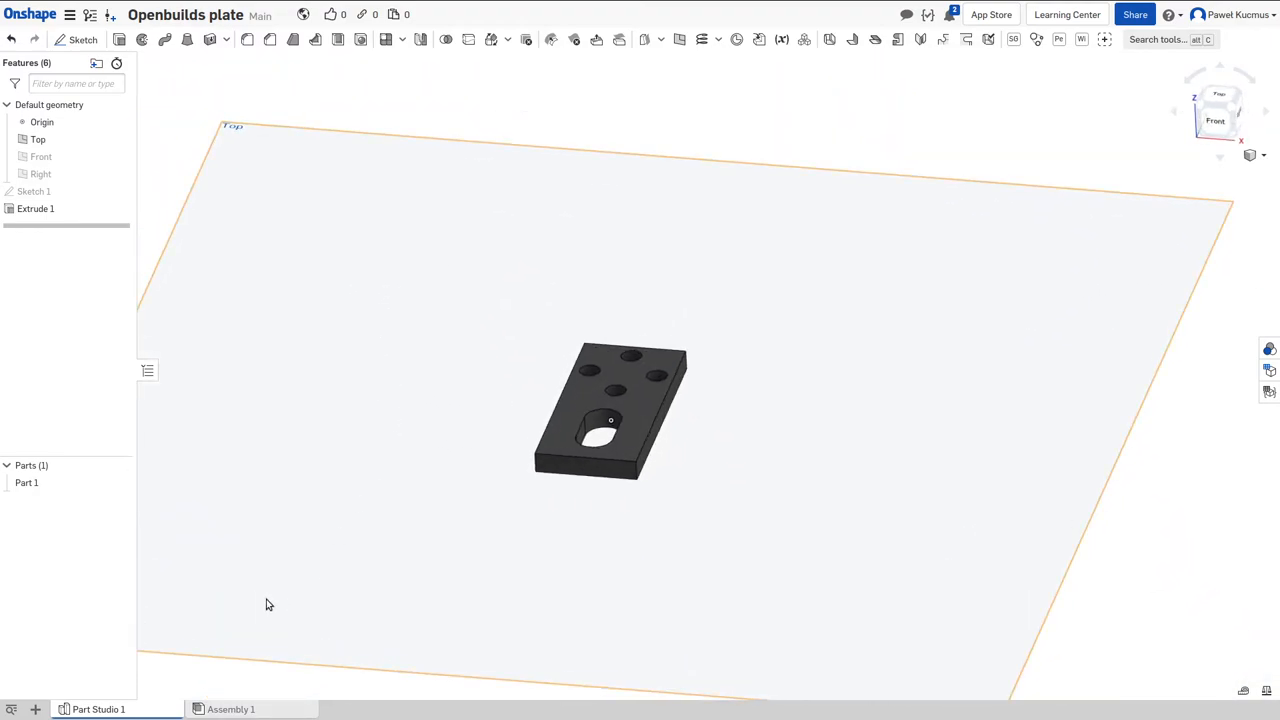
pyautogui.moveTo(237, 122)
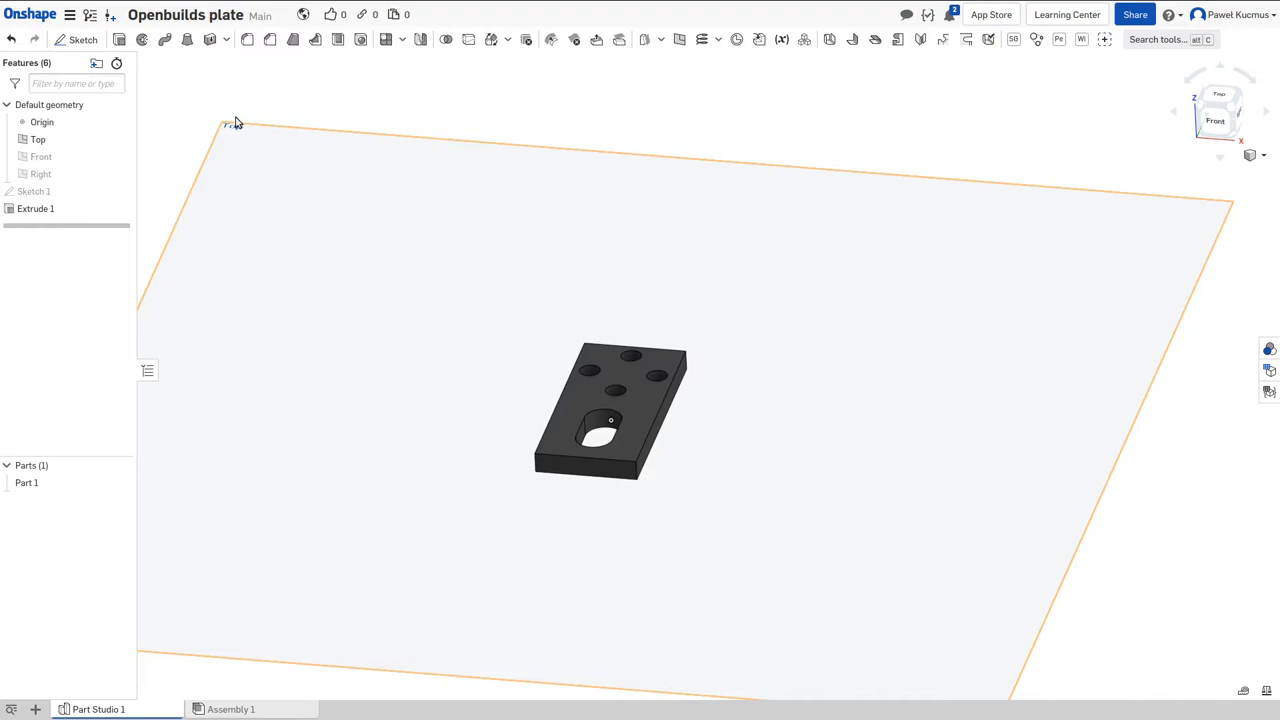
pyautogui.moveTo(231, 709)
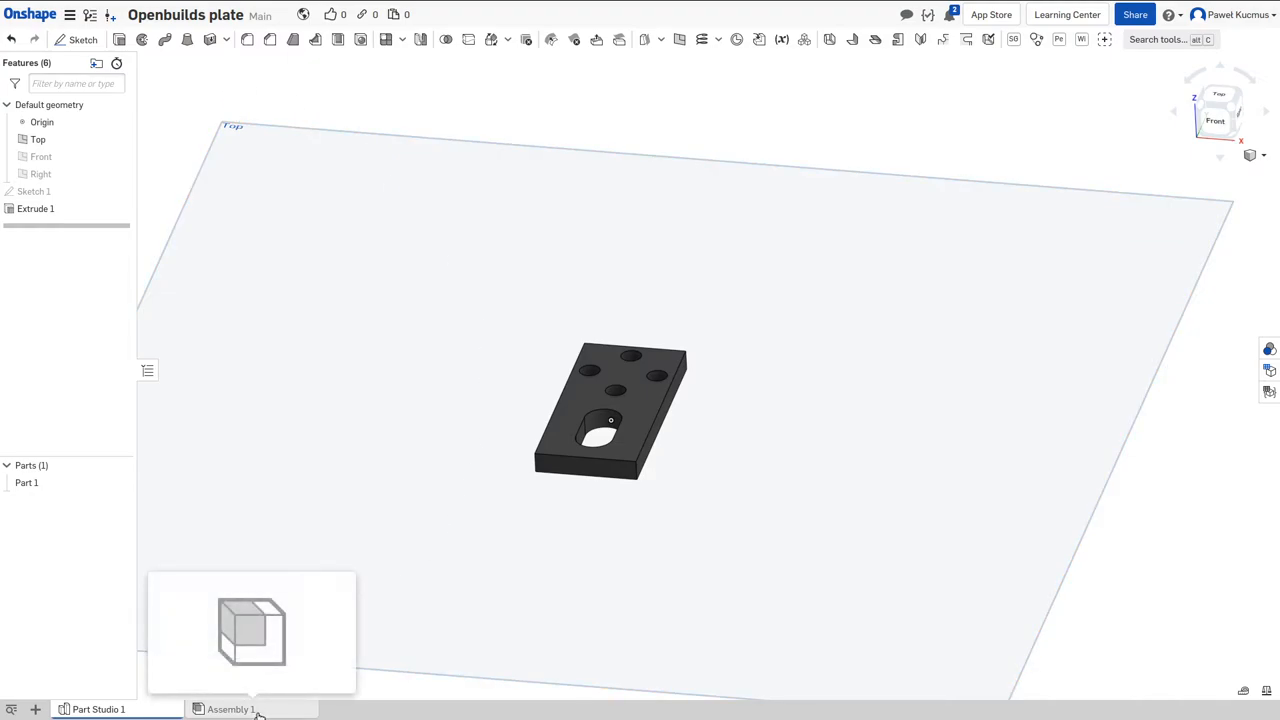
pyautogui.click(230, 709)
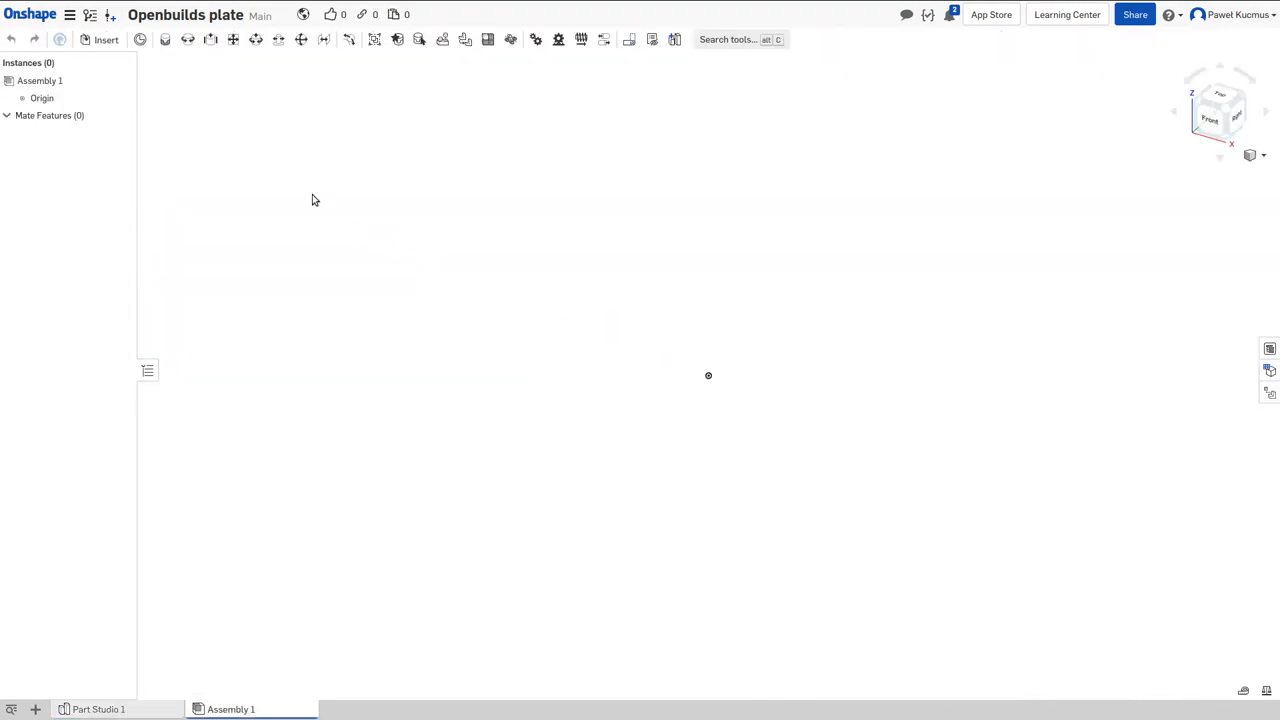
pyautogui.moveTo(570, 332)
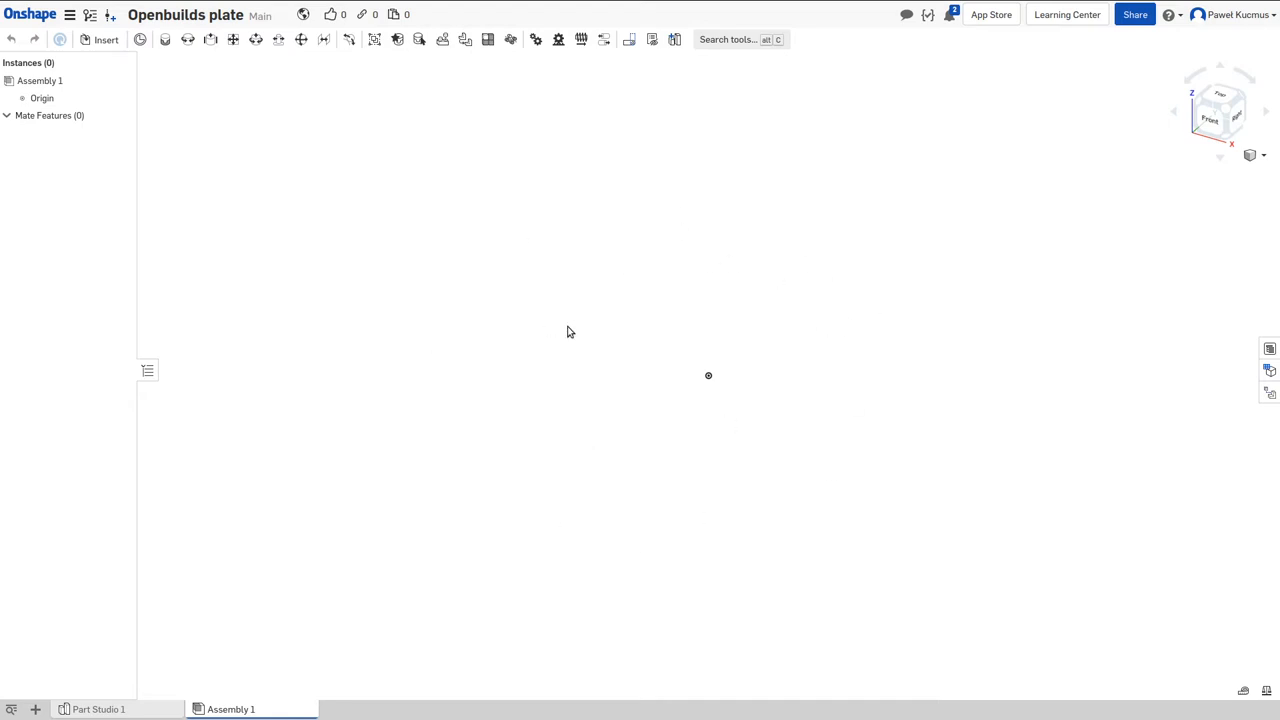
pyautogui.moveTo(458, 328)
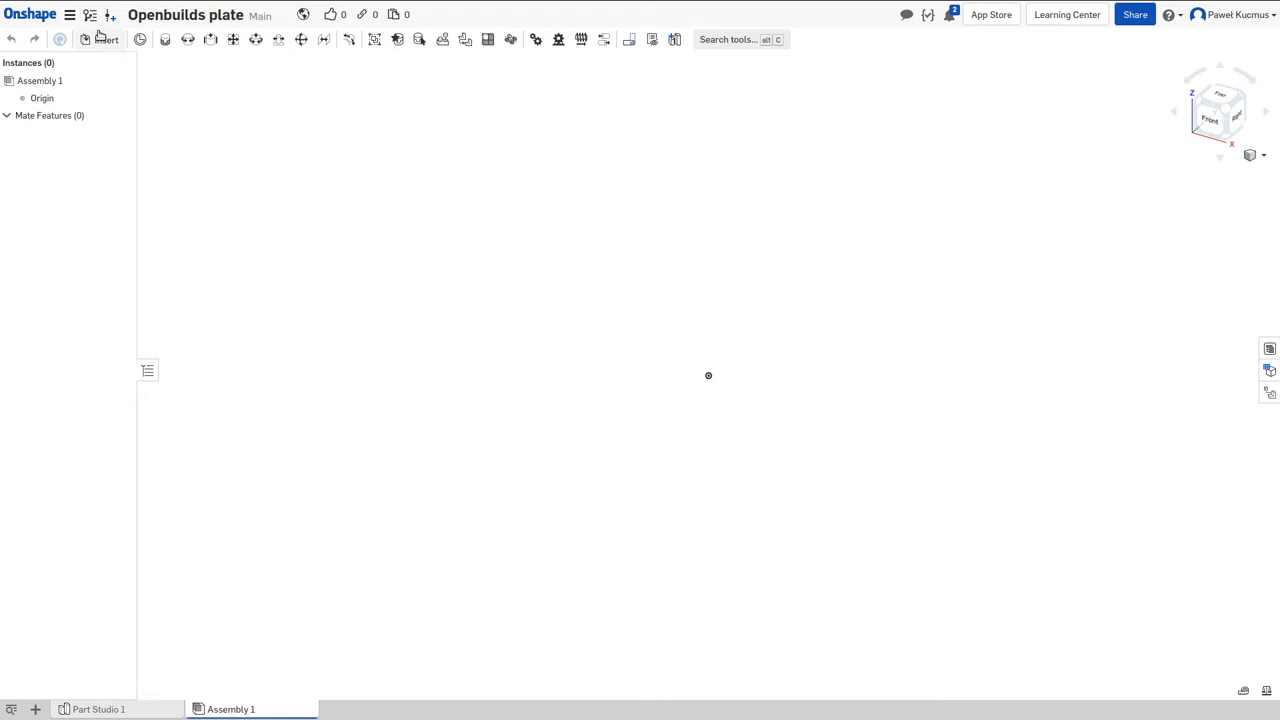
# Step: Insert the holed Part 1 from Part Studio 1 as Assembly 1's first instance
pyautogui.click(105, 39)
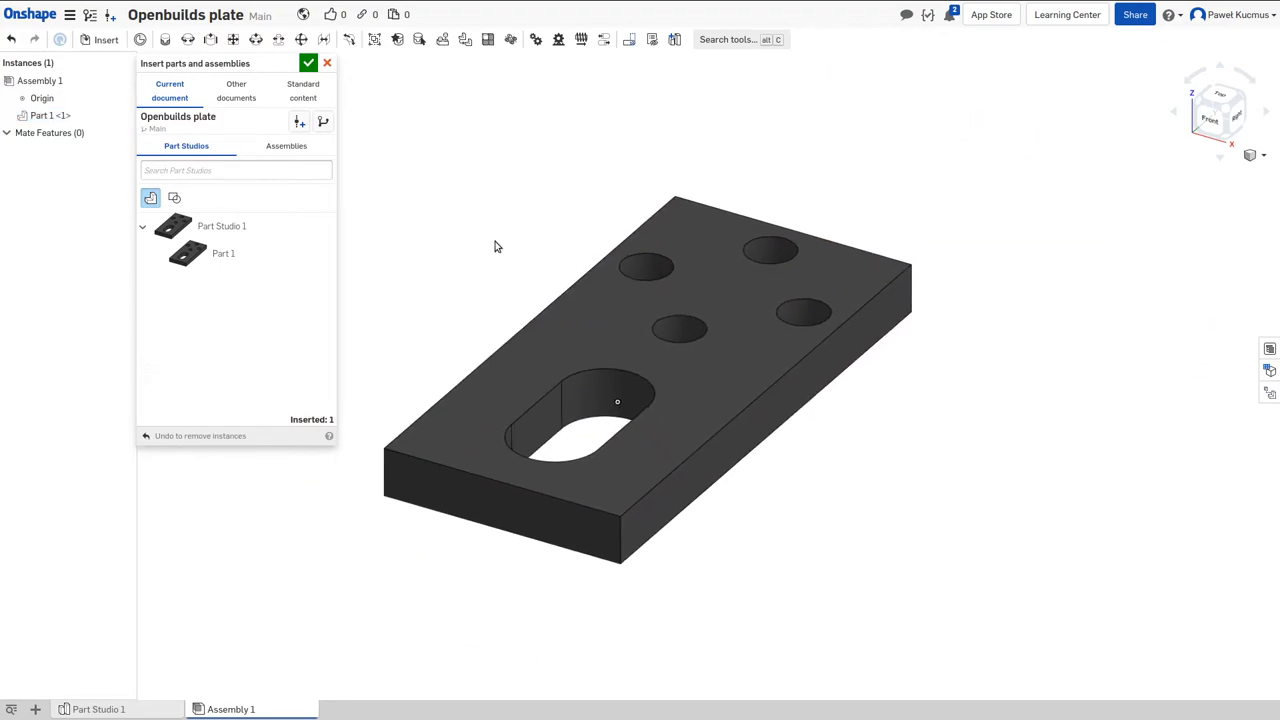
pyautogui.moveTo(521, 191)
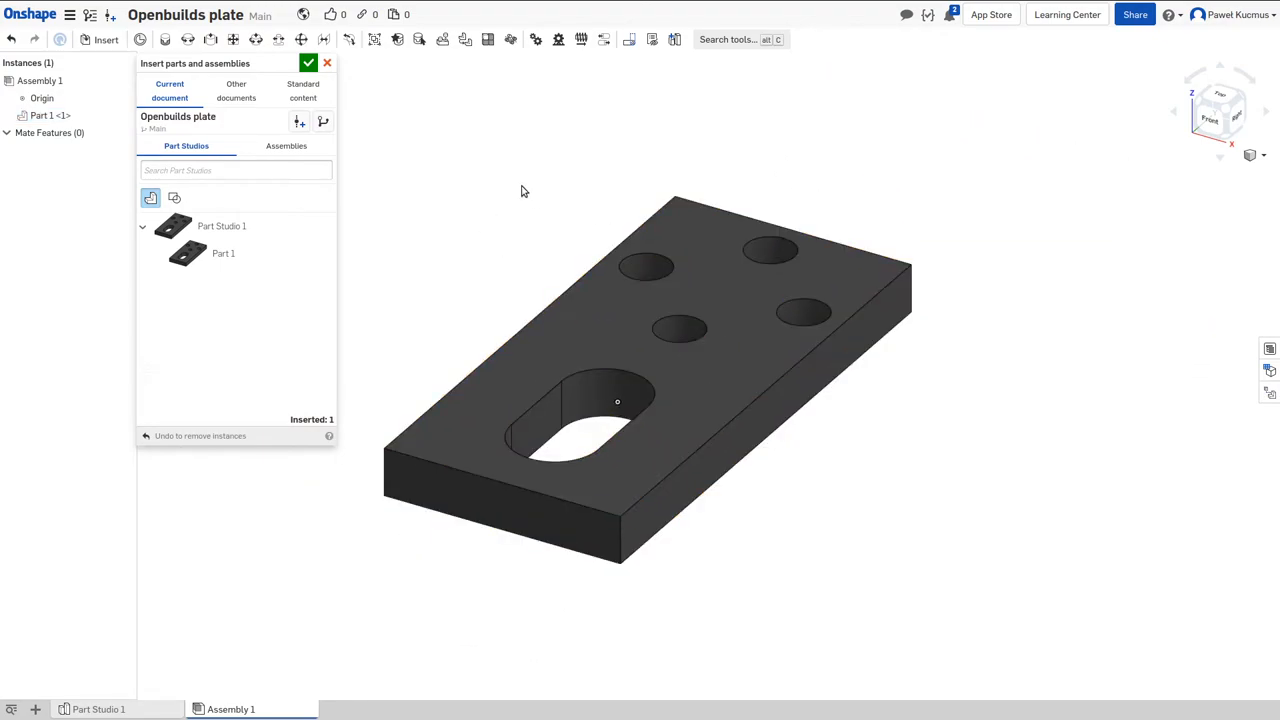
pyautogui.moveTo(1055, 281)
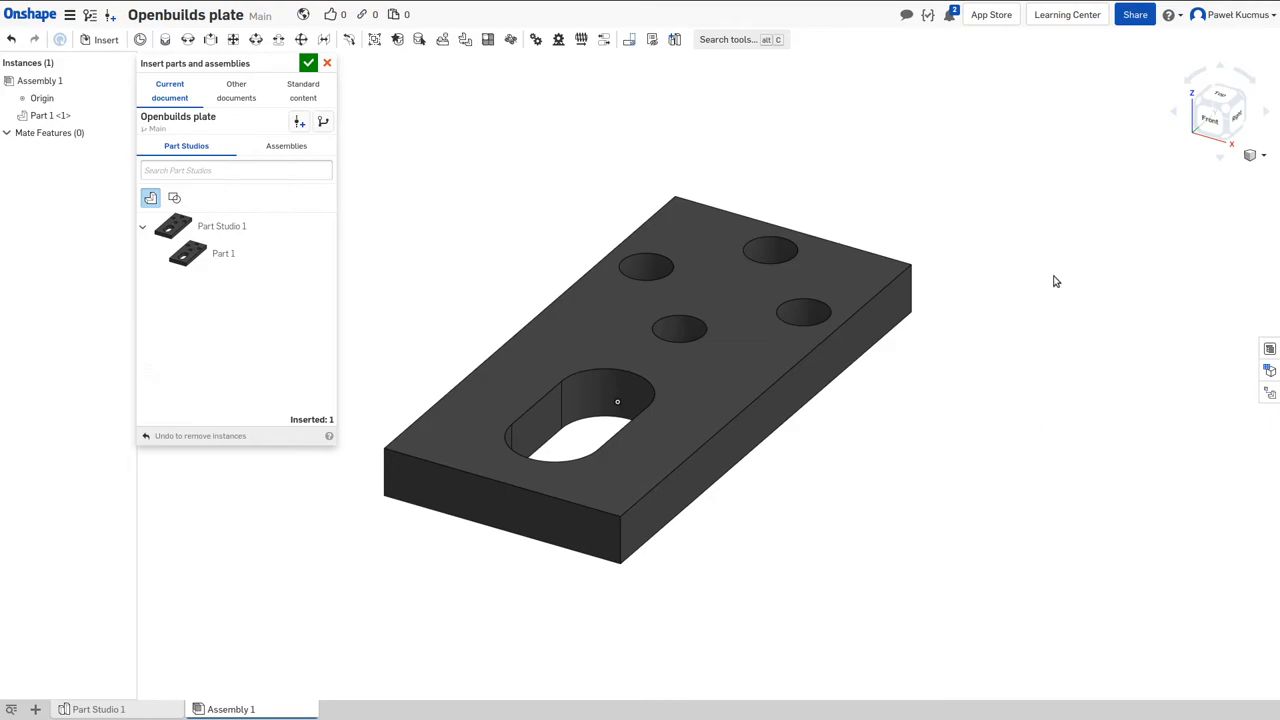
pyautogui.moveTo(1016, 227)
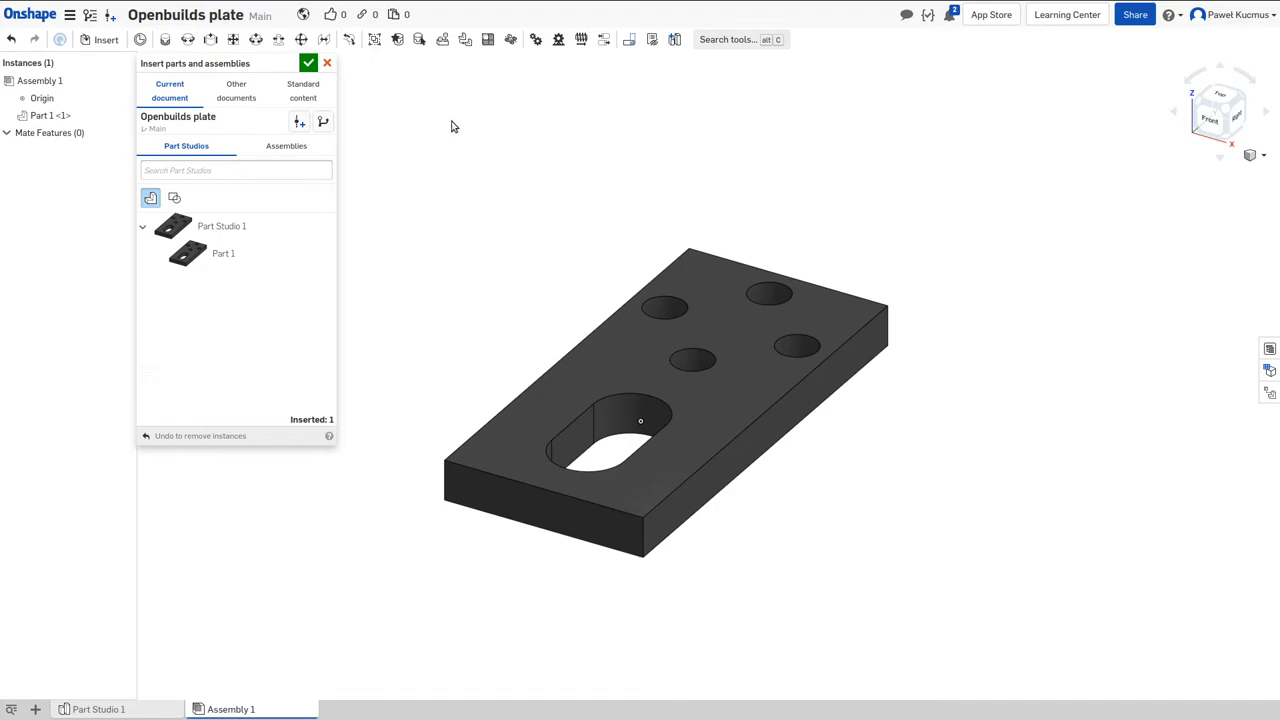
pyautogui.moveTo(202, 64)
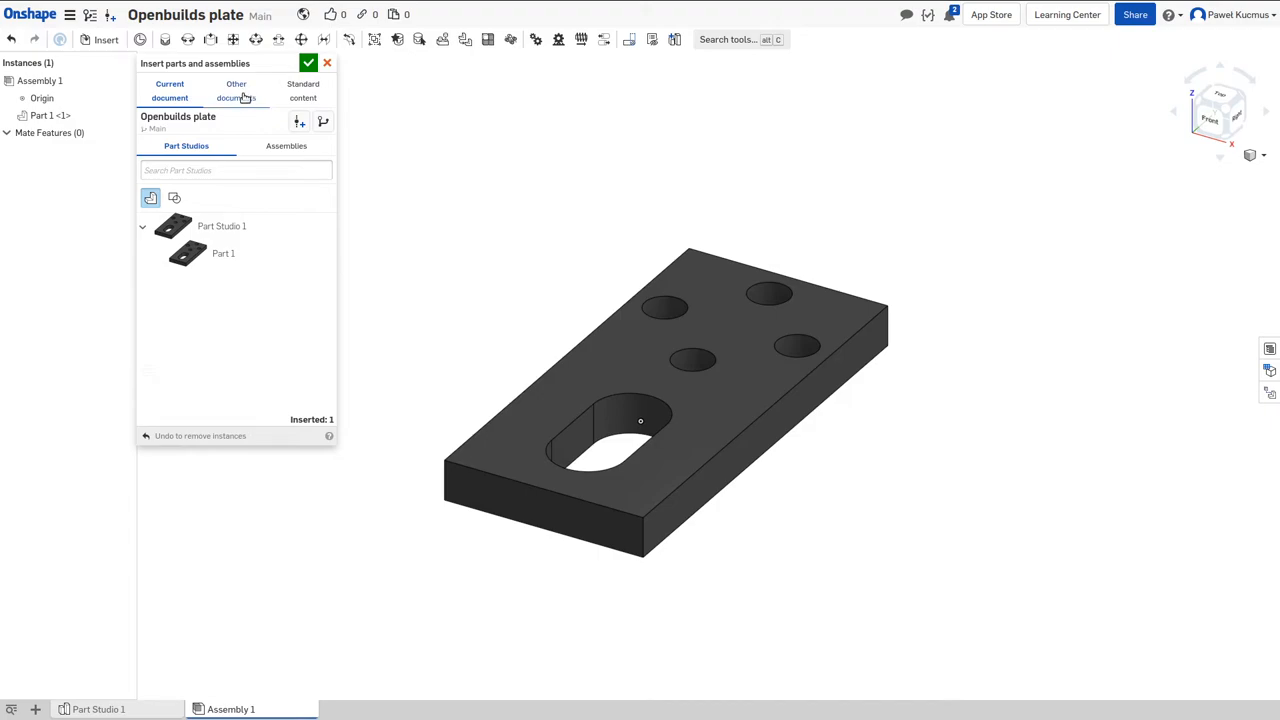
pyautogui.click(236, 90)
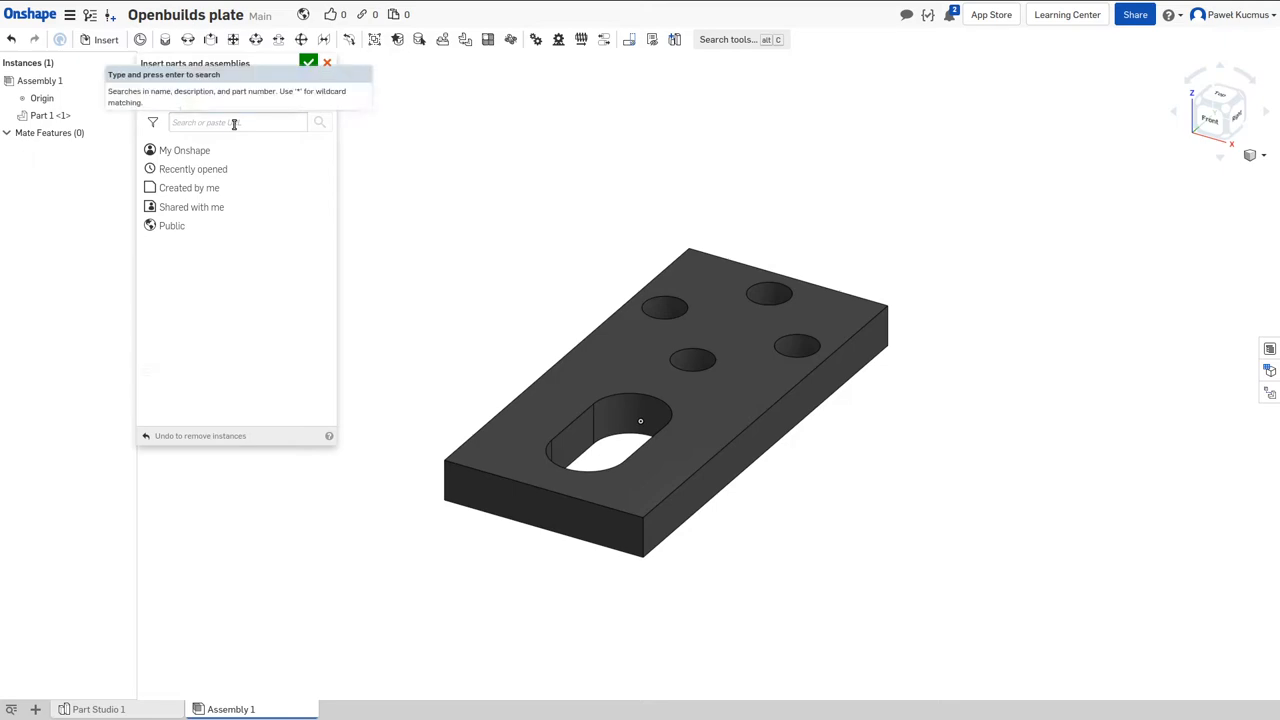
# Step: Search other documents for 'openbuilds vitamins'
pyautogui.click(235, 90)
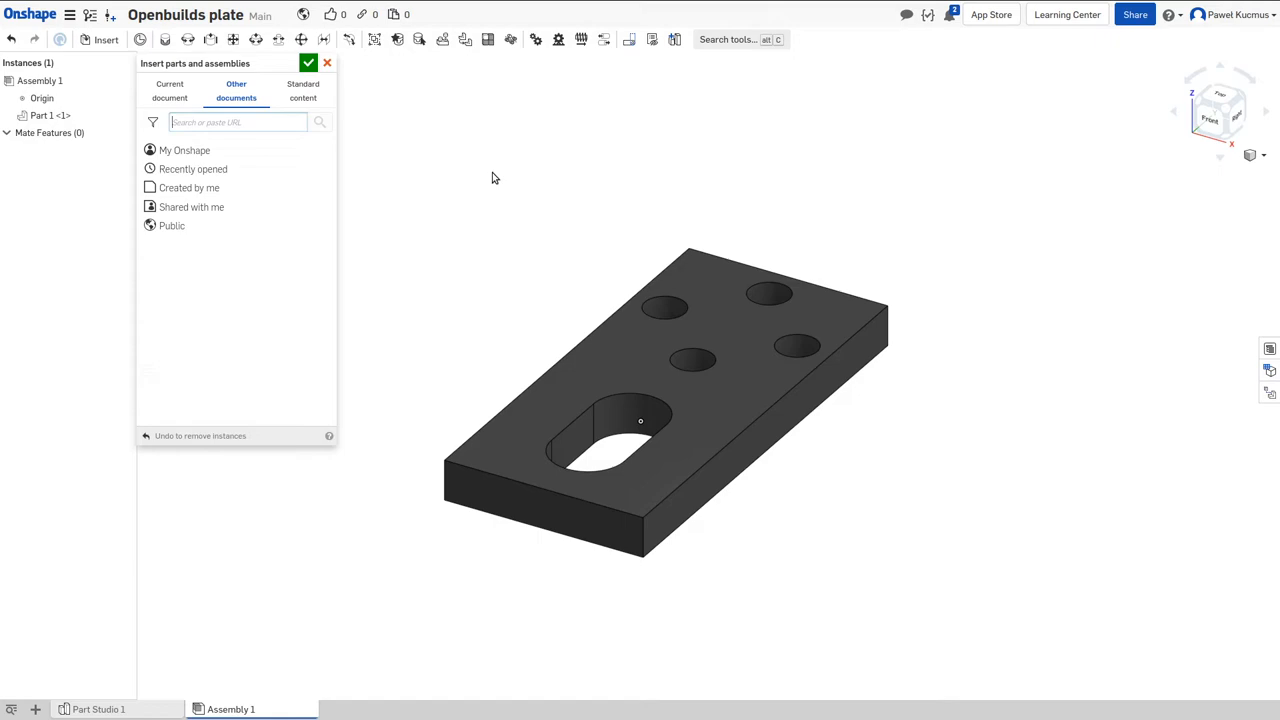
pyautogui.write('openbuil')
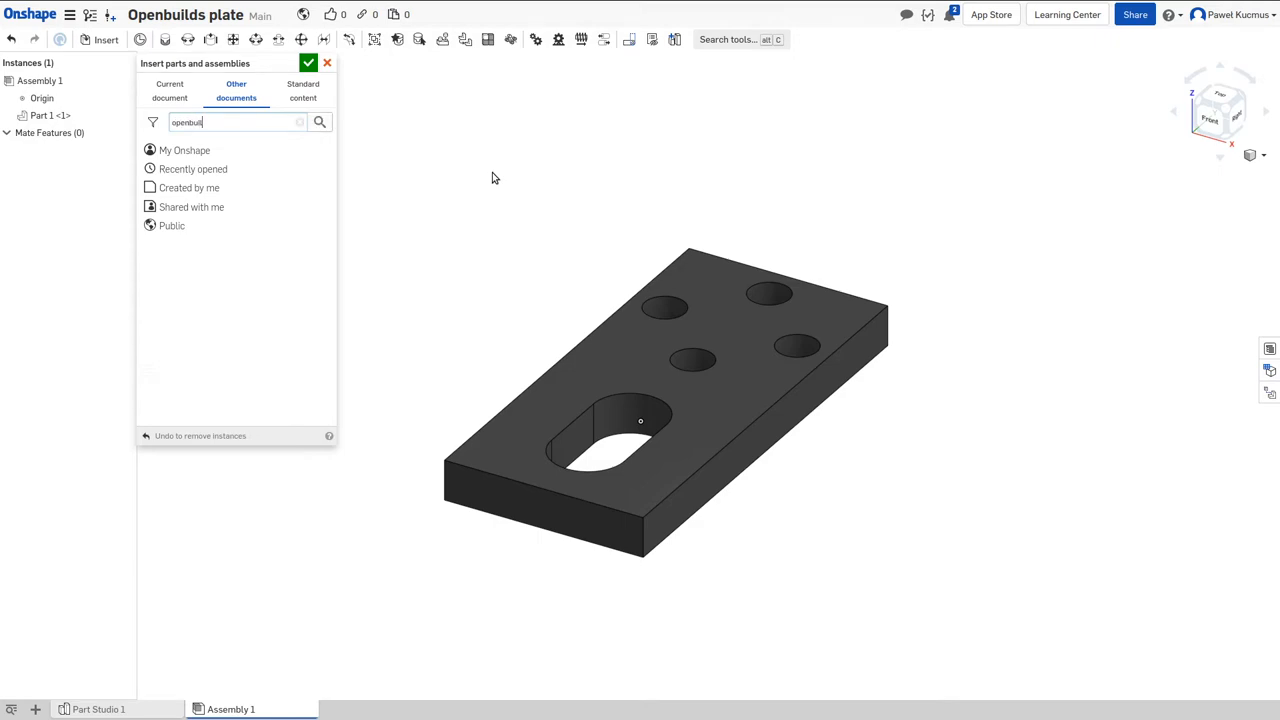
pyautogui.write('ds')
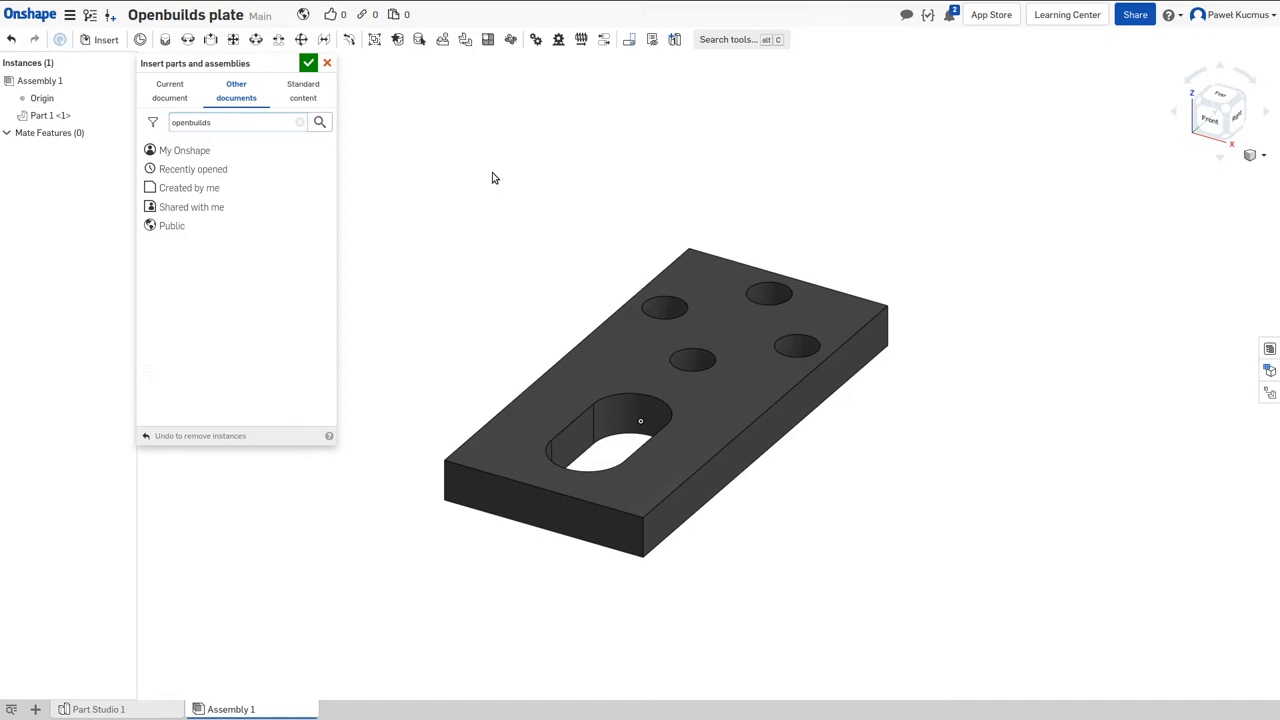
pyautogui.write('vitamins')
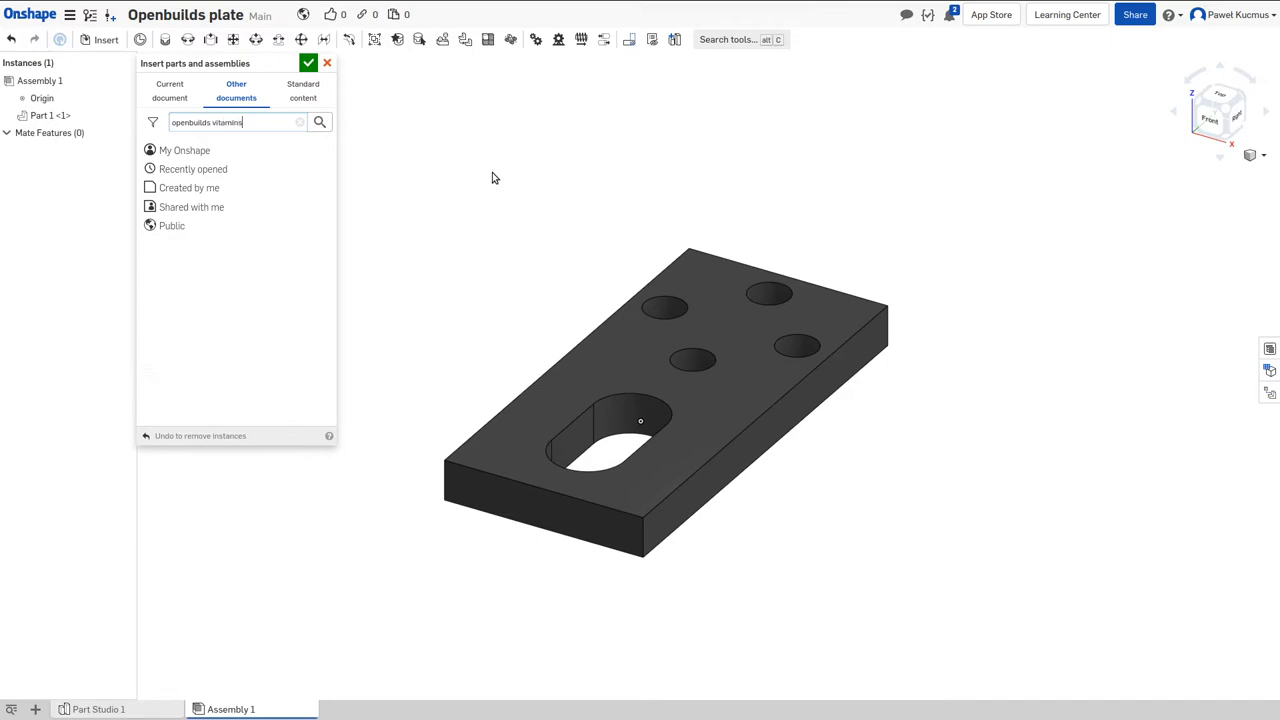
pyautogui.click(319, 122)
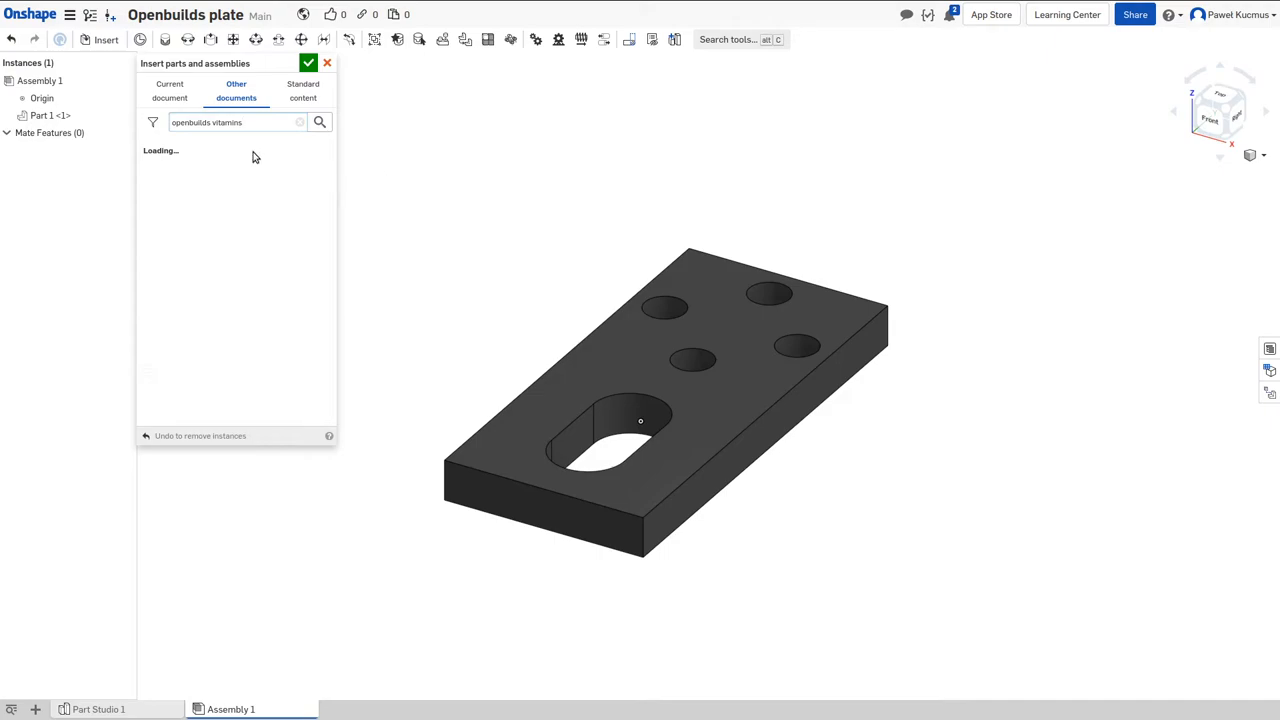
pyautogui.moveTo(219, 139)
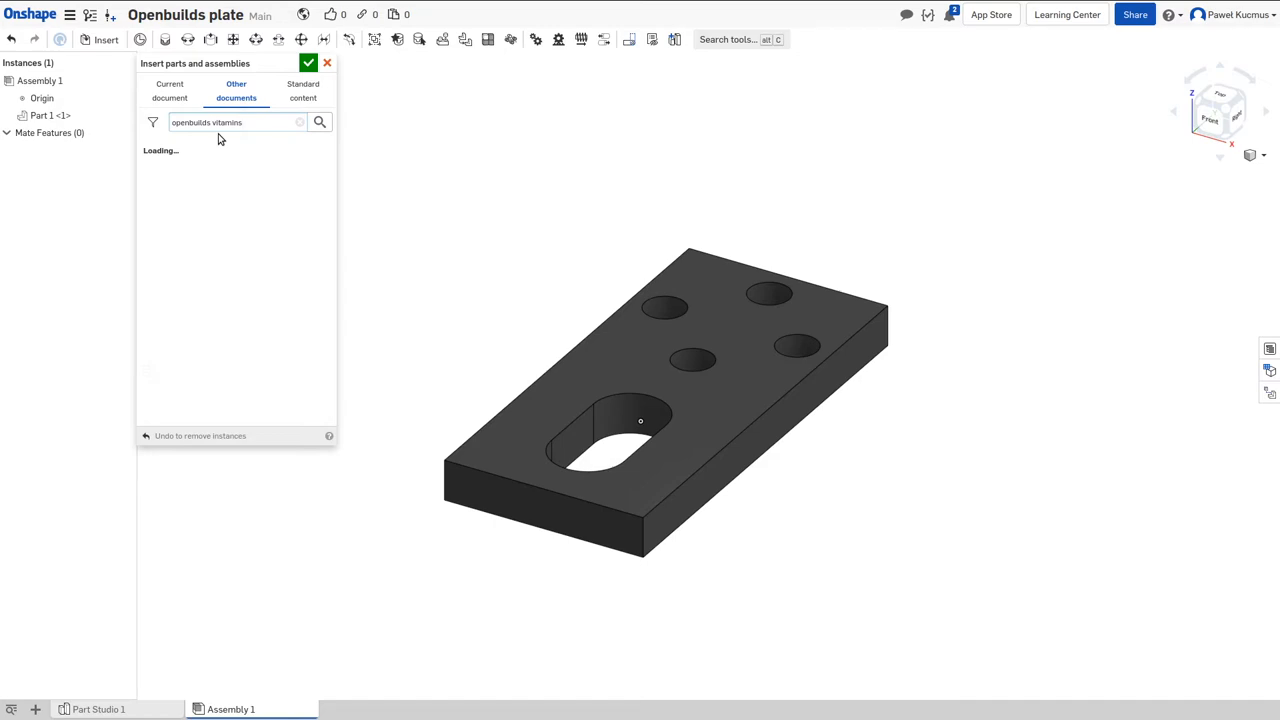
pyautogui.click(319, 121)
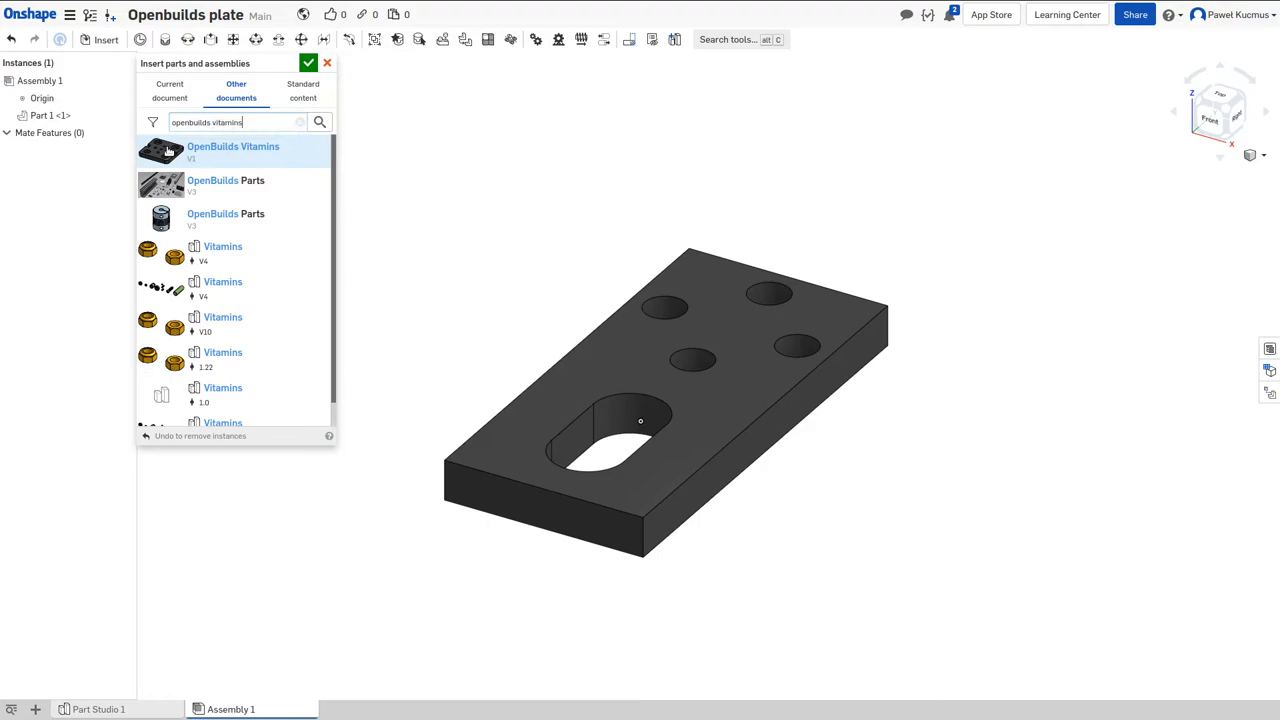
pyautogui.moveTo(276, 150)
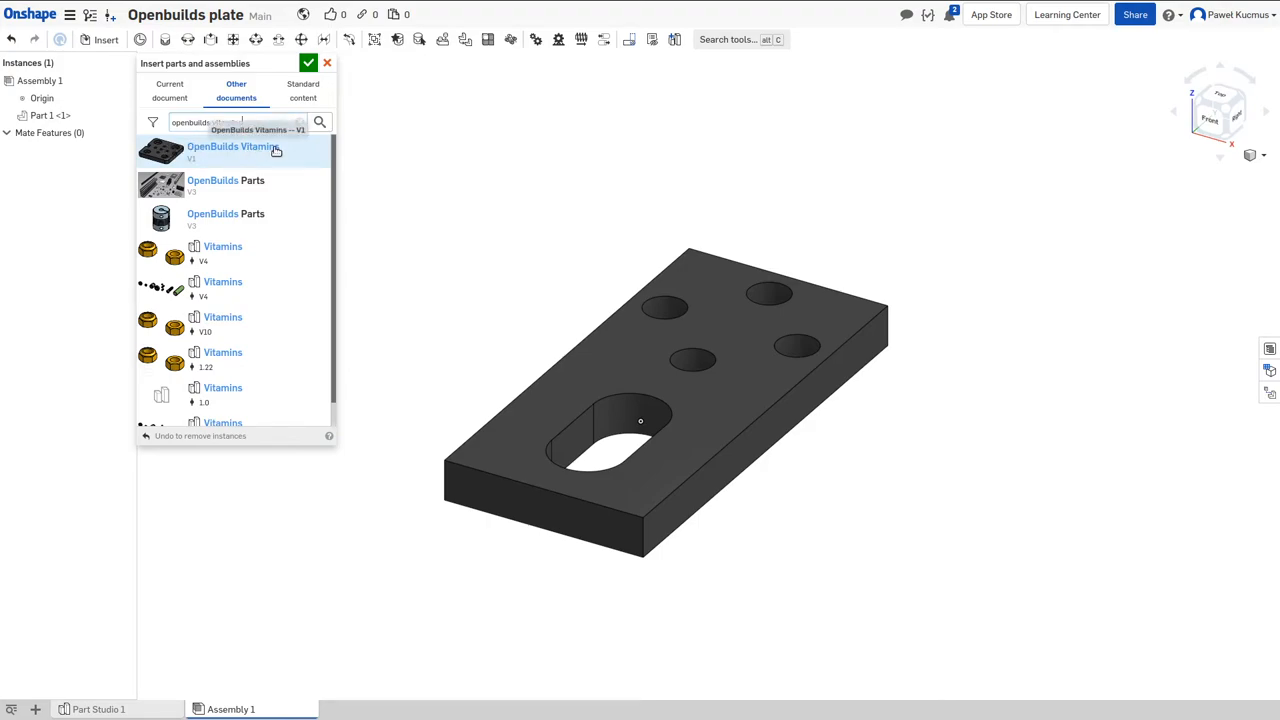
# Step: Open OpenBuilds Vitamins and insert the Micro Limit Switch
pyautogui.click(231, 146)
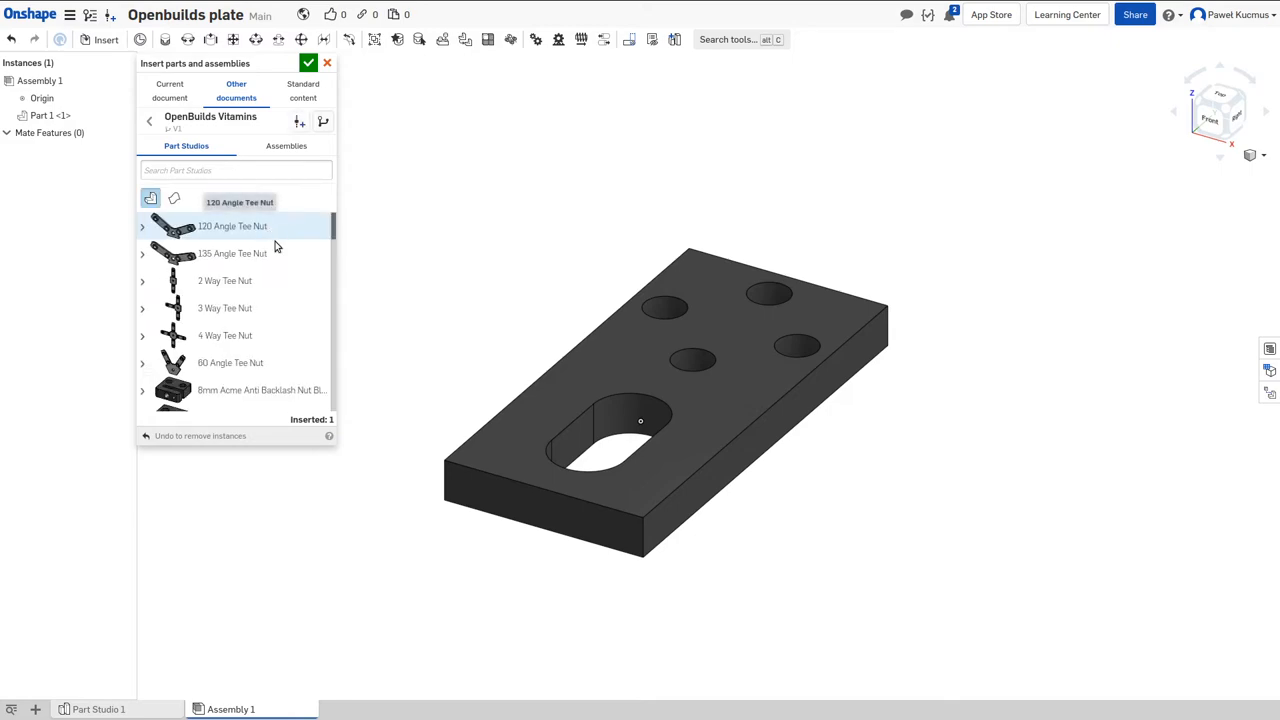
pyautogui.scroll(-3)
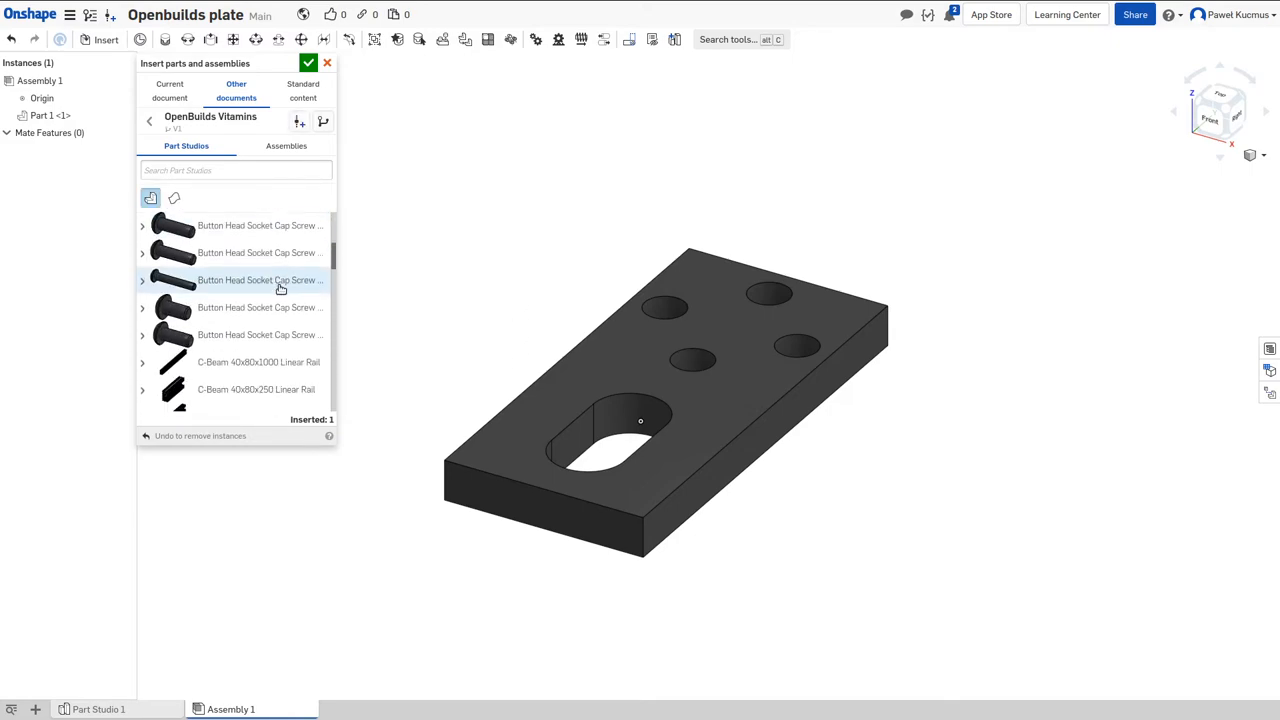
pyautogui.scroll(-3)
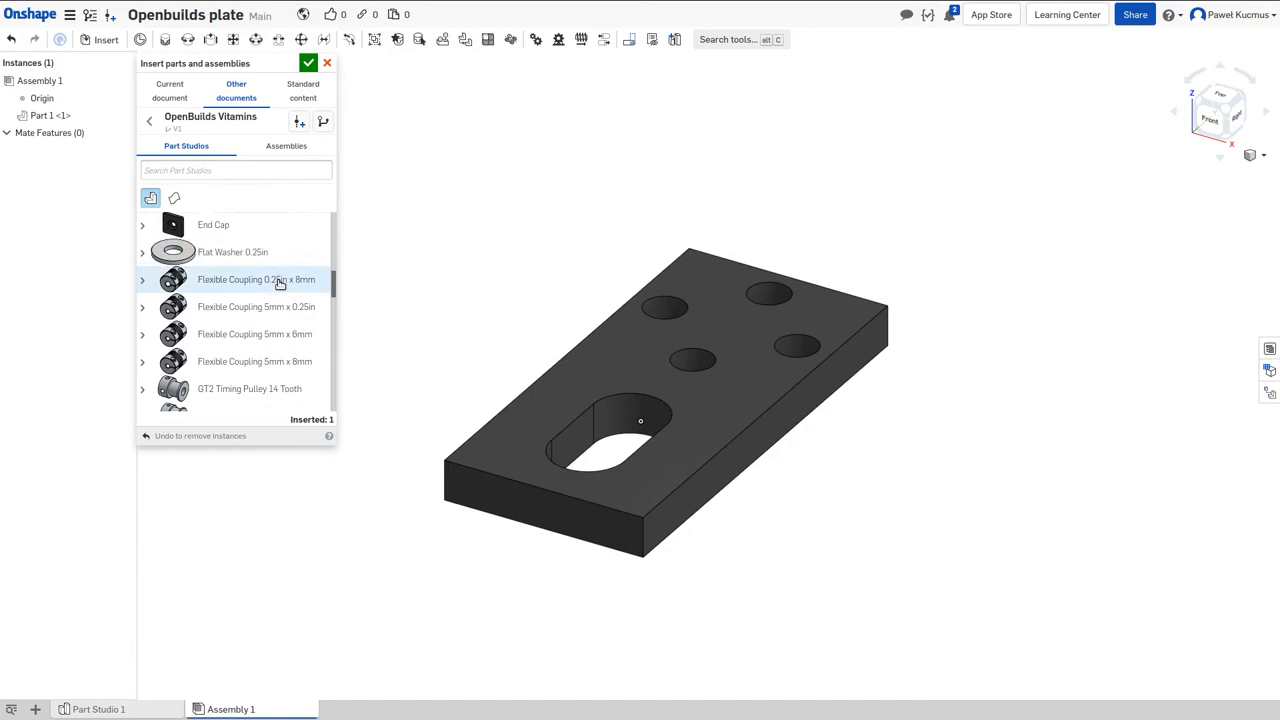
pyautogui.scroll(-3)
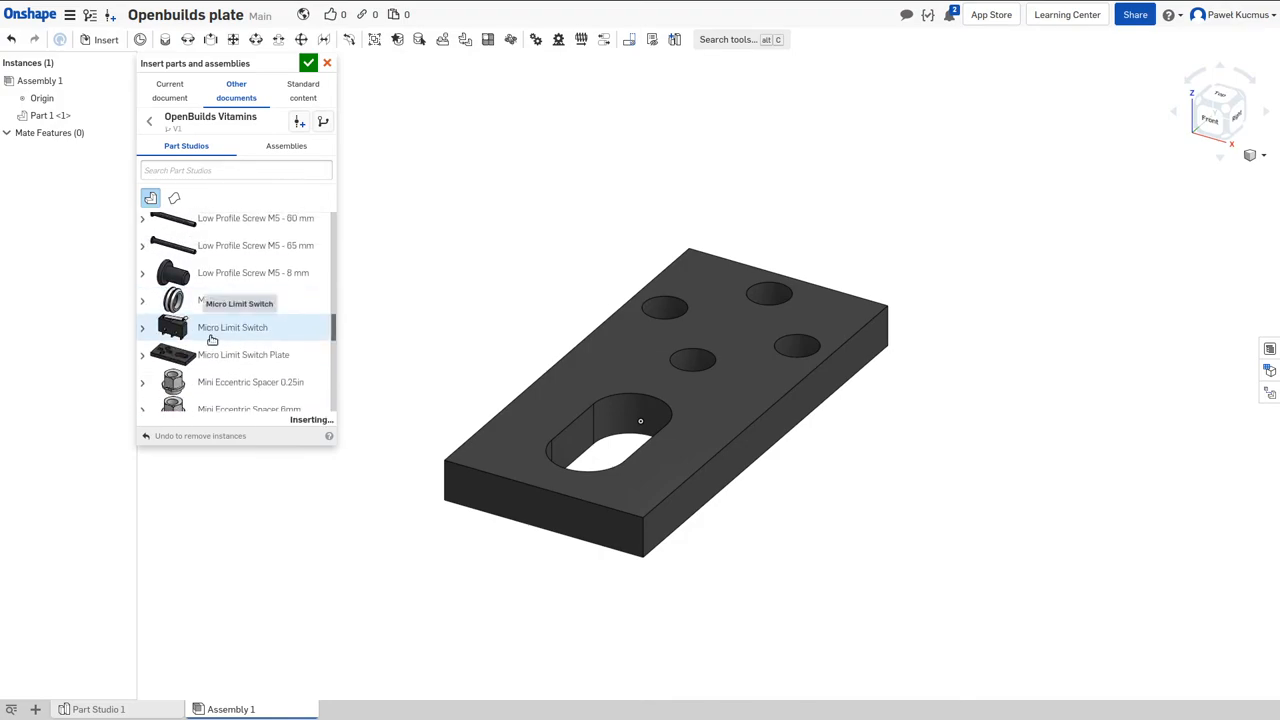
pyautogui.click(232, 327)
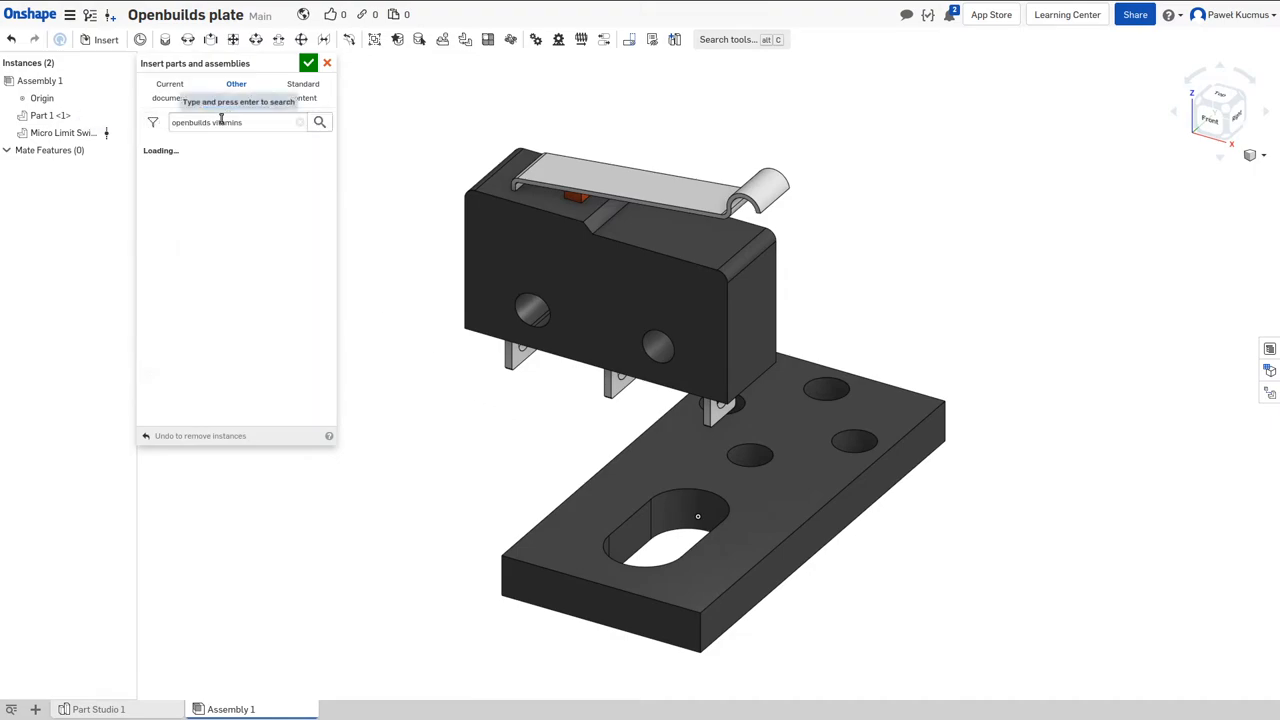
# Step: Change the search to McAbra vitamins and open the McAbra Vitamins document
pyautogui.doubleClick(190, 122)
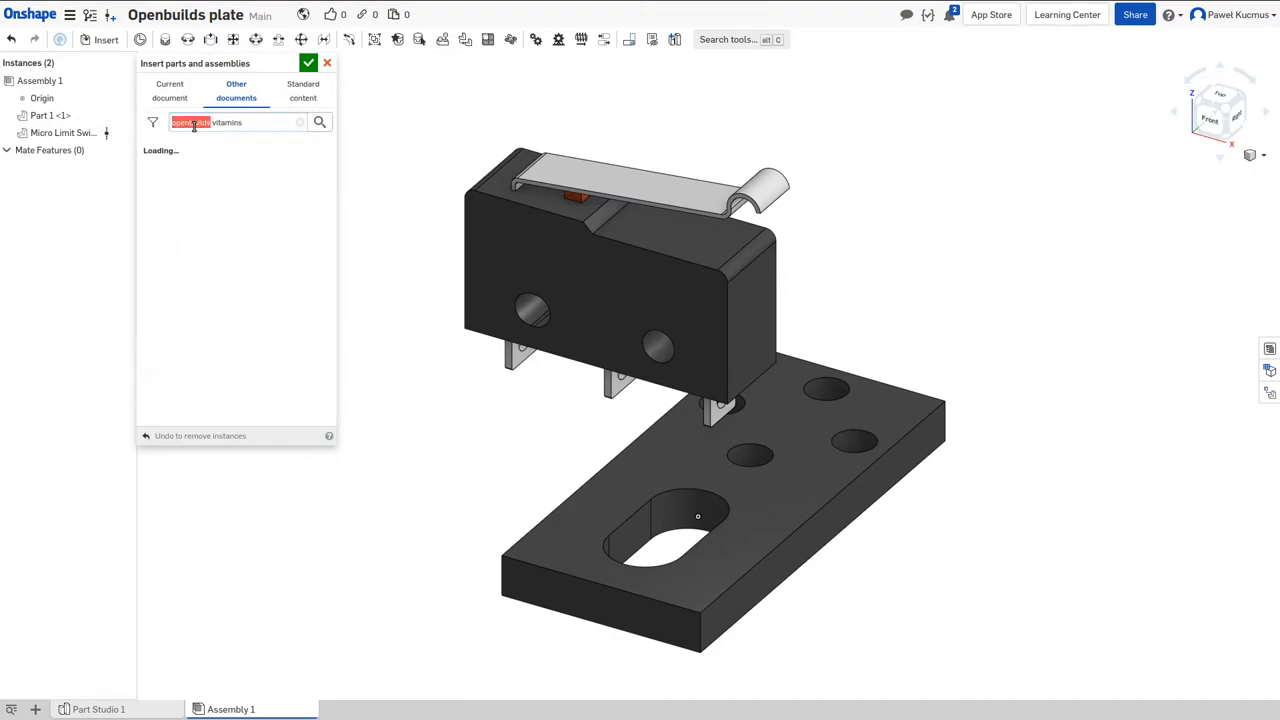
pyautogui.write('McAbe')
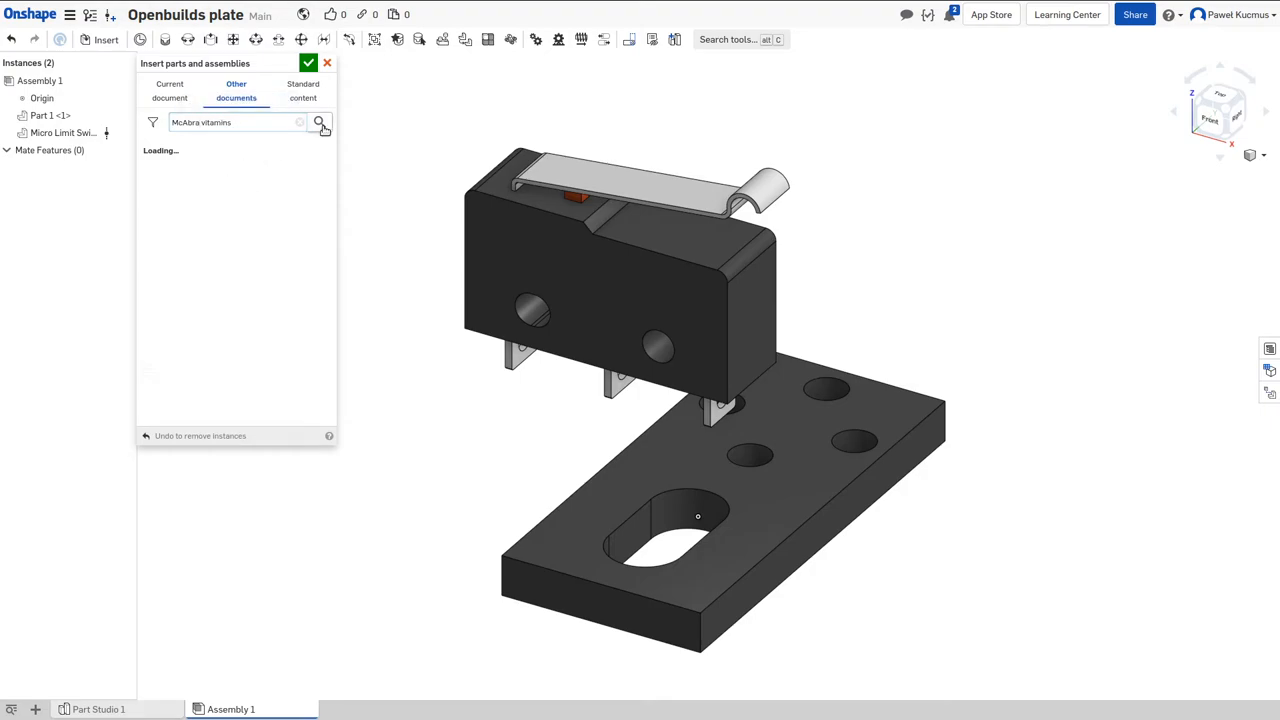
pyautogui.click(319, 122)
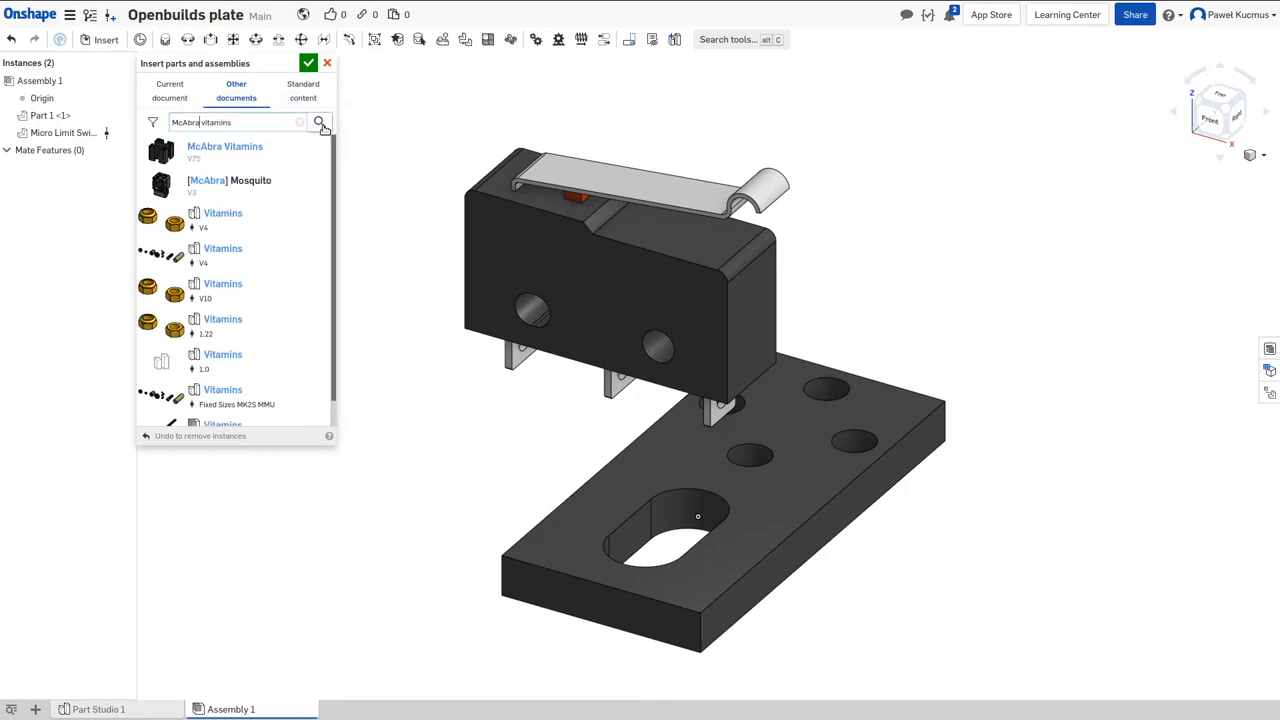
pyautogui.click(224, 146)
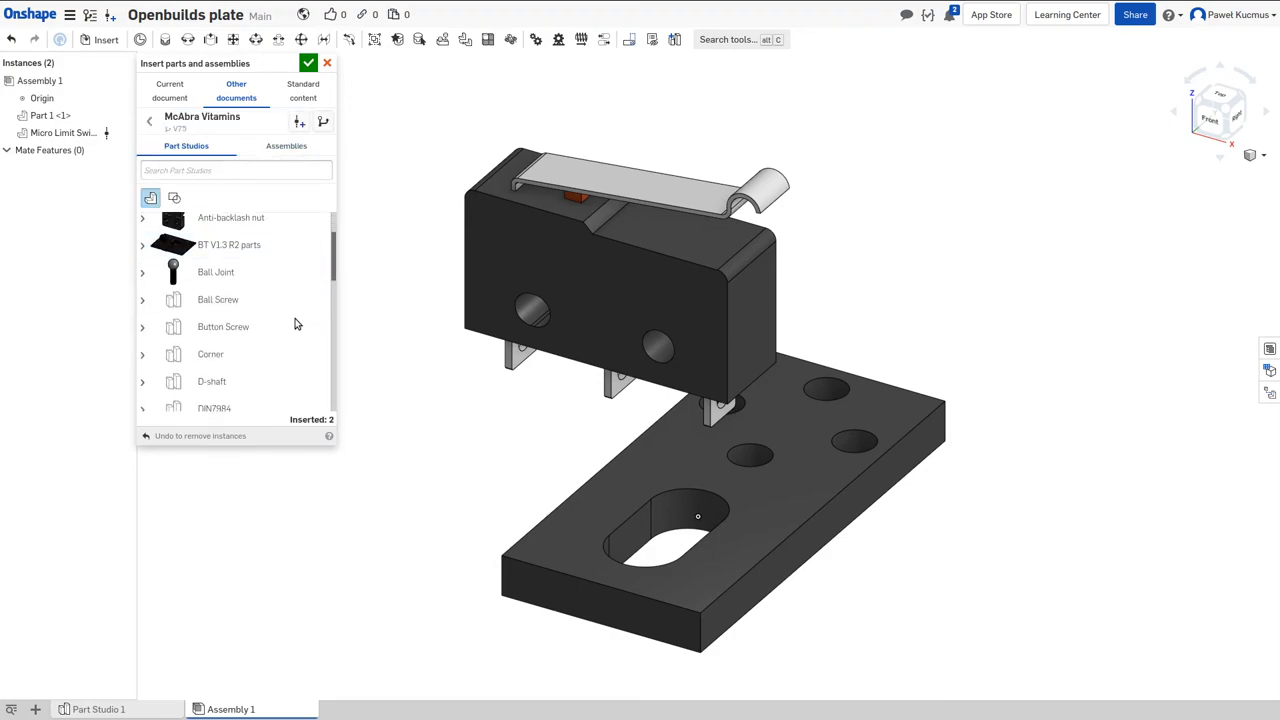
# Step: Insert the M5 V-slot nut into the assembly
pyautogui.scroll(-3)
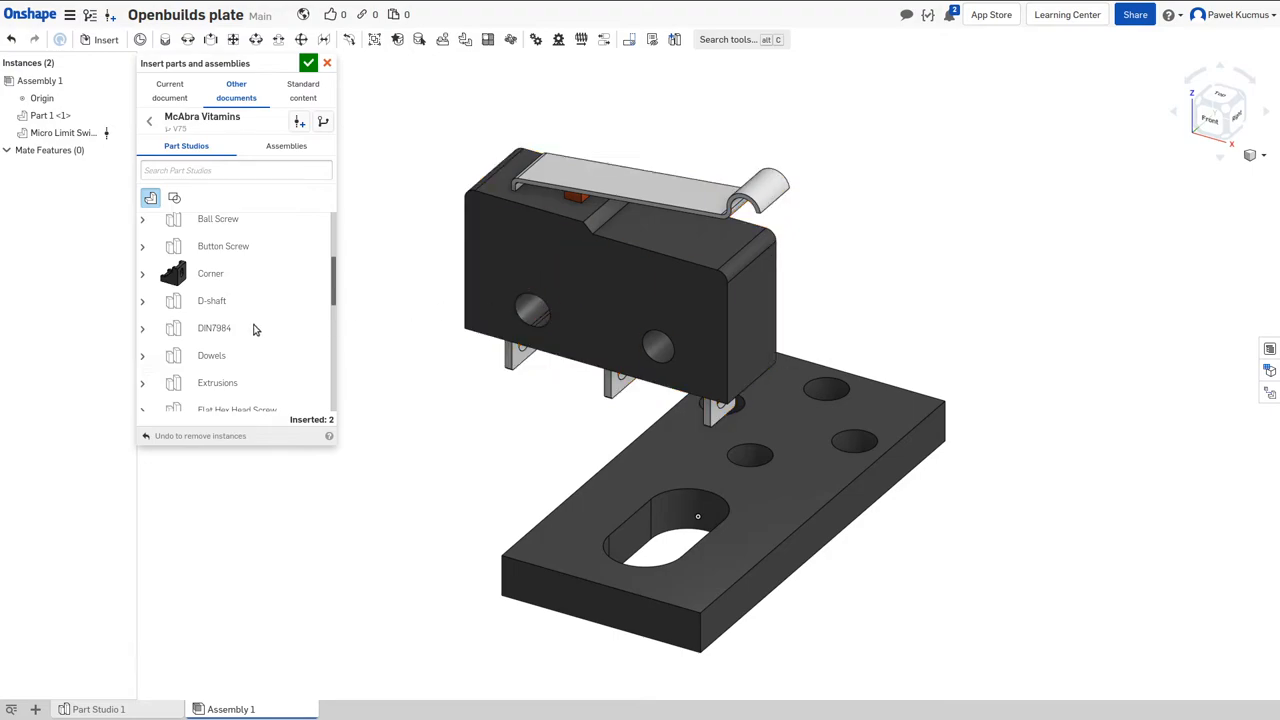
pyautogui.scroll(-3)
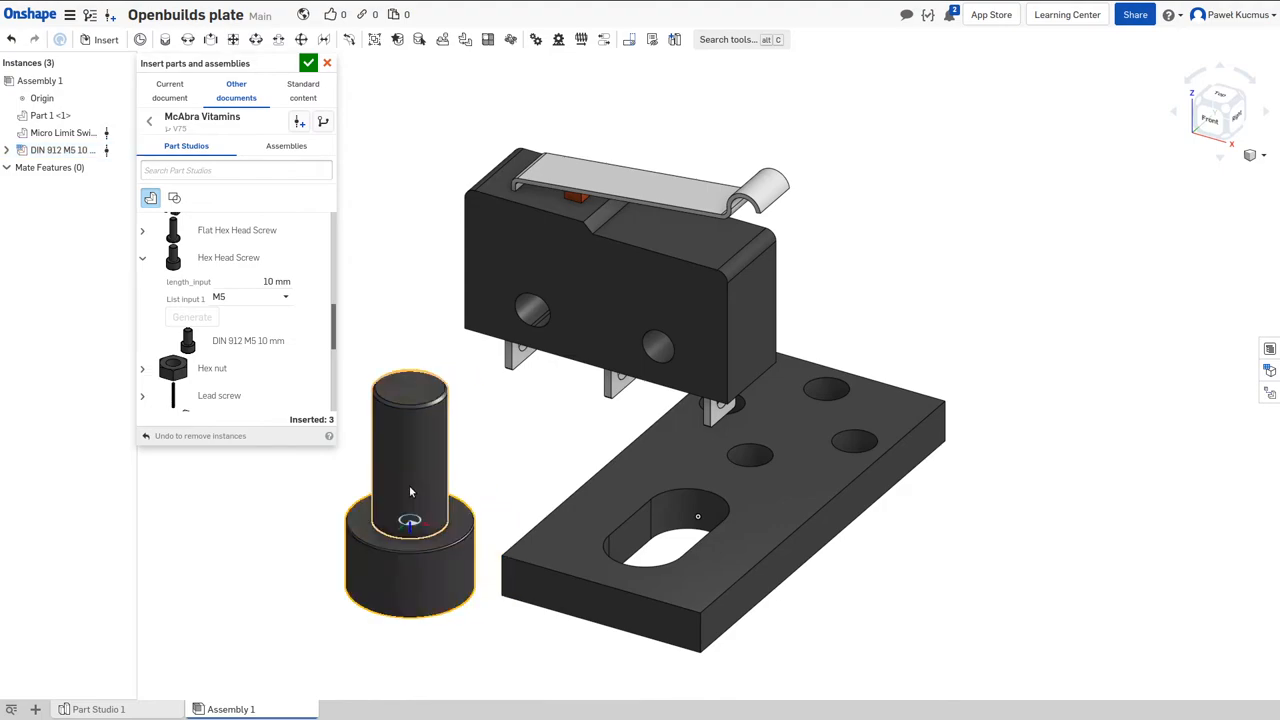
pyautogui.scroll(-3)
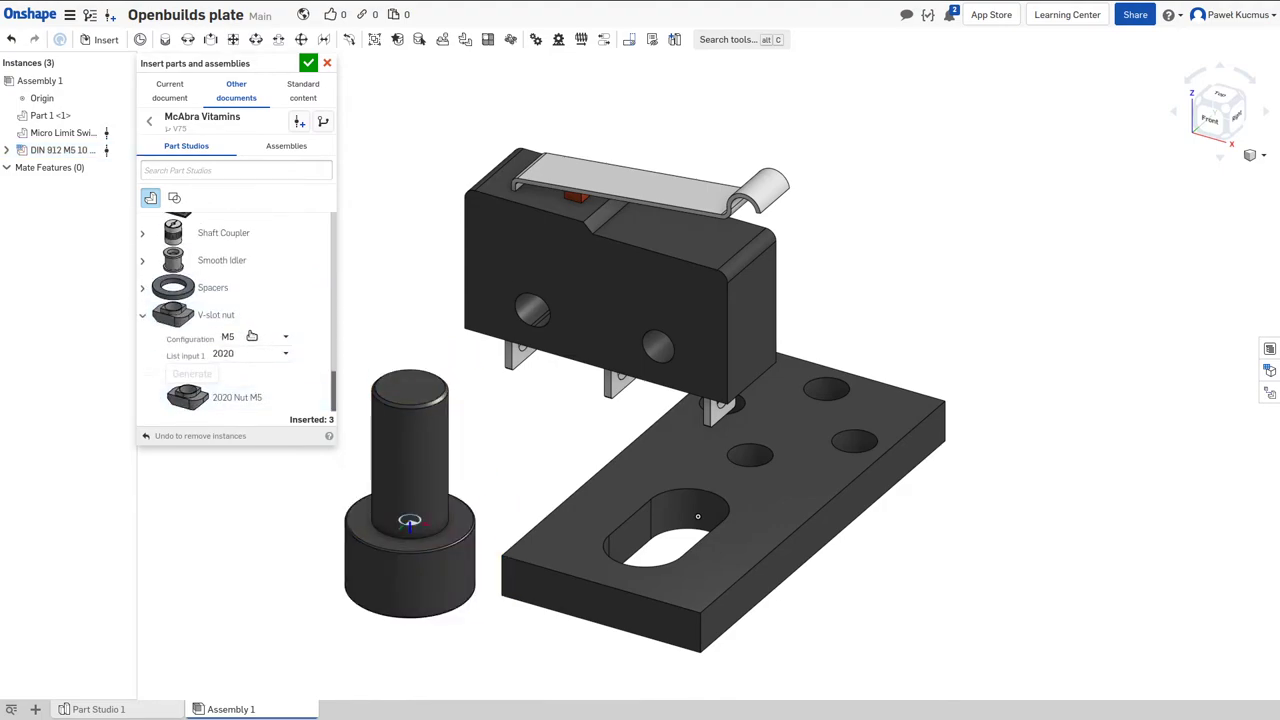
pyautogui.click(237, 397)
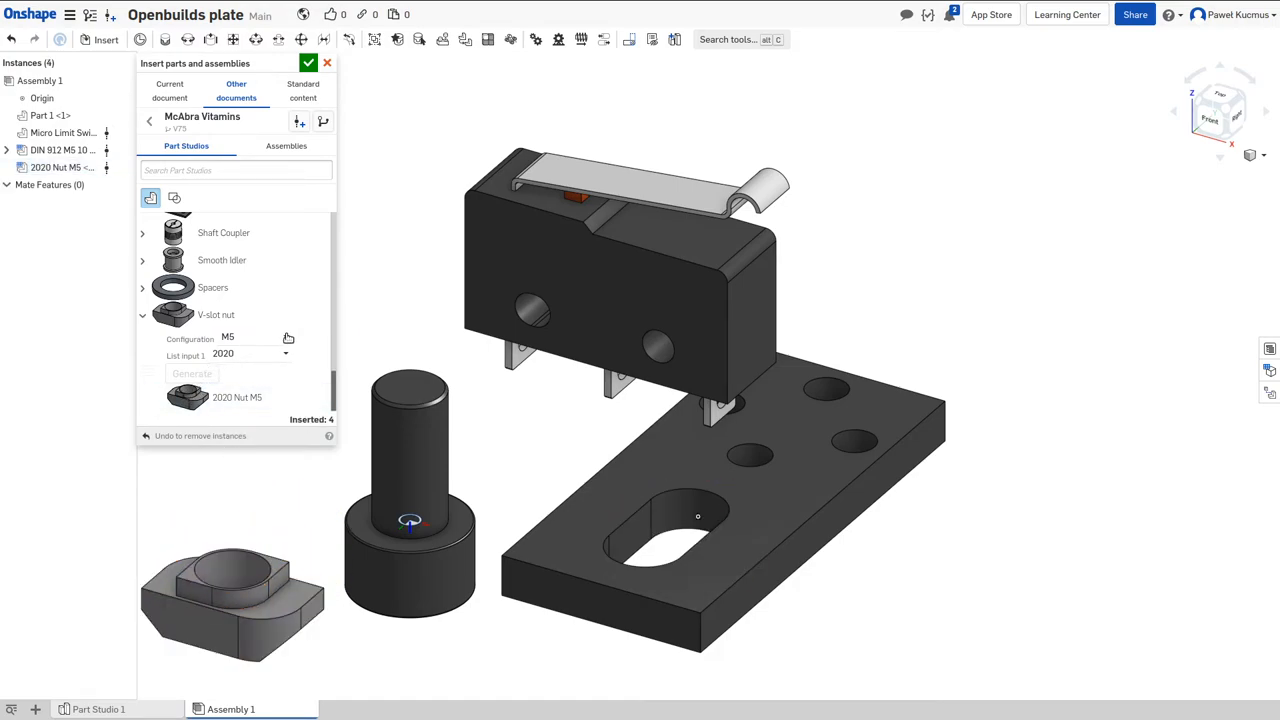
# Step: Set the screw thread size to M3
pyautogui.scroll(3)
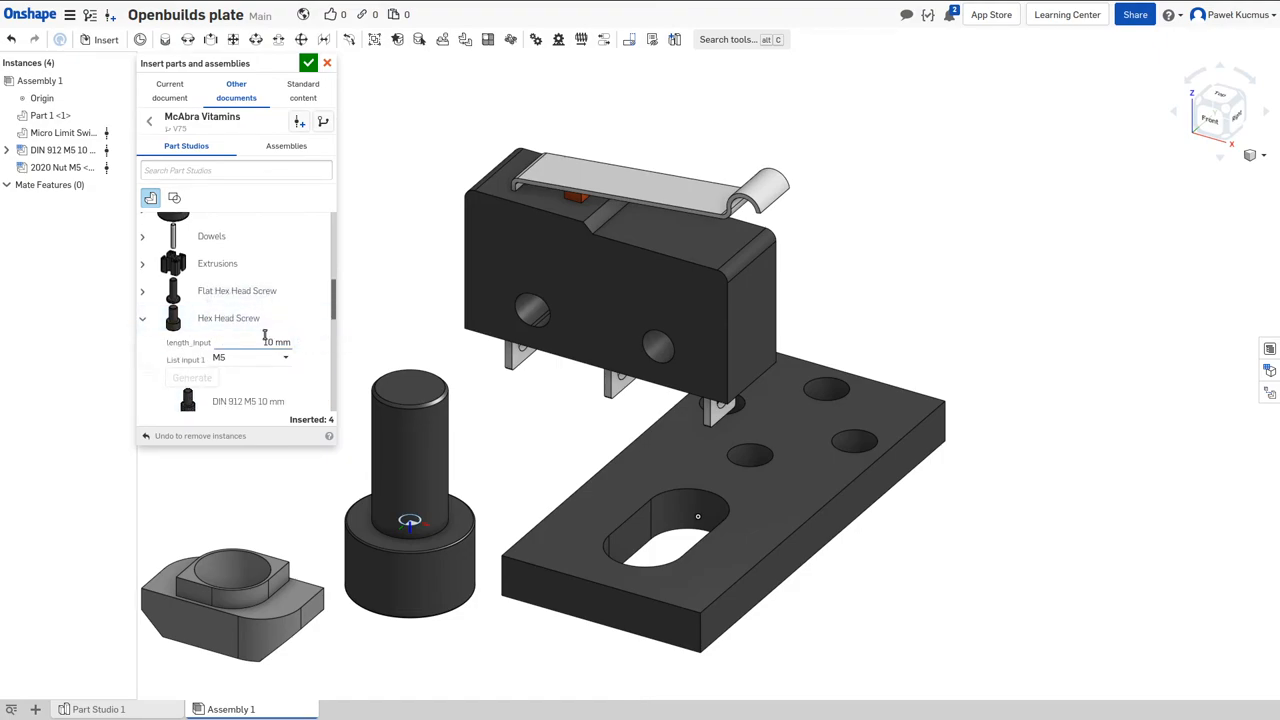
pyautogui.click(252, 358)
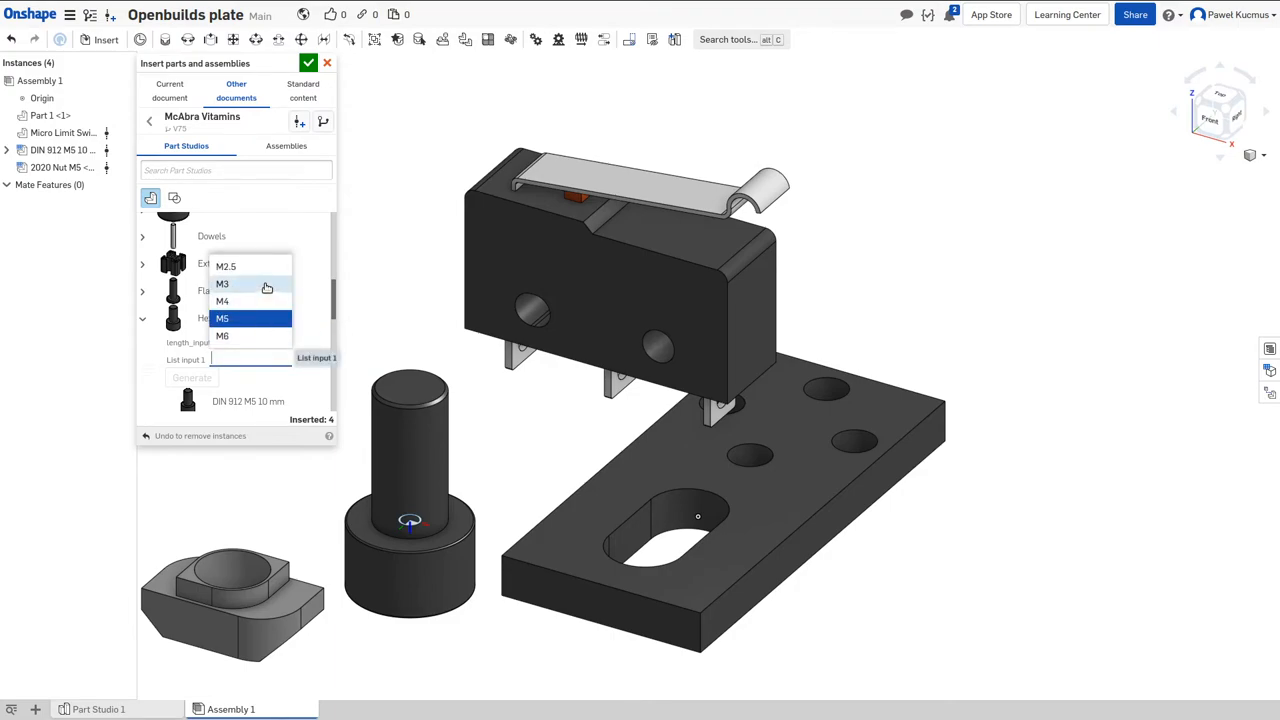
pyautogui.click(222, 284)
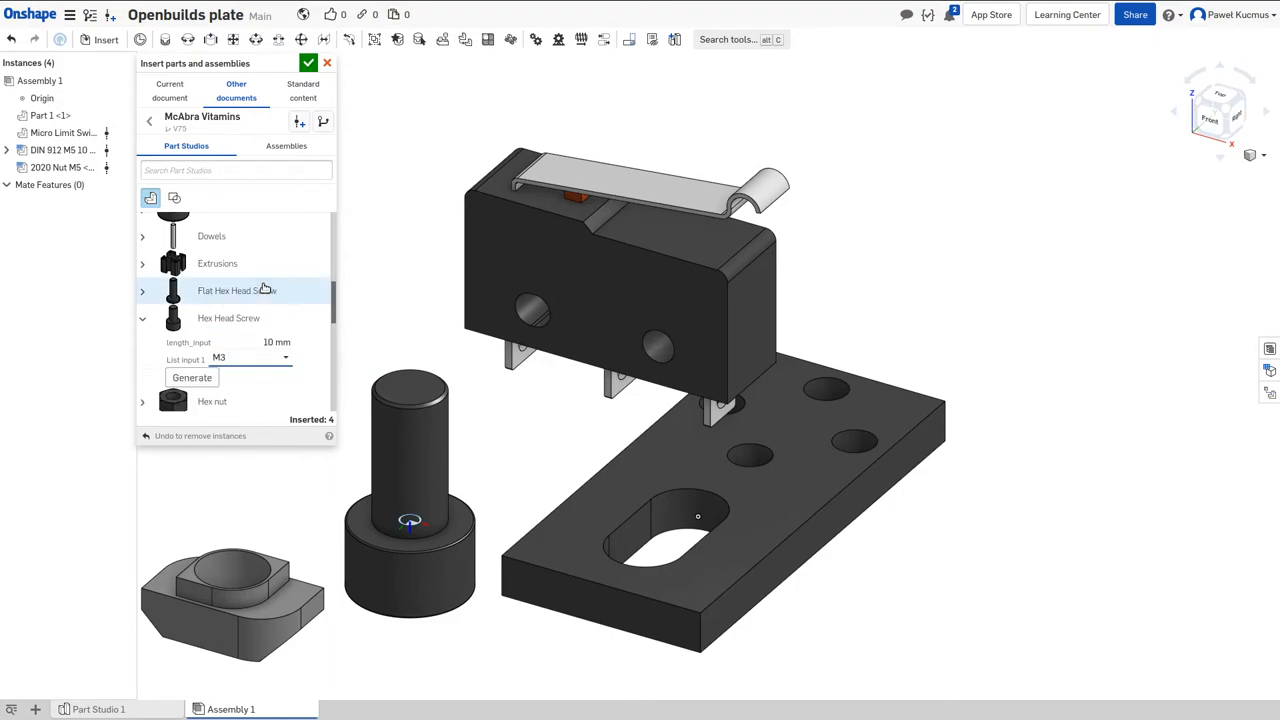
pyautogui.moveTo(268, 343)
pyautogui.write('8')
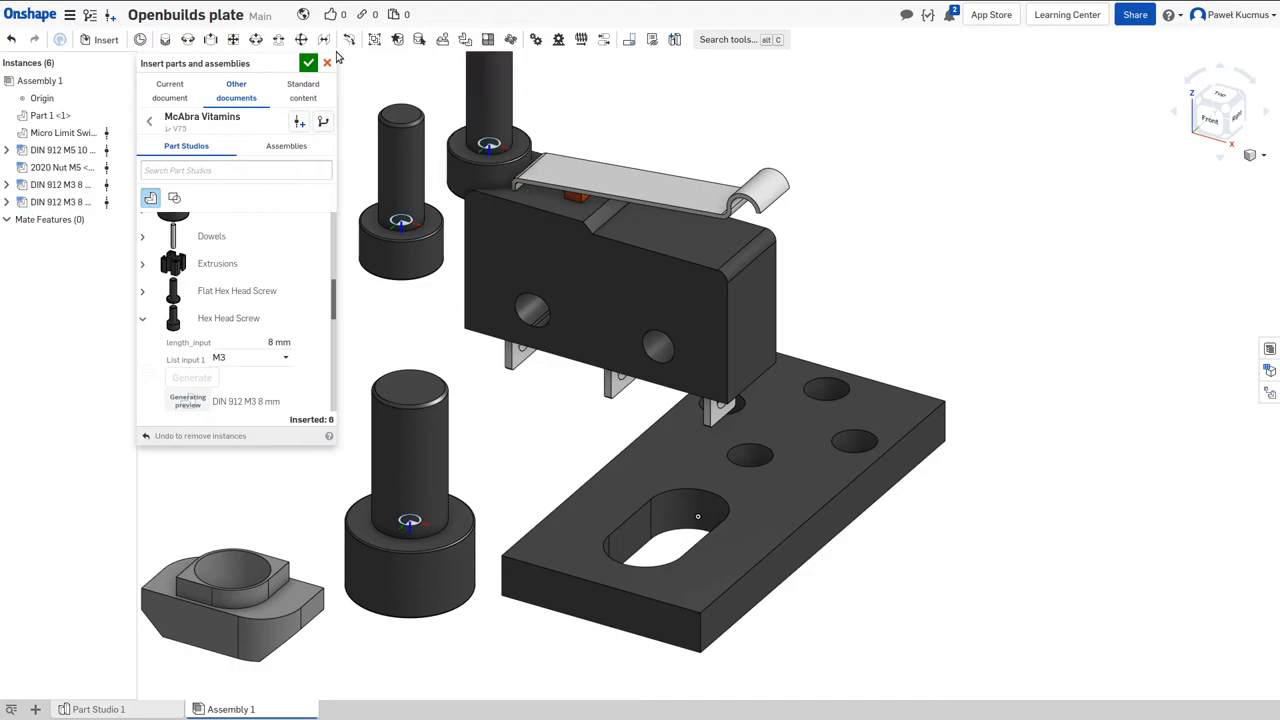
# Step: Finish inserting parts and cancel a stray Fastened mate
pyautogui.click(309, 63)
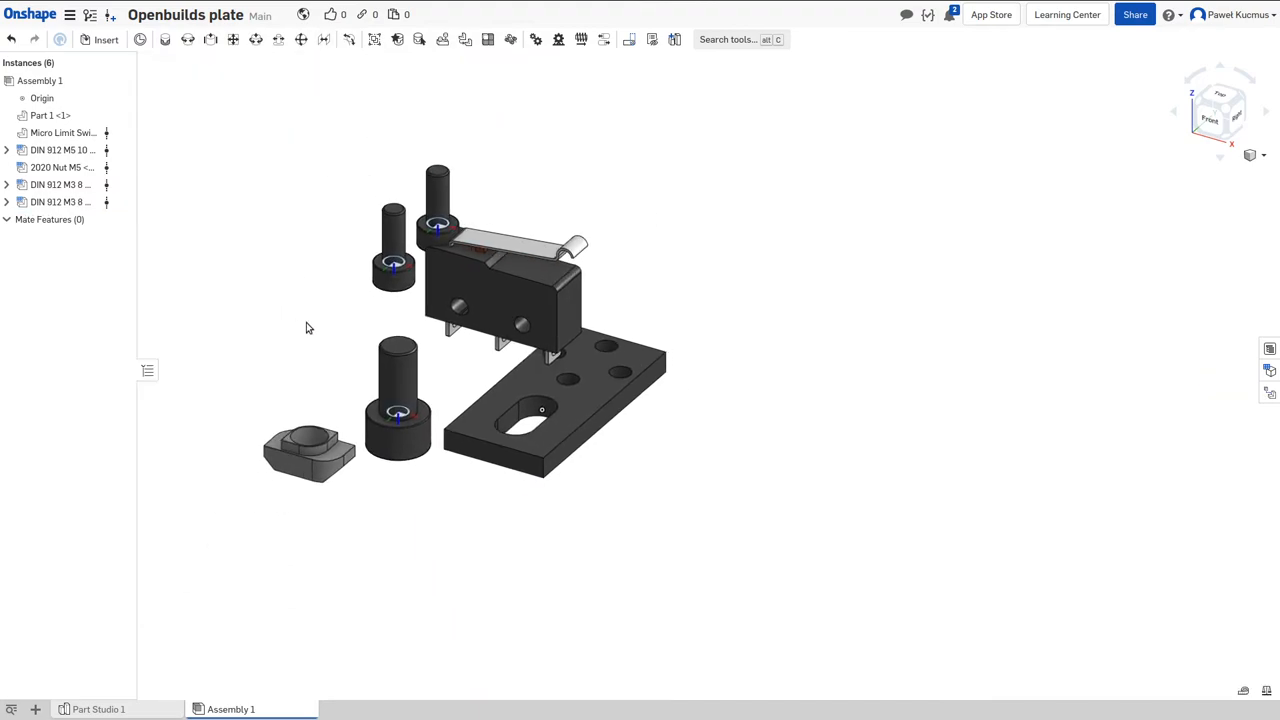
pyautogui.moveTo(757, 287)
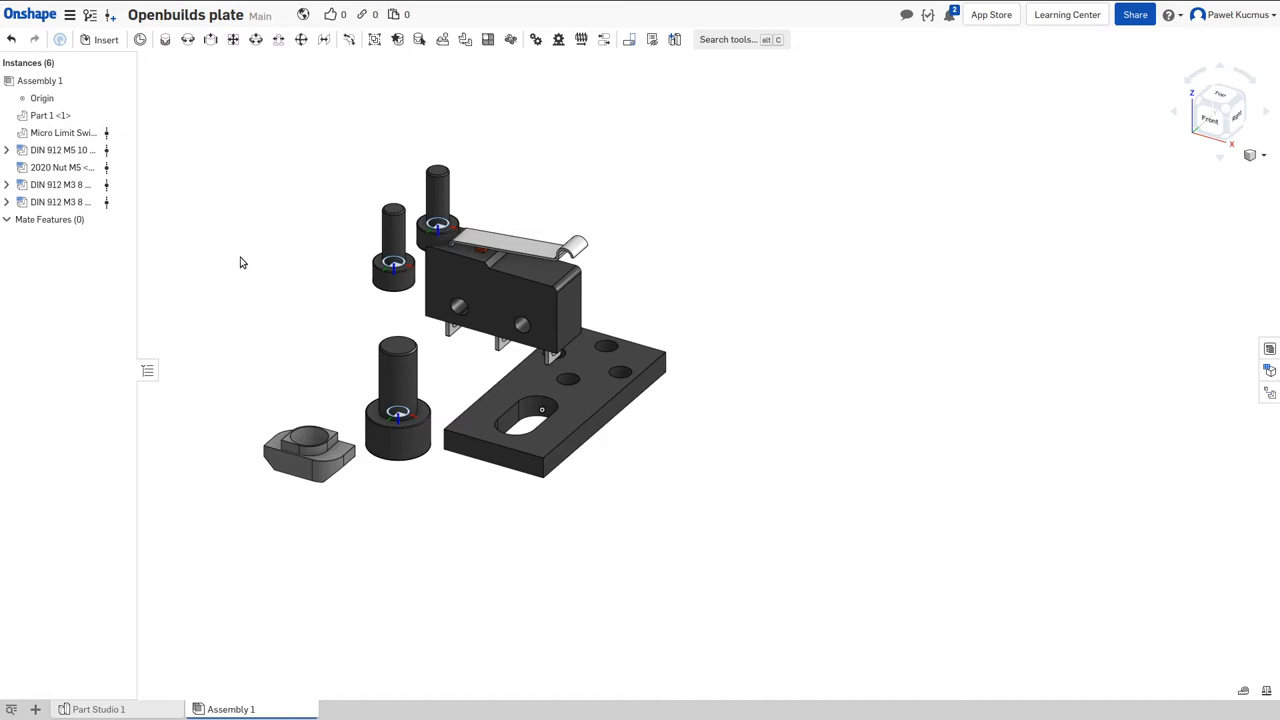
pyautogui.moveTo(168, 39)
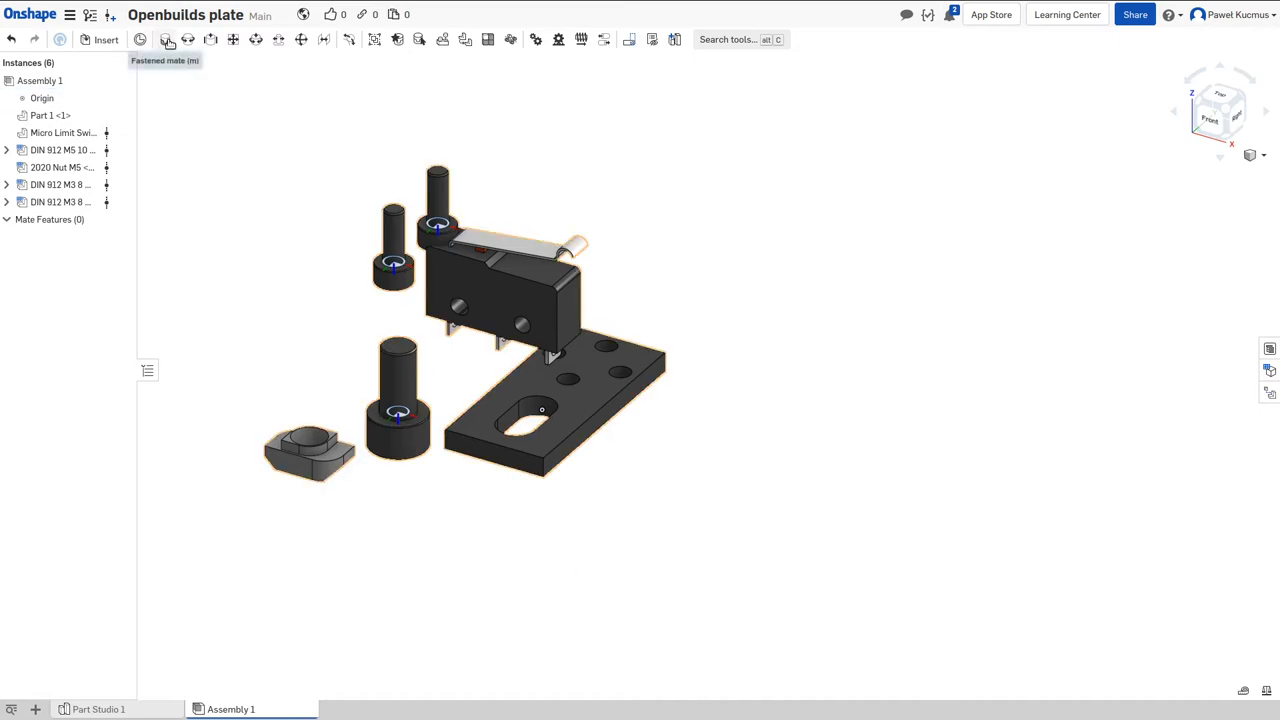
pyautogui.click(168, 39)
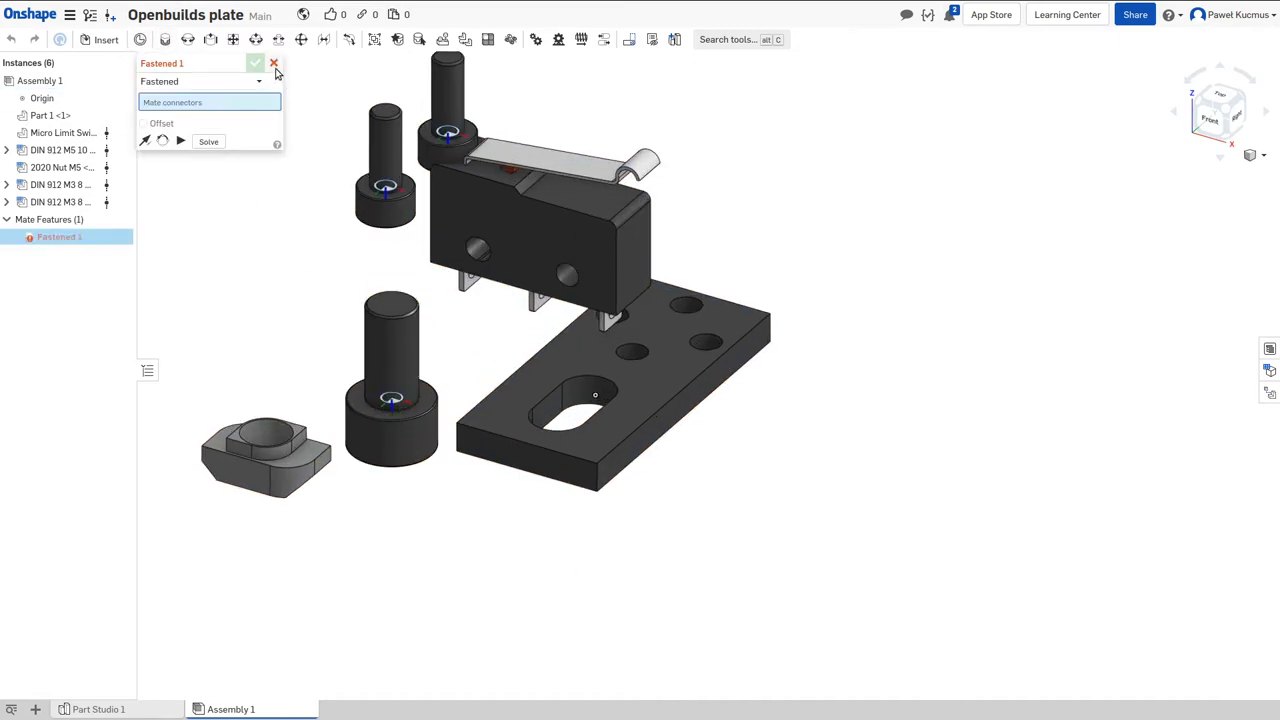
pyautogui.click(273, 63)
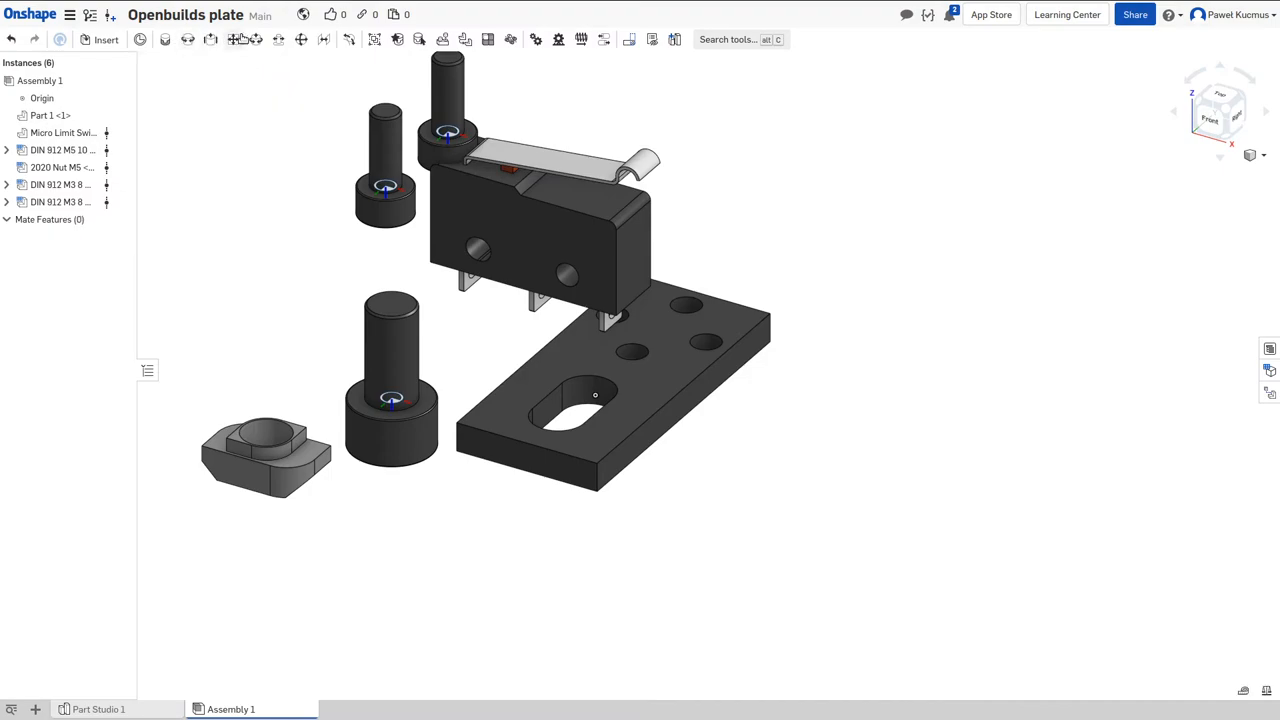
pyautogui.moveTo(278, 39)
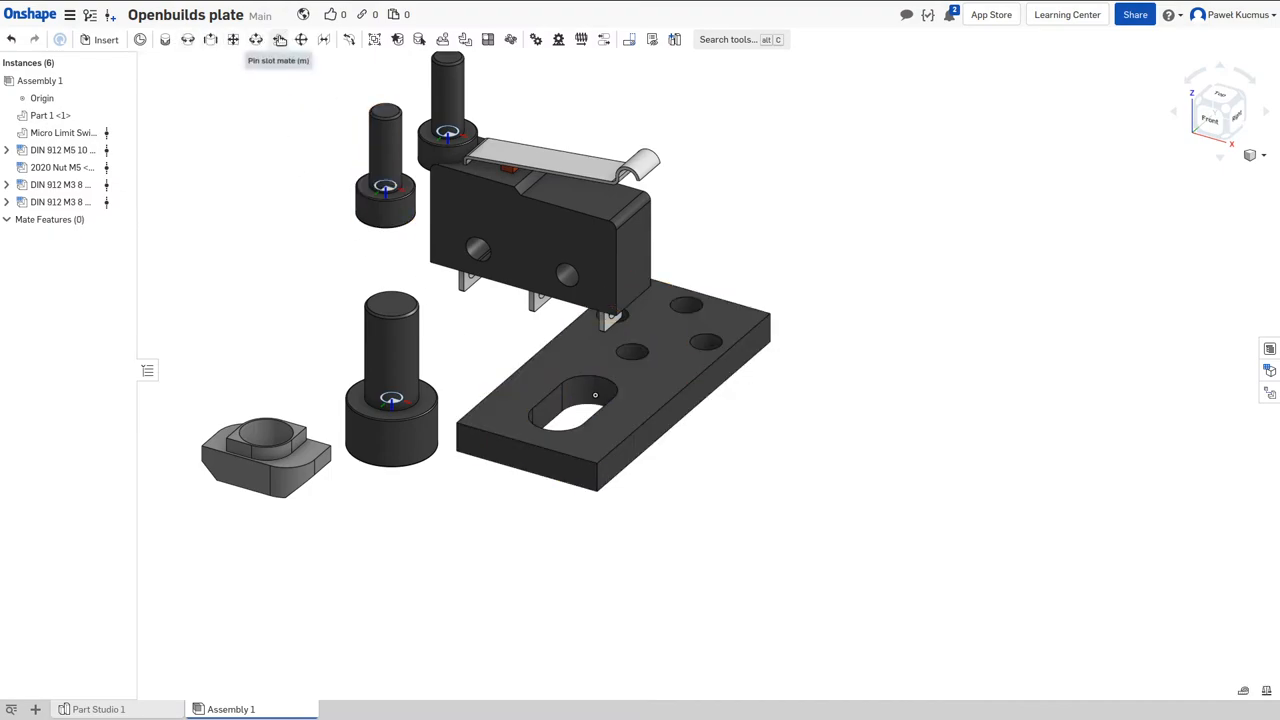
pyautogui.moveTo(210, 39)
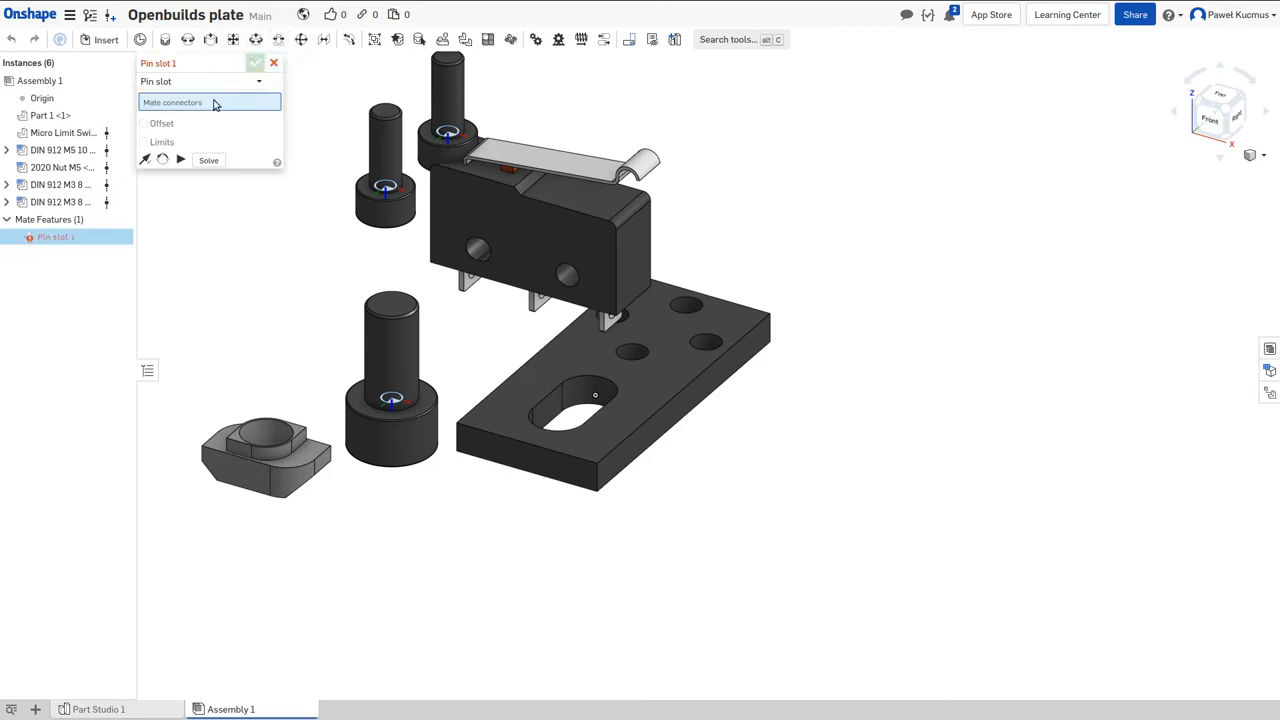
# Step: Pin-slot mate the M5 screw into the plate's elongated slot, without limits
pyautogui.click(391, 395)
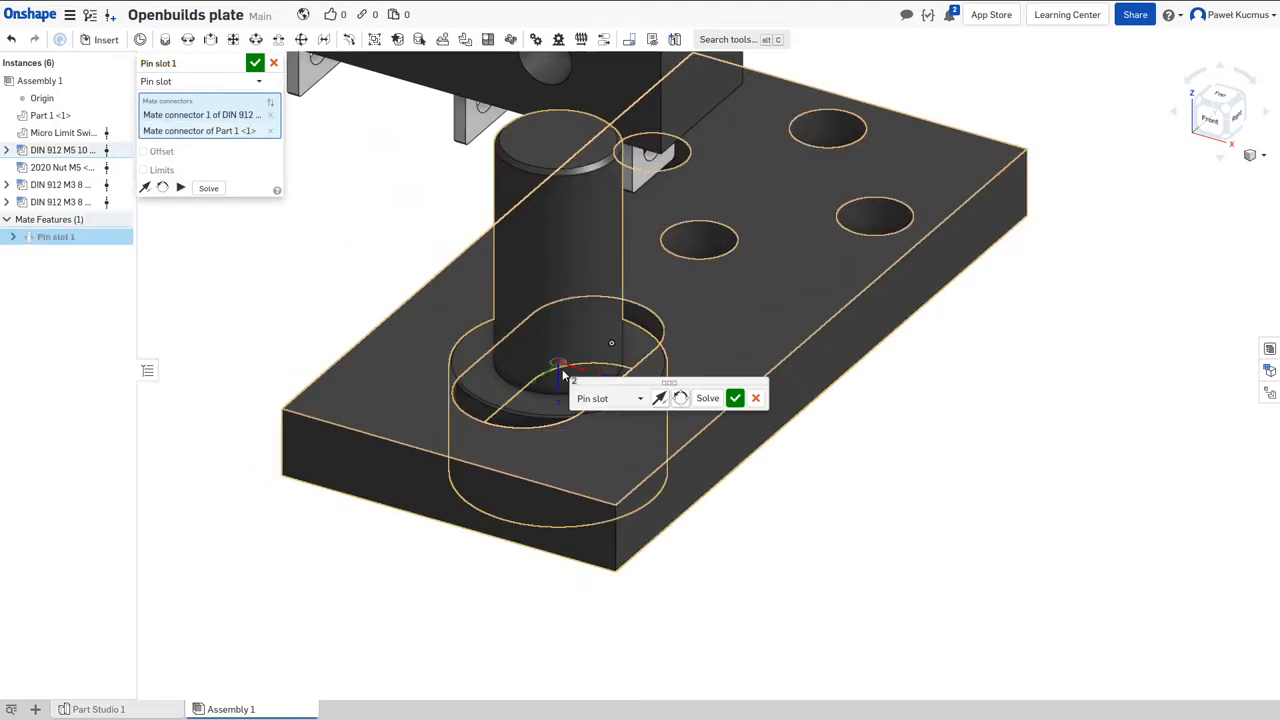
pyautogui.click(659, 398)
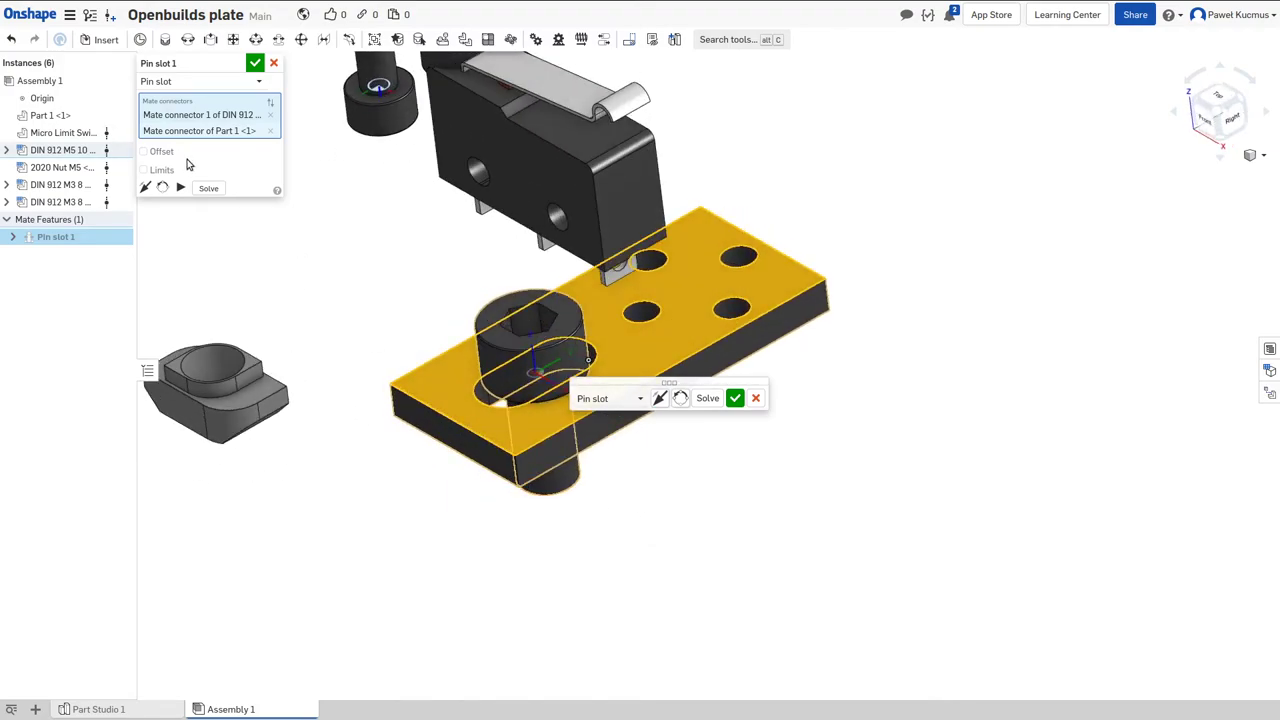
pyautogui.click(143, 169)
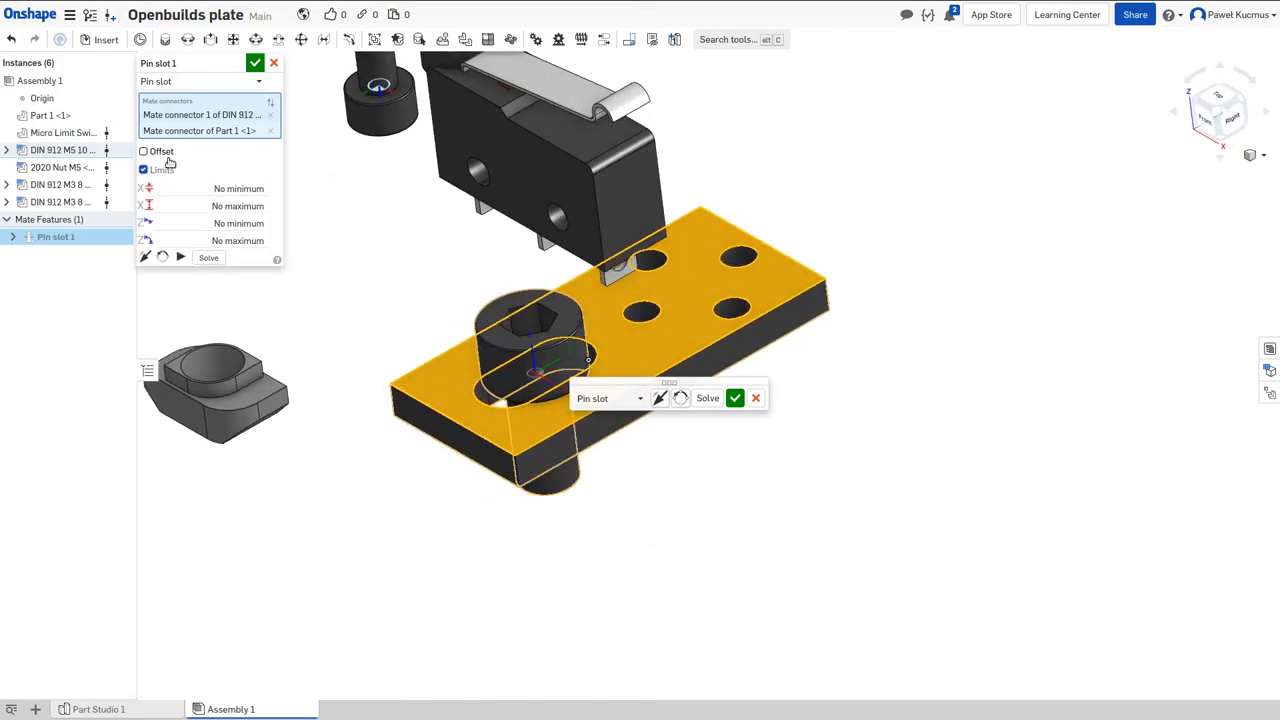
pyautogui.click(143, 169)
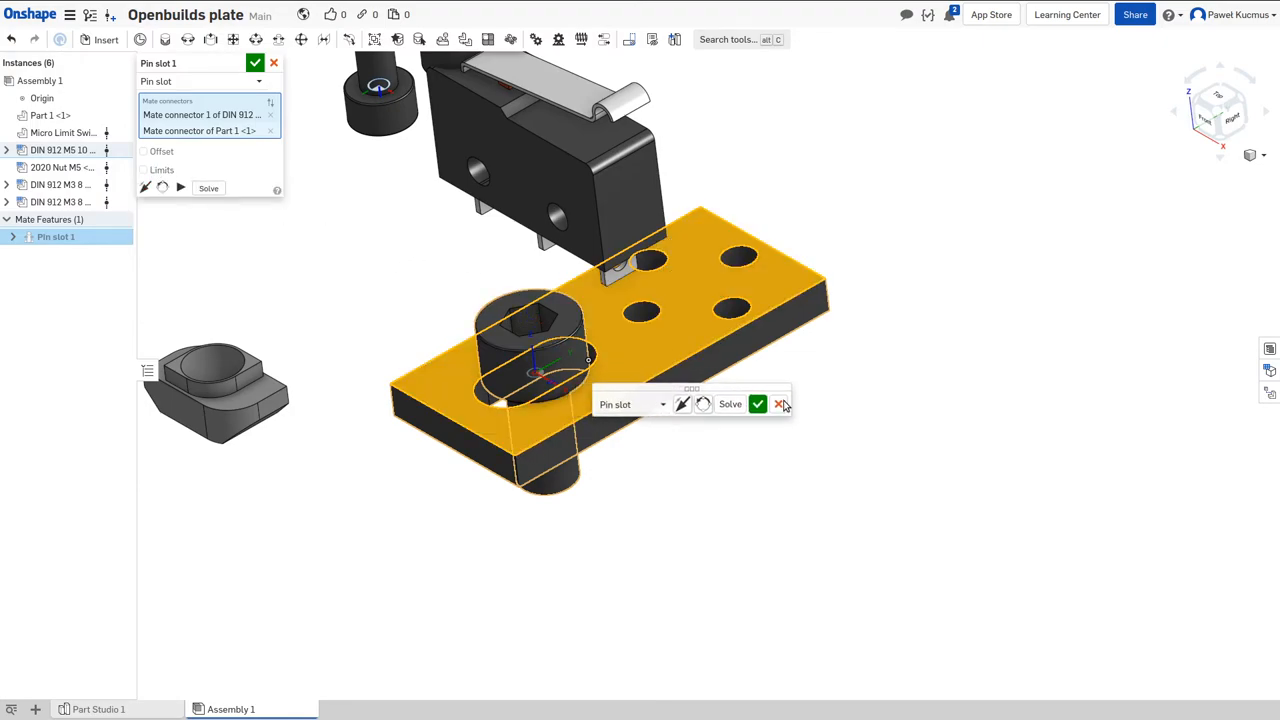
pyautogui.click(757, 404)
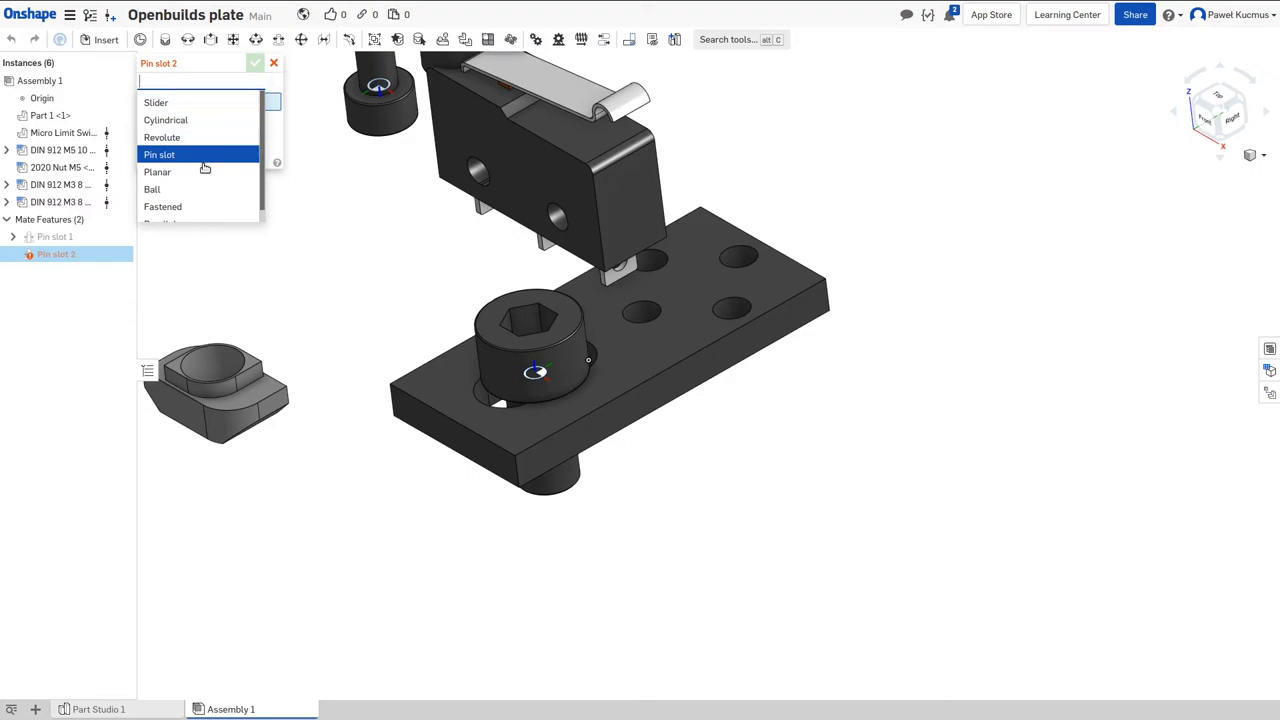
# Step: Fasten the limit switch to the plate and both M3 screws into its holes
pyautogui.click(163, 206)
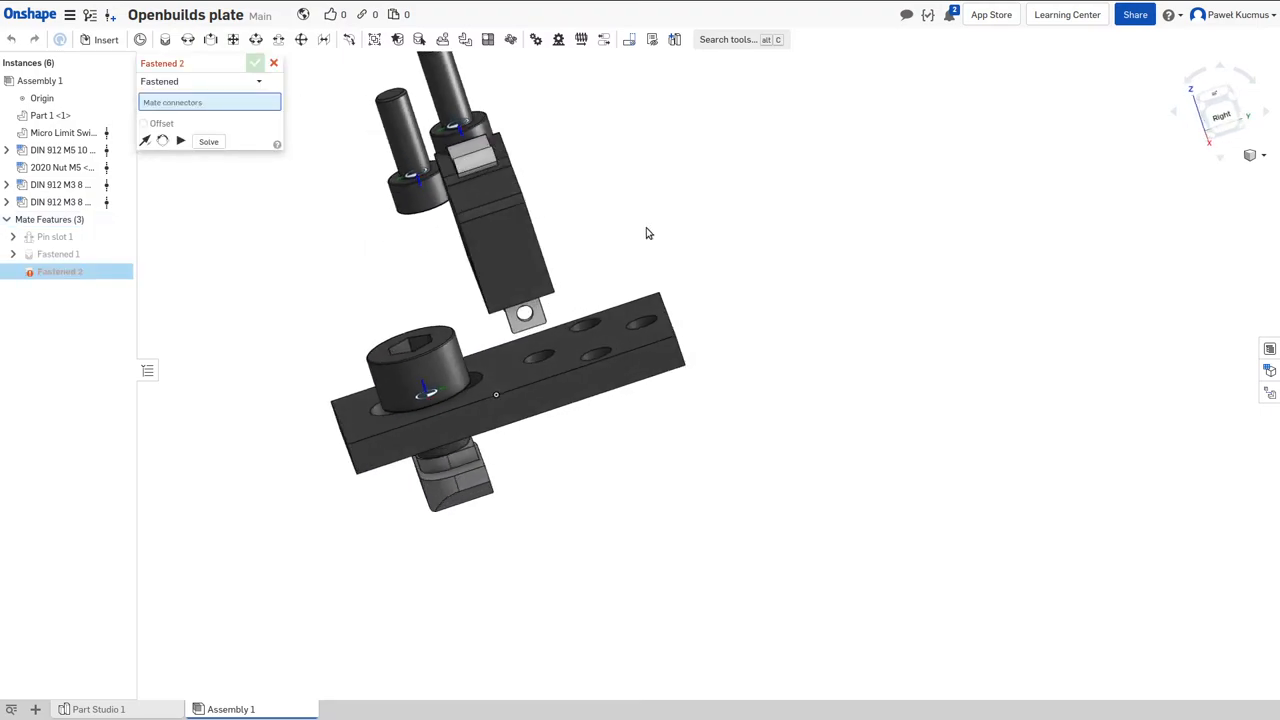
pyautogui.click(520, 270)
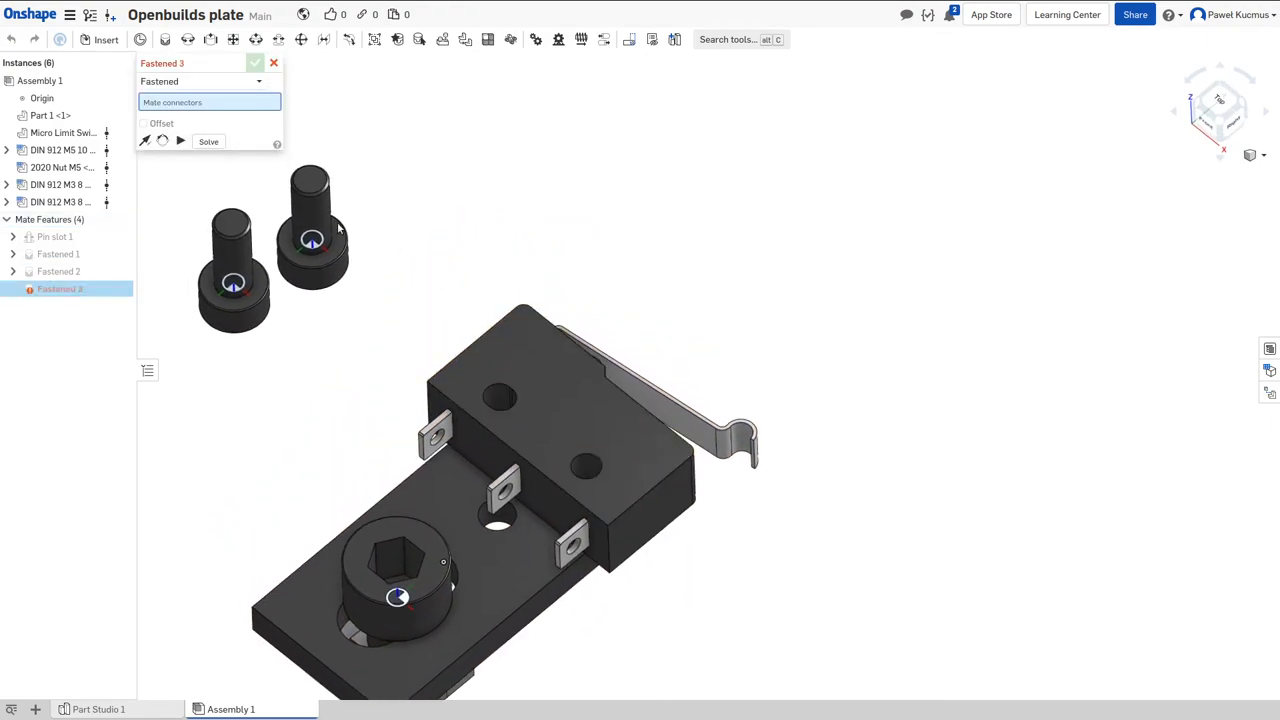
pyautogui.click(587, 465)
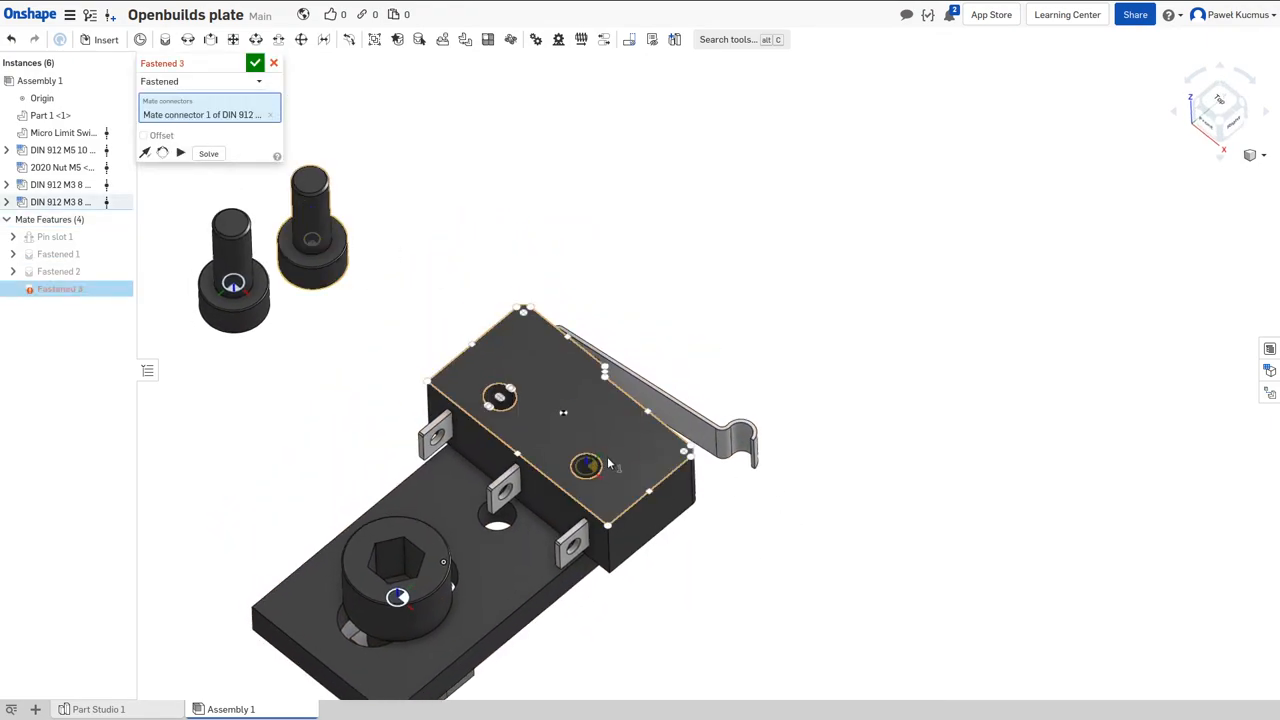
pyautogui.click(587, 467)
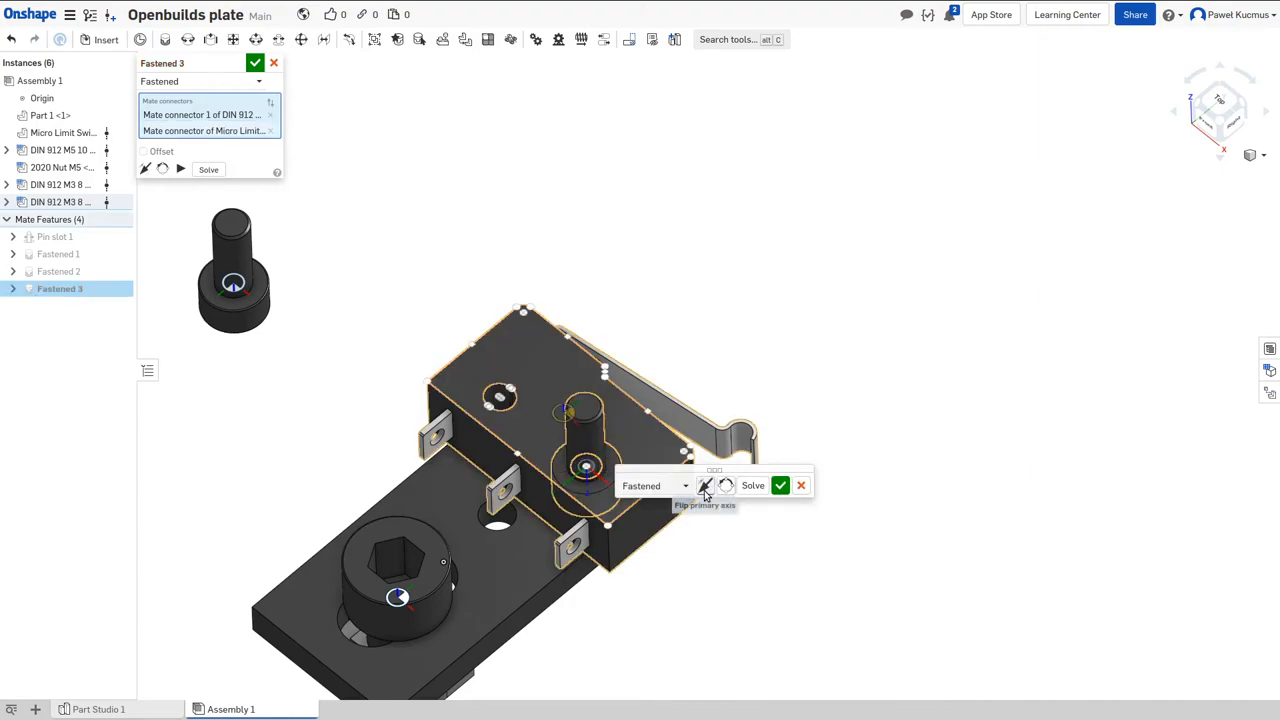
pyautogui.click(780, 485)
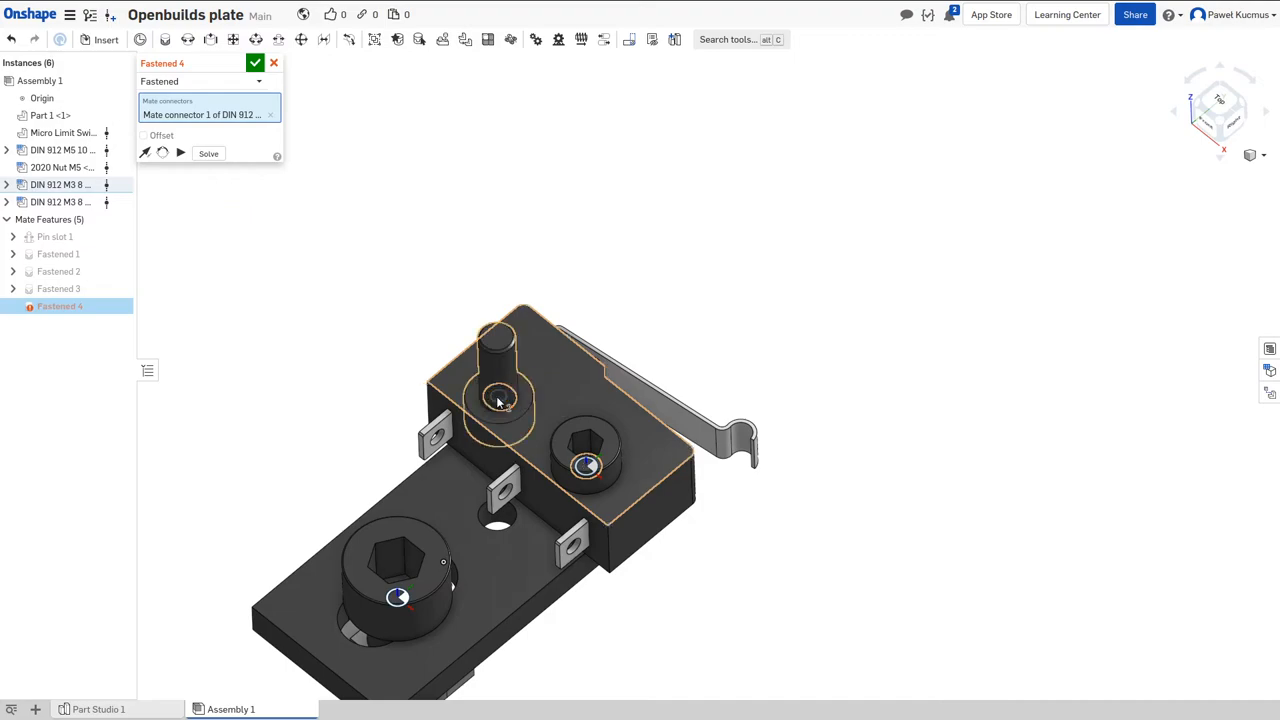
pyautogui.click(497, 390)
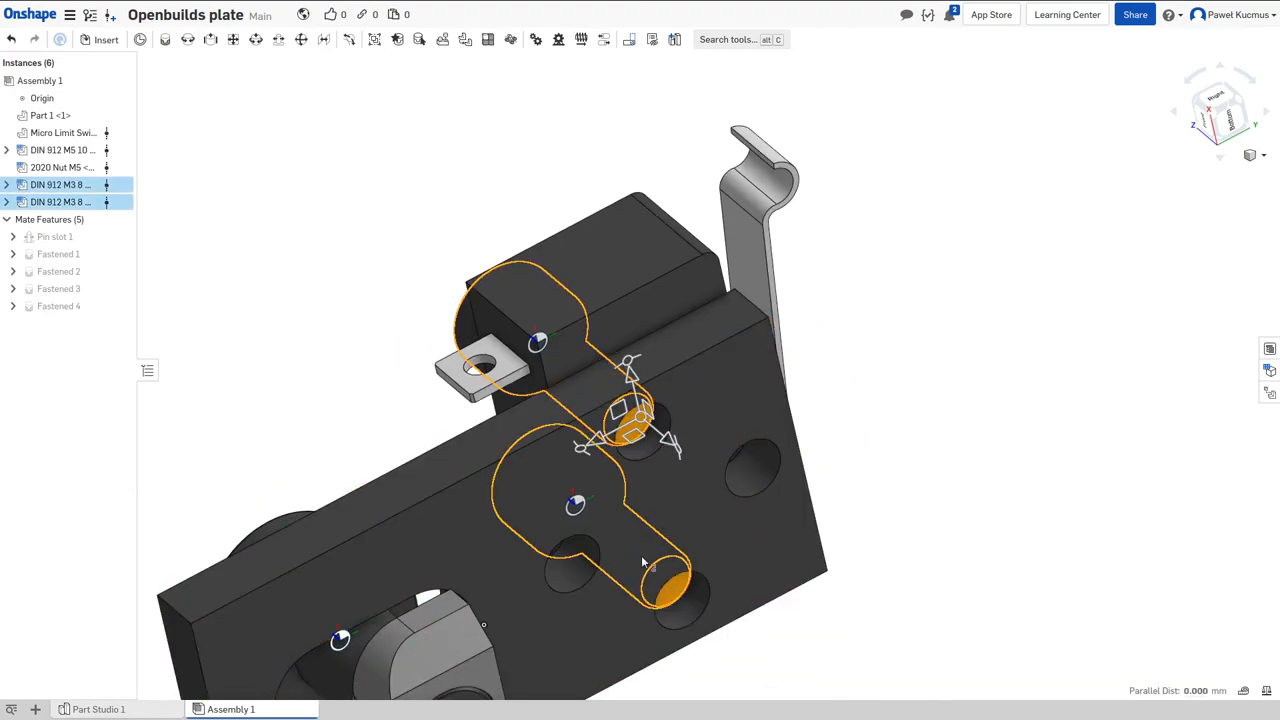
# Step: Reconfigure both M3 screw instances to 10 mm length, then orbit to inspect
pyautogui.rightClick(60, 192)
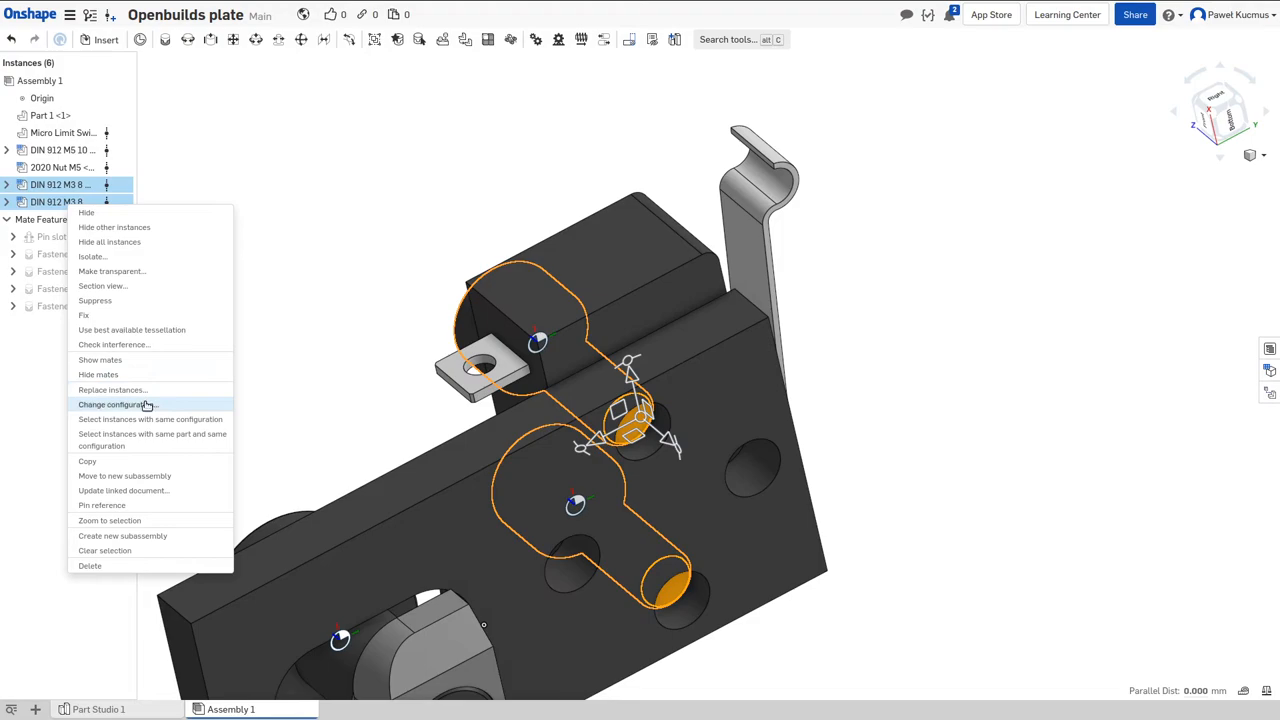
pyautogui.click(112, 404)
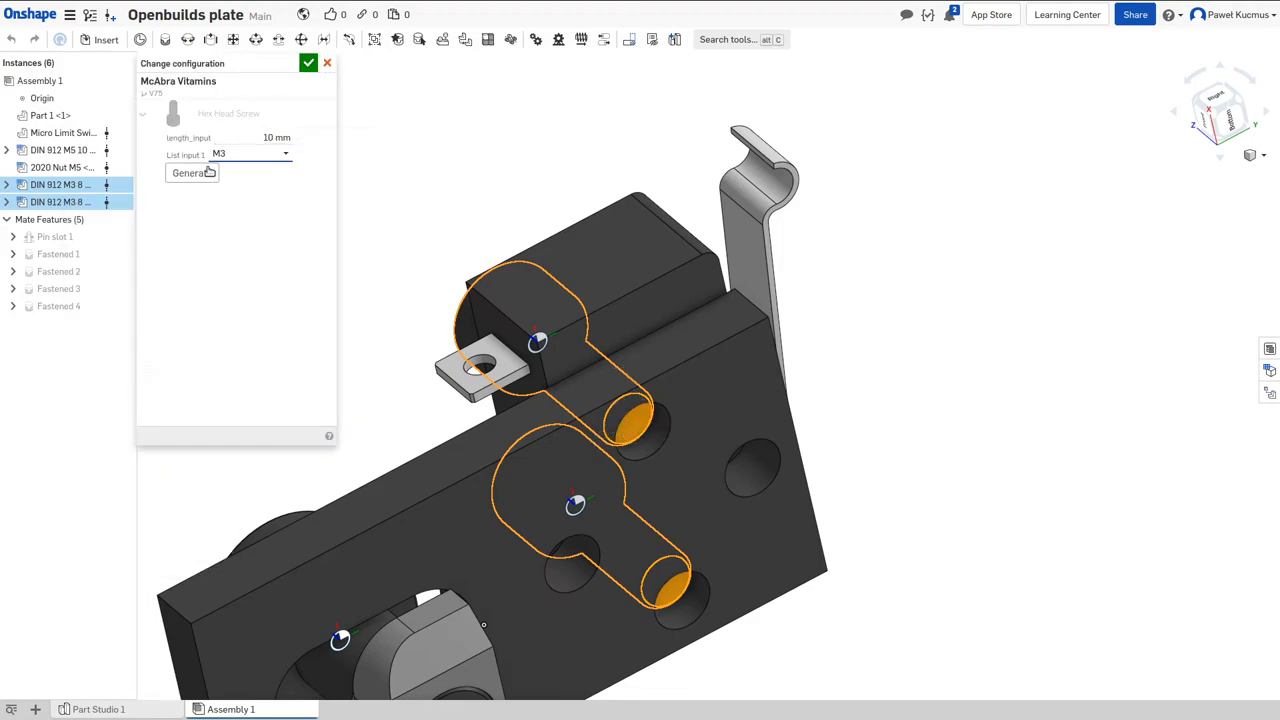
pyautogui.click(191, 172)
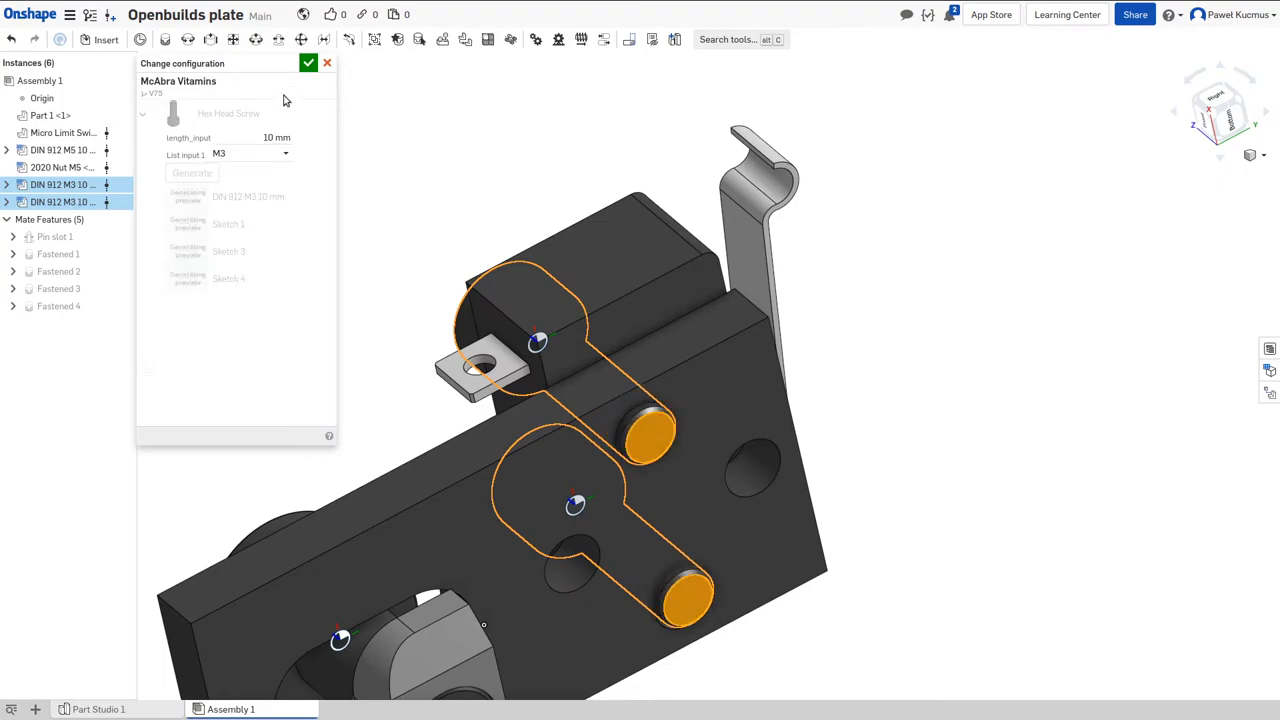
pyautogui.click(308, 63)
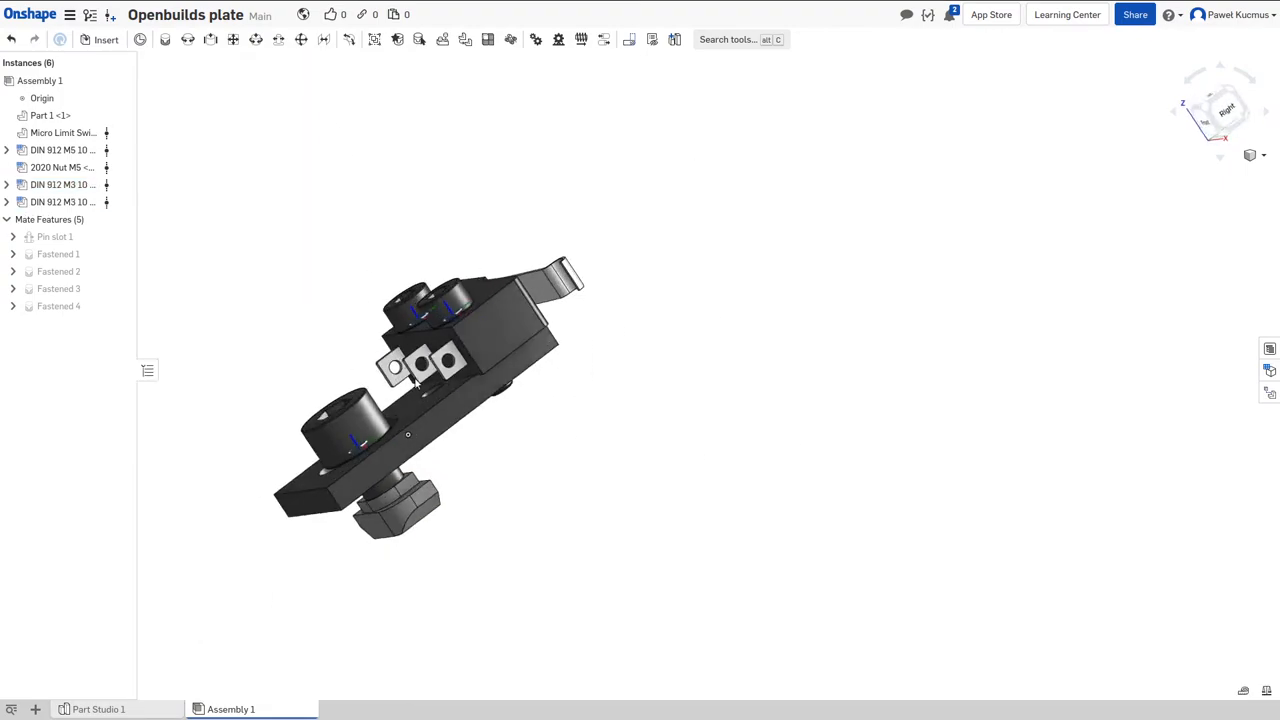
pyautogui.rightClick(460, 300)
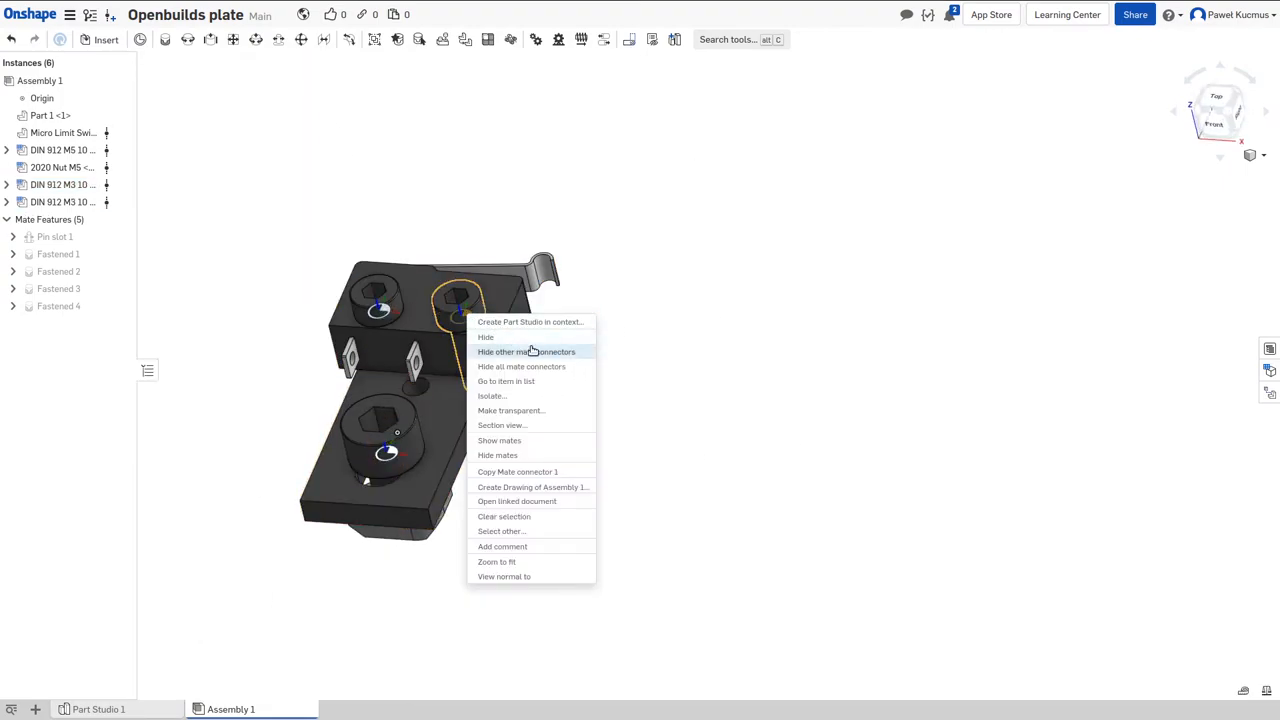
pyautogui.moveTo(533, 367)
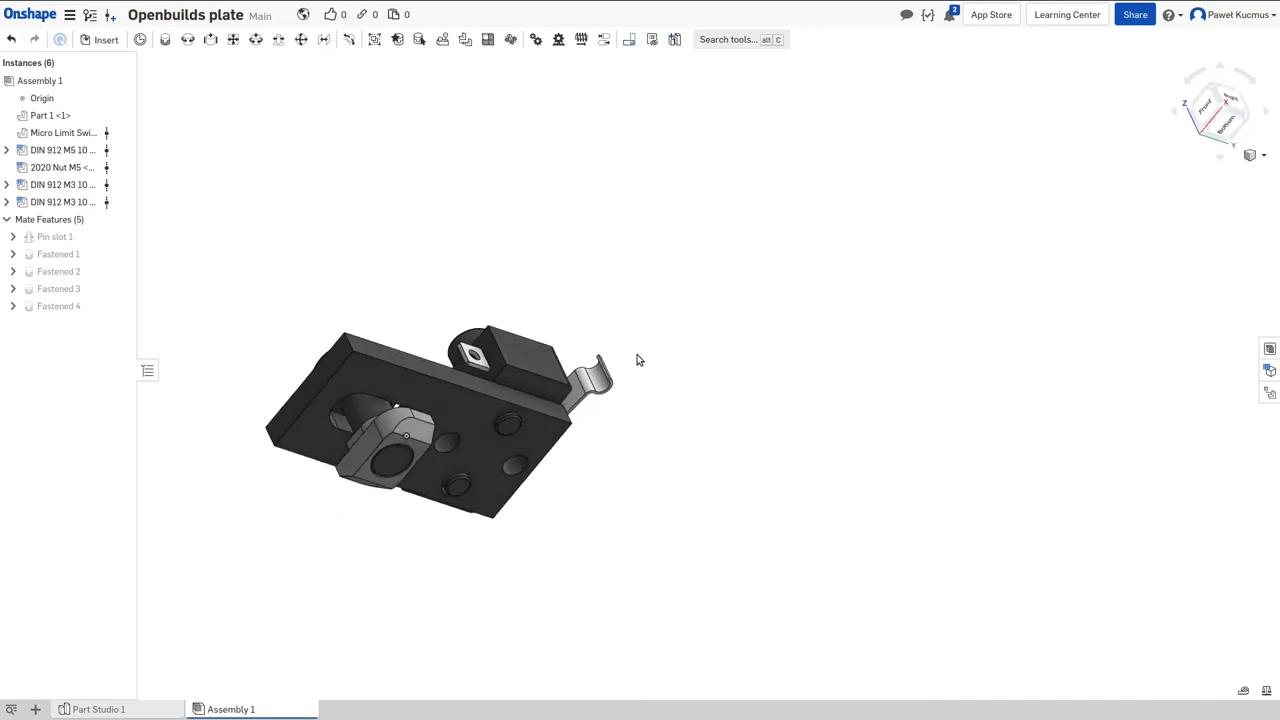
pyautogui.moveTo(640, 360); pyautogui.dragTo(535, 481)
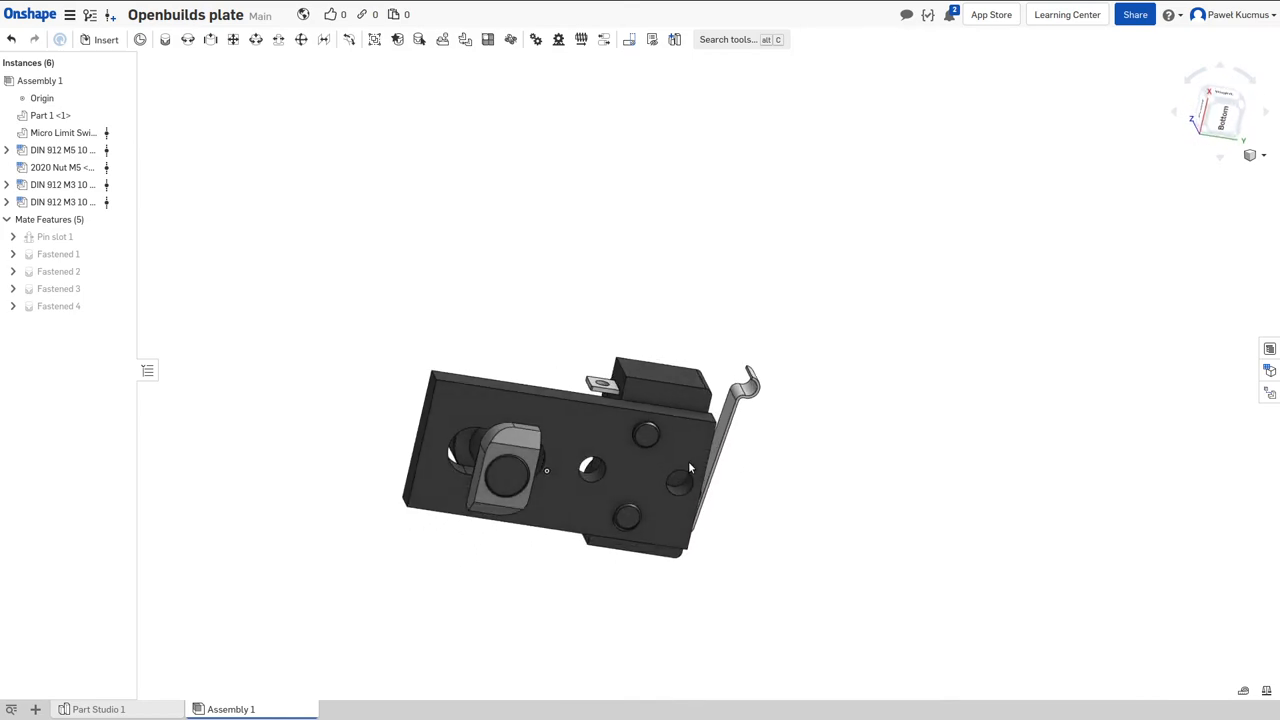
pyautogui.moveTo(690, 467); pyautogui.dragTo(659, 565)
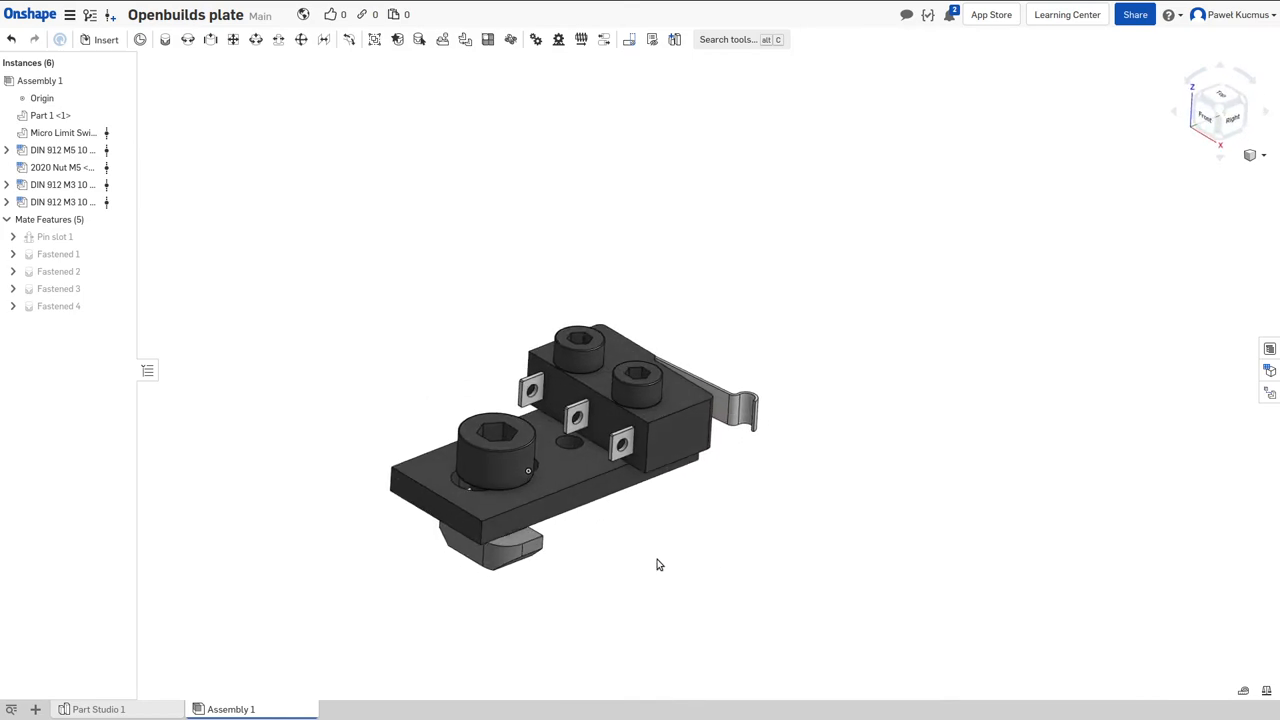
pyautogui.moveTo(391, 296)
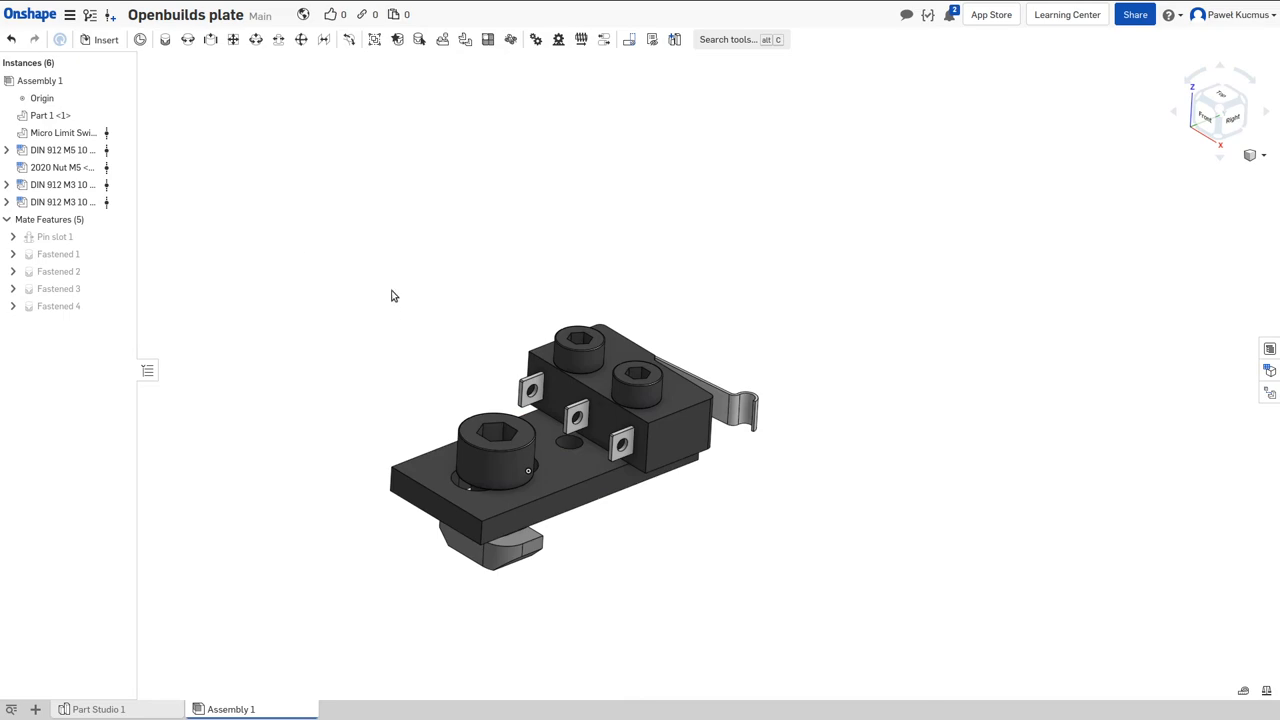
pyautogui.moveTo(392, 306)
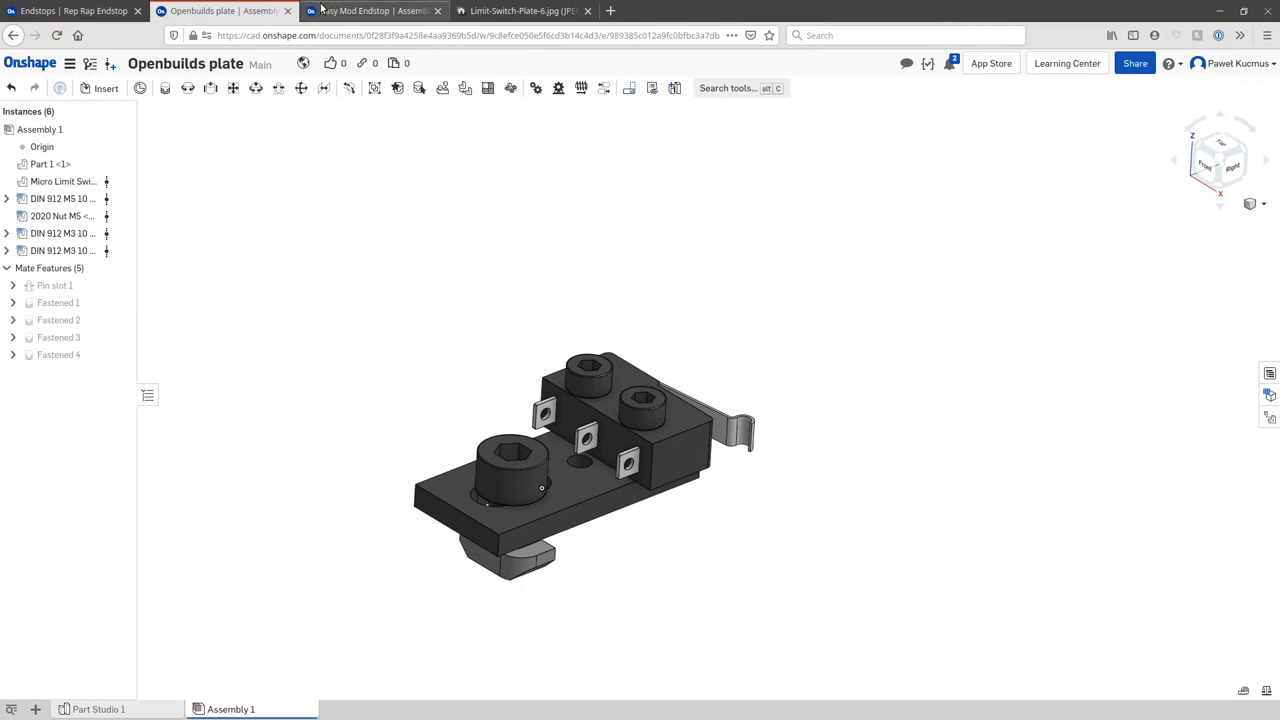
# Step: Delete the X gantry instance from the assembly
pyautogui.click(370, 11)
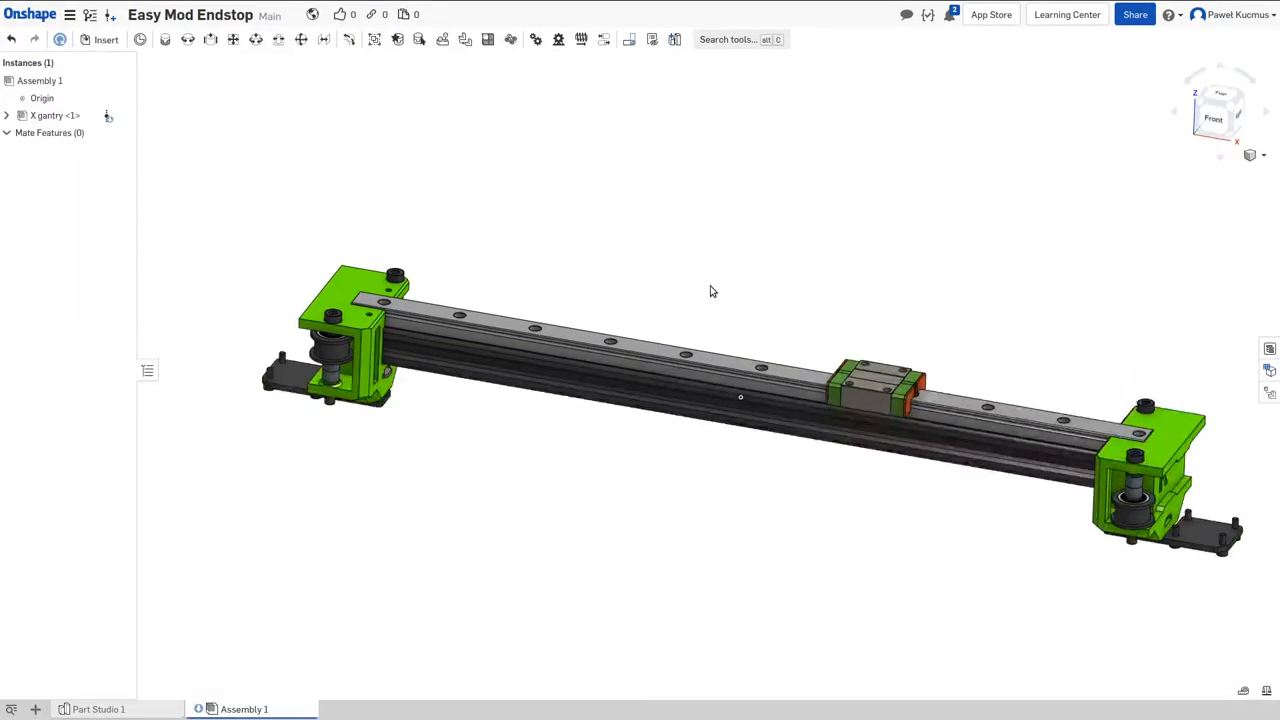
pyautogui.moveTo(454, 348)
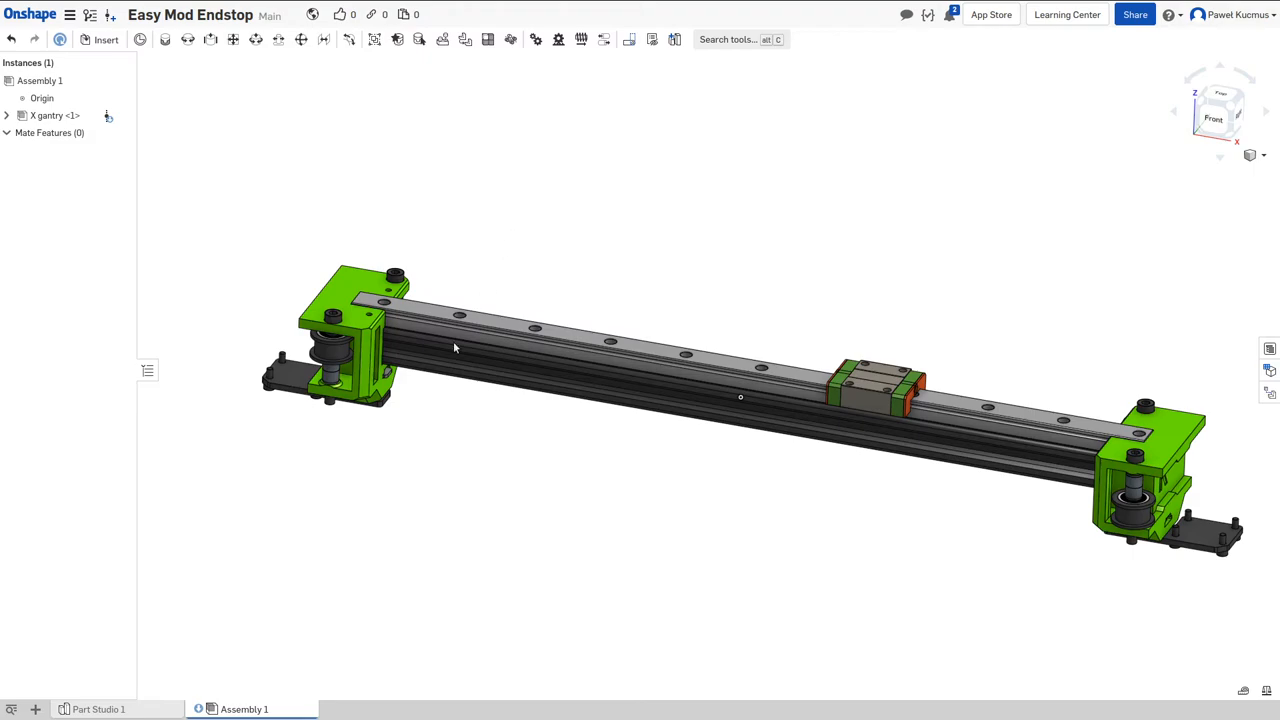
pyautogui.rightClick(50, 115)
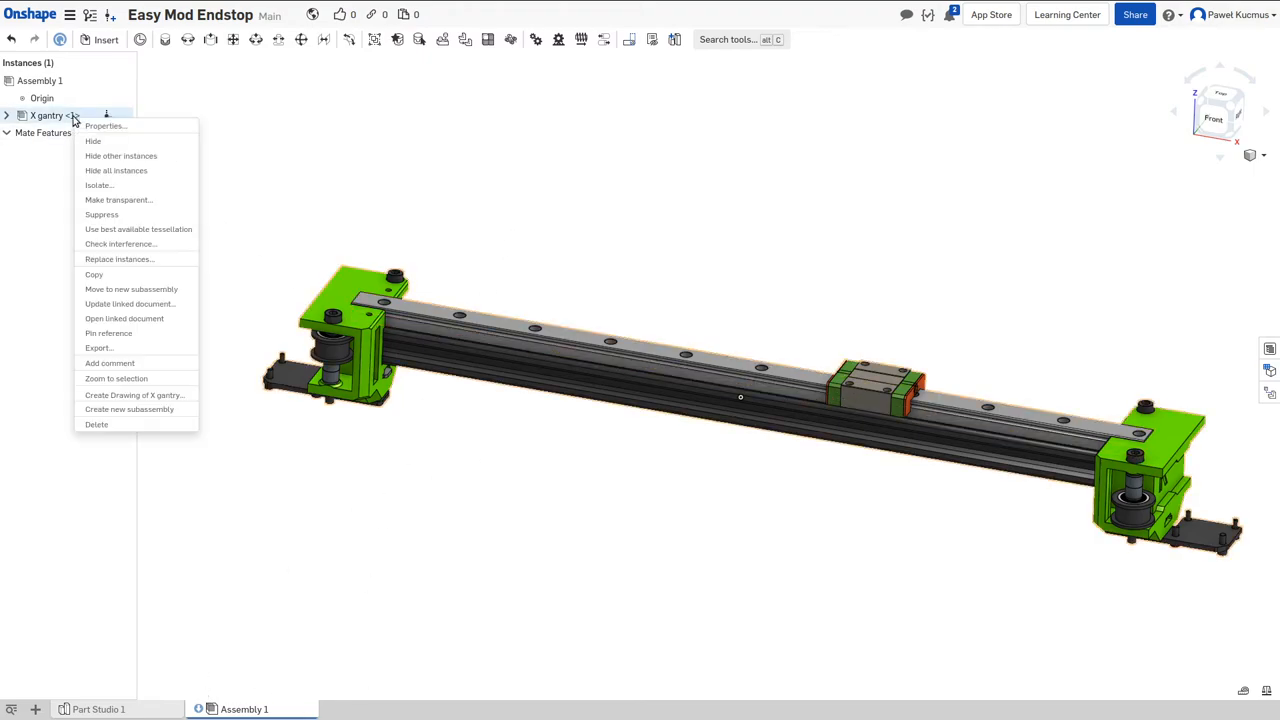
pyautogui.click(96, 424)
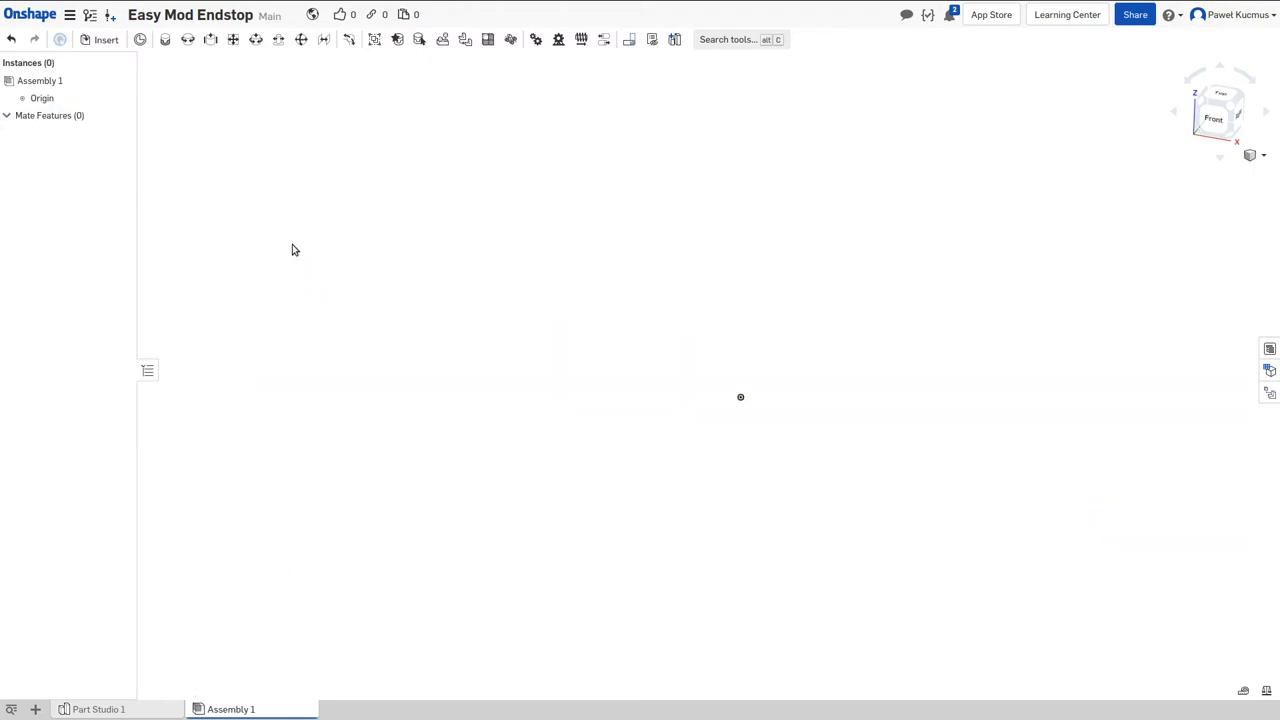
pyautogui.moveTo(255, 186)
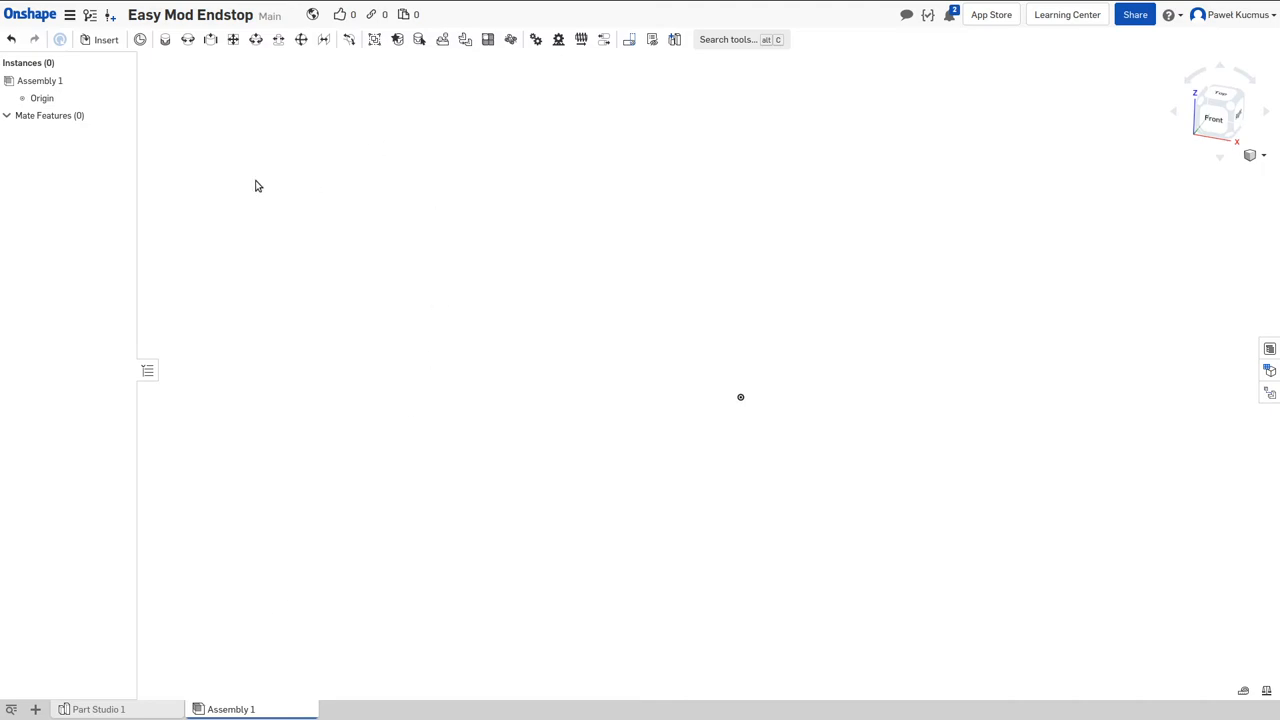
pyautogui.moveTo(97, 45)
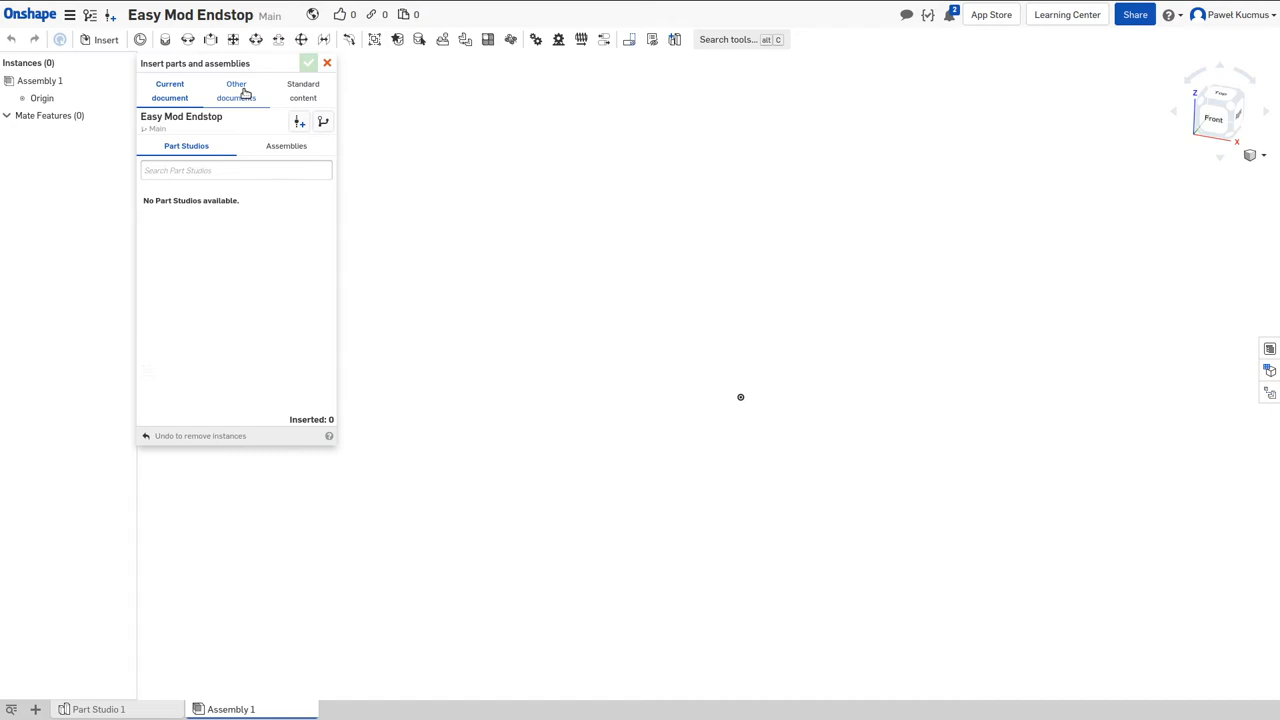
# Step: Find the Easy mod document in other documents and list its assemblies
pyautogui.click(236, 90)
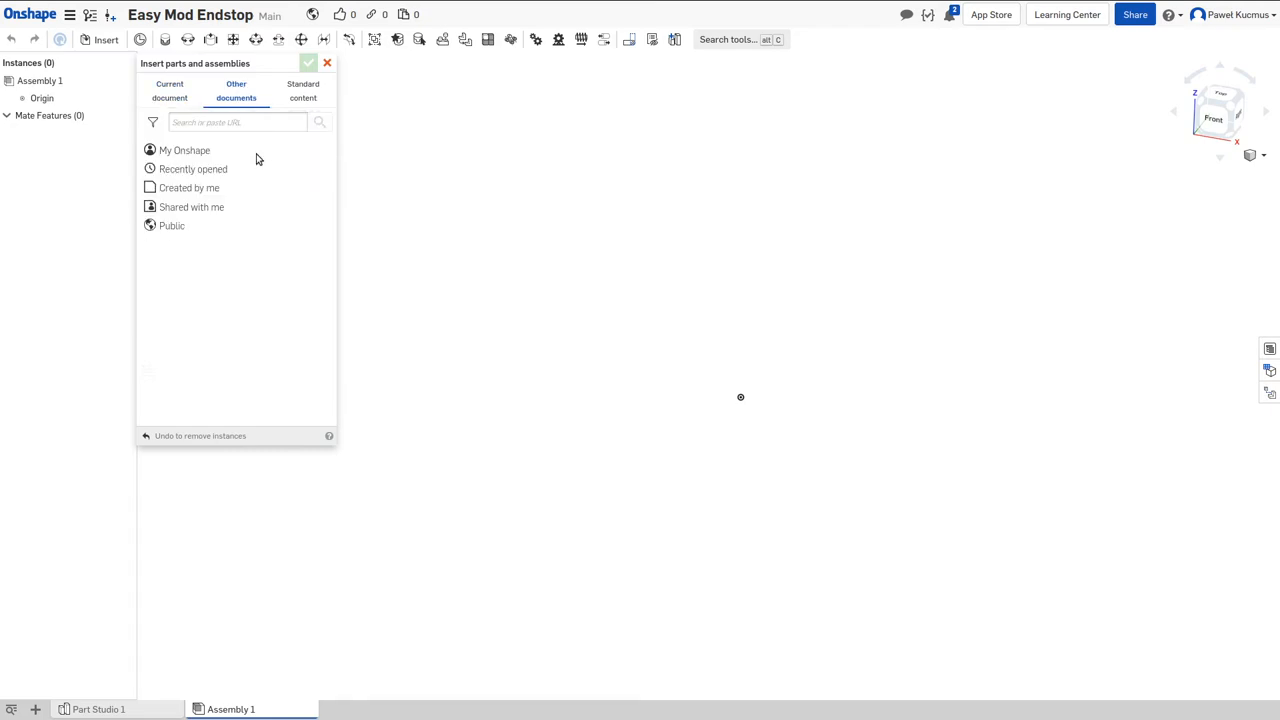
pyautogui.write('Easyu')
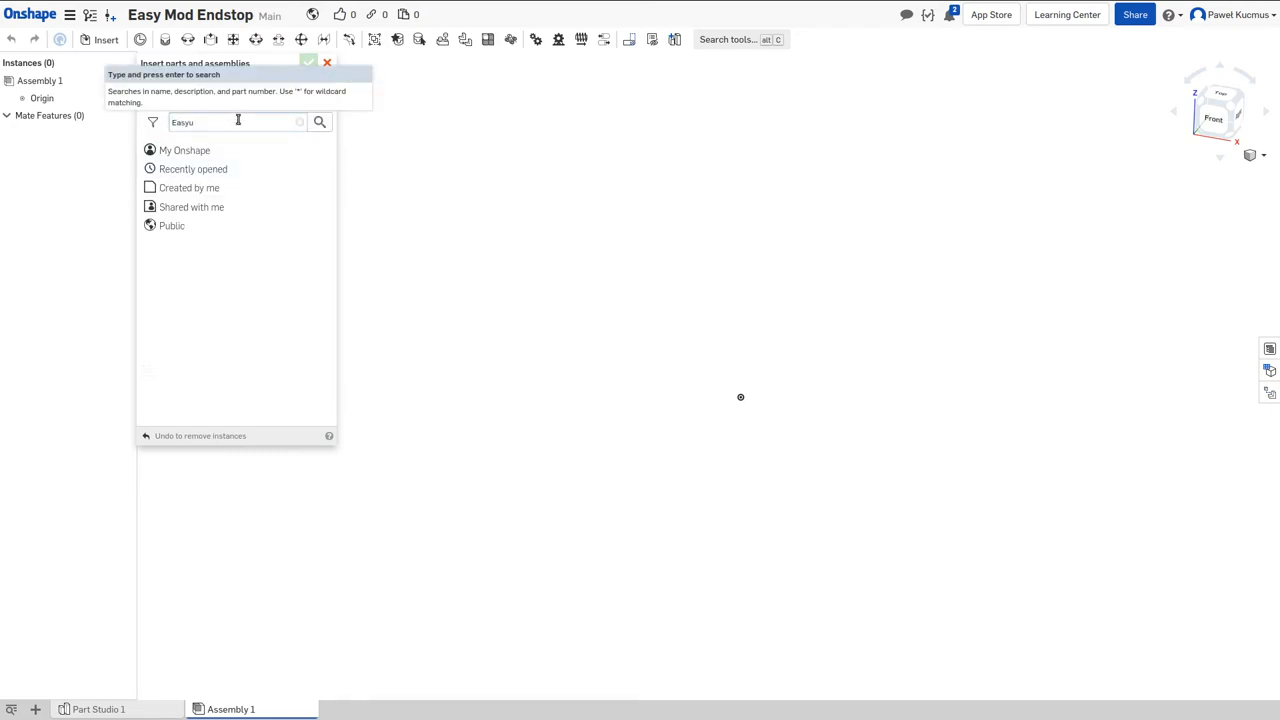
pyautogui.write('Easy mod')
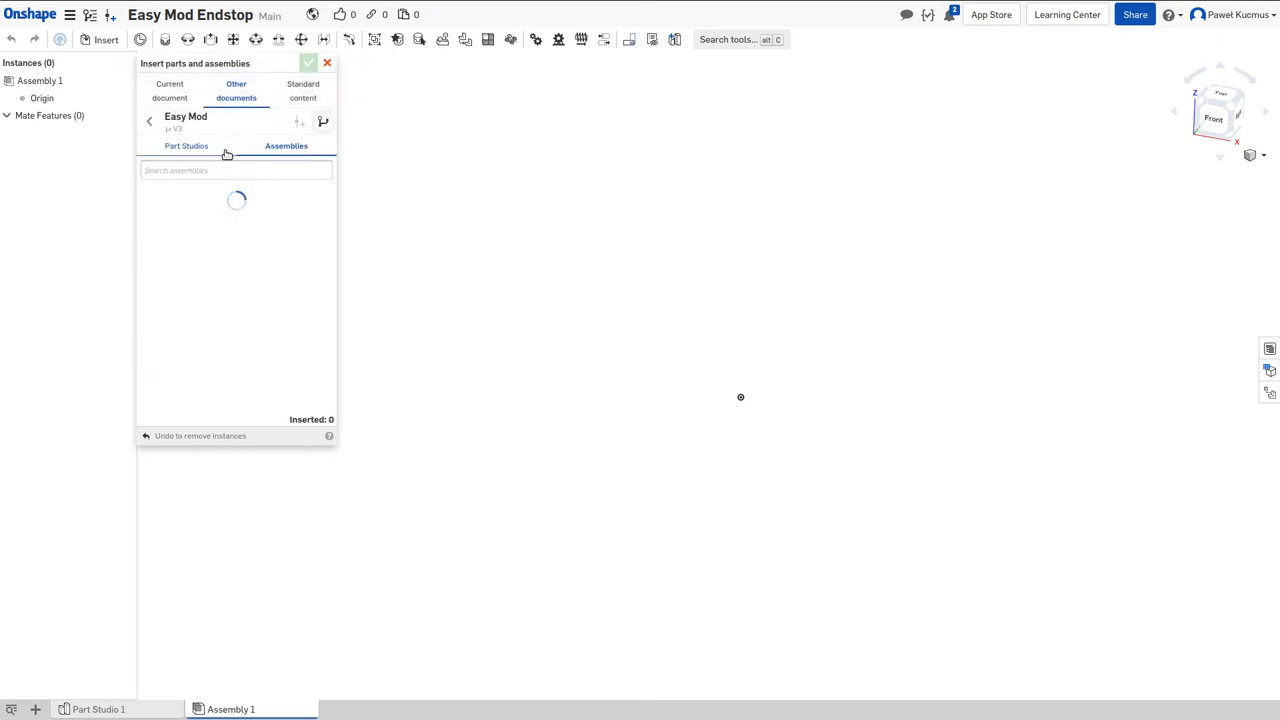
pyautogui.click(186, 145)
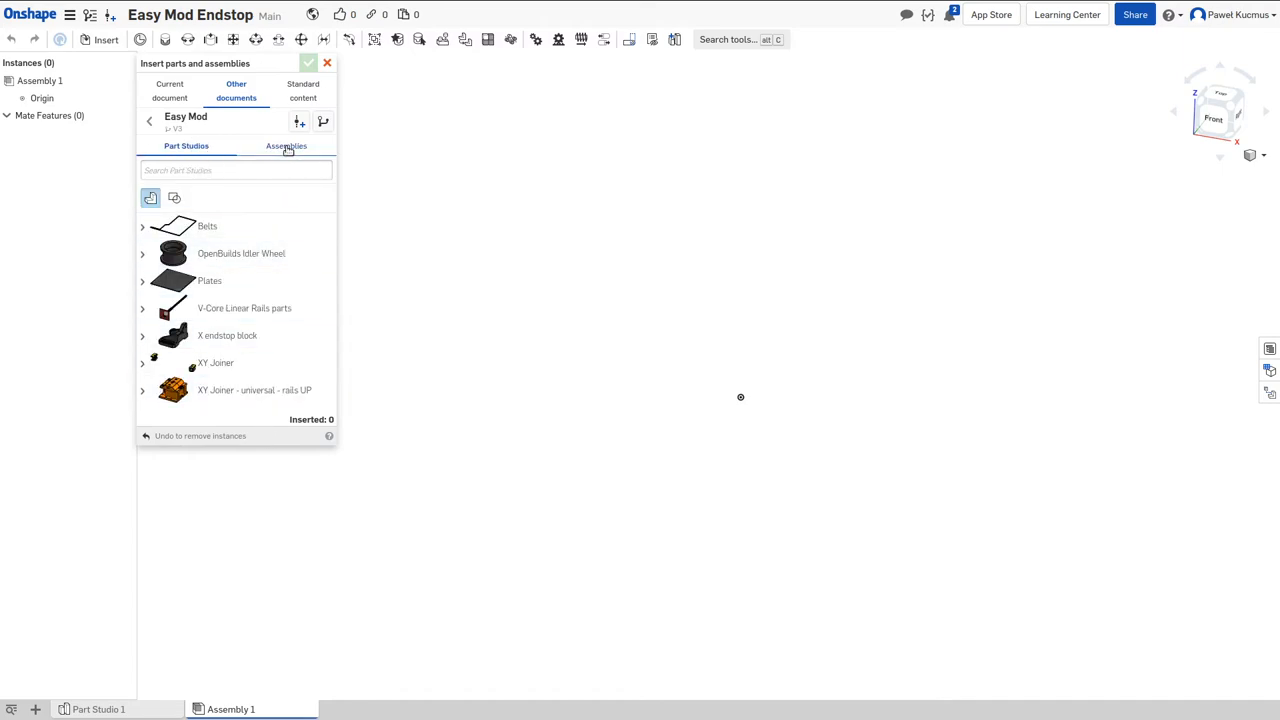
pyautogui.click(286, 146)
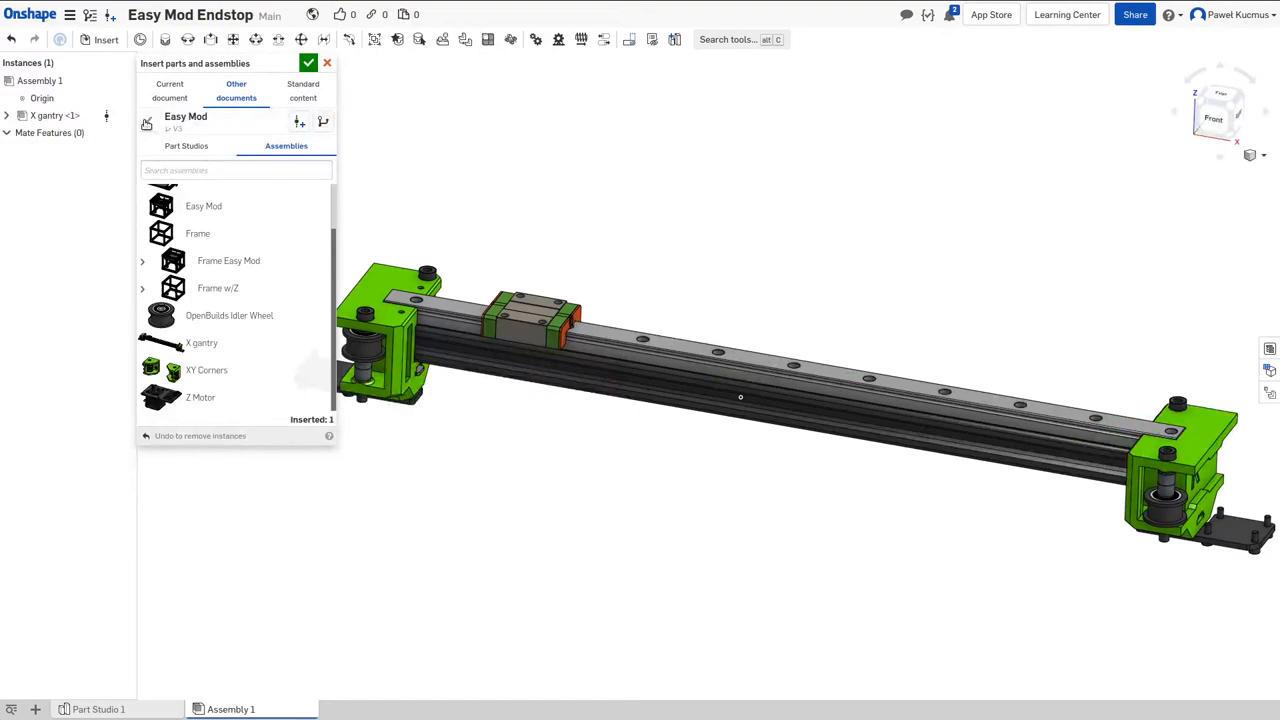
# Step: Open the Openbuilds plate document and create its version V1
pyautogui.write('openbuilds plate')
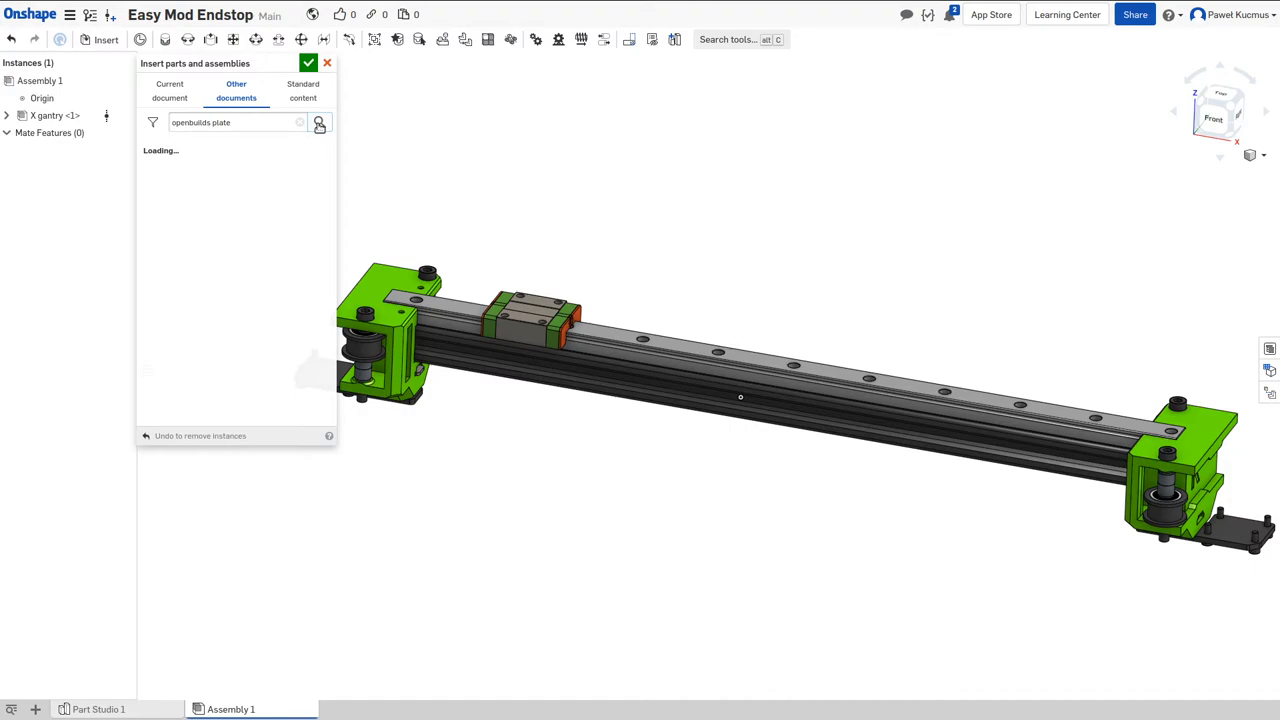
pyautogui.click(319, 122)
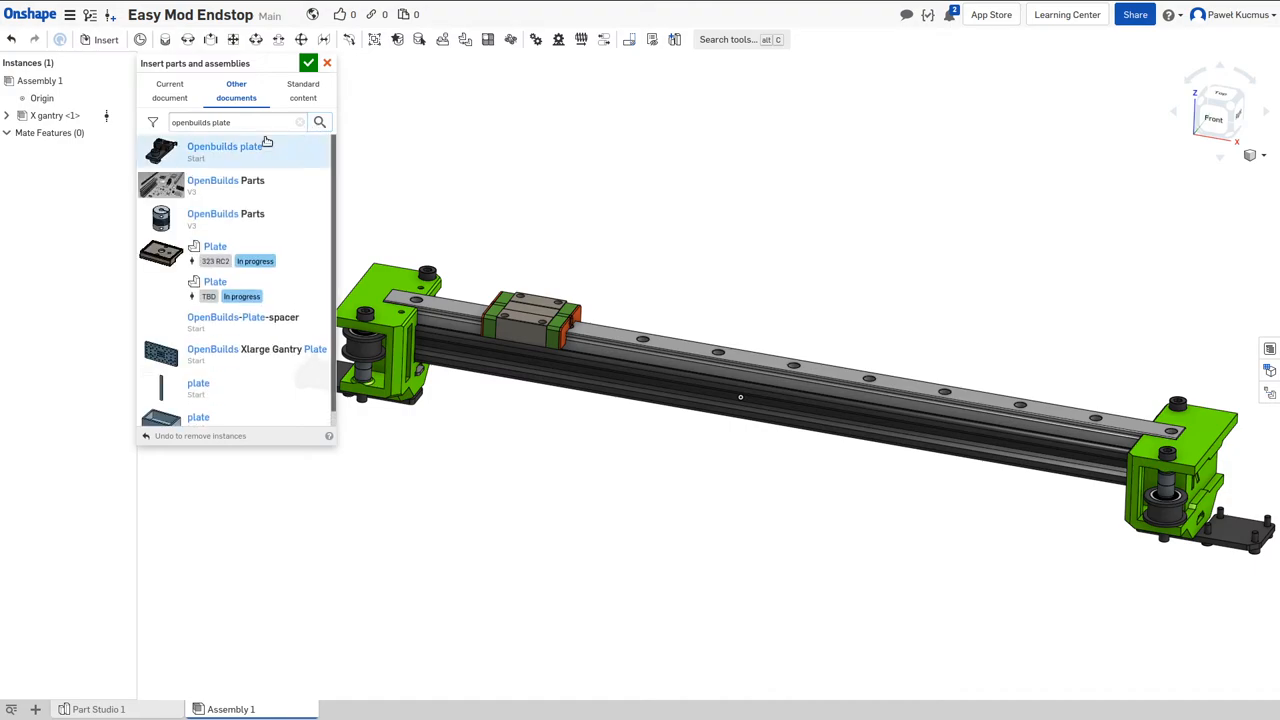
pyautogui.click(224, 146)
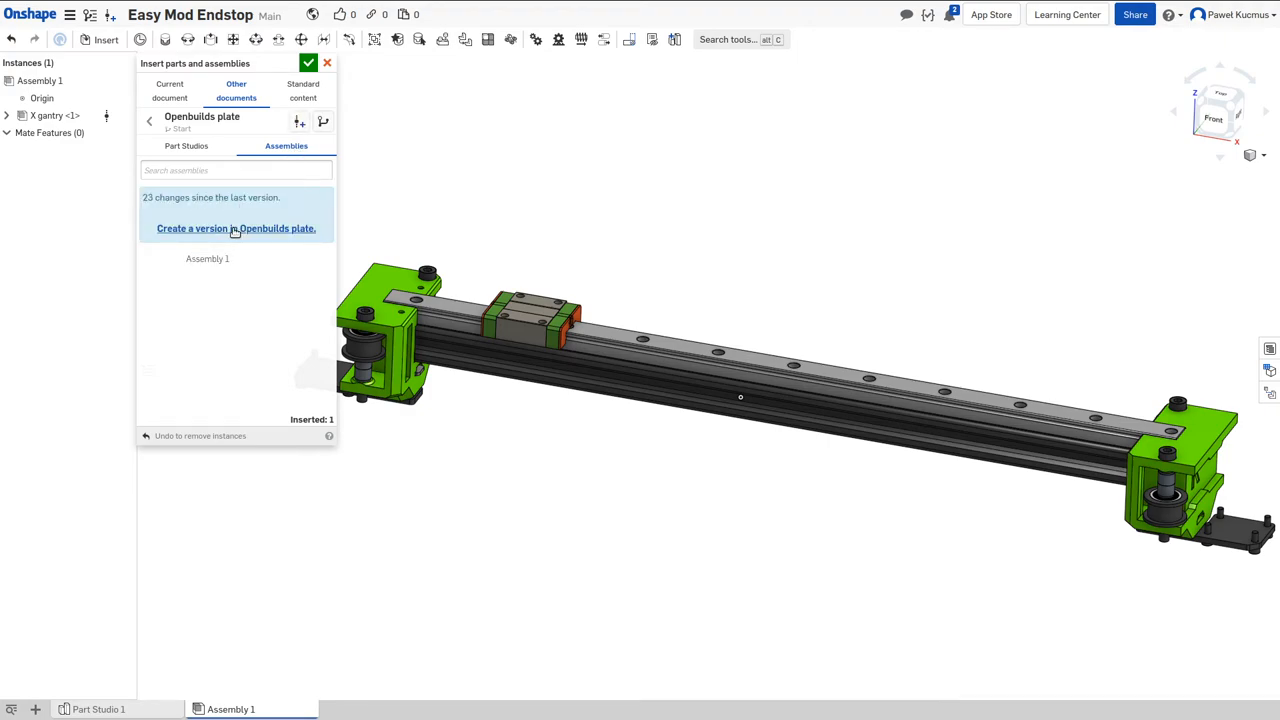
pyautogui.click(235, 228)
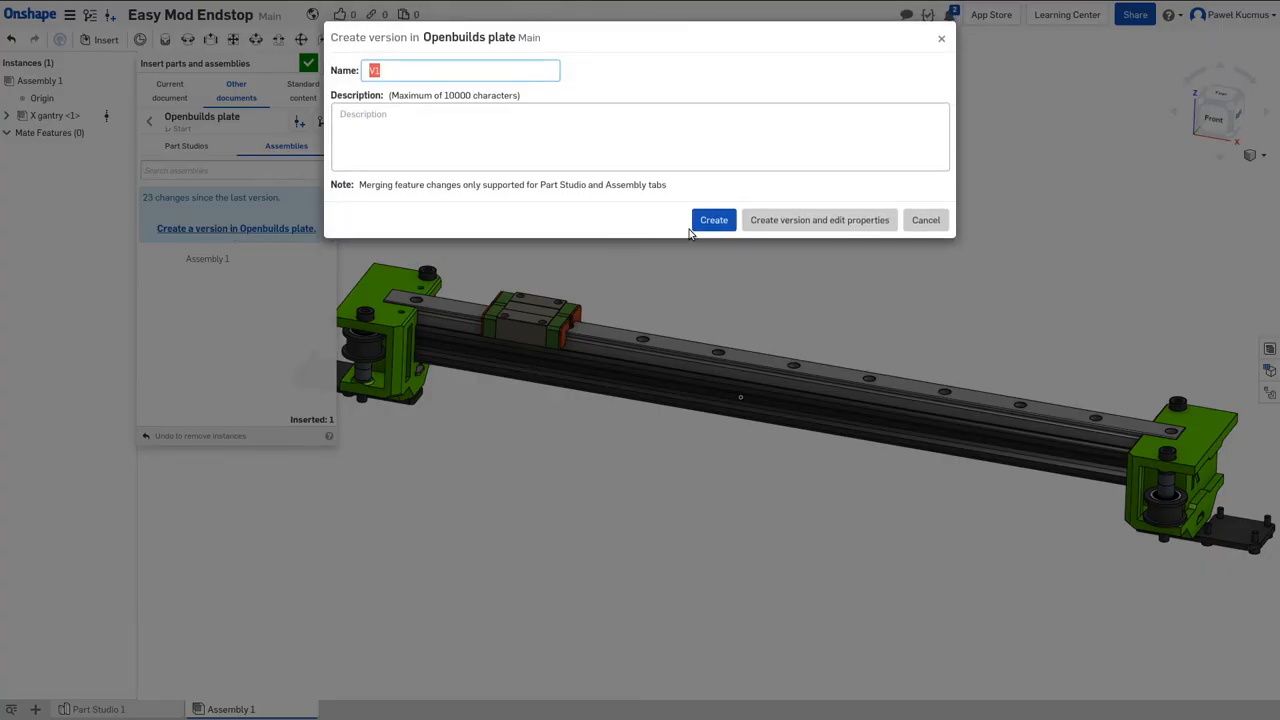
pyautogui.click(713, 219)
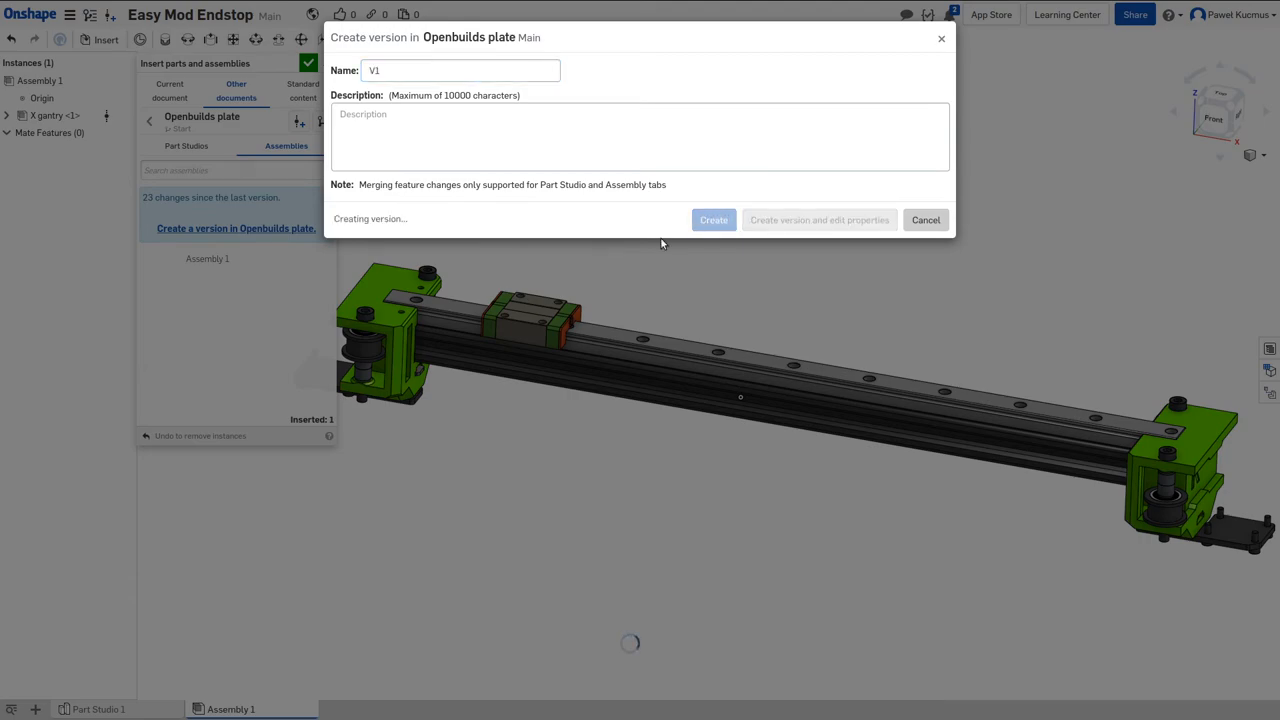
pyautogui.click(713, 219)
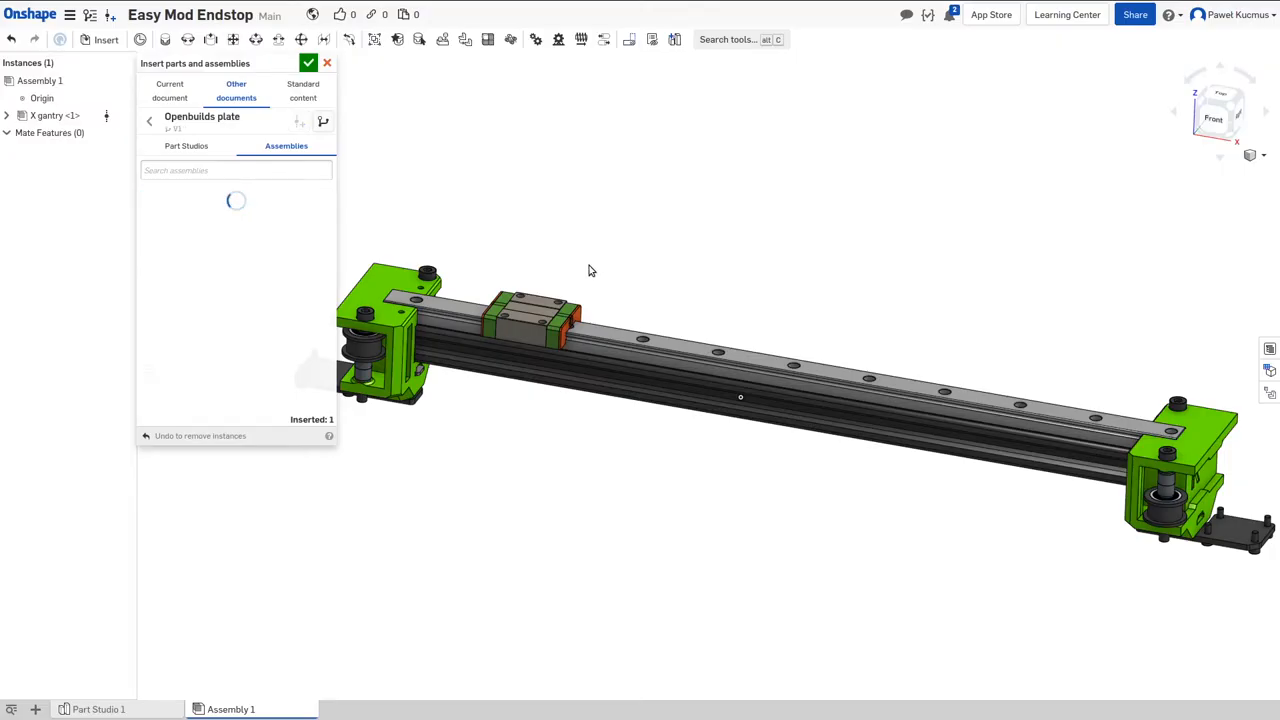
pyautogui.moveTo(315, 192)
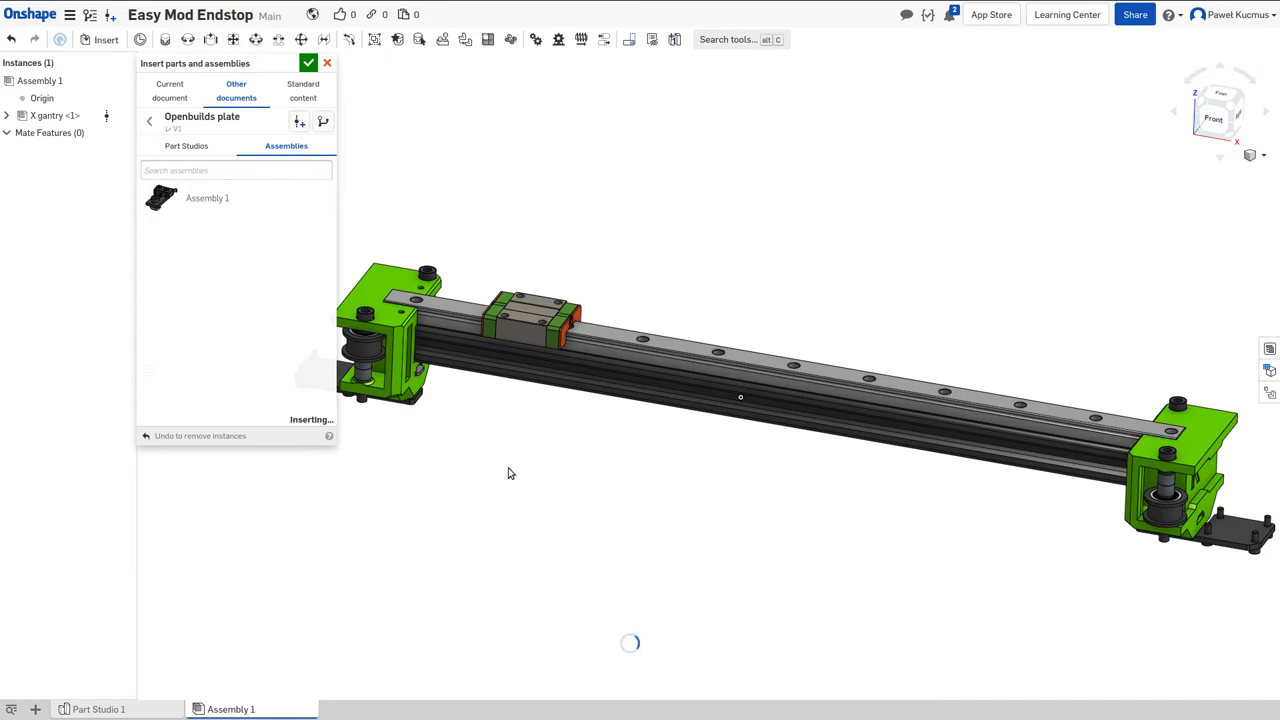
# Step: Place Assembly 1 and fasten it to the 2020 extrusion, discarding the extra mate
pyautogui.click(309, 63)
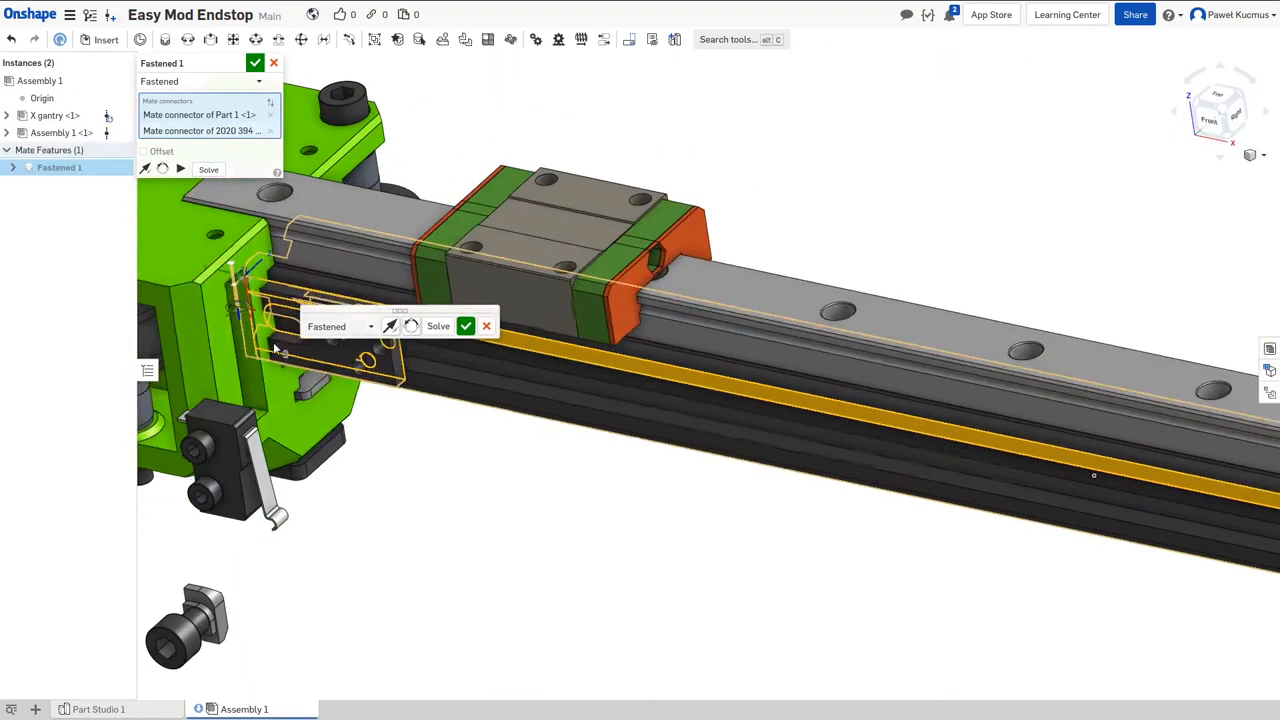
pyautogui.click(143, 151)
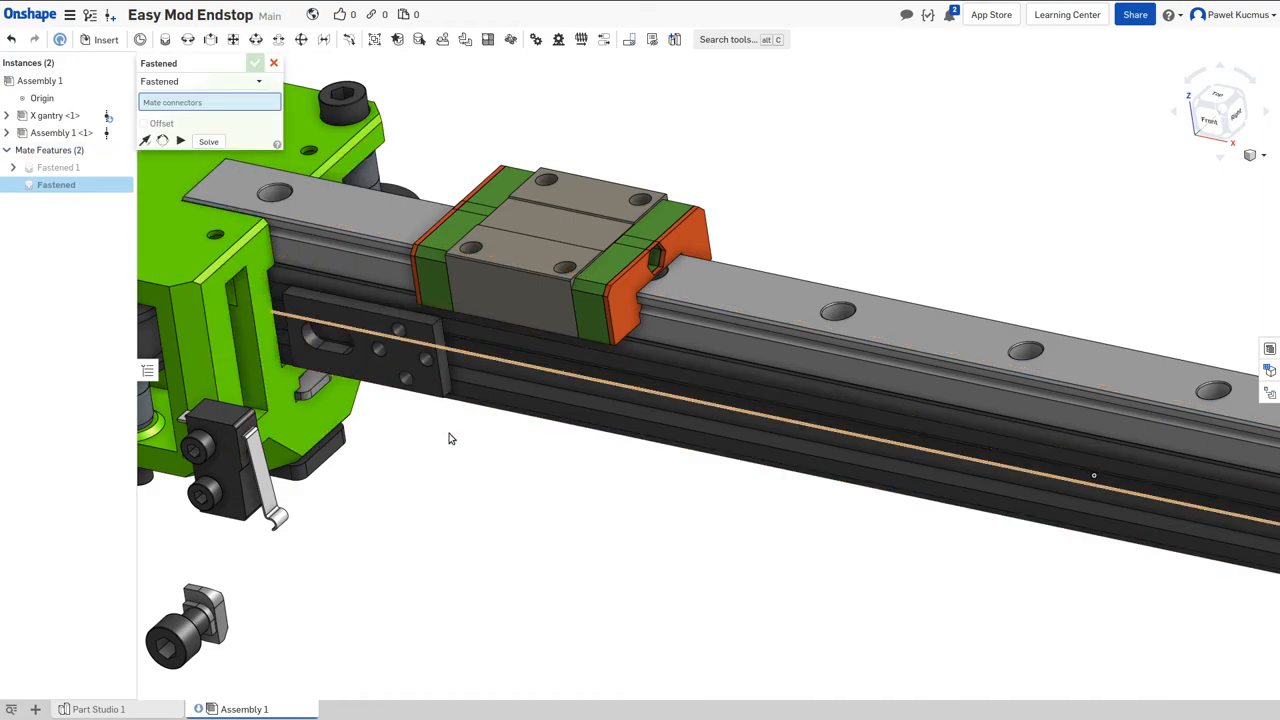
pyautogui.click(255, 63)
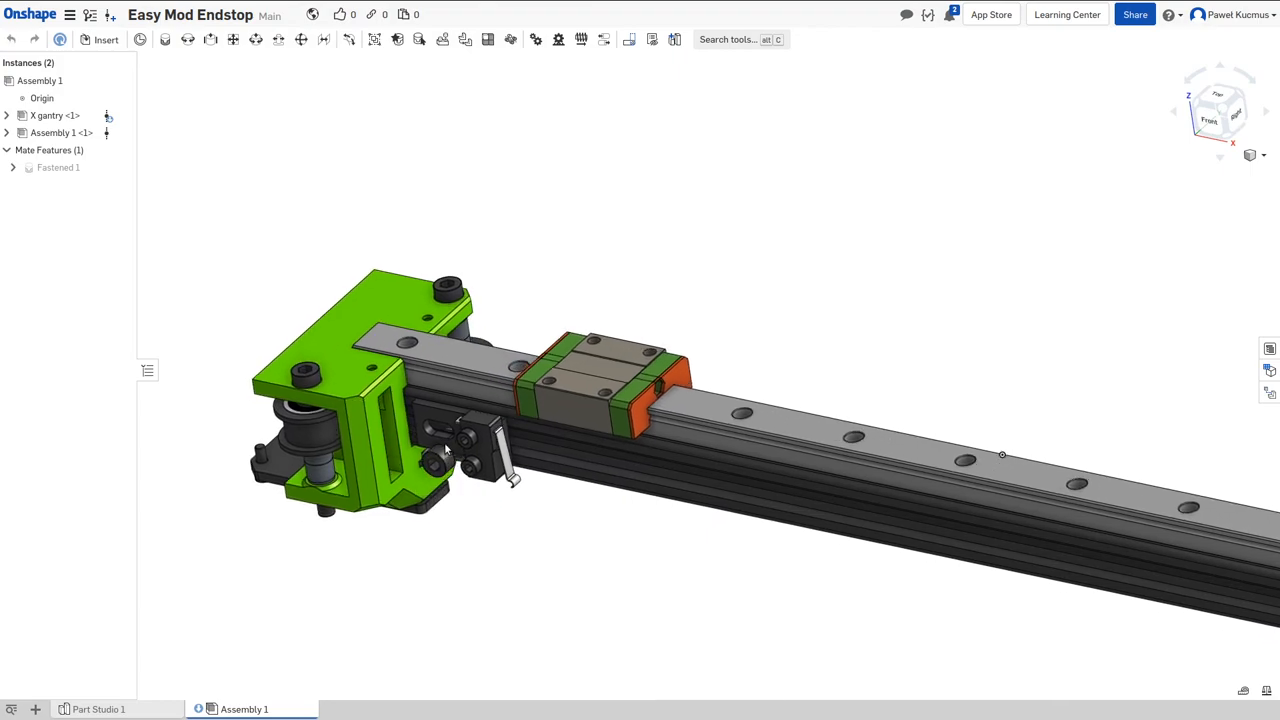
pyautogui.scroll(3)
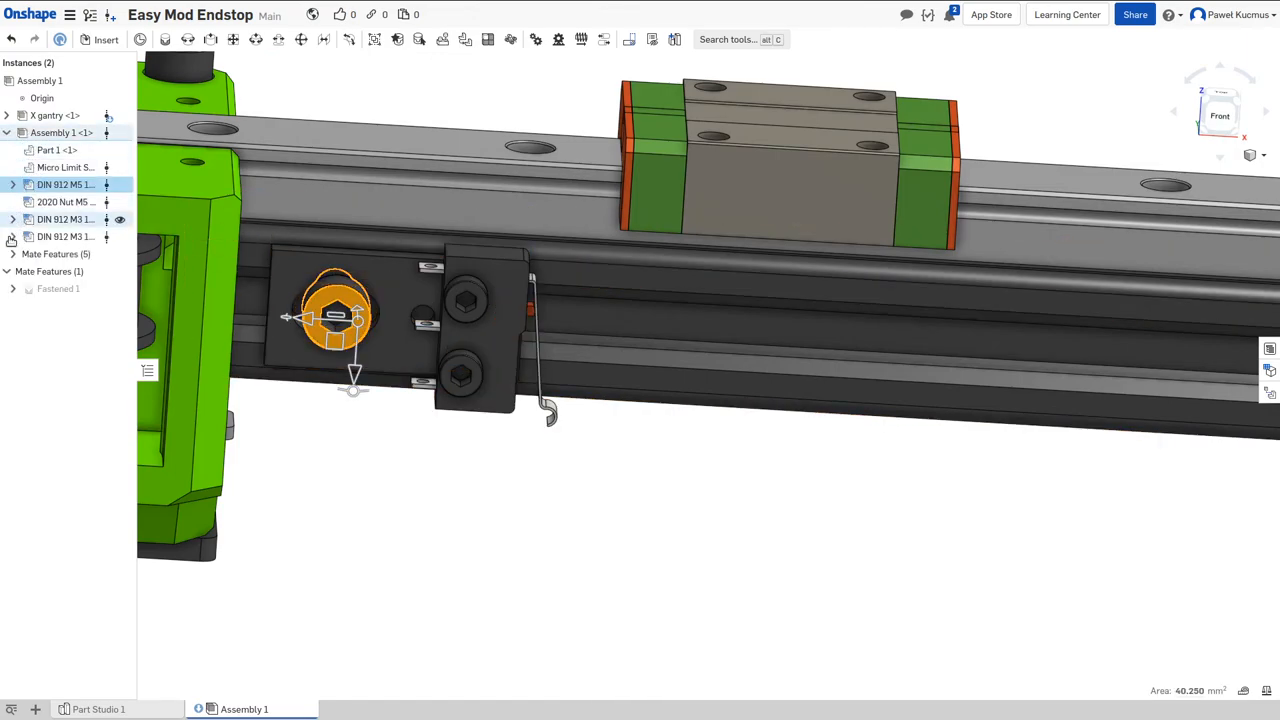
pyautogui.click(60, 271)
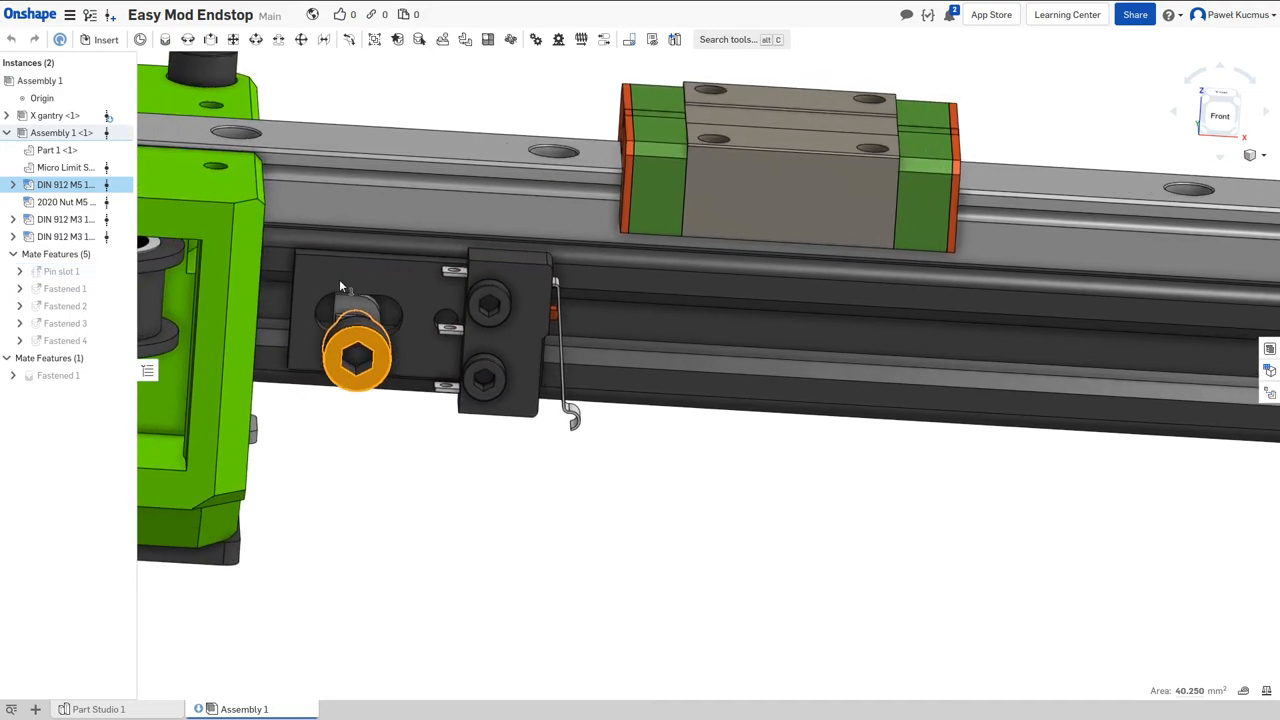
pyautogui.rightClick(463, 491)
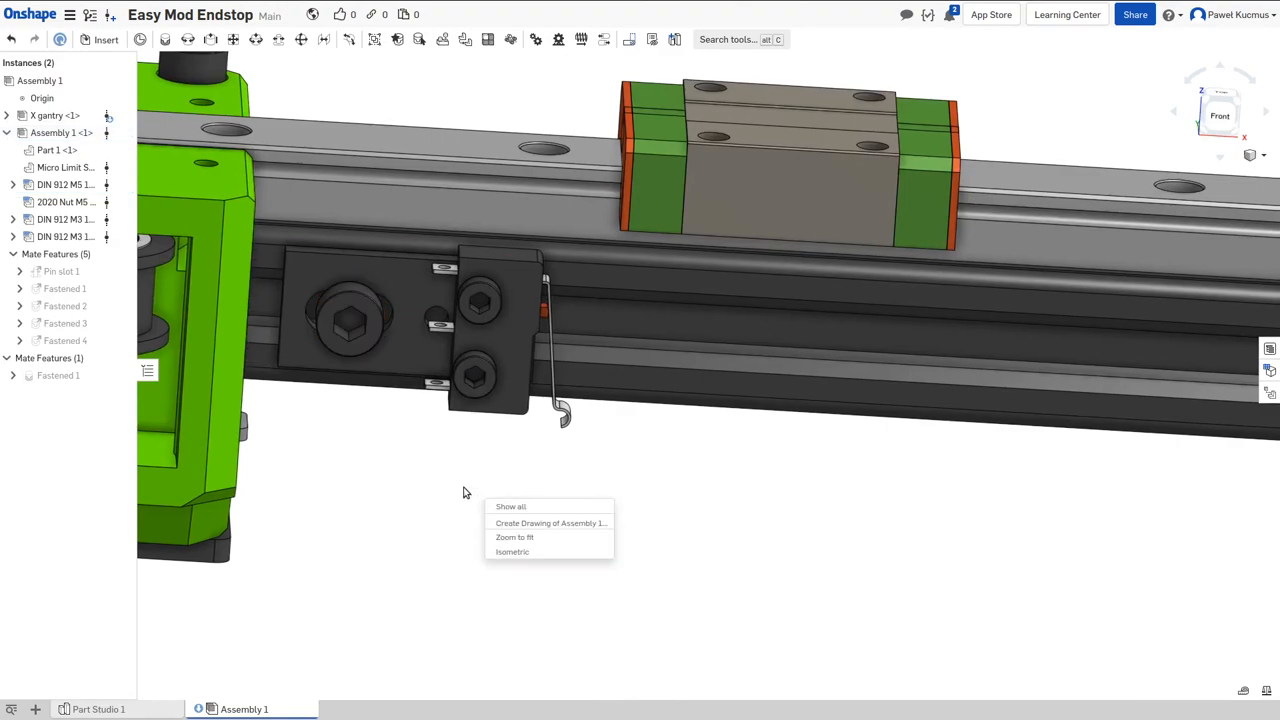
pyautogui.click(514, 537)
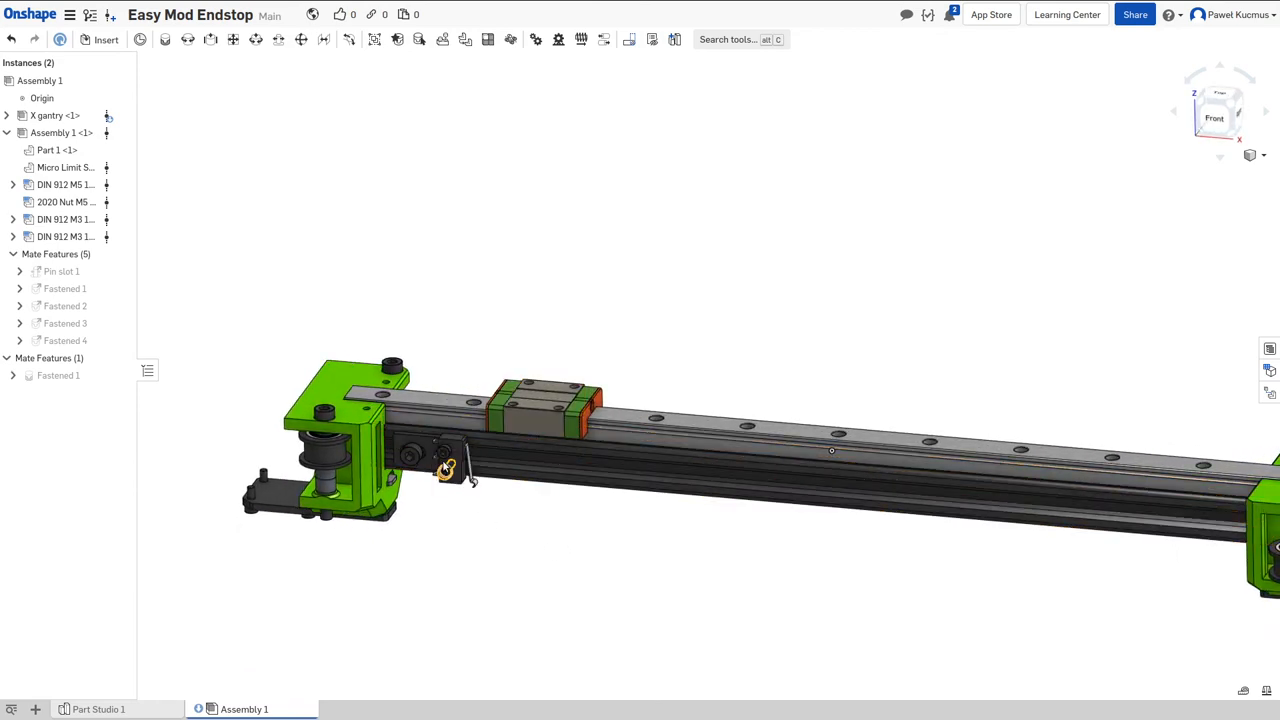
pyautogui.click(545, 405)
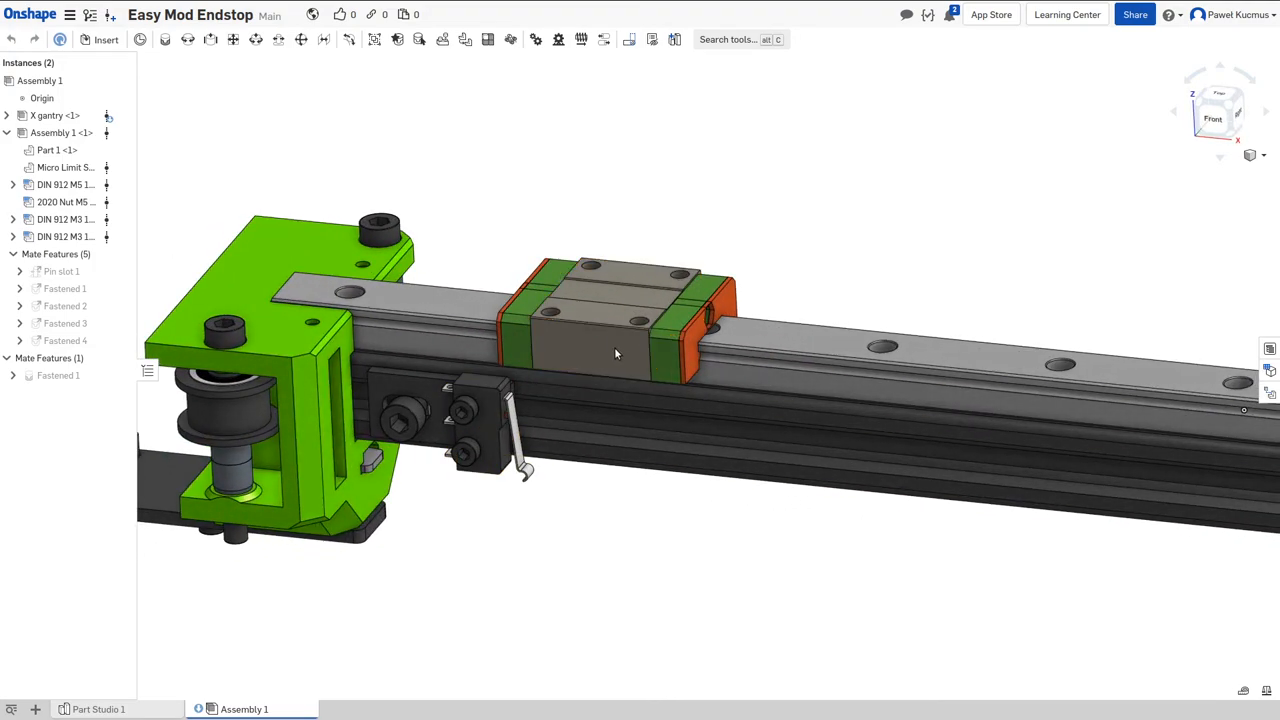
pyautogui.moveTo(615, 353); pyautogui.dragTo(490, 550)
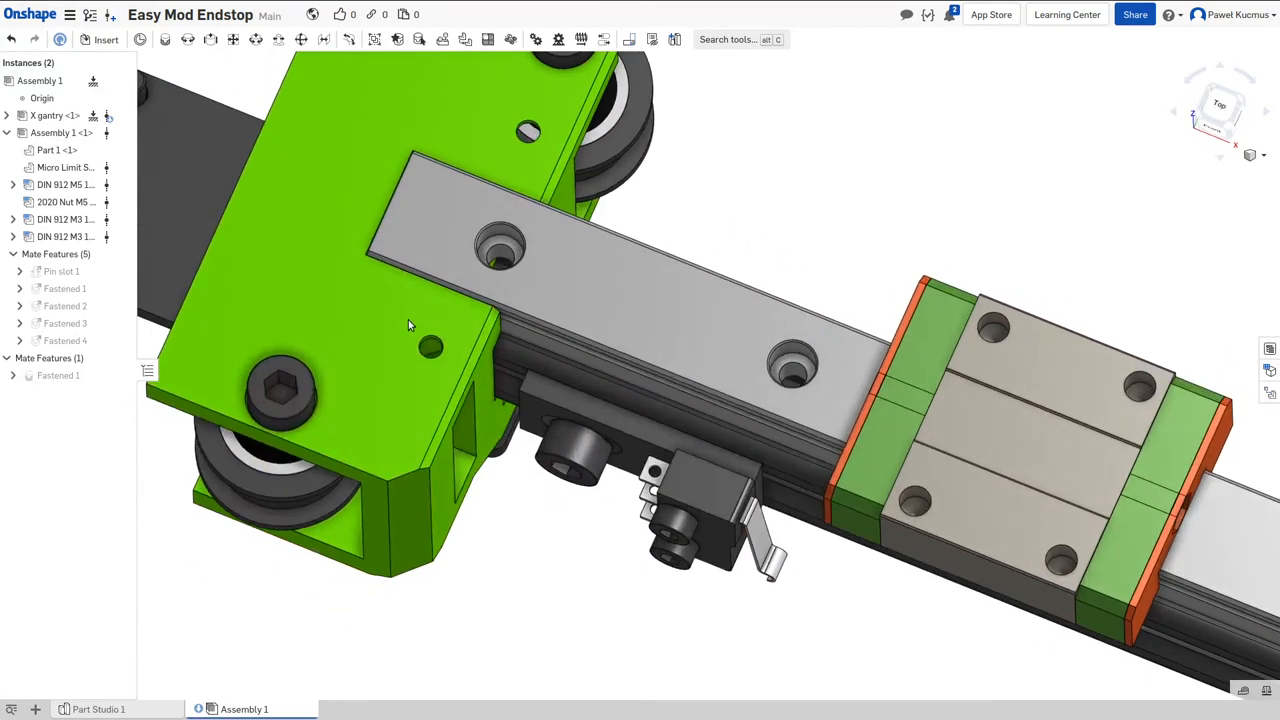
# Step: Measure the 31 mm centre distance between the green bracket's two holes
pyautogui.click(528, 130)
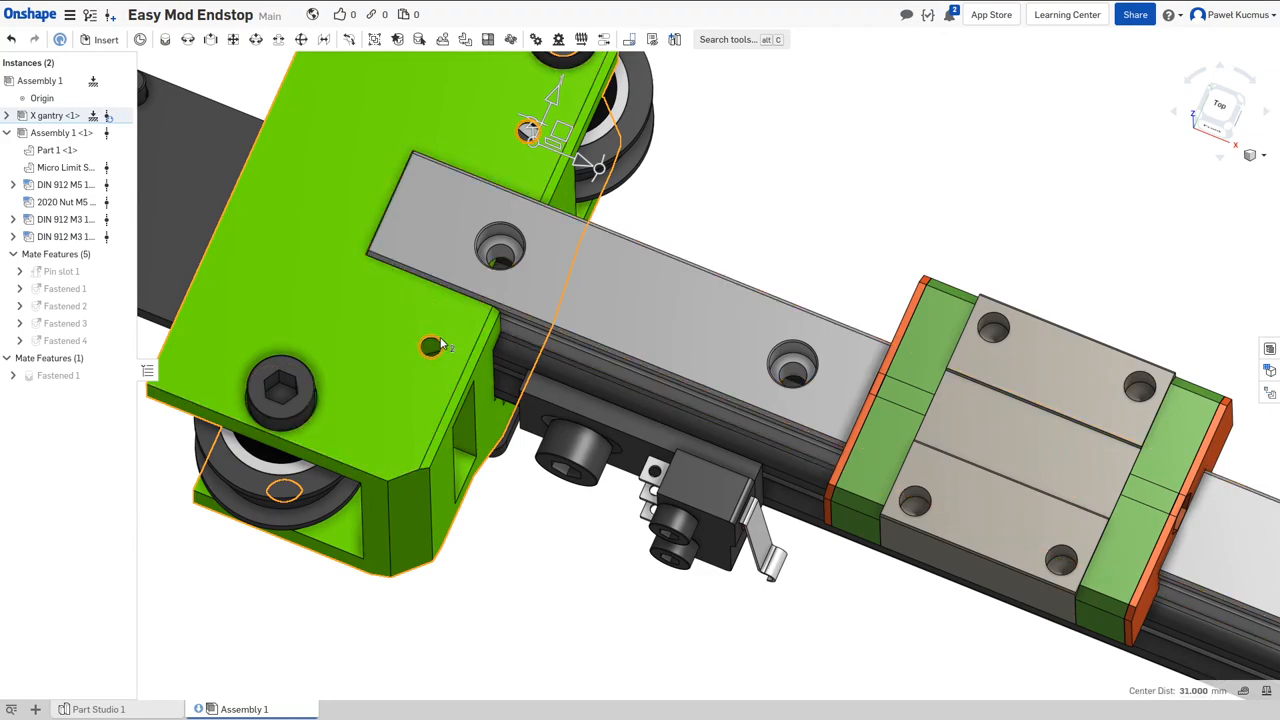
pyautogui.click(432, 347)
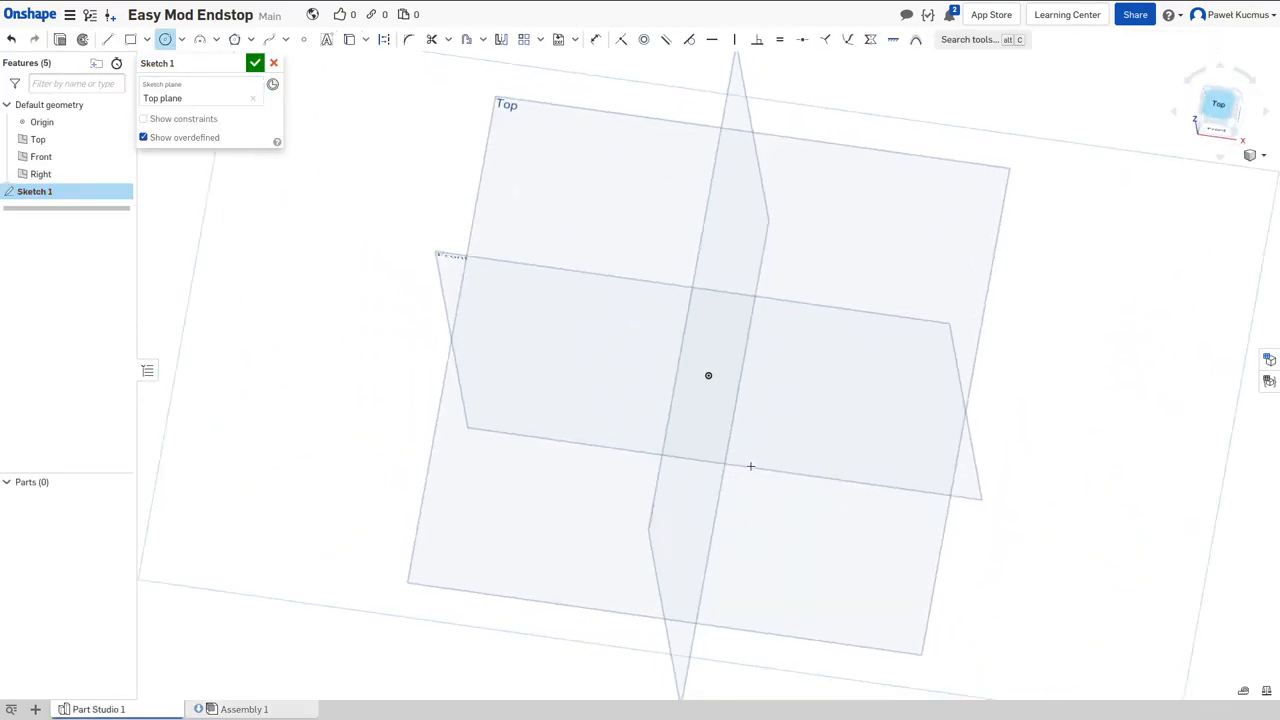
# Step: In top view, sketch two Ø3.3 hole circles 31 mm apart
pyautogui.click(1219, 103)
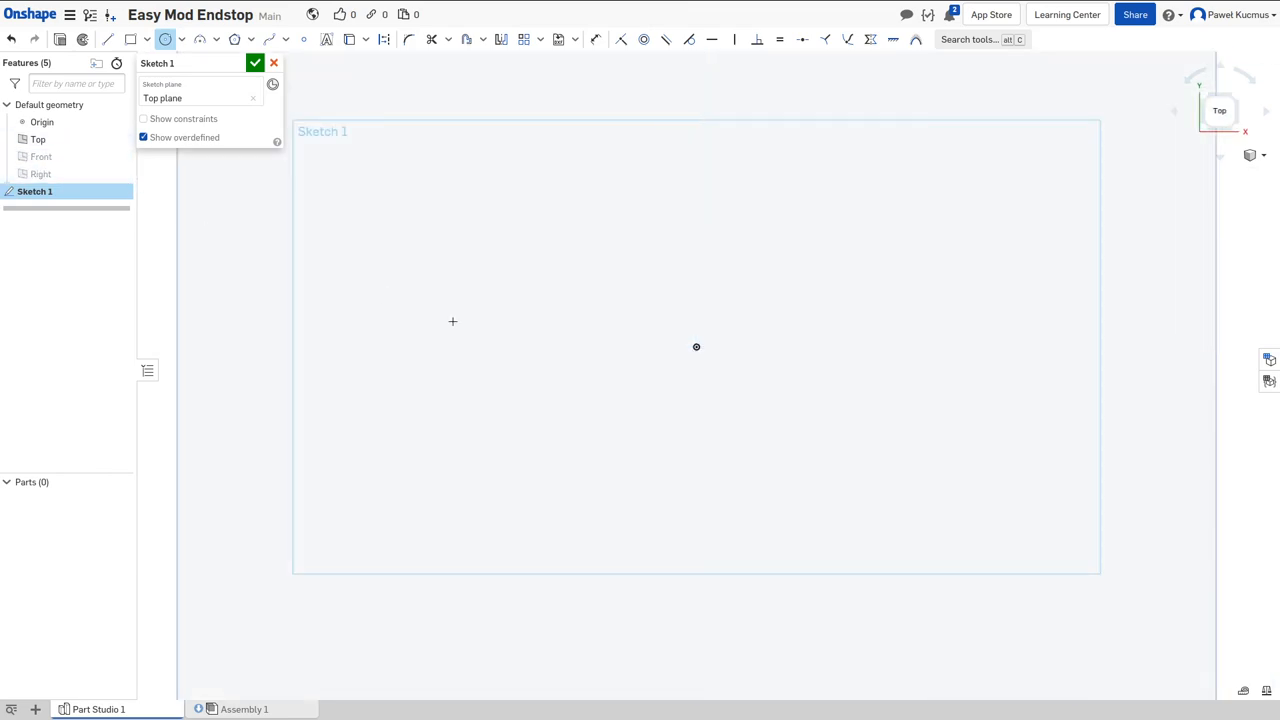
pyautogui.click(610, 347)
pyautogui.write('3.')
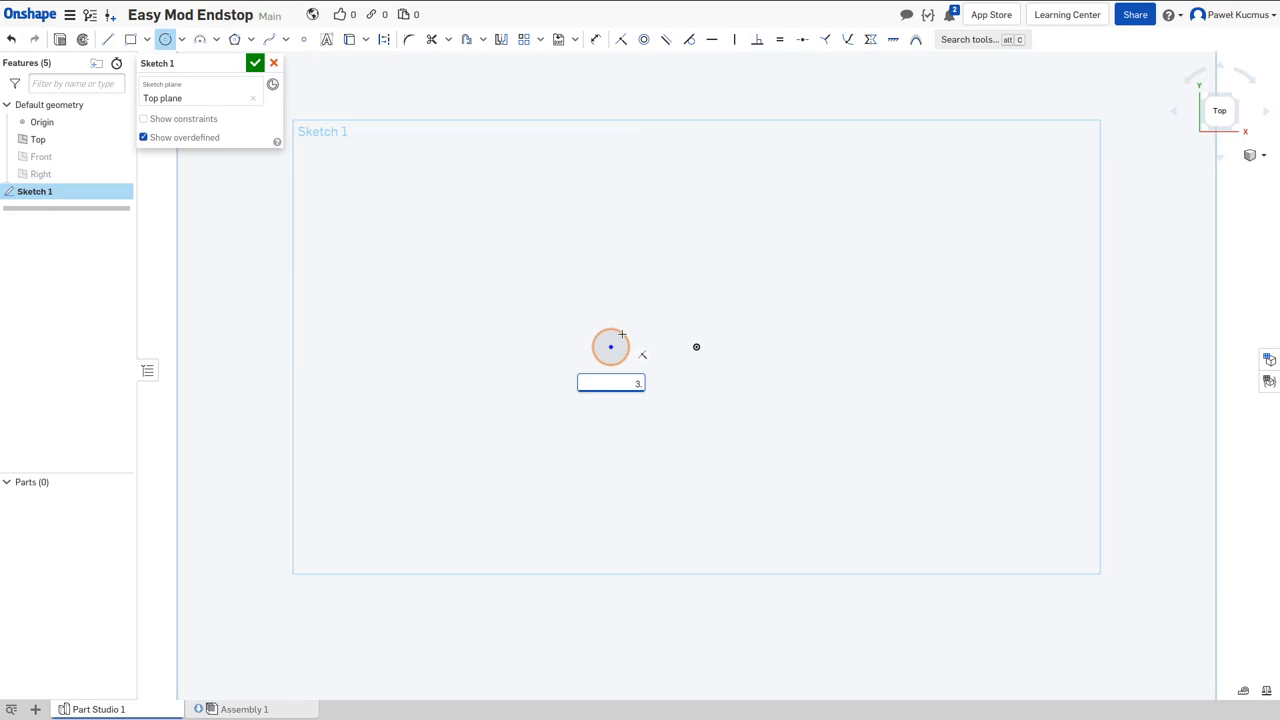
pyautogui.write('3')
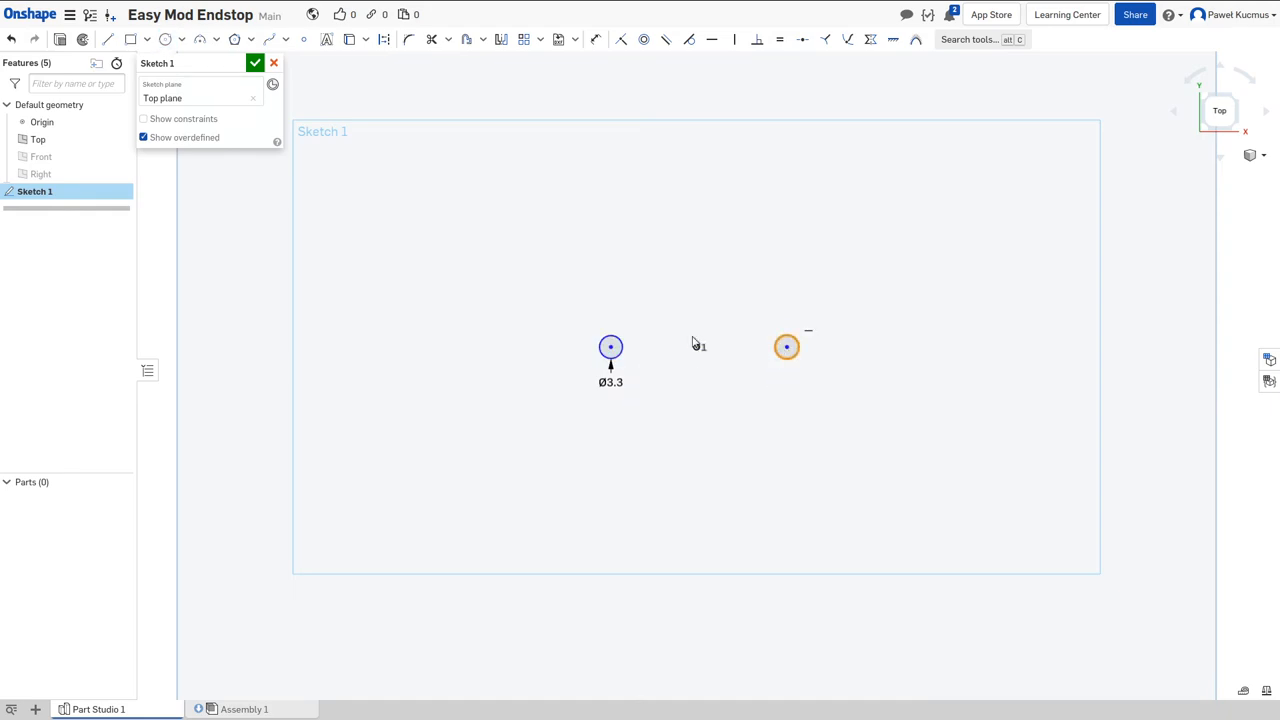
pyautogui.click(596, 39)
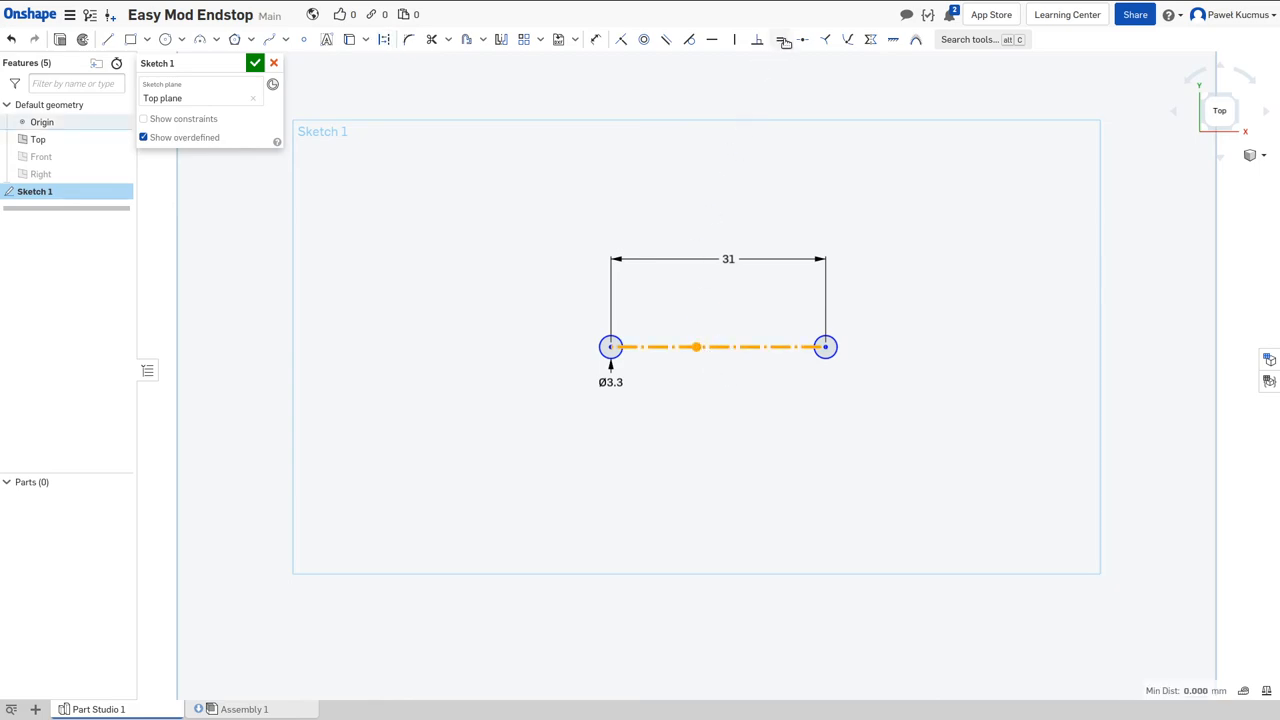
pyautogui.moveTo(710, 330)
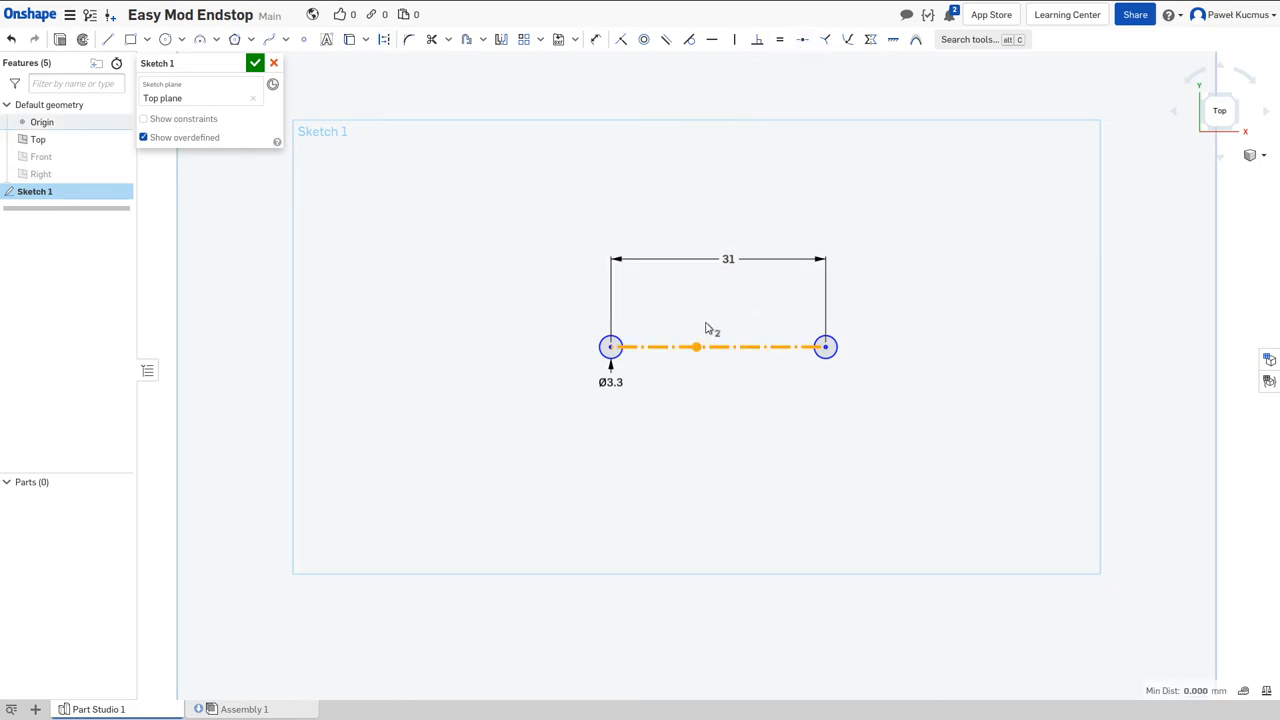
pyautogui.click(910, 394)
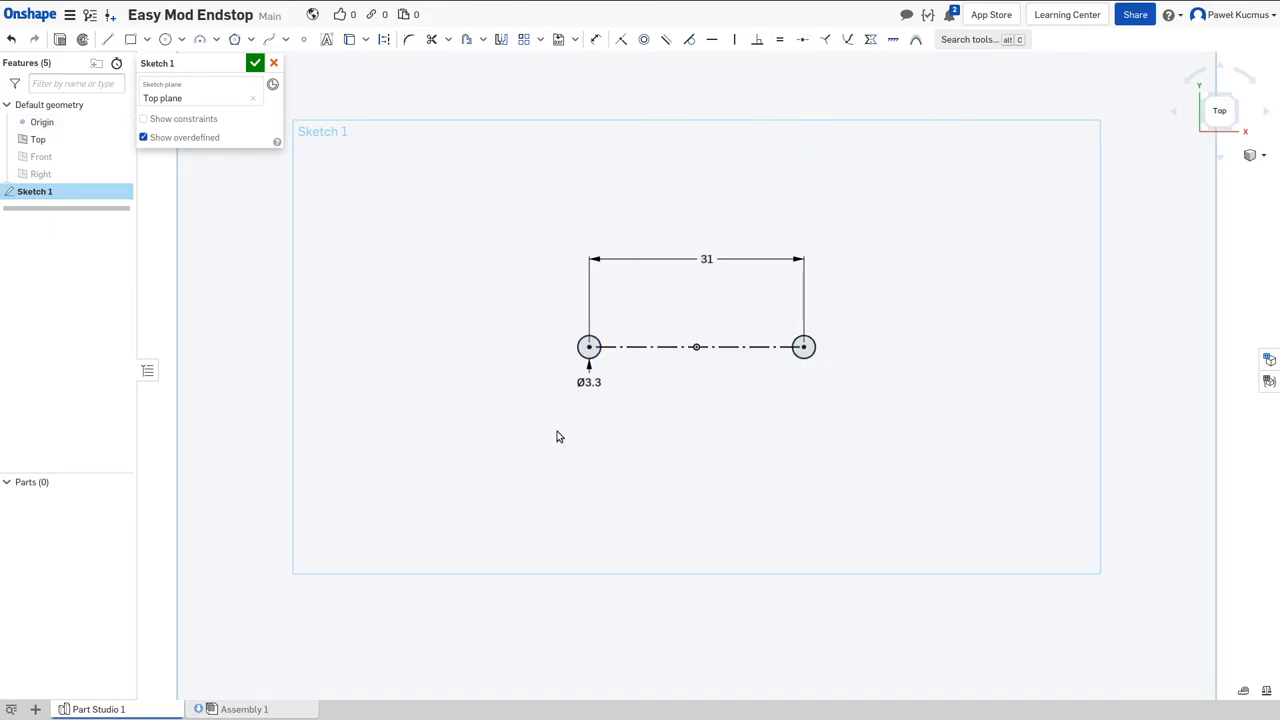
pyautogui.moveTo(130, 39)
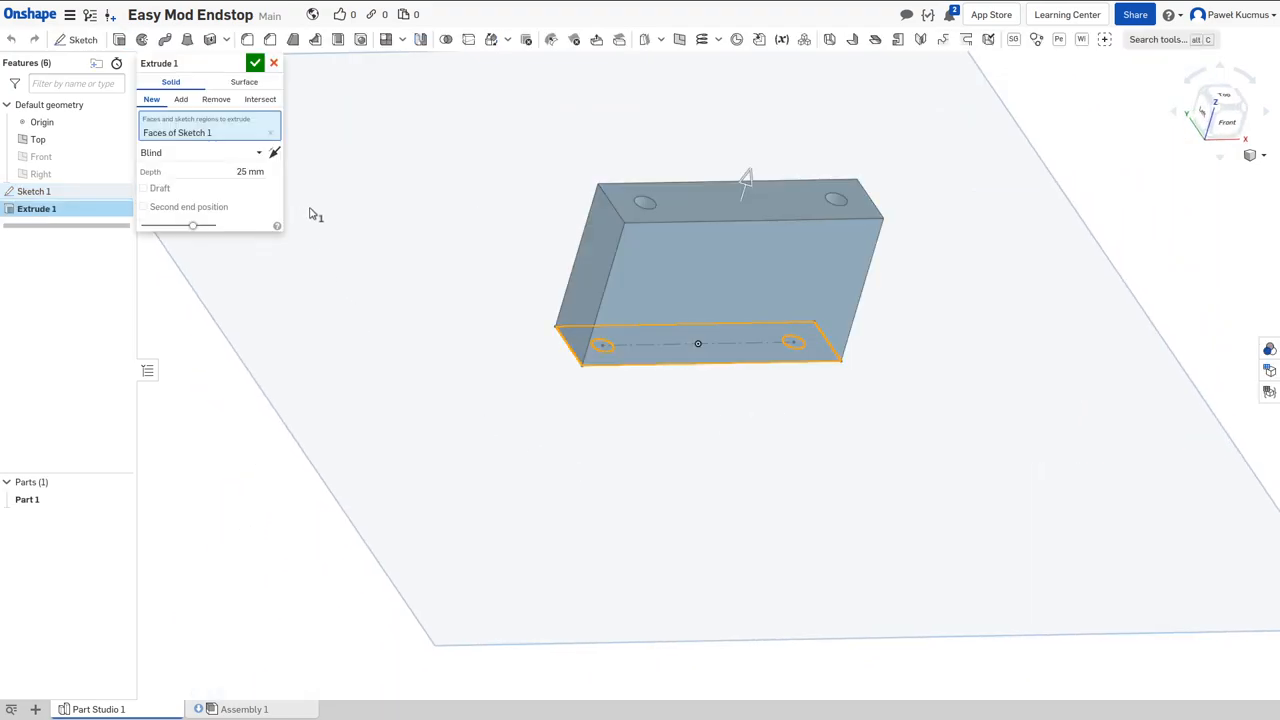
pyautogui.moveTo(290, 85)
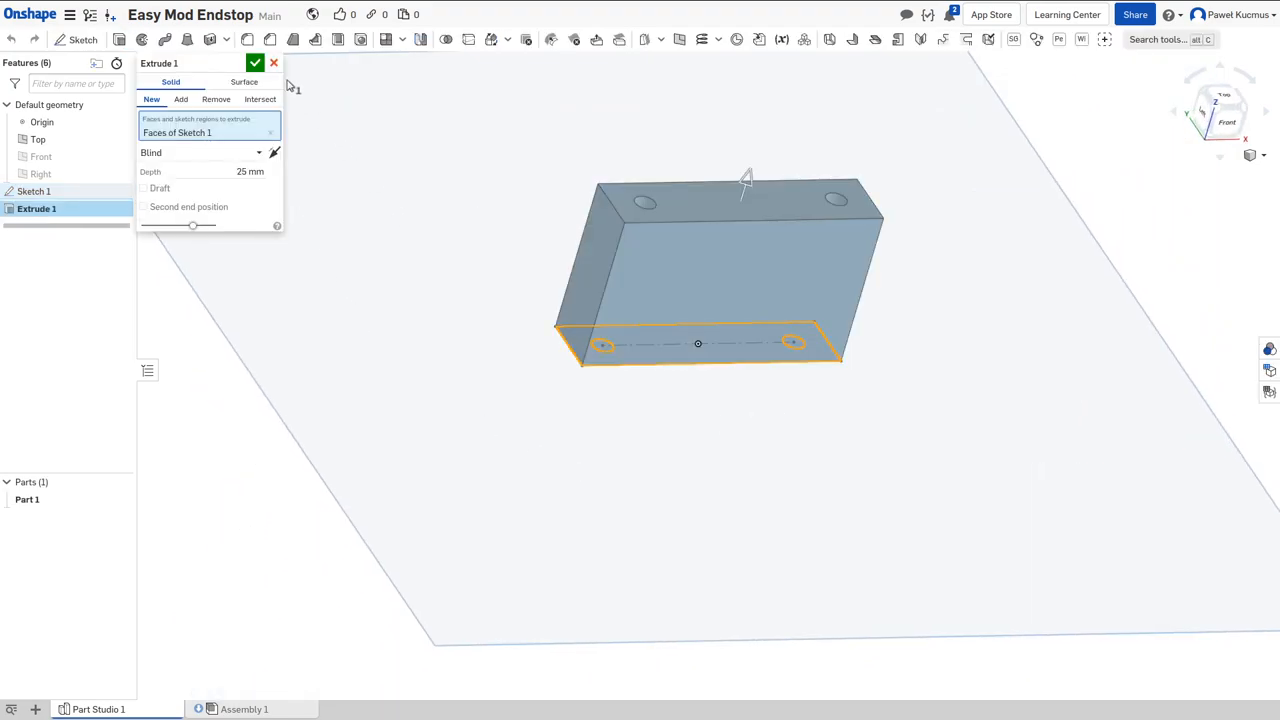
# Step: Accept the 25 mm block, then cut two Ø3.3 mm holes through its front face
pyautogui.click(255, 63)
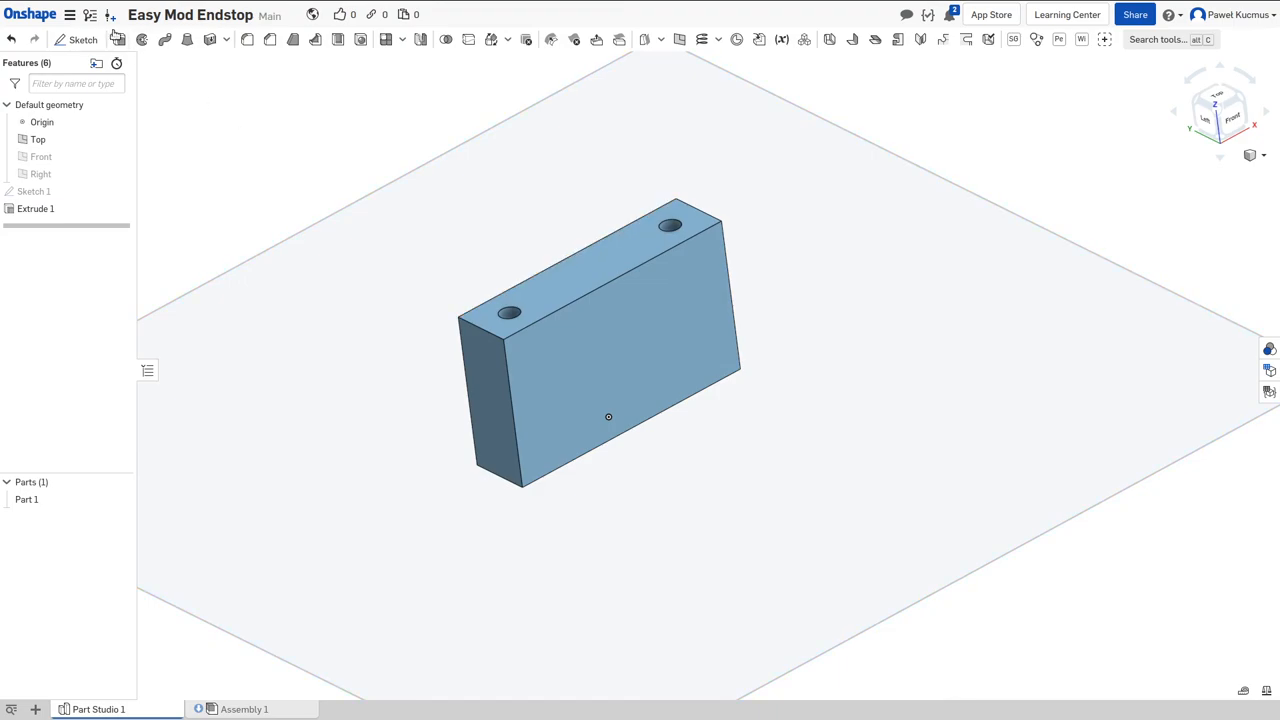
pyautogui.click(83, 39)
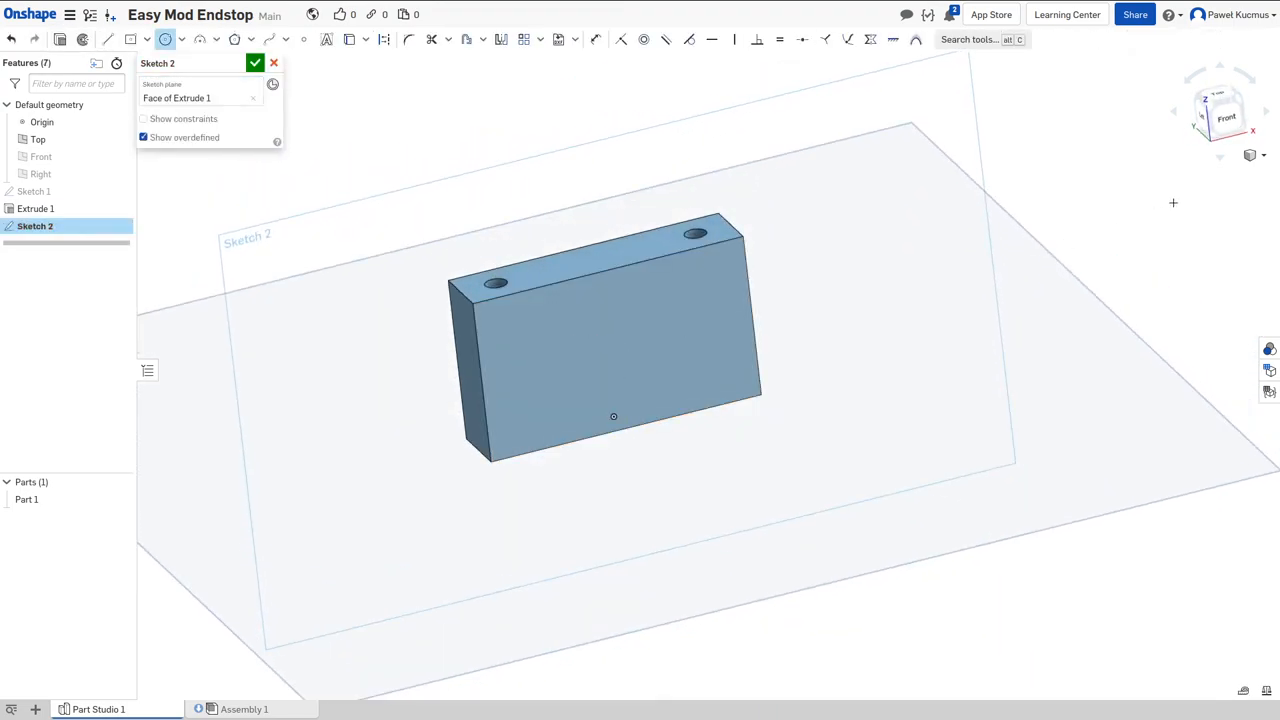
pyautogui.click(1220, 110)
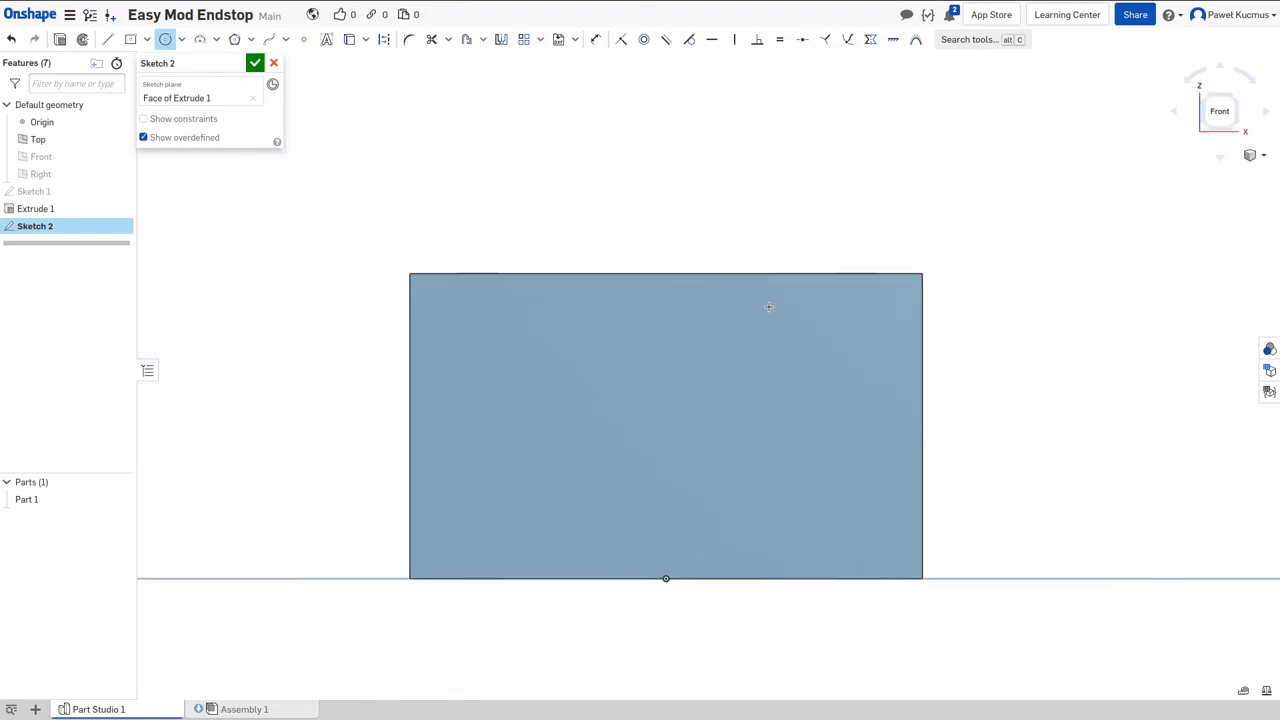
pyautogui.moveTo(707, 412)
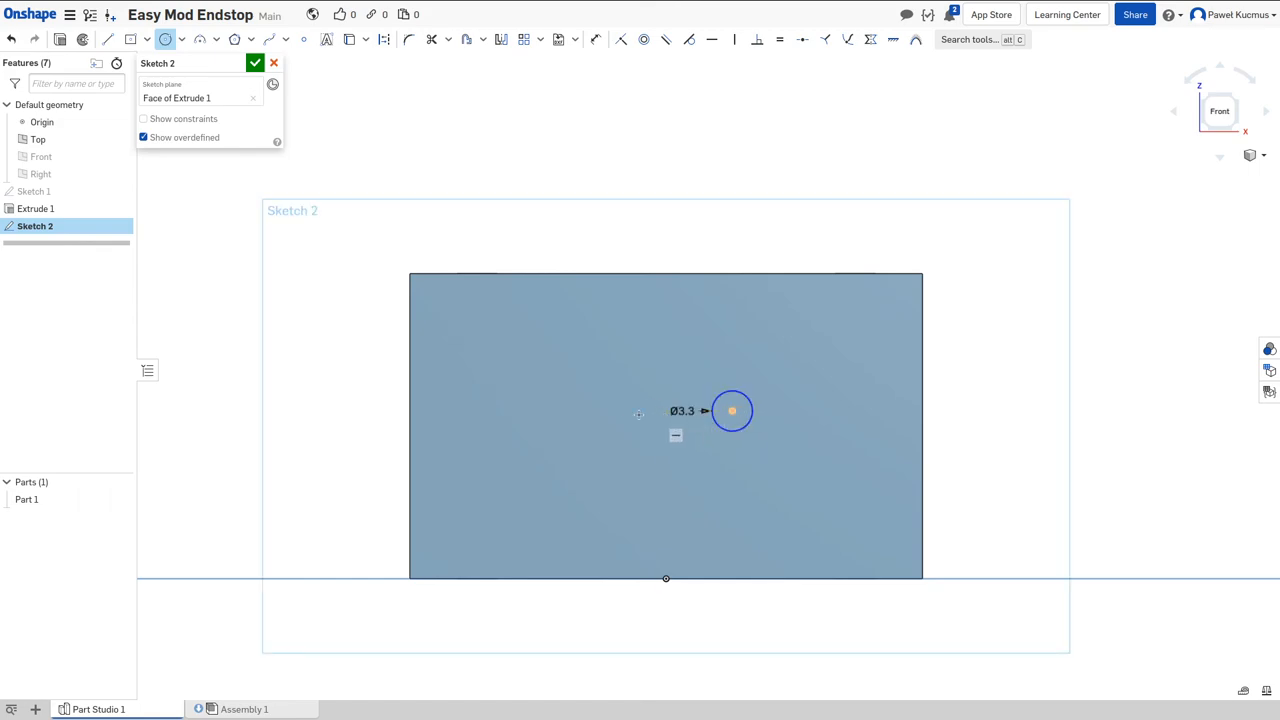
pyautogui.click(600, 410)
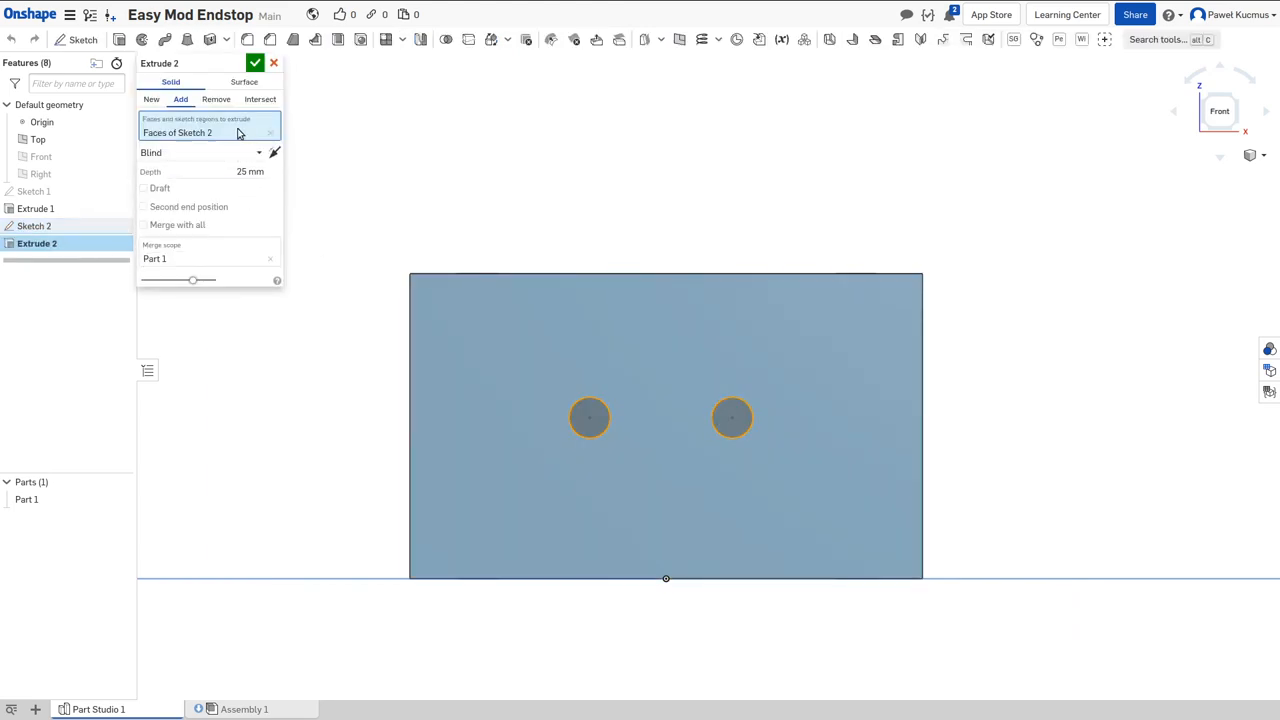
pyautogui.click(216, 99)
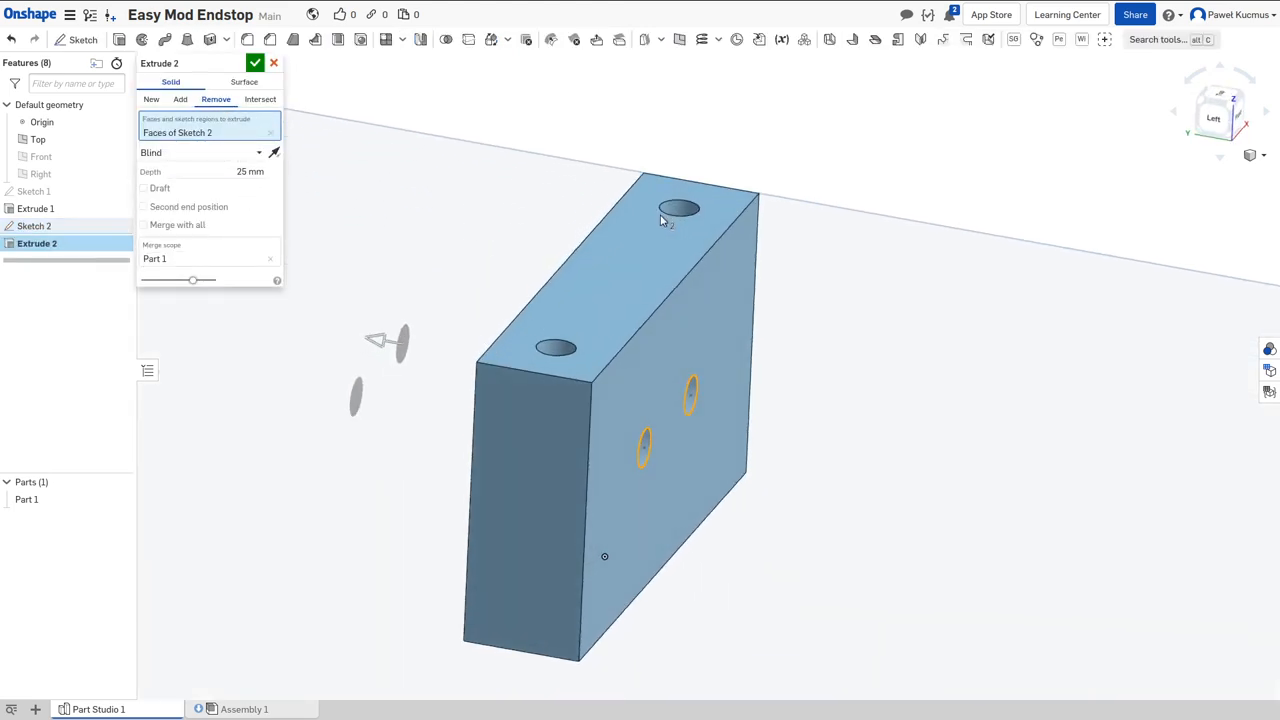
pyautogui.click(255, 63)
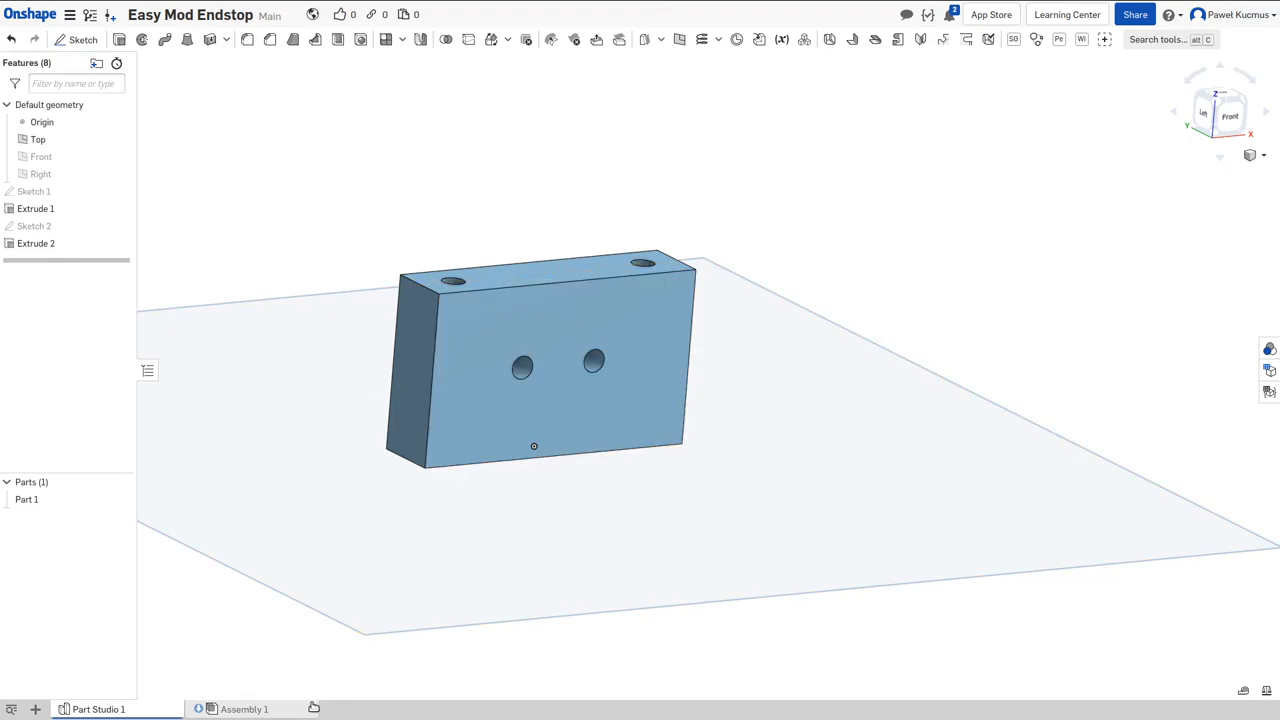
# Step: Insert Part 1 into Assembly 1 and fasten it to the gantry plate at a hole centre
pyautogui.click(244, 709)
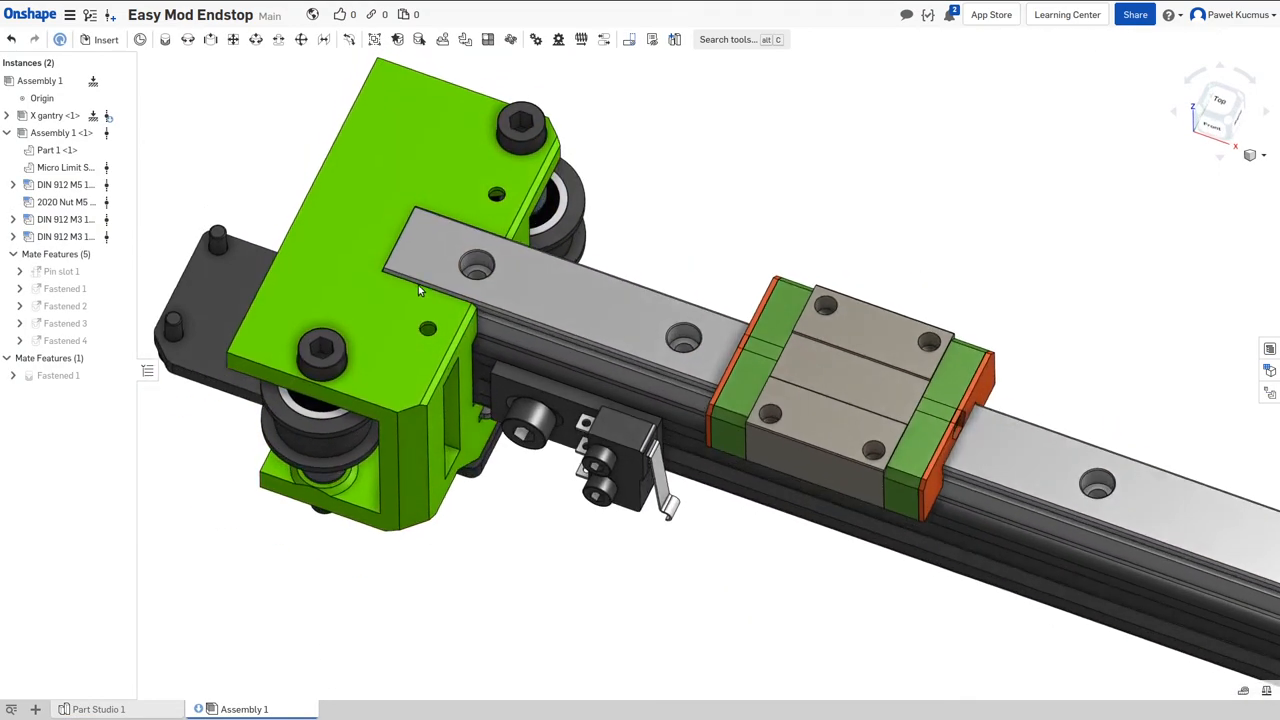
pyautogui.click(105, 39)
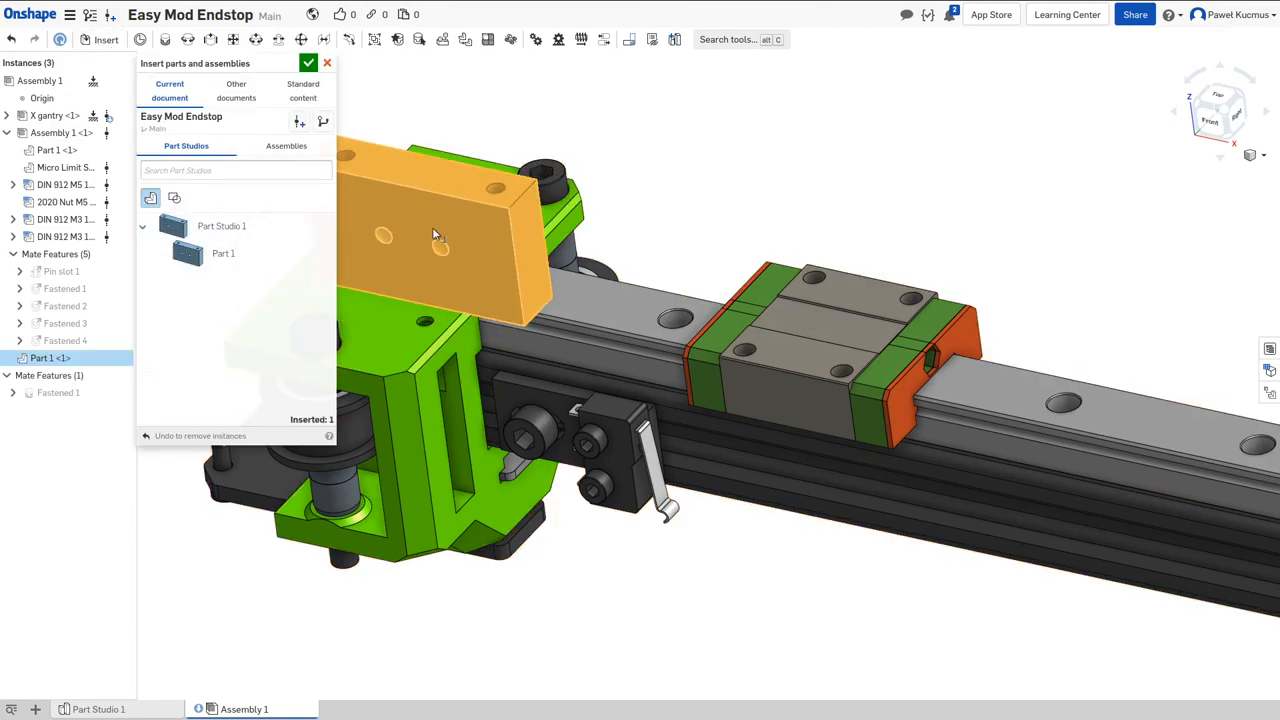
pyautogui.click(309, 63)
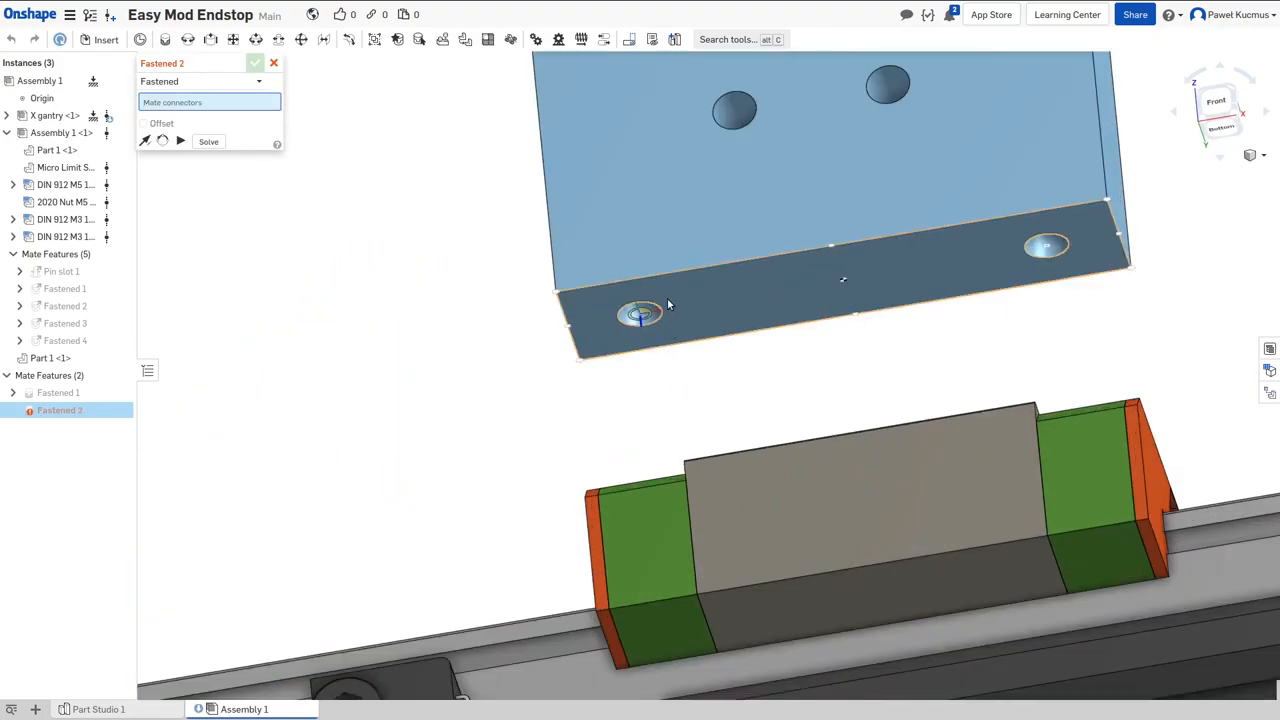
pyautogui.click(640, 313)
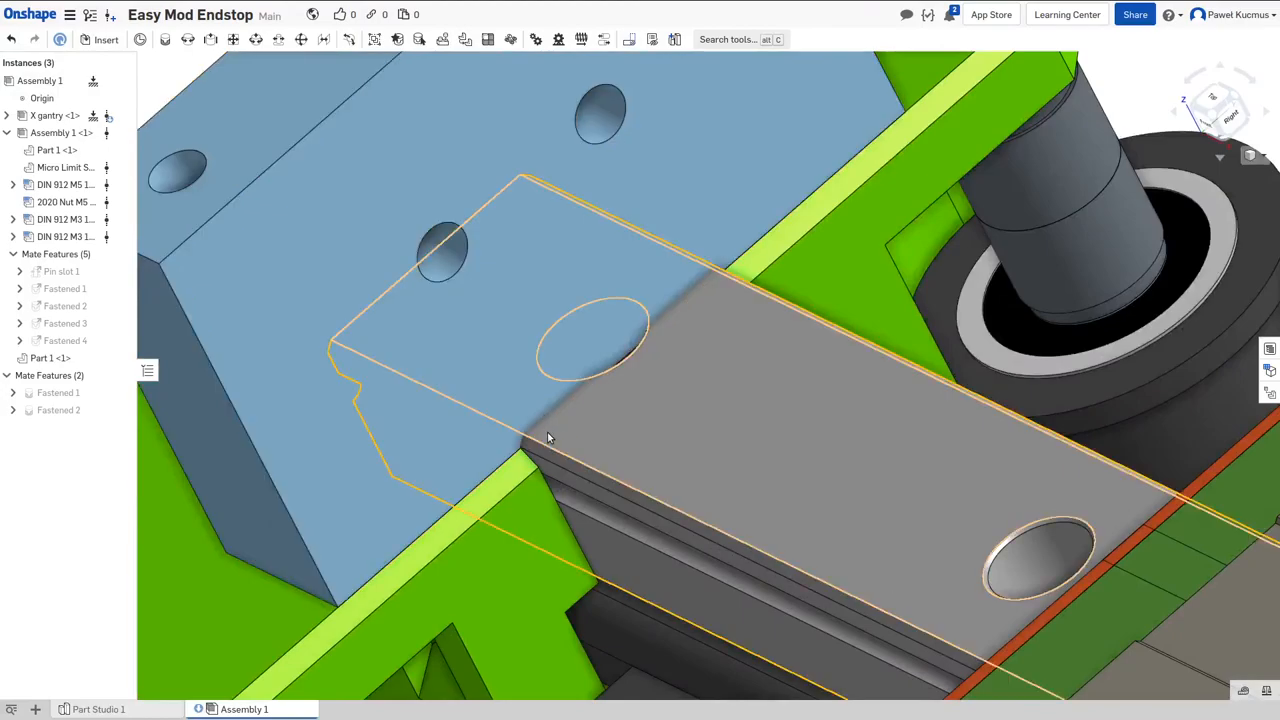
pyautogui.moveTo(577, 440)
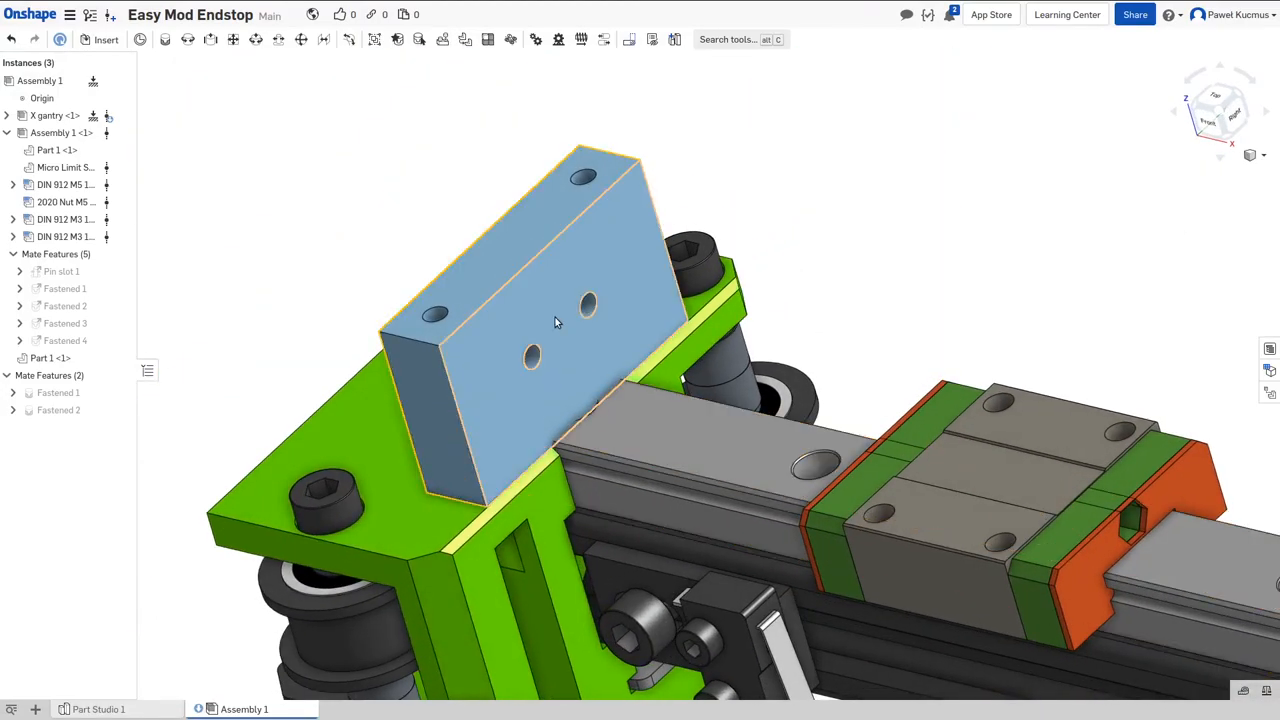
# Step: Edit the block in assembly context and reopen its Sketch 2 under Context 1
pyautogui.rightClick(555, 322)
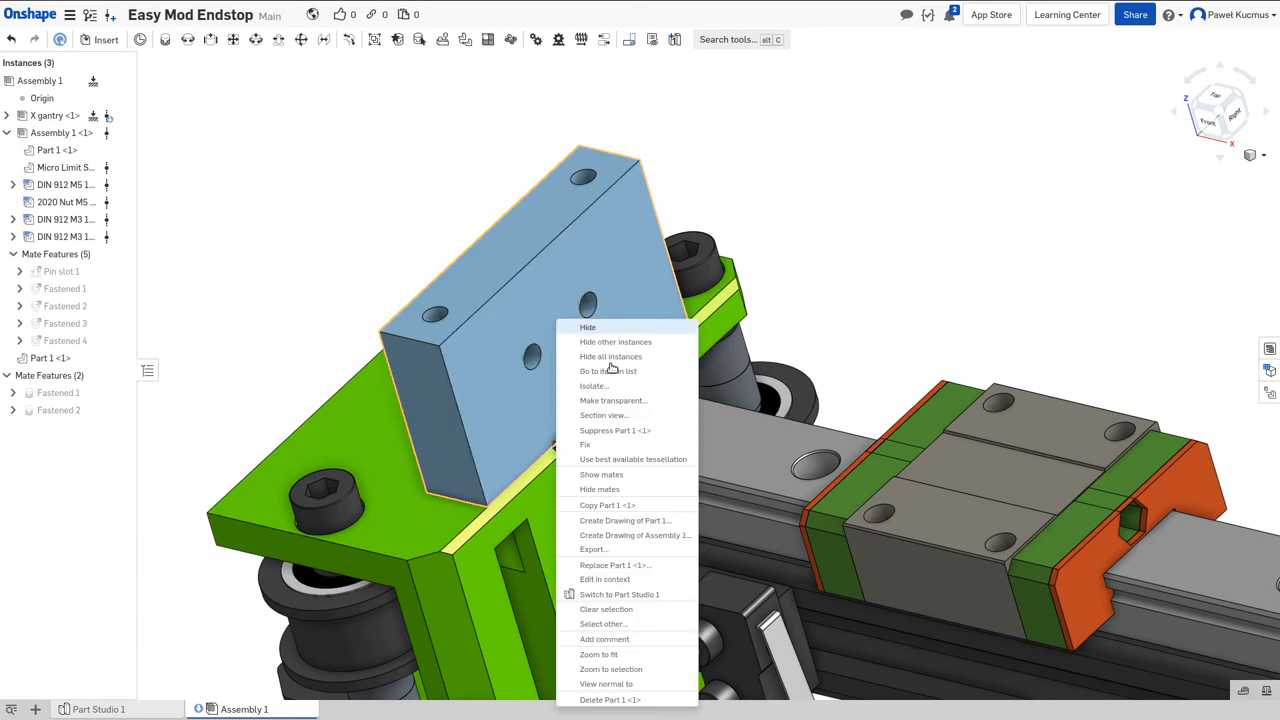
pyautogui.click(619, 594)
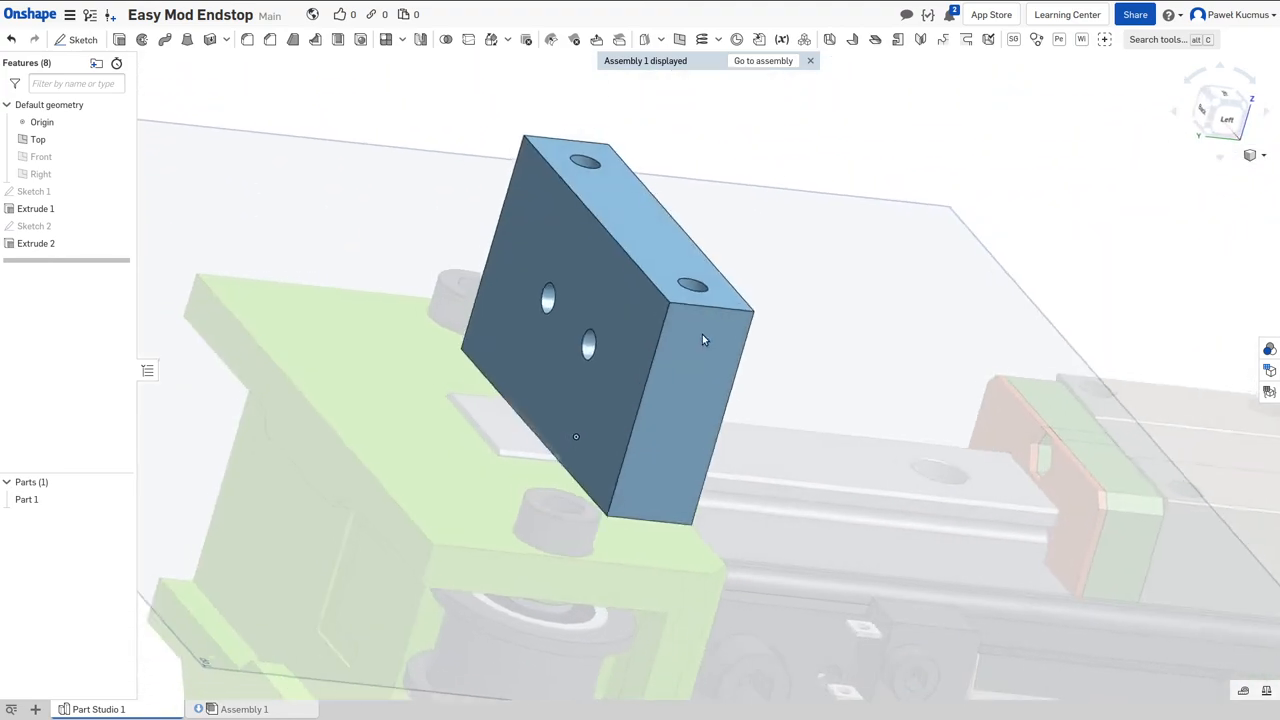
pyautogui.click(35, 226)
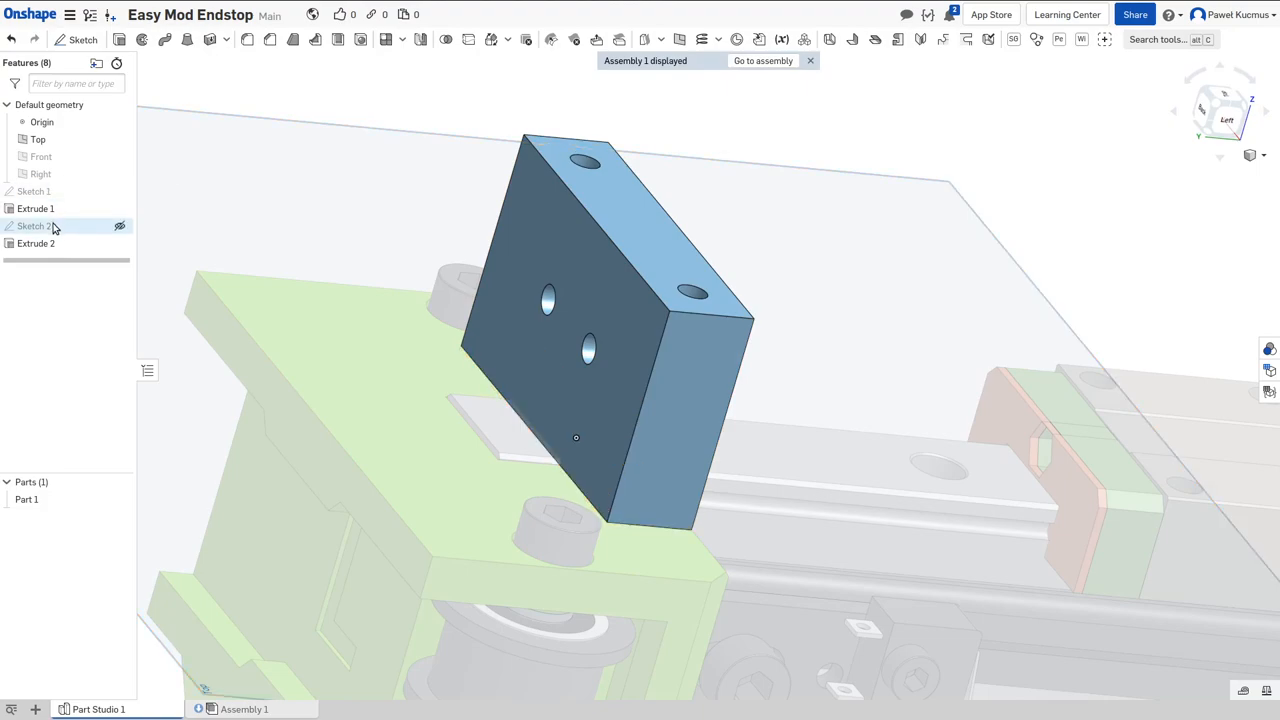
pyautogui.doubleClick(34, 226)
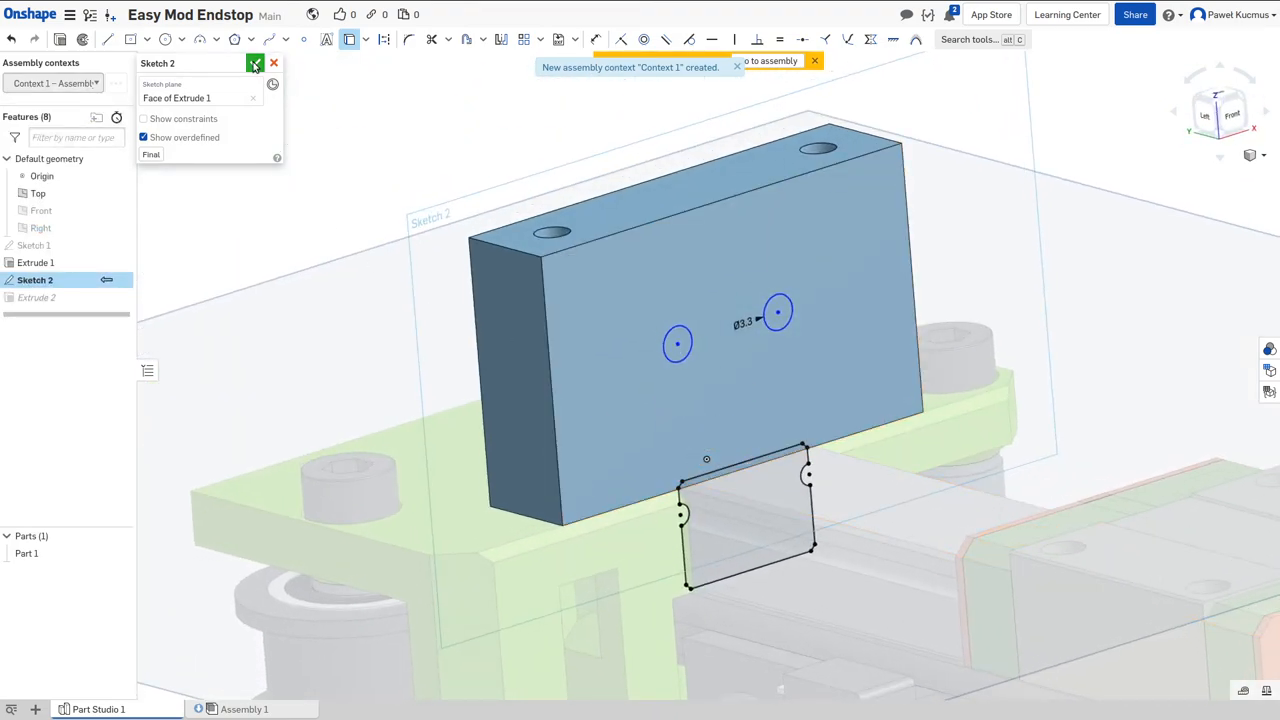
# Step: Accept the notched Sketch 2, hide it, and orbit to check the rail clearance
pyautogui.click(255, 63)
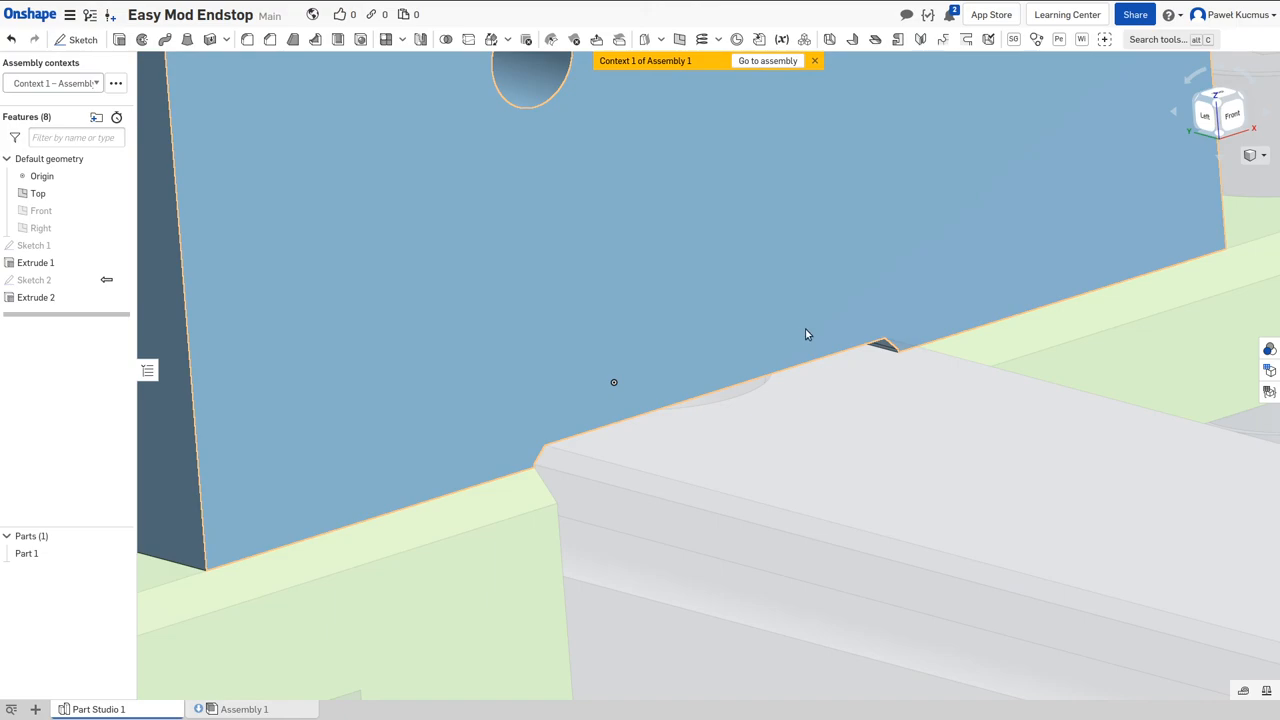
pyautogui.moveTo(808, 334); pyautogui.dragTo(592, 469)
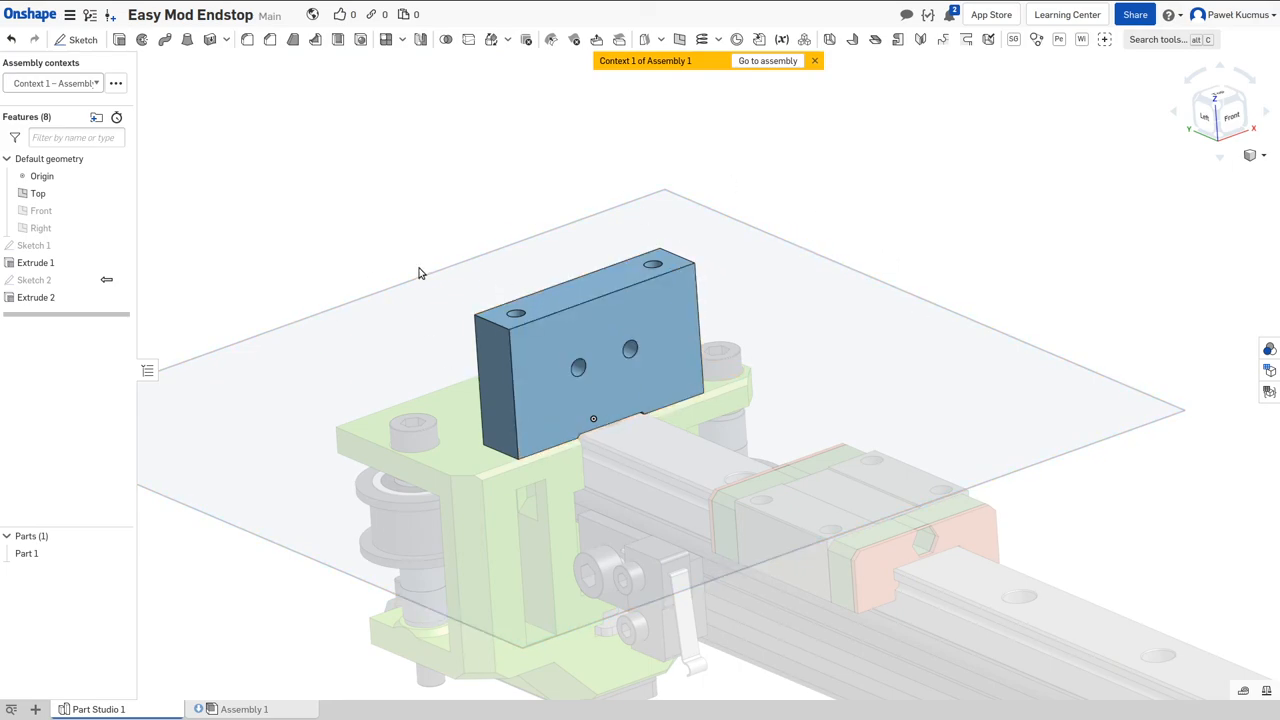
pyautogui.click(33, 280)
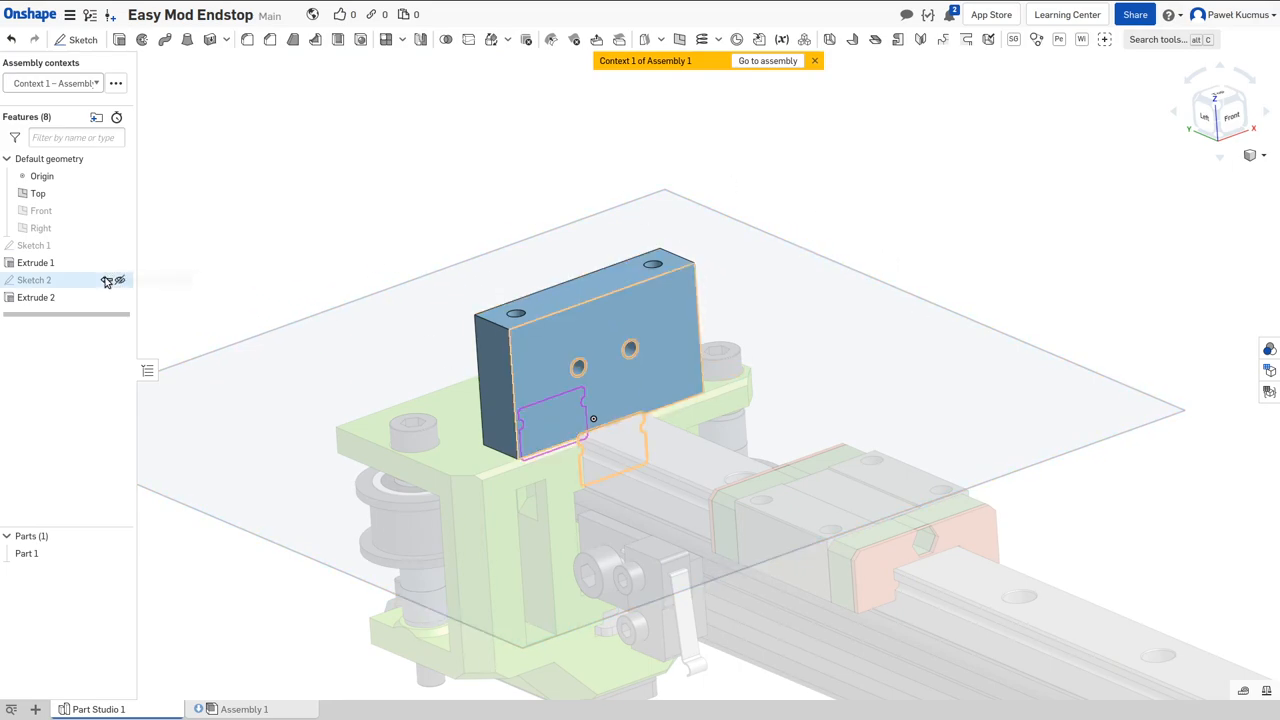
pyautogui.moveTo(107, 280)
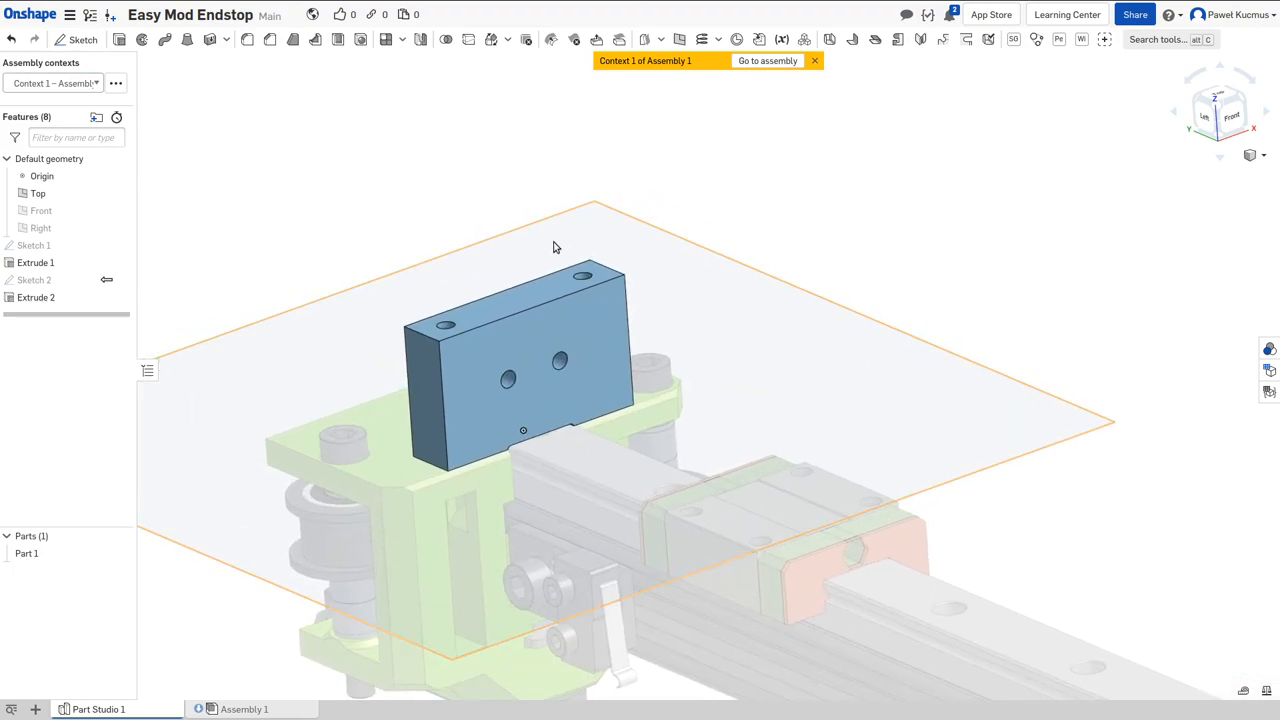
pyautogui.moveTo(556, 248); pyautogui.dragTo(615, 248)
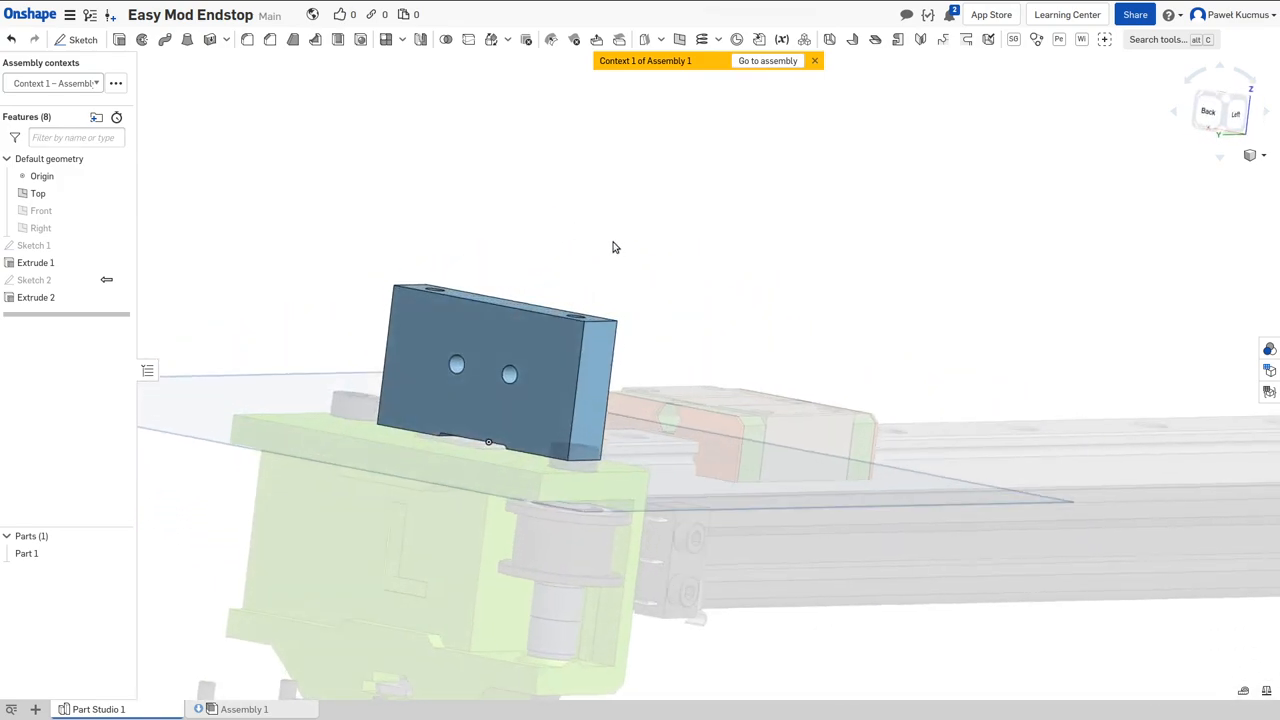
pyautogui.moveTo(615, 247); pyautogui.dragTo(500, 263)
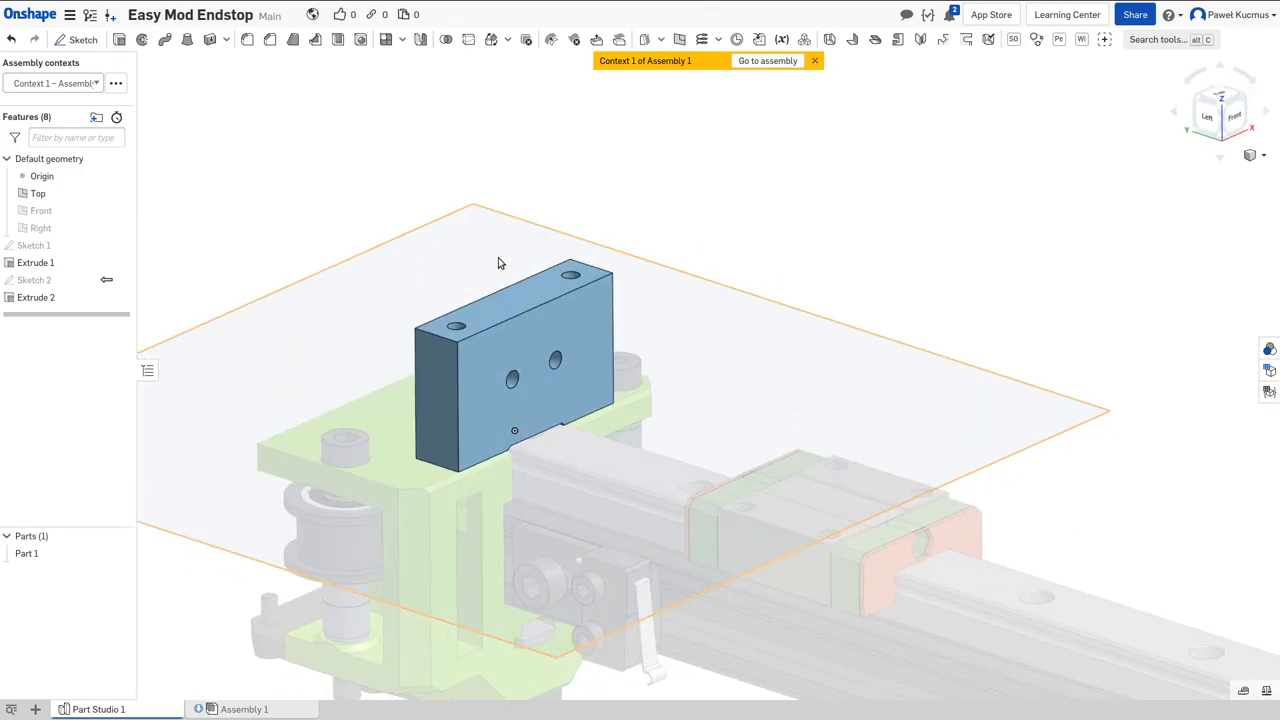